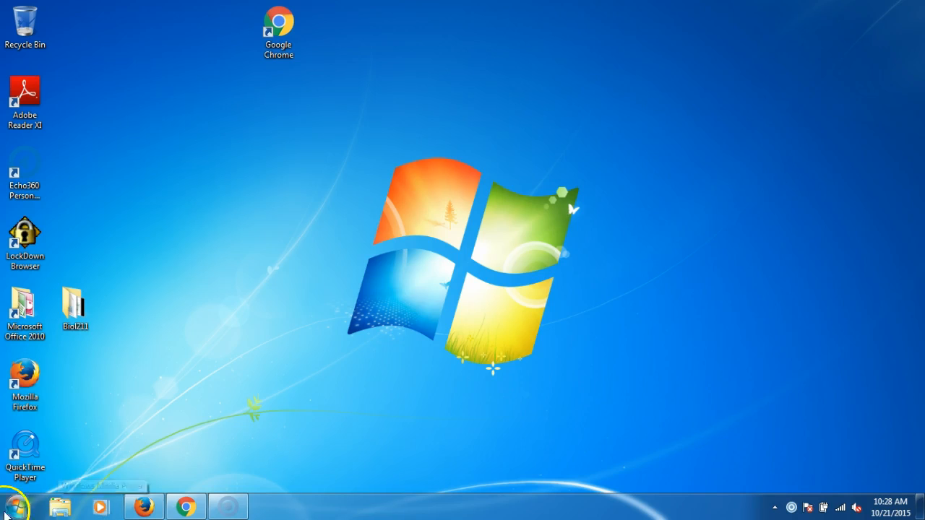
Step: Bring Canvas forward and go from the Courses menu to the BIOL-211-102 Modules page
left_click(184, 506)
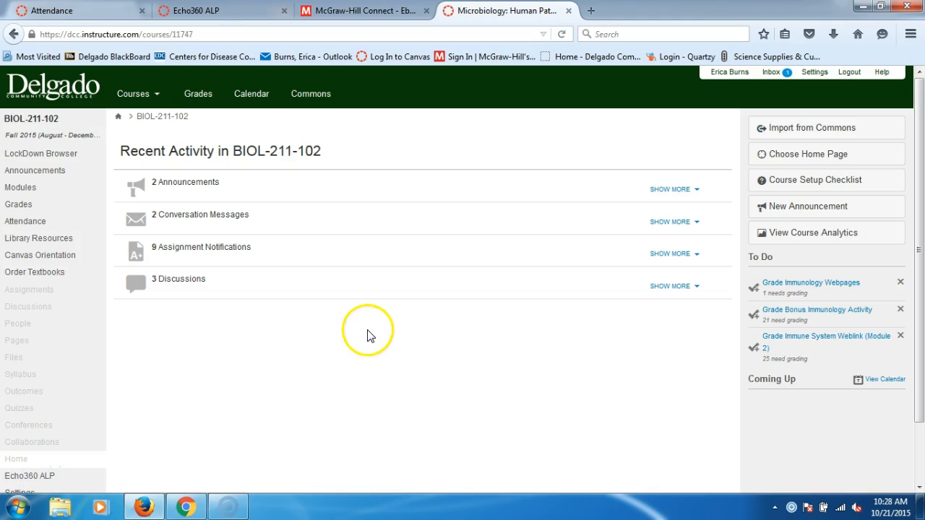
mouse_move(299, 393)
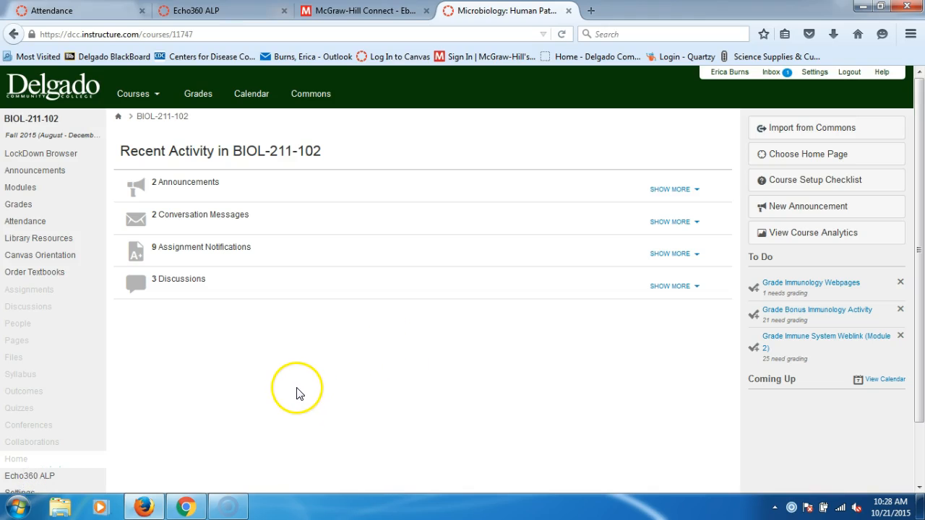
left_click(134, 93)
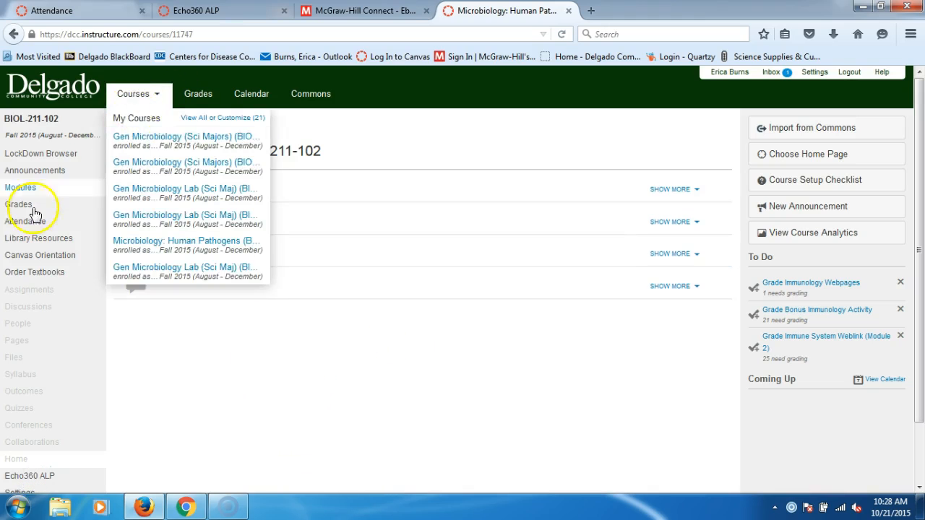
left_click(20, 188)
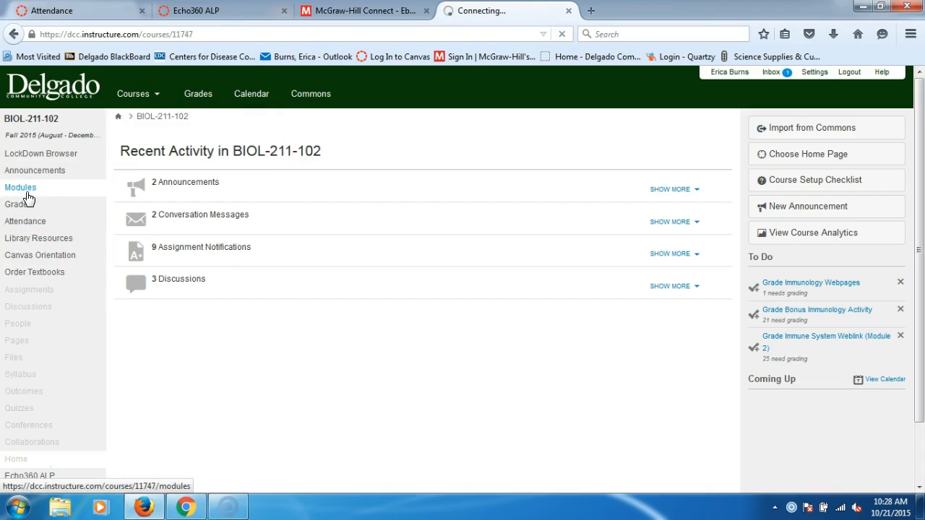
left_click(20, 187)
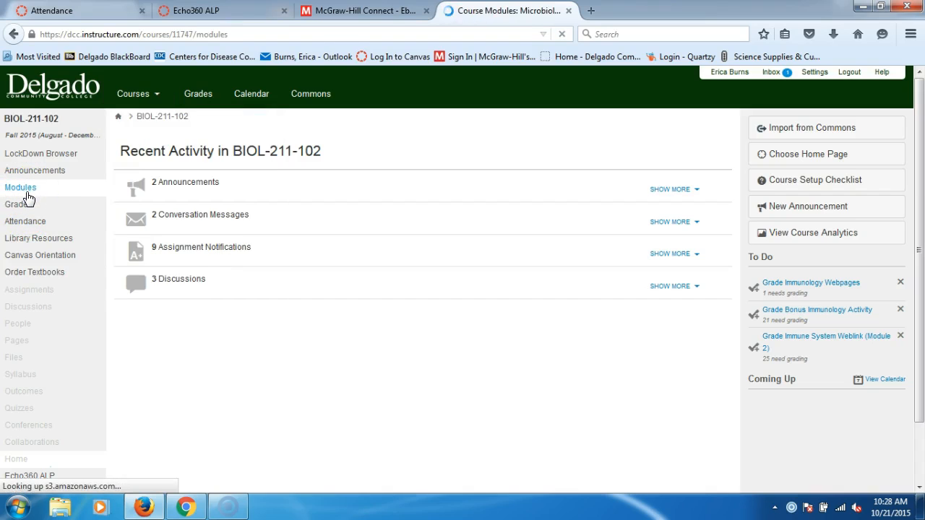
Step: Scroll the Modules page down to Module 3 and its six infection files
left_click(34, 170)
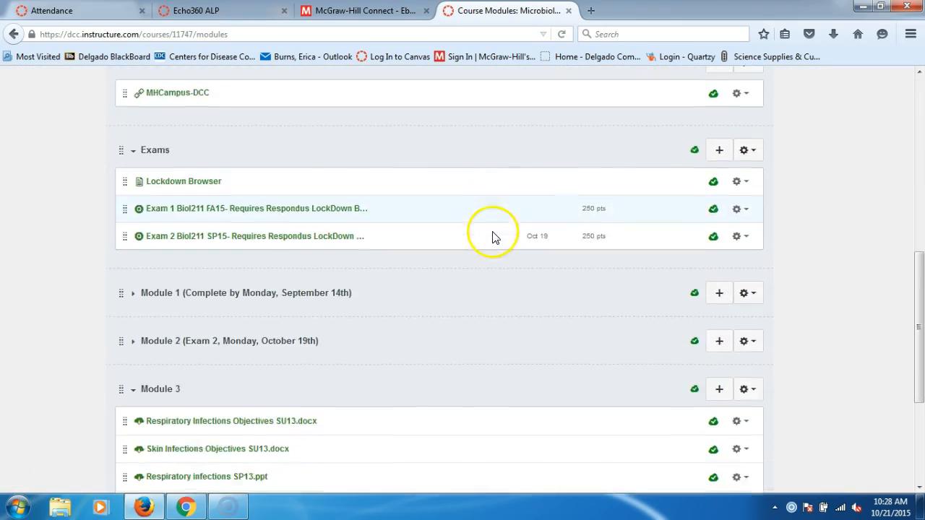
scroll("down", 3)
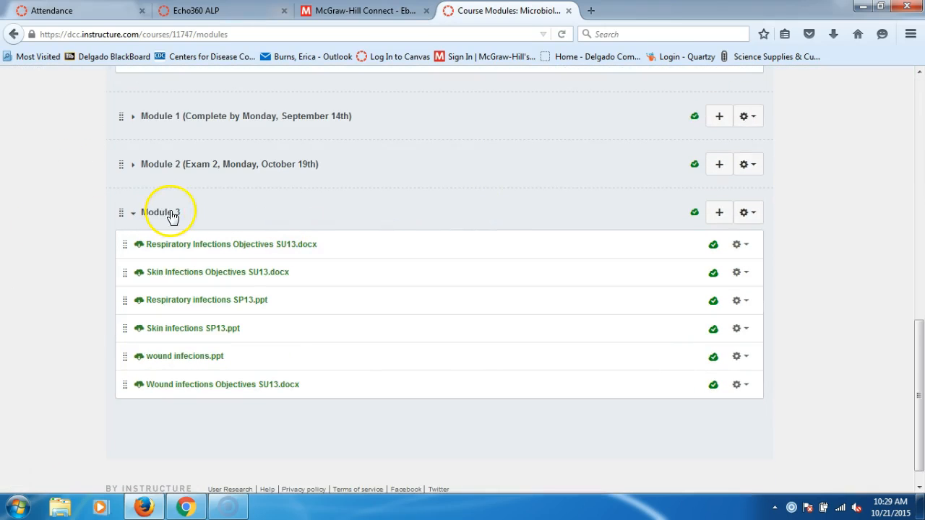
mouse_move(402, 220)
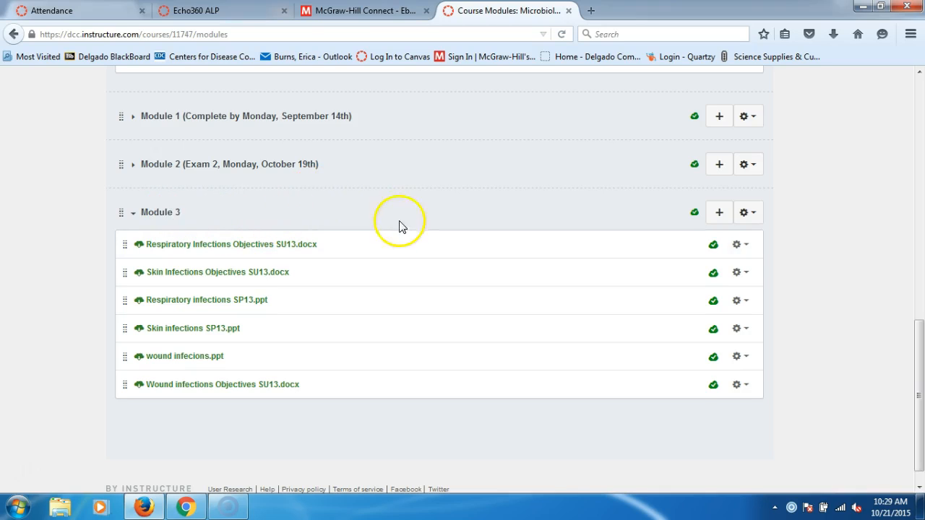
mouse_move(591, 175)
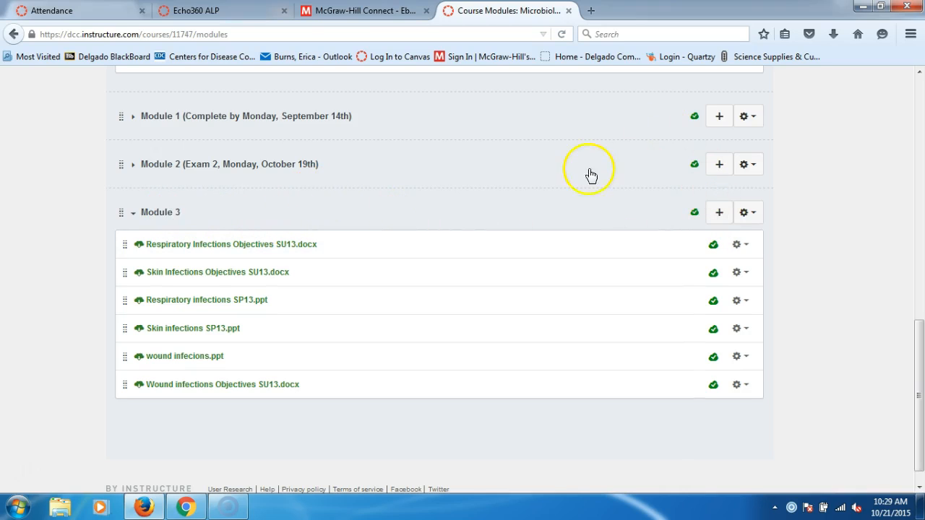
mouse_move(725, 232)
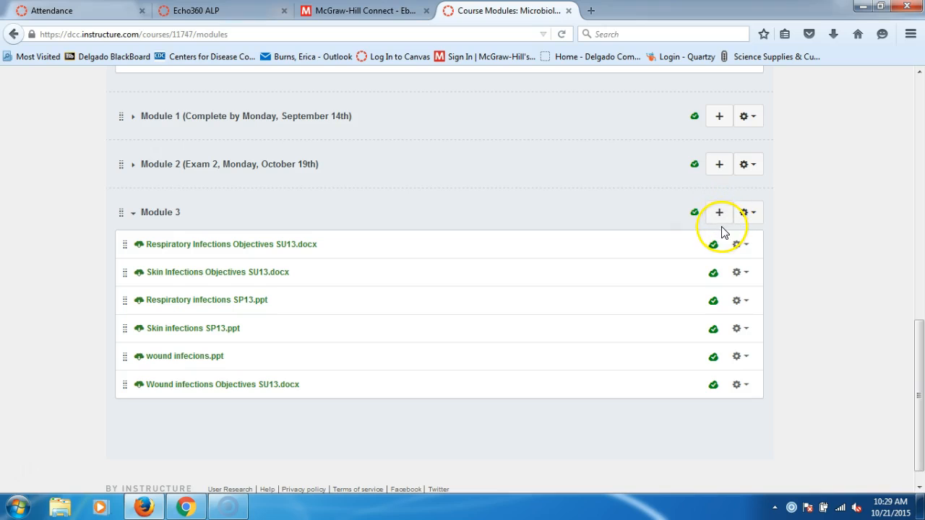
mouse_move(249, 234)
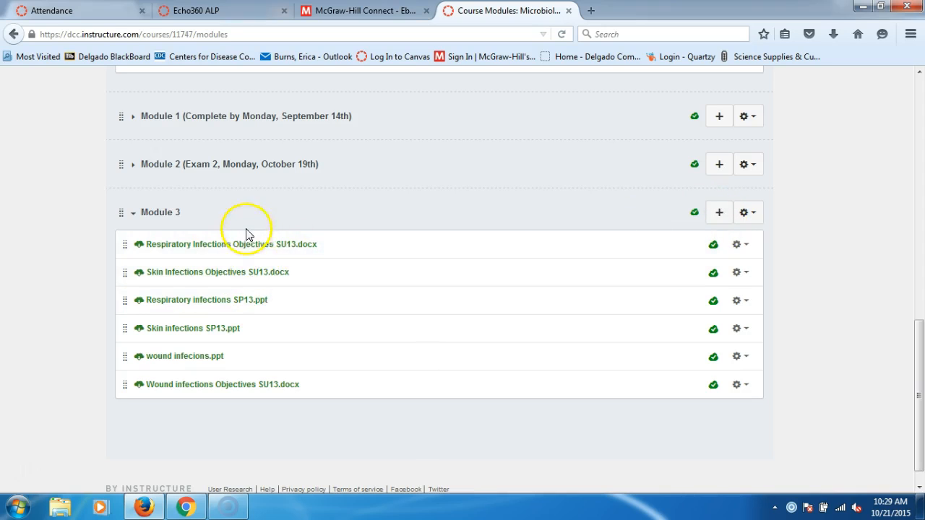
mouse_move(665, 296)
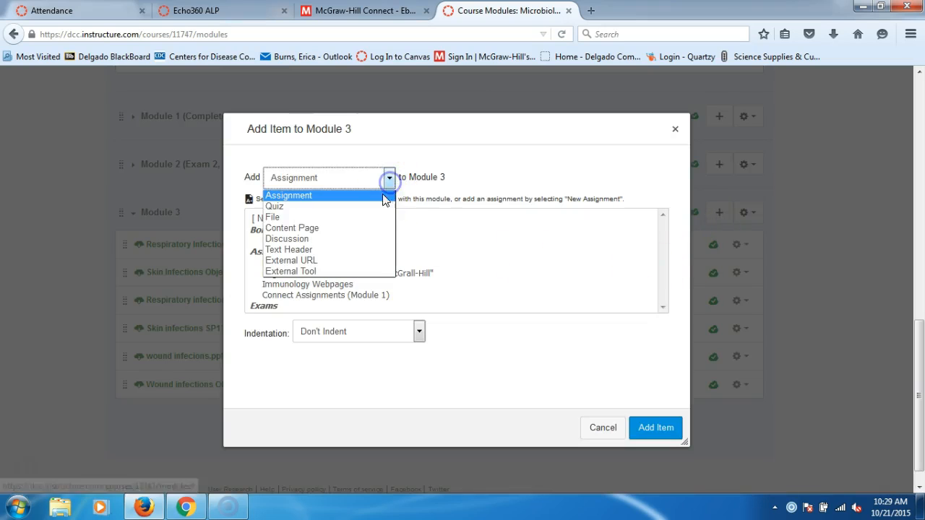
Step: Add the Infectious Disease discussion (50 points, due Oct 28) as Module 3's seventh item
left_click(286, 239)
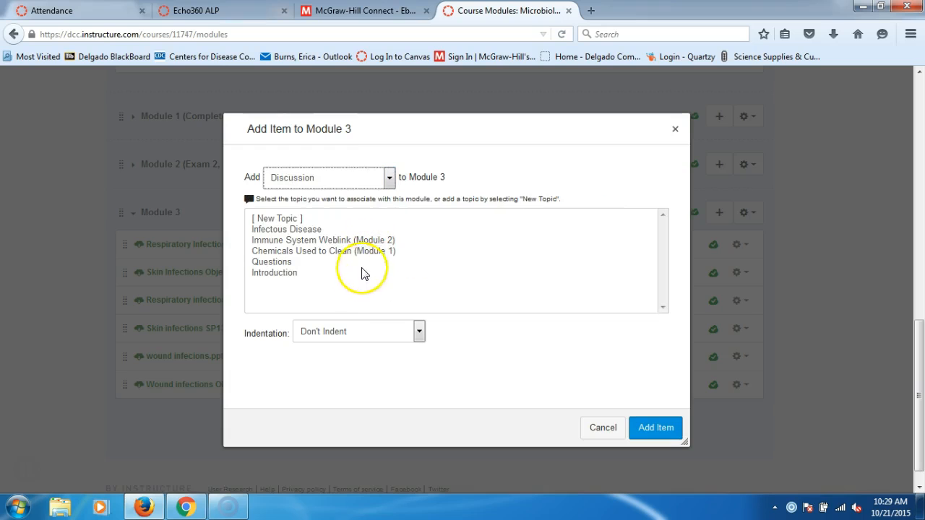
mouse_move(315, 240)
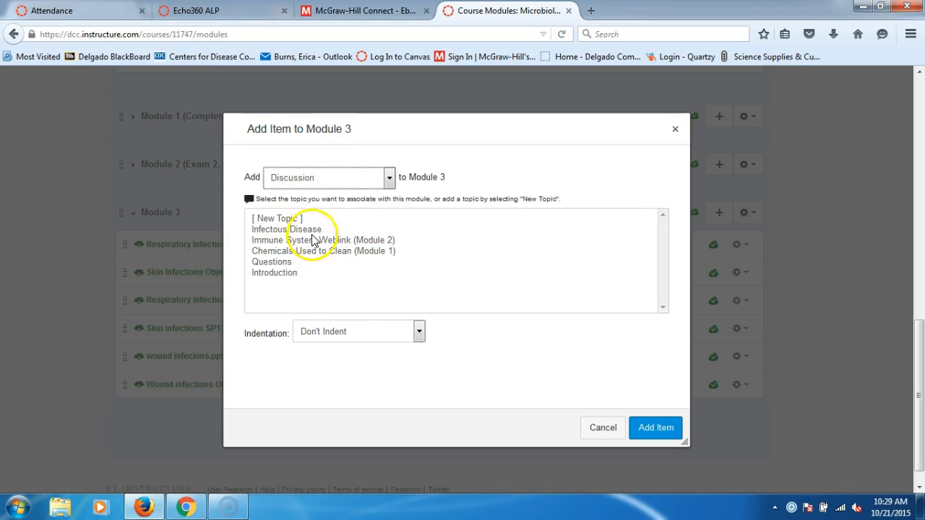
left_click(286, 228)
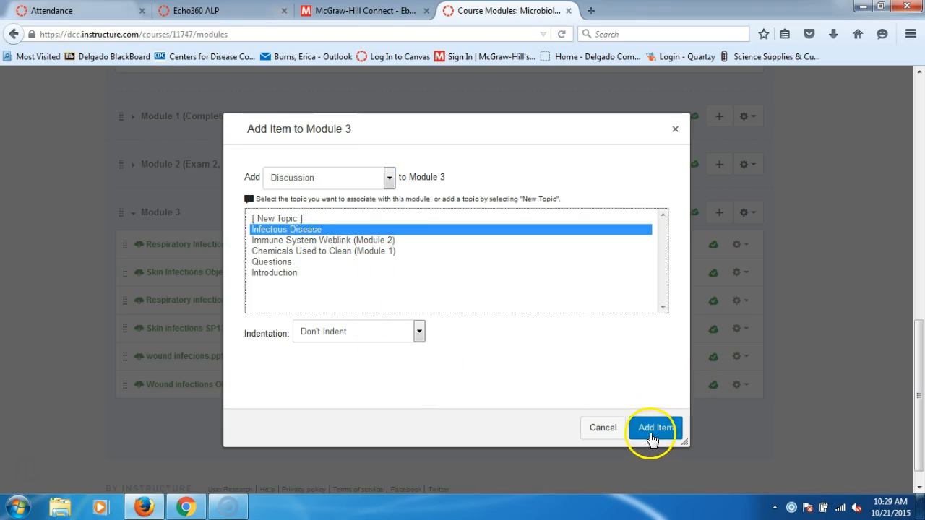
left_click(653, 428)
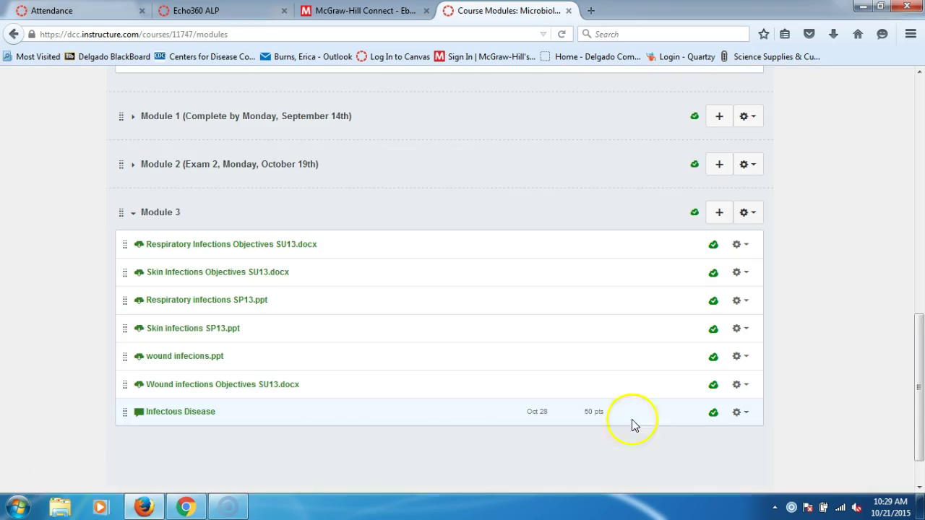
mouse_move(173, 410)
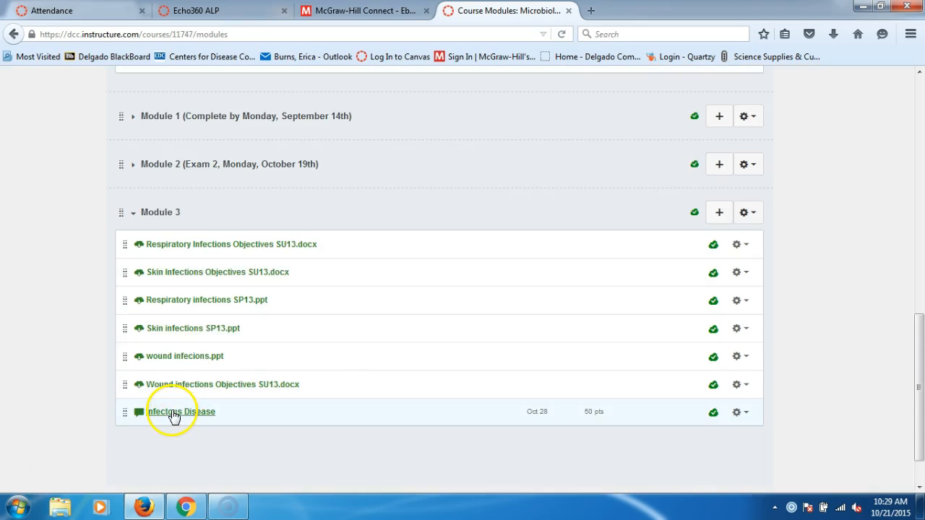
Step: Open the Infectious Disease discussion and scroll to its instructions and Reply box
left_click(181, 411)
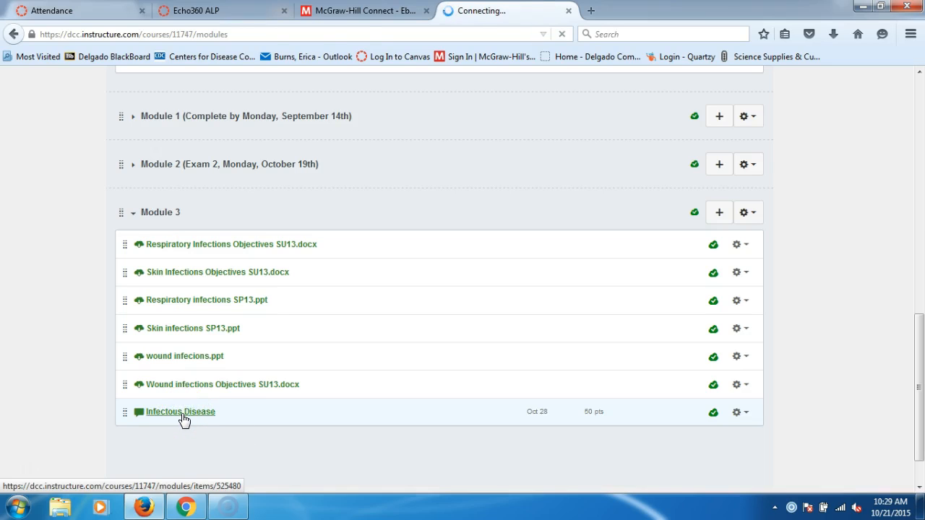
left_click(179, 411)
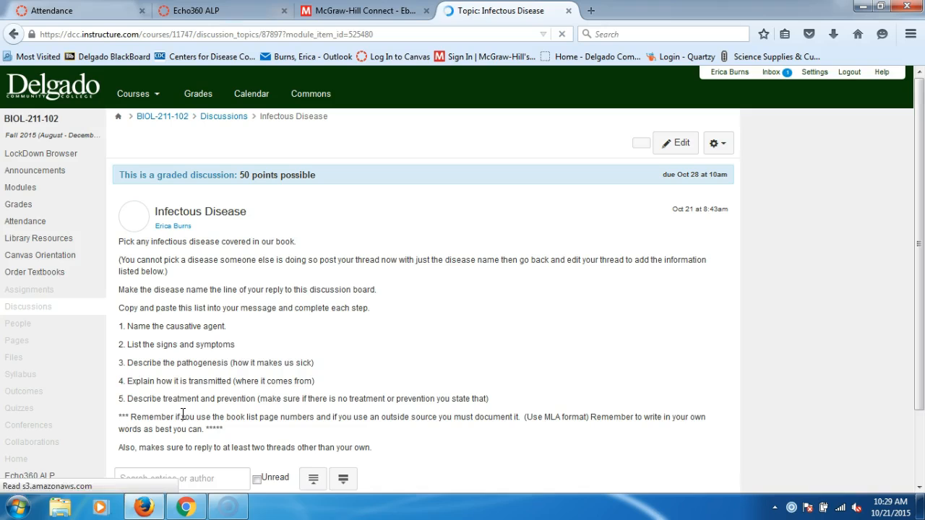
scroll("down", 3)
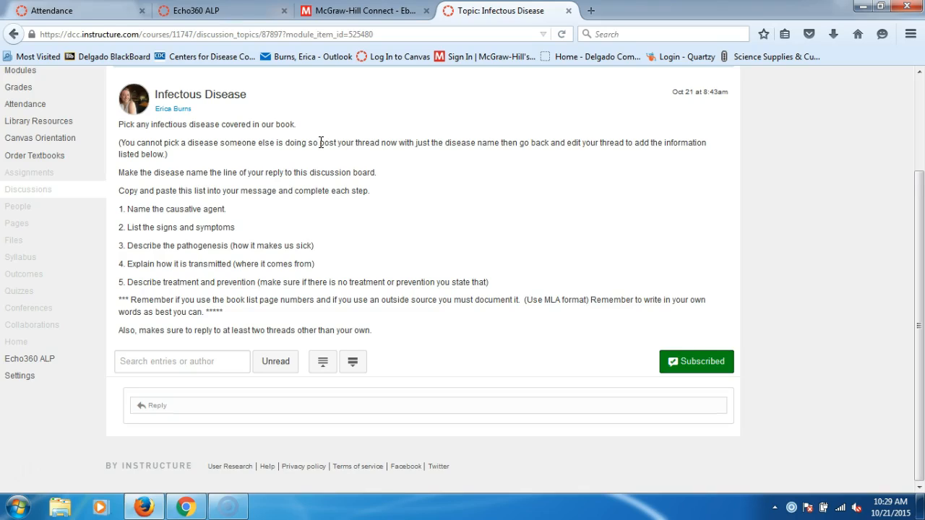
mouse_move(346, 253)
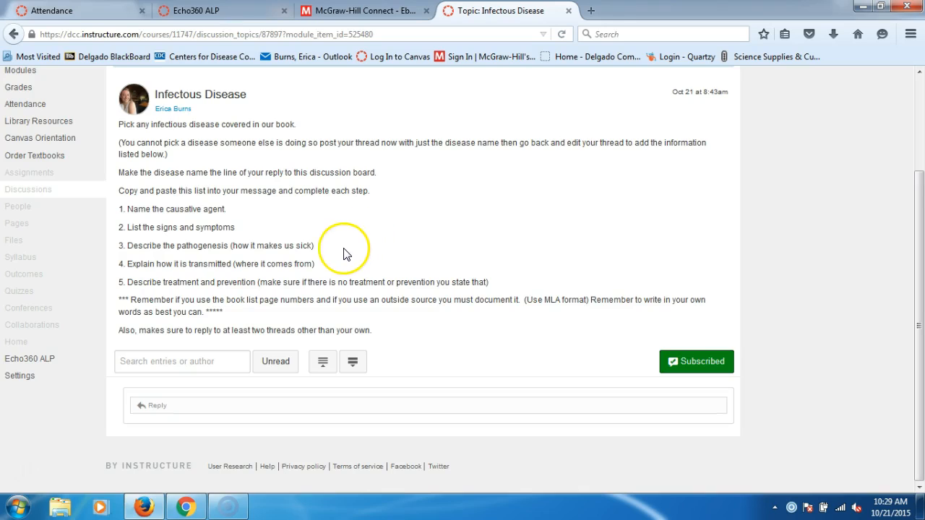
mouse_move(315, 263)
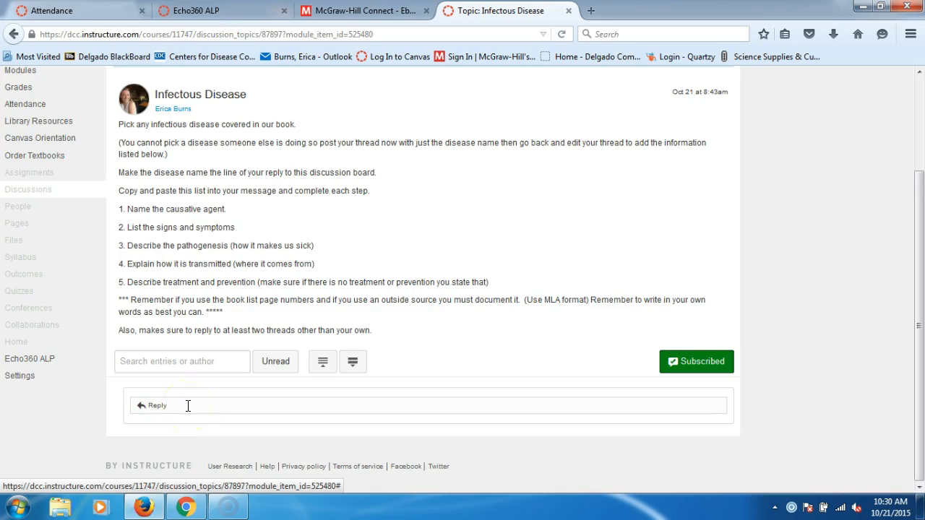
mouse_move(341, 202)
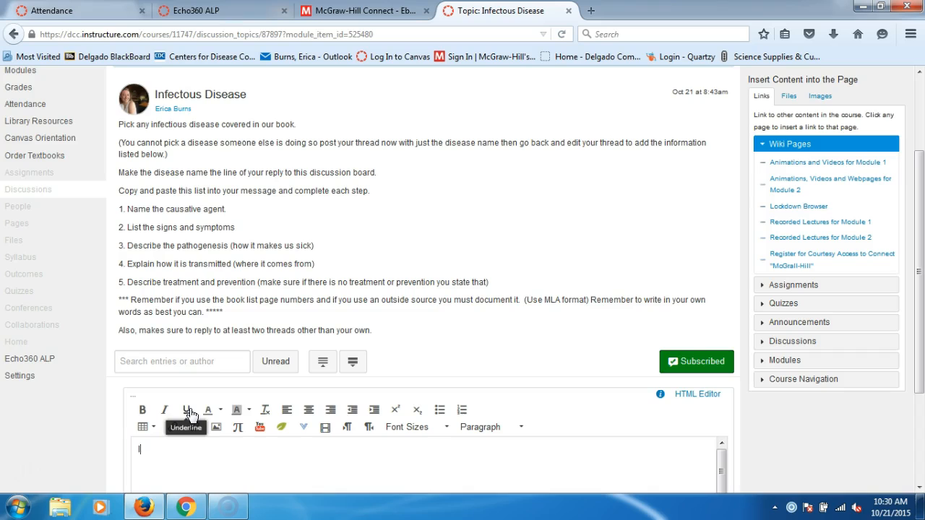
Step: Post a reply reading 'leprosy' to the Infectious Disease discussion
type("leprosy")
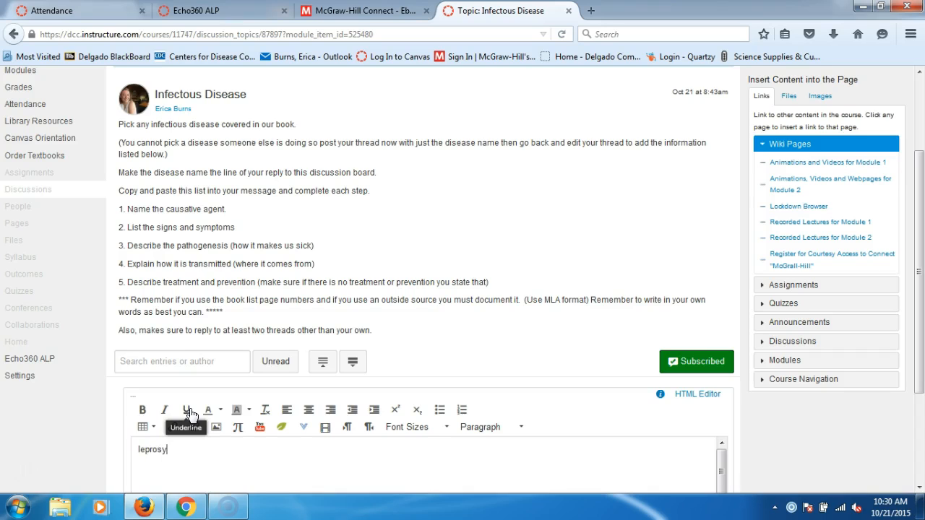
scroll("down", 3)
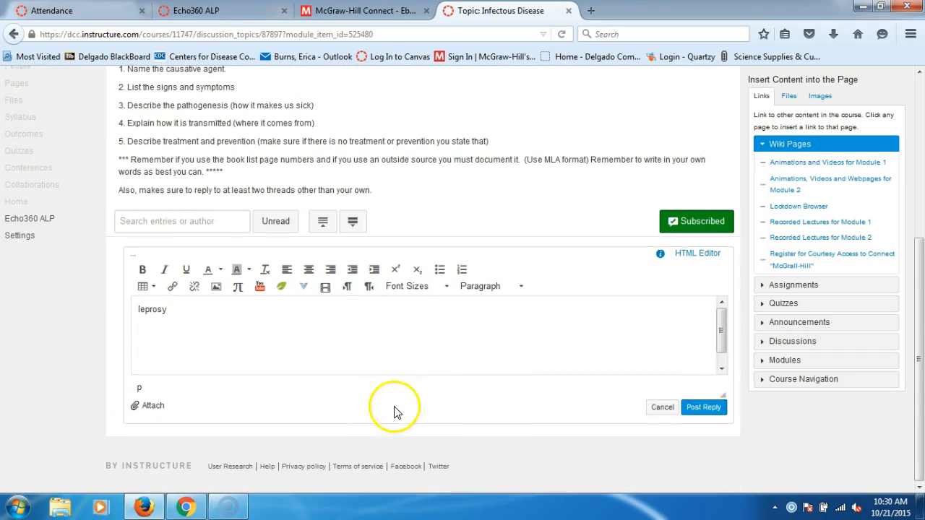
left_click(703, 408)
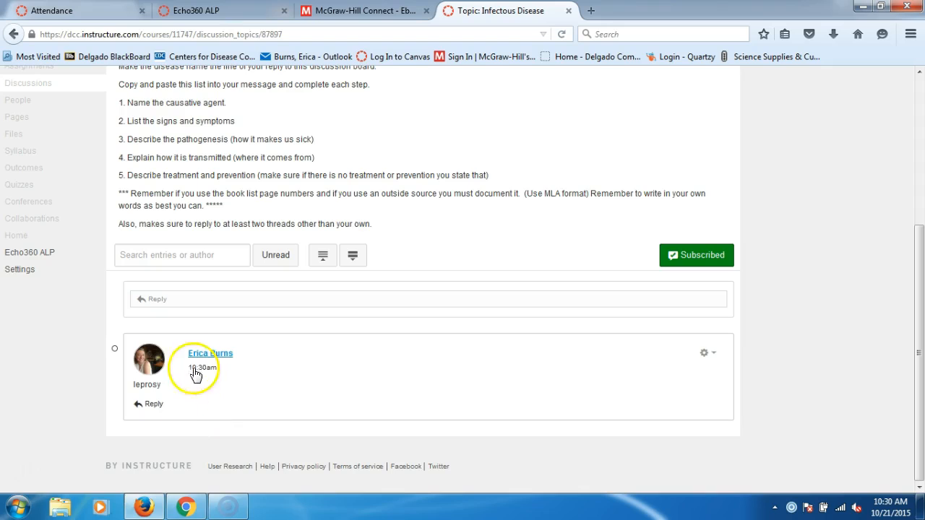
mouse_move(179, 393)
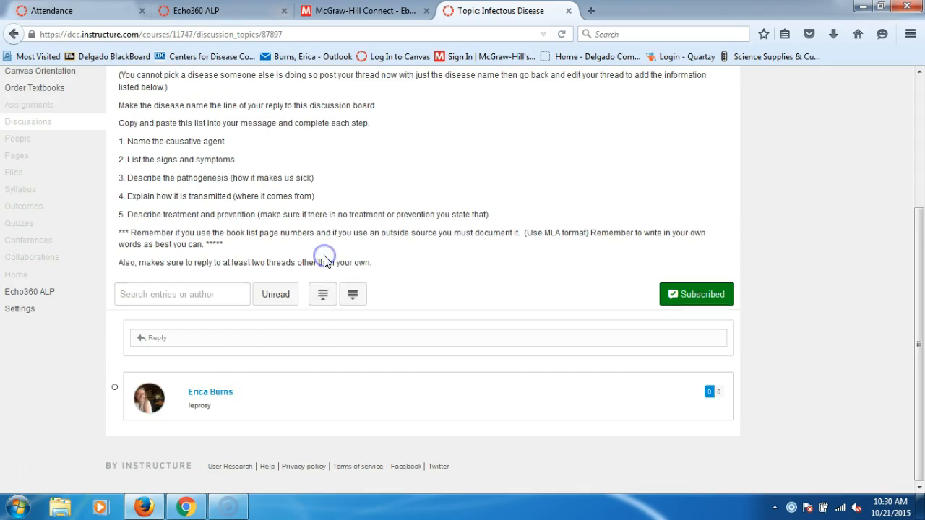
mouse_move(274, 338)
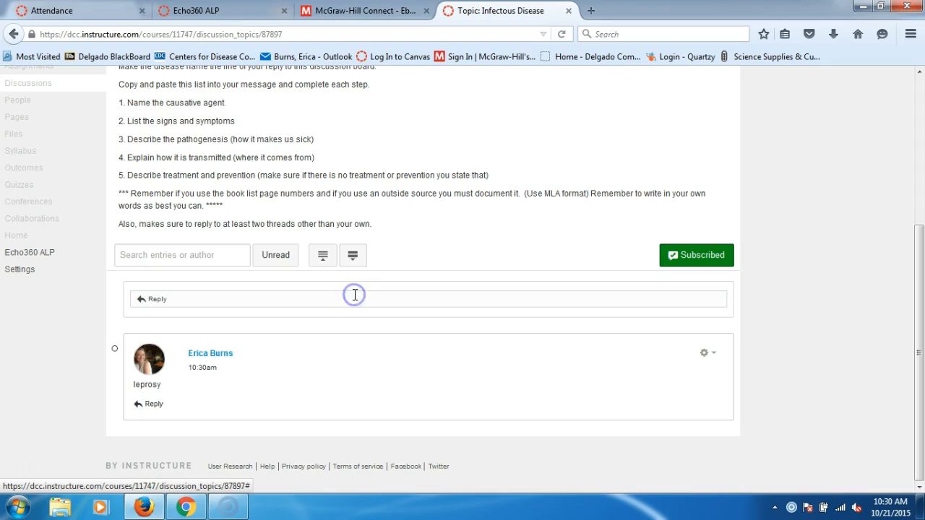
mouse_move(291, 410)
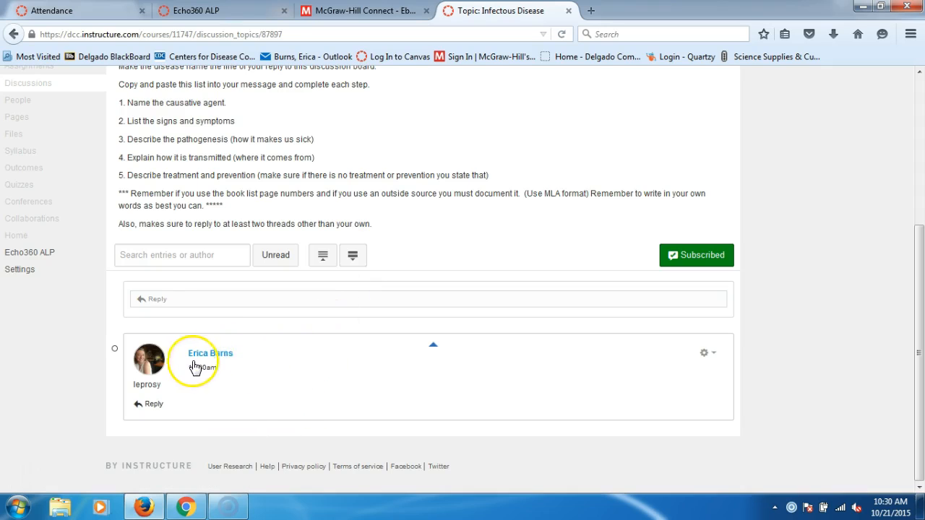
mouse_move(706, 353)
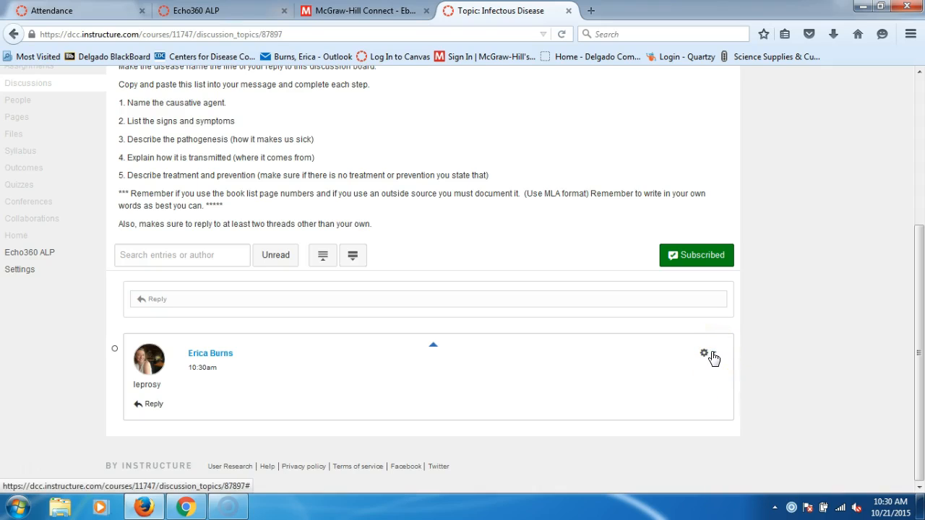
Step: Edit the leprosy reply and select the five numbered steps from the discussion prompt
left_click(703, 352)
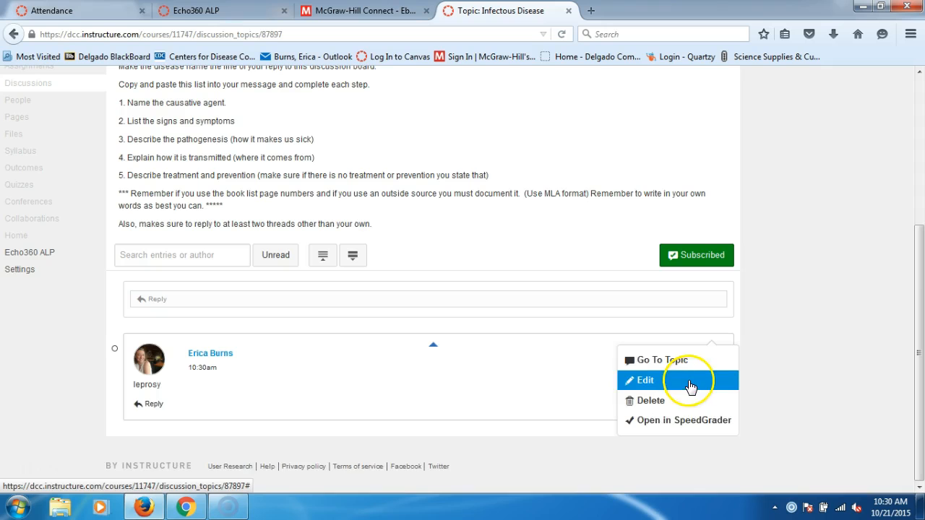
left_click(645, 380)
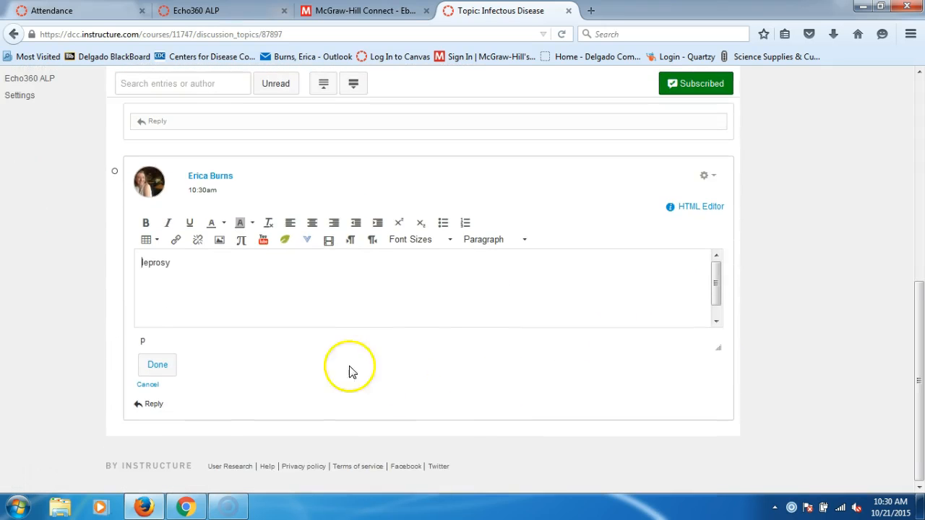
scroll("up", 3)
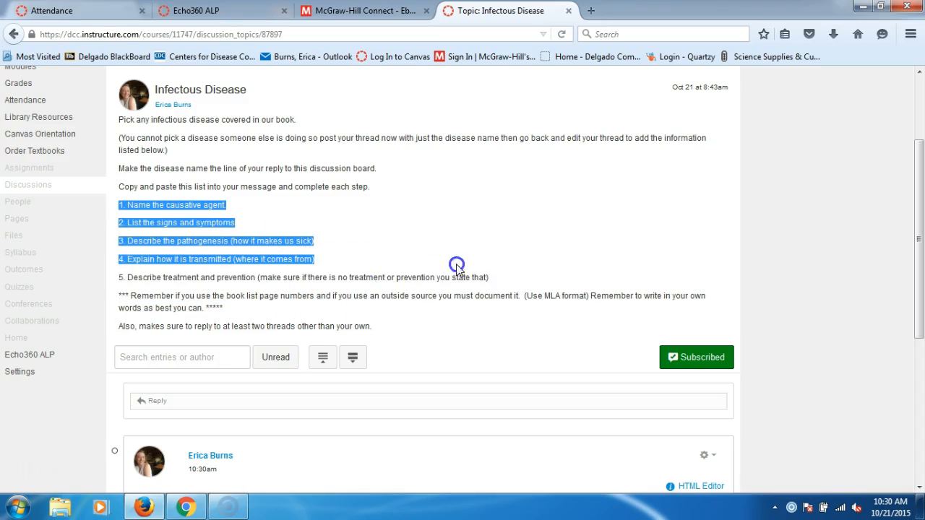
left_click_drag(457, 265, 509, 292)
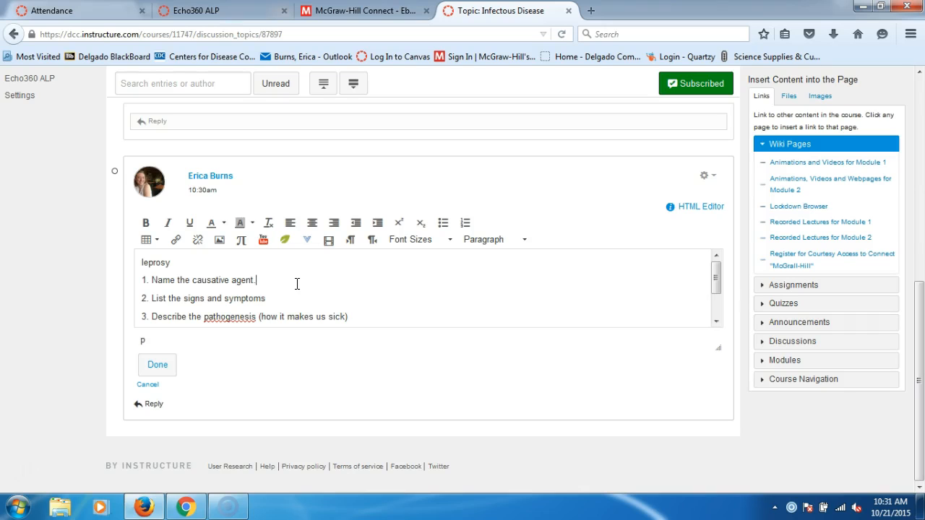
Step: Paste the numbered steps beneath 'leprosy' and save the edited reply with Done
scroll("up", 3)
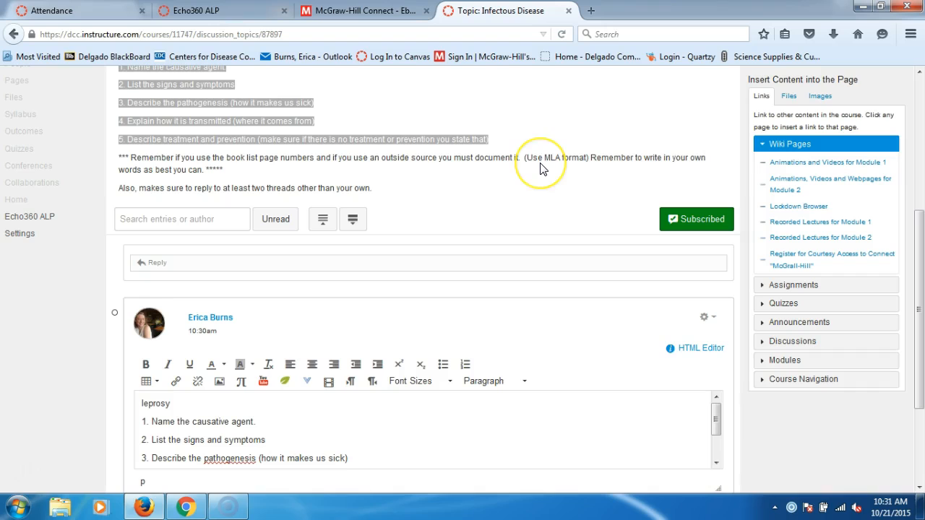
mouse_move(543, 168)
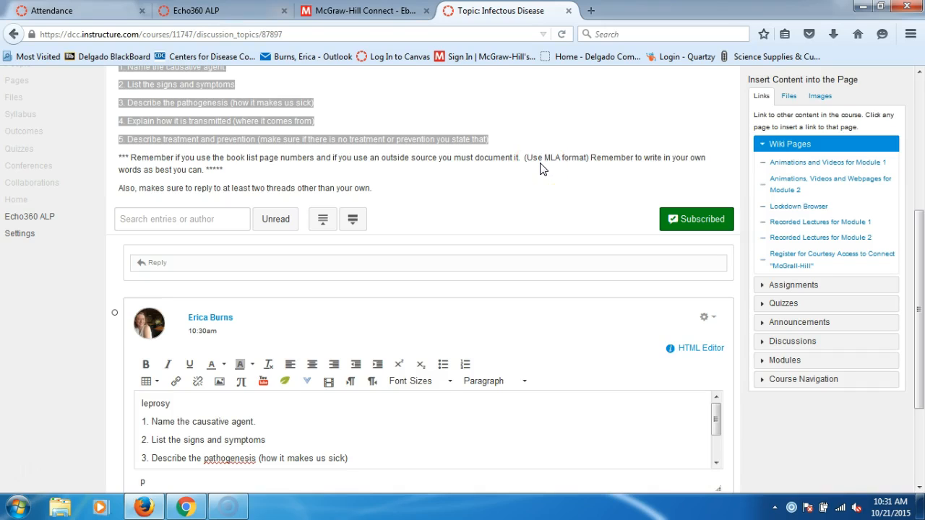
mouse_move(445, 341)
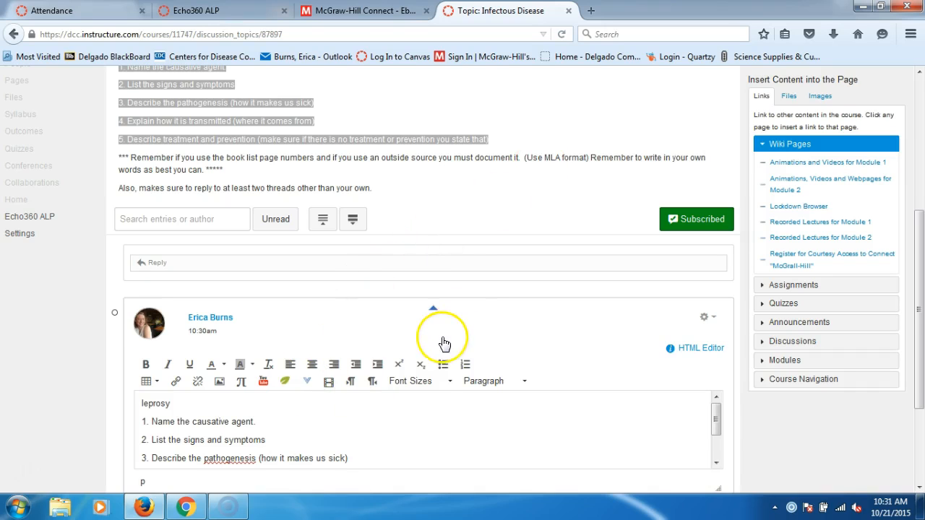
scroll("down", 3)
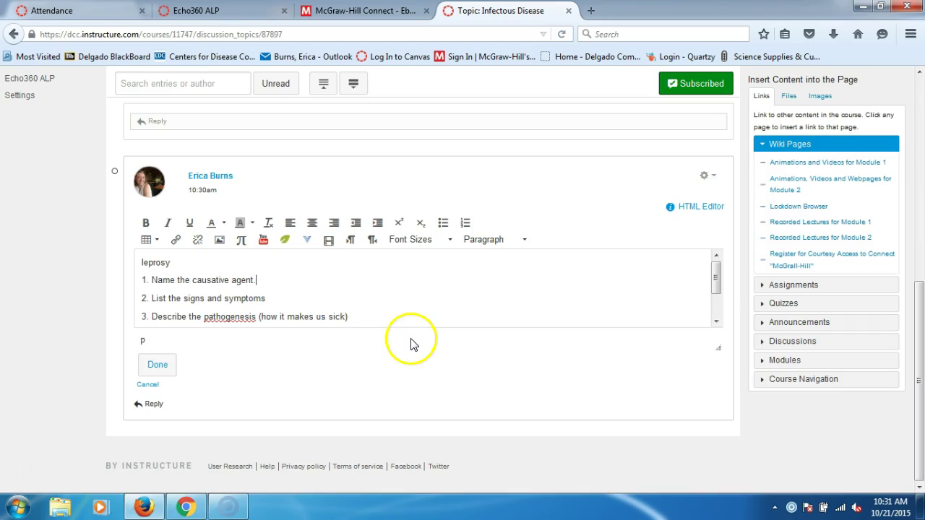
mouse_move(223, 298)
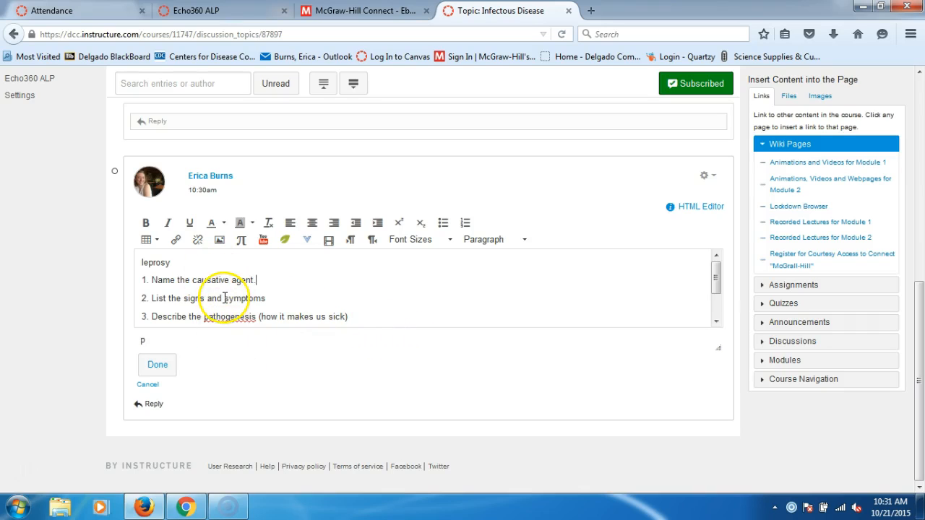
mouse_move(412, 260)
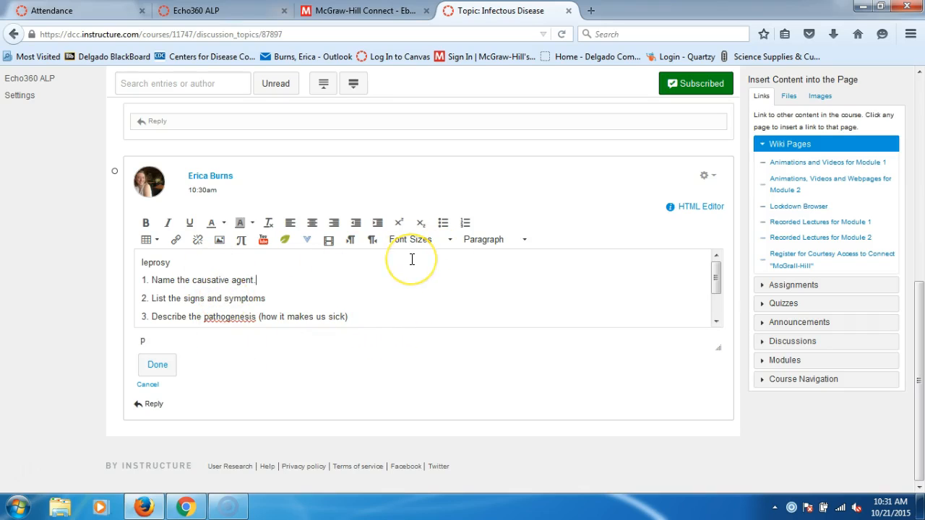
mouse_move(412, 260)
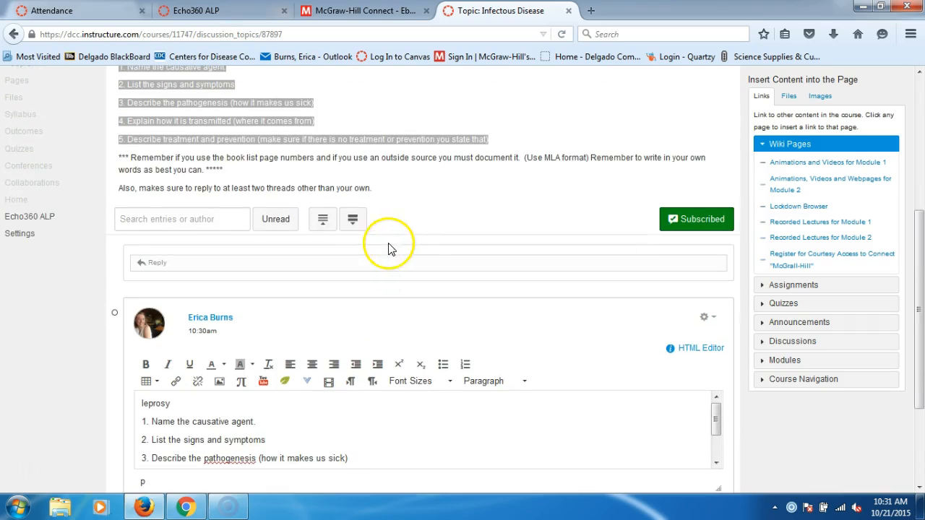
mouse_move(333, 202)
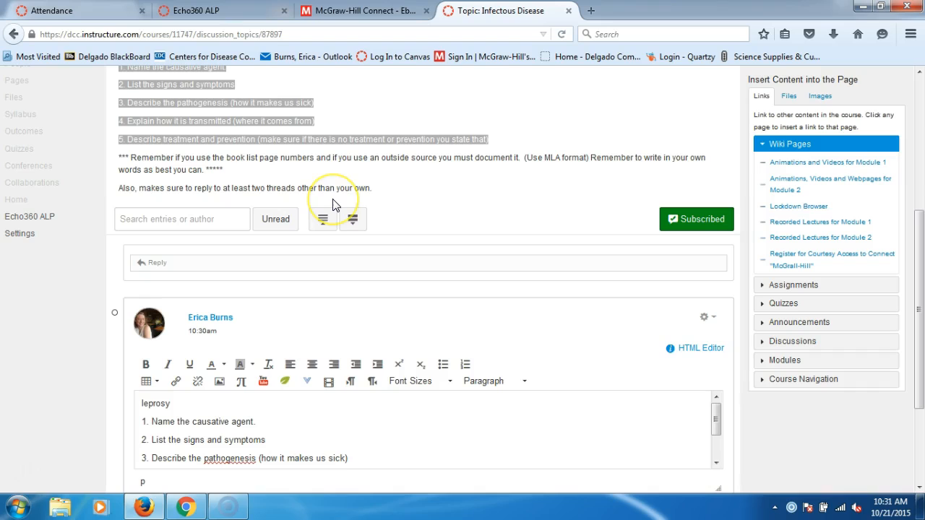
mouse_move(333, 202)
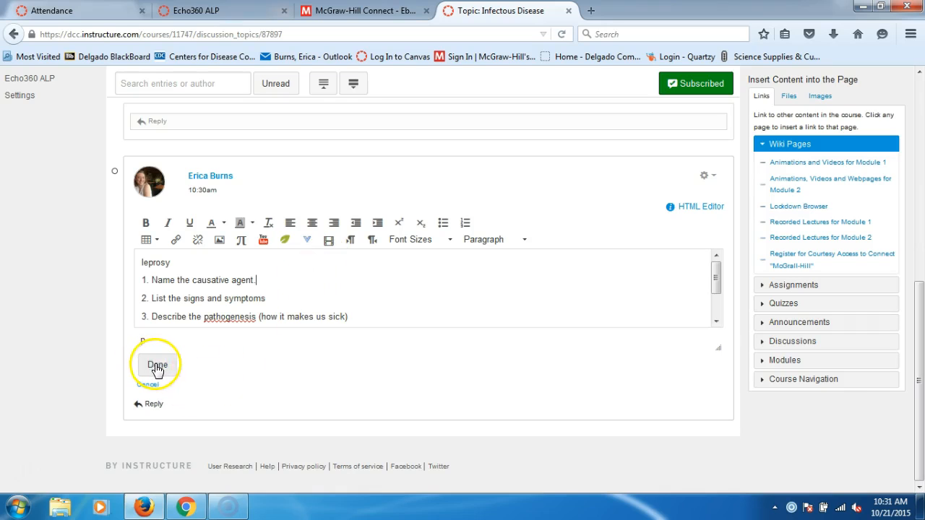
left_click(156, 364)
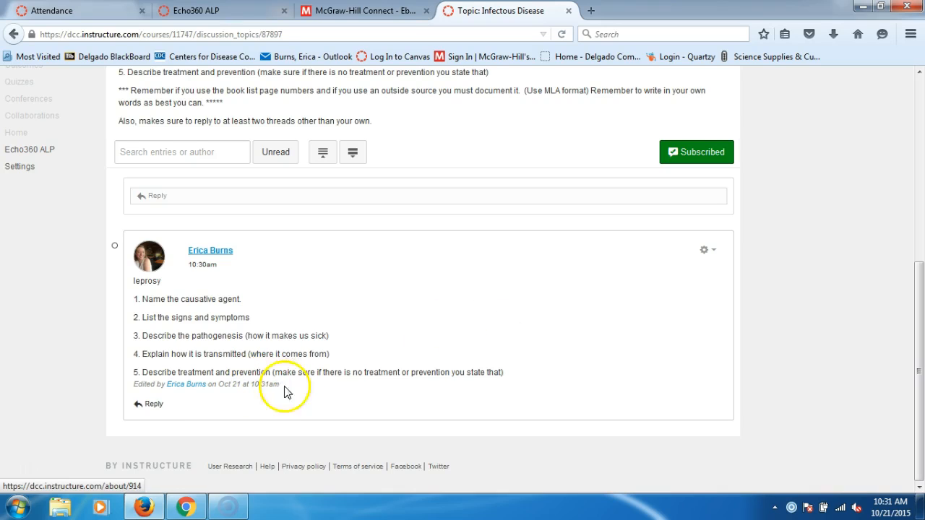
mouse_move(706, 249)
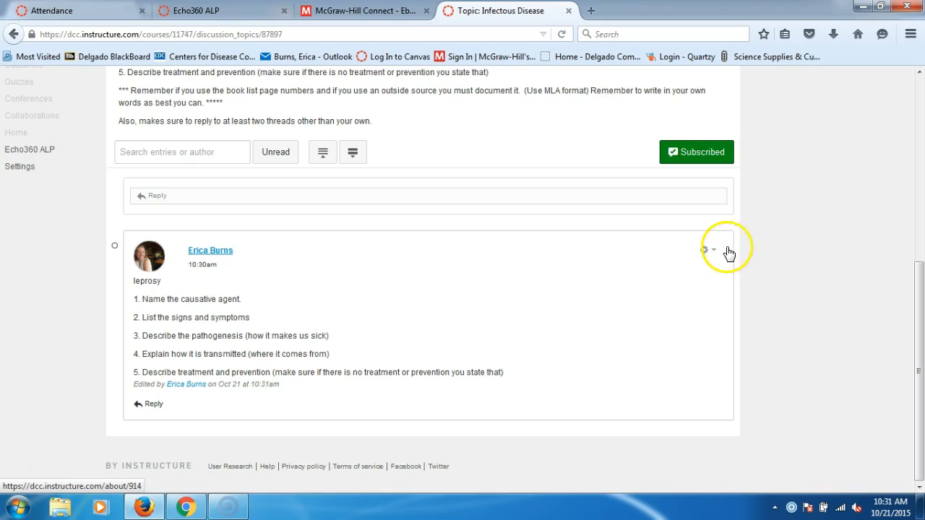
left_click(707, 250)
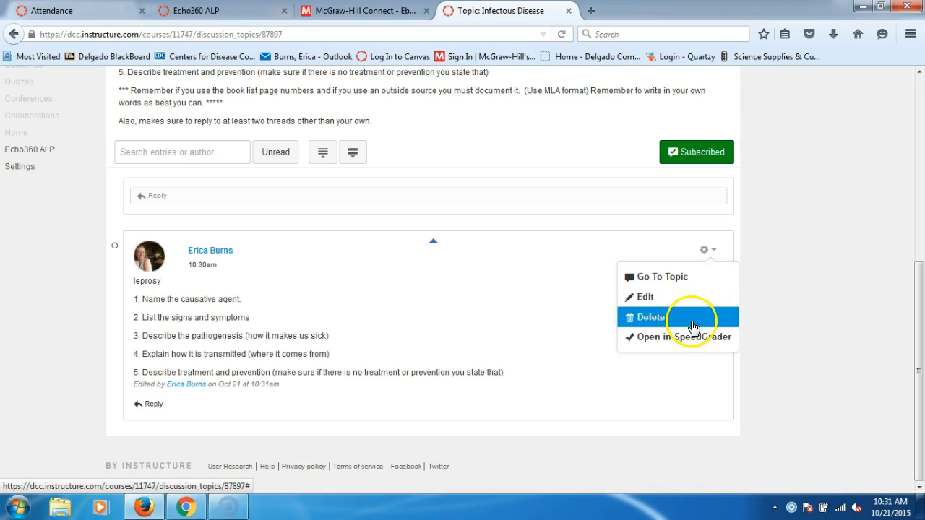
mouse_move(506, 313)
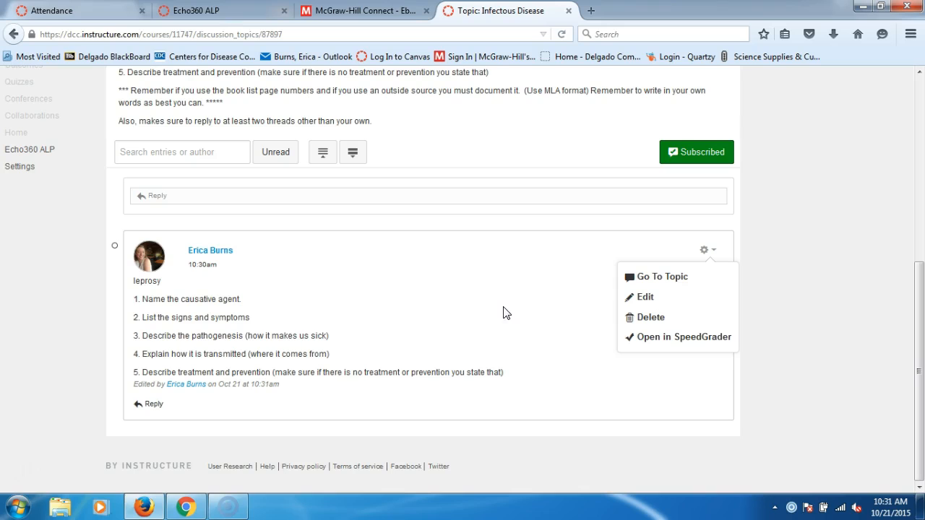
mouse_move(263, 263)
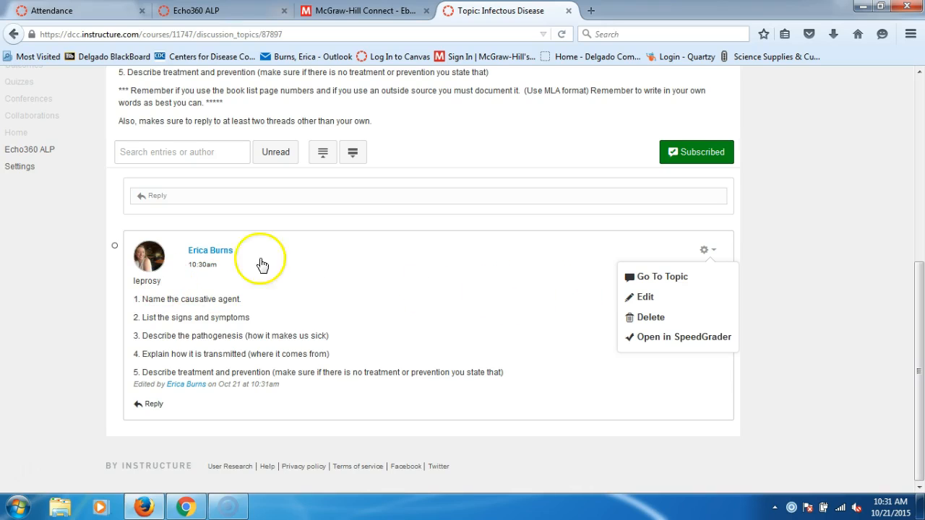
mouse_move(413, 315)
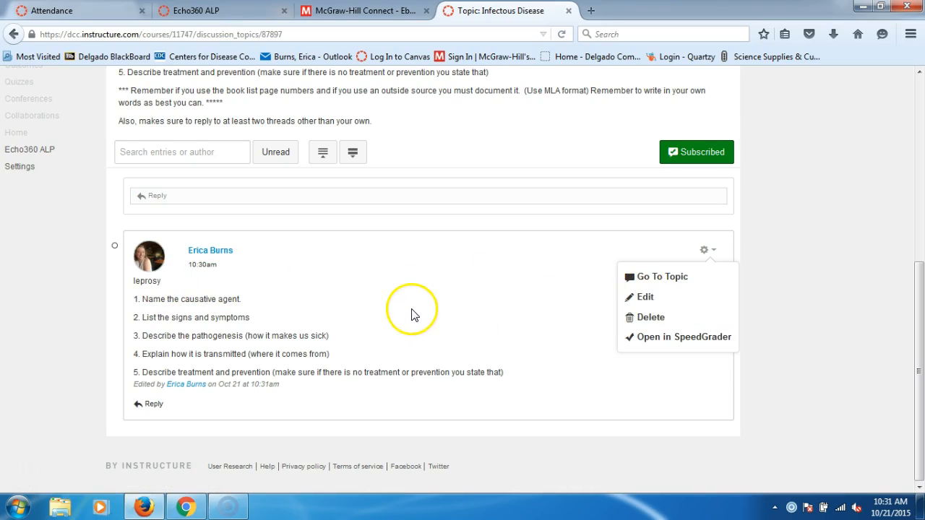
left_click(311, 287)
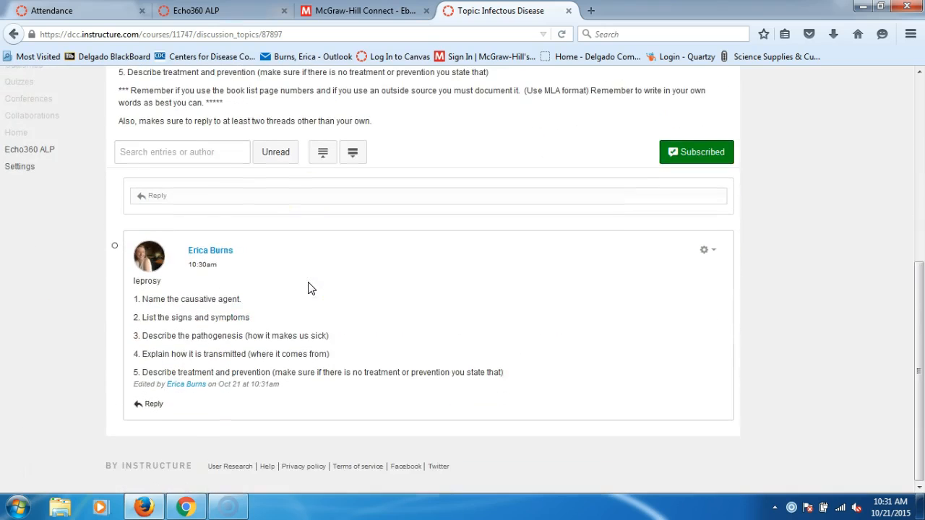
scroll("up", 3)
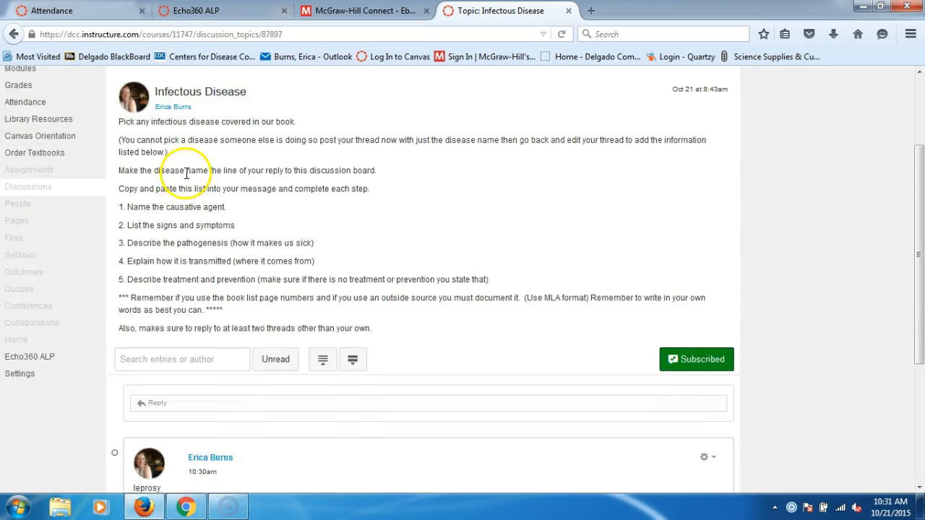
scroll("down", 3)
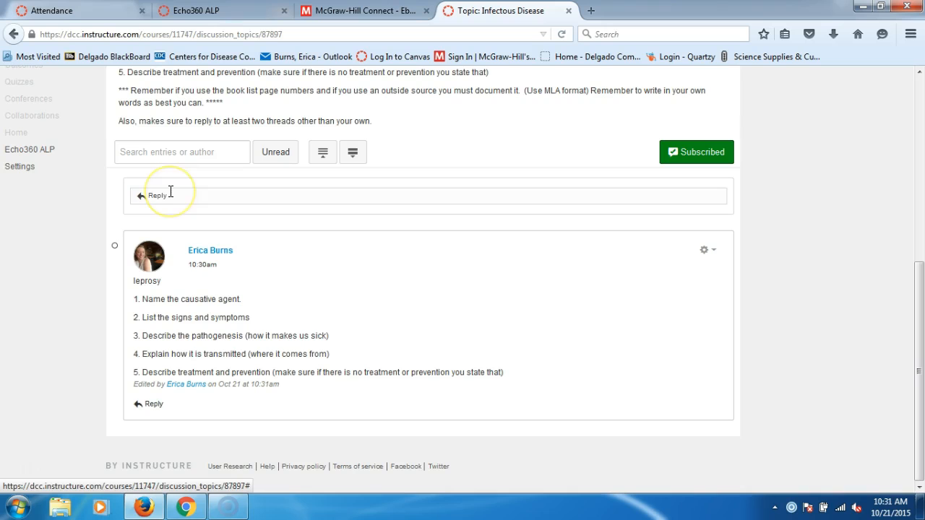
scroll("up", 3)
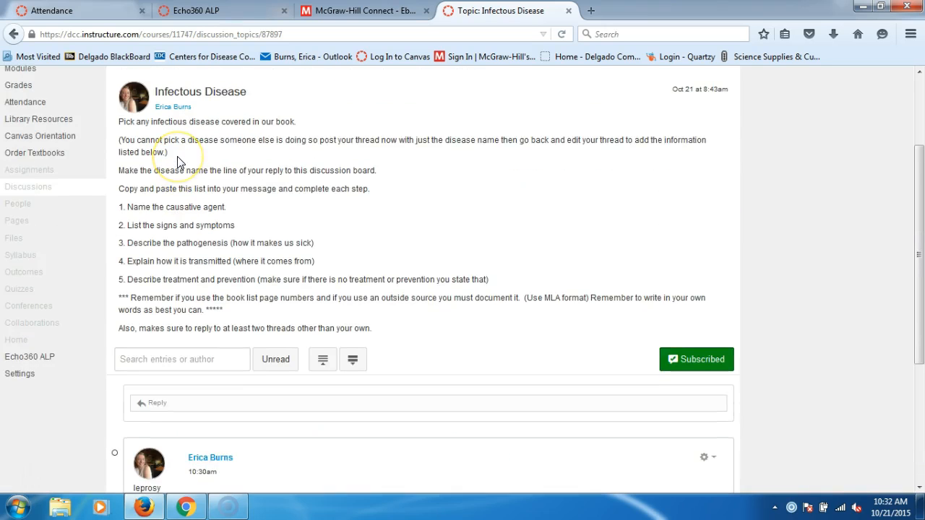
scroll("down", 3)
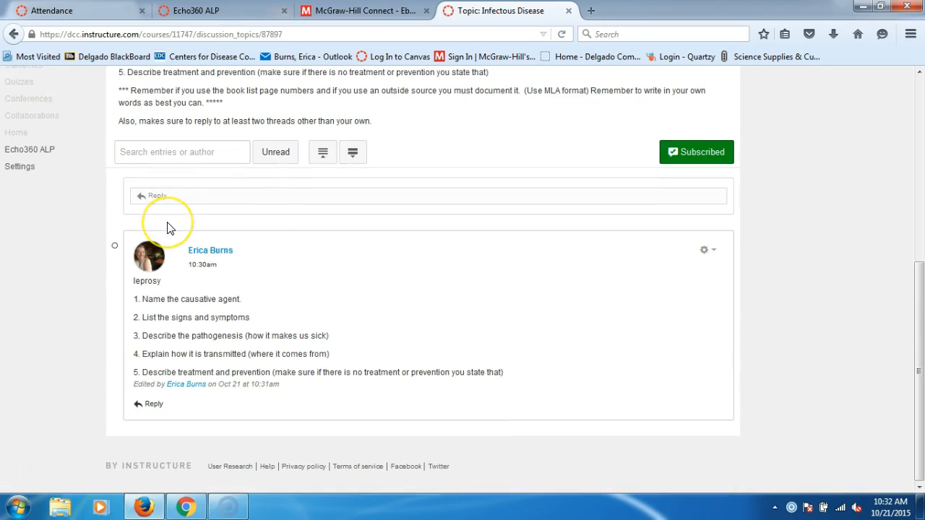
mouse_move(367, 282)
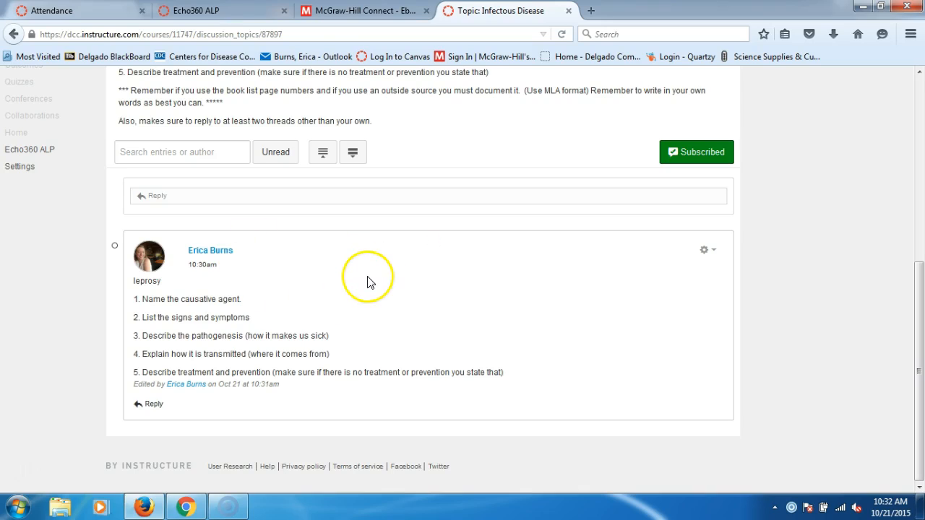
mouse_move(364, 289)
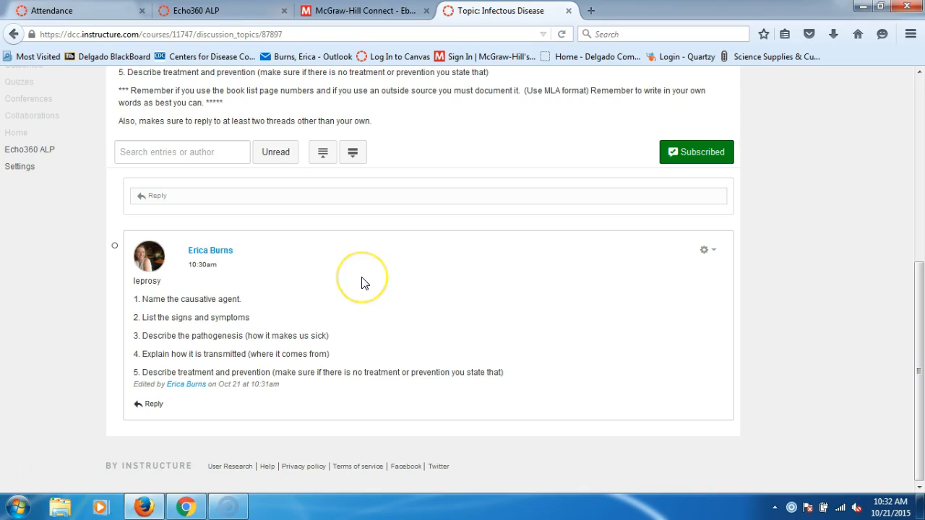
mouse_move(522, 271)
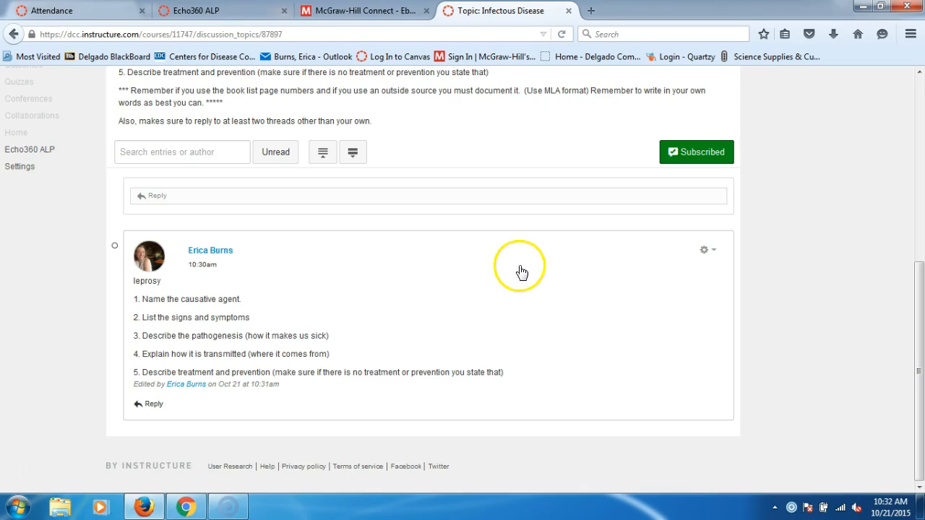
mouse_move(335, 268)
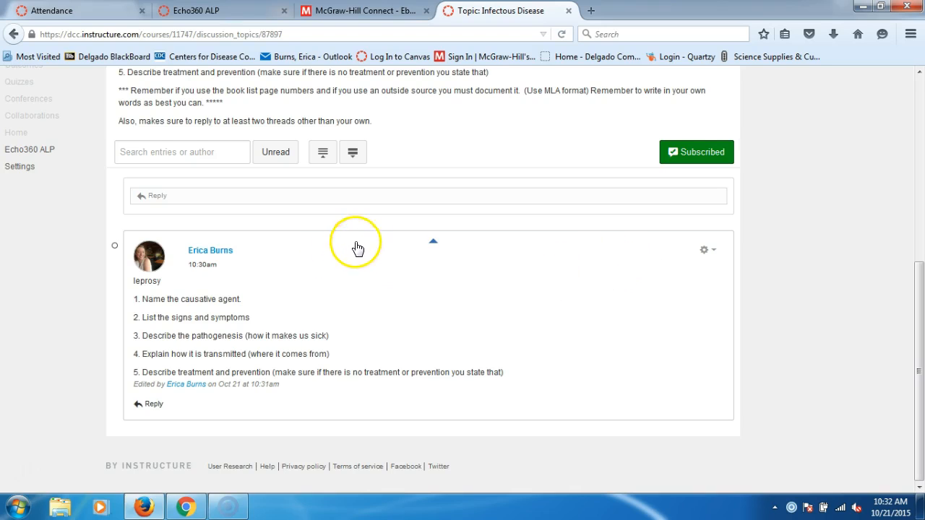
scroll("up", 3)
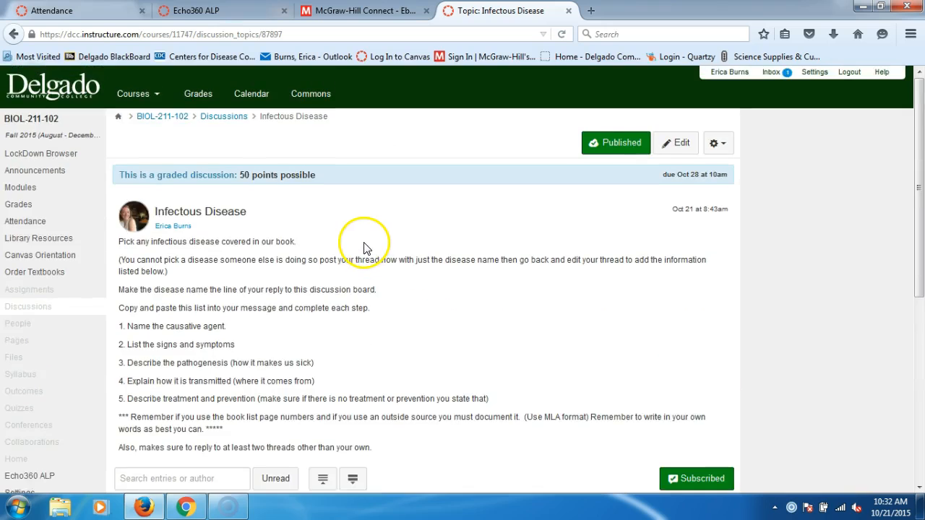
scroll("down", 3)
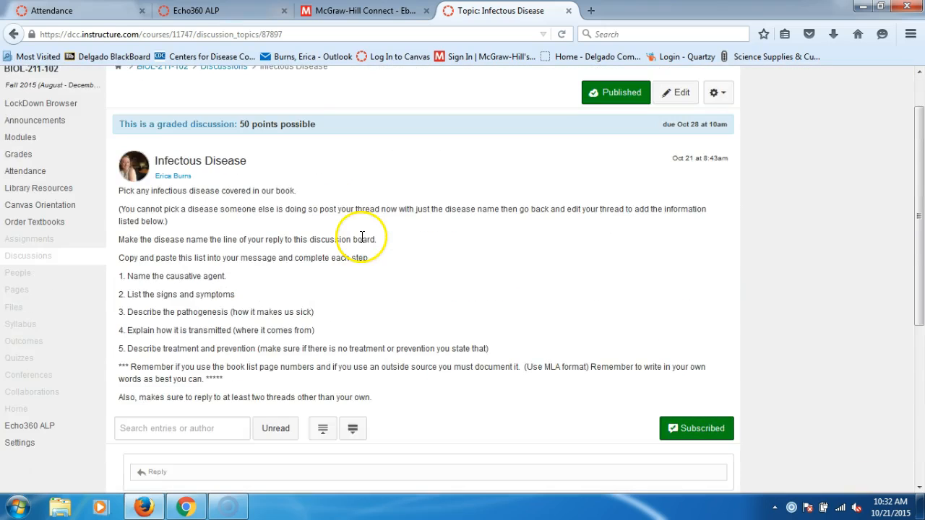
scroll("down", 3)
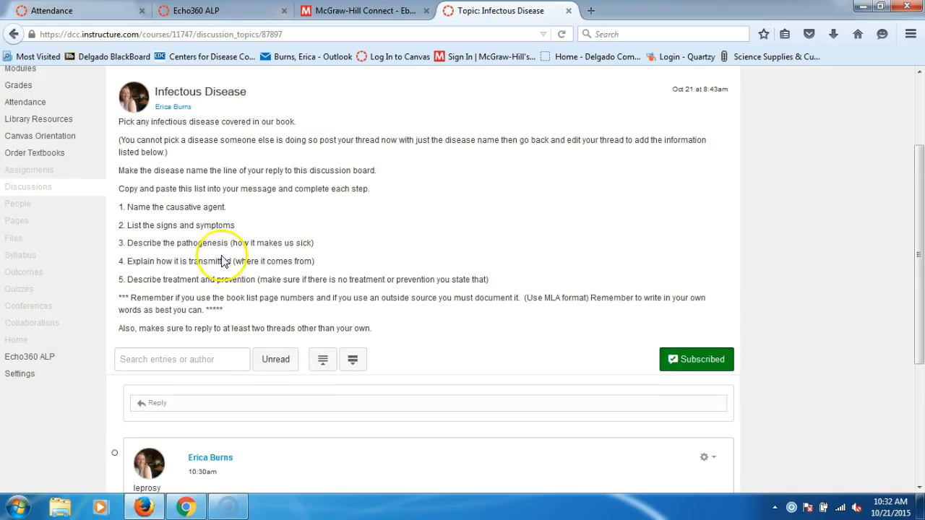
mouse_move(214, 208)
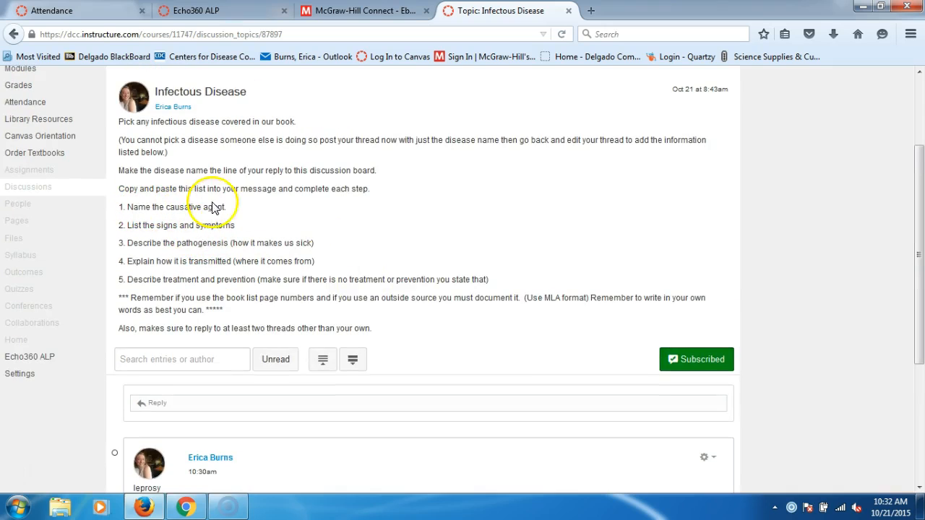
mouse_move(234, 220)
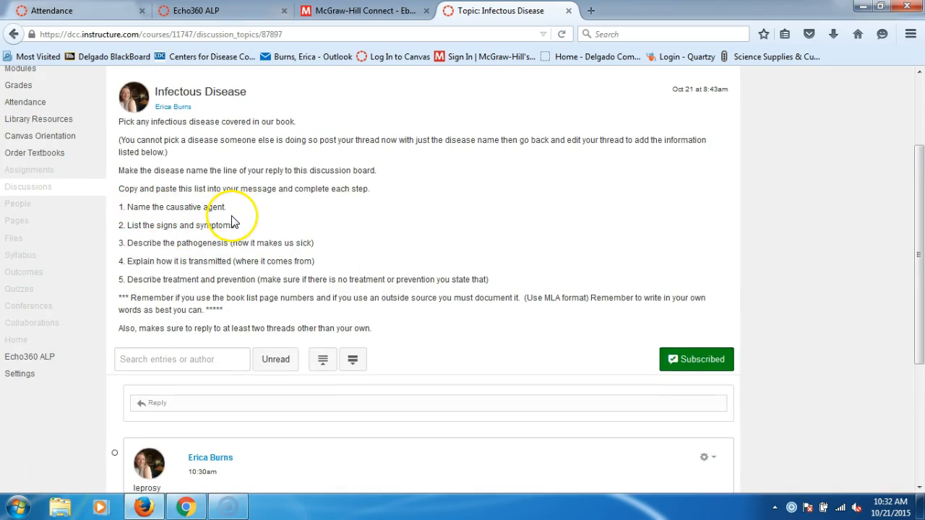
mouse_move(240, 222)
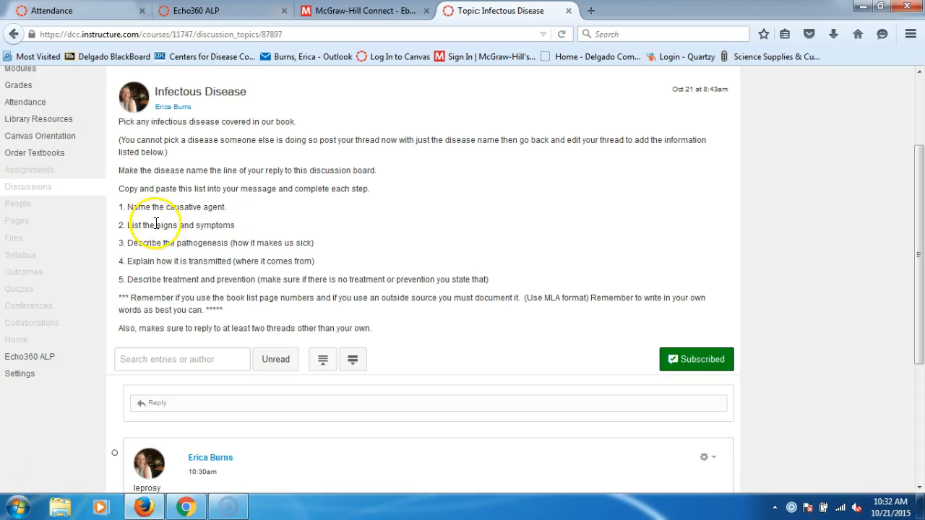
mouse_move(243, 230)
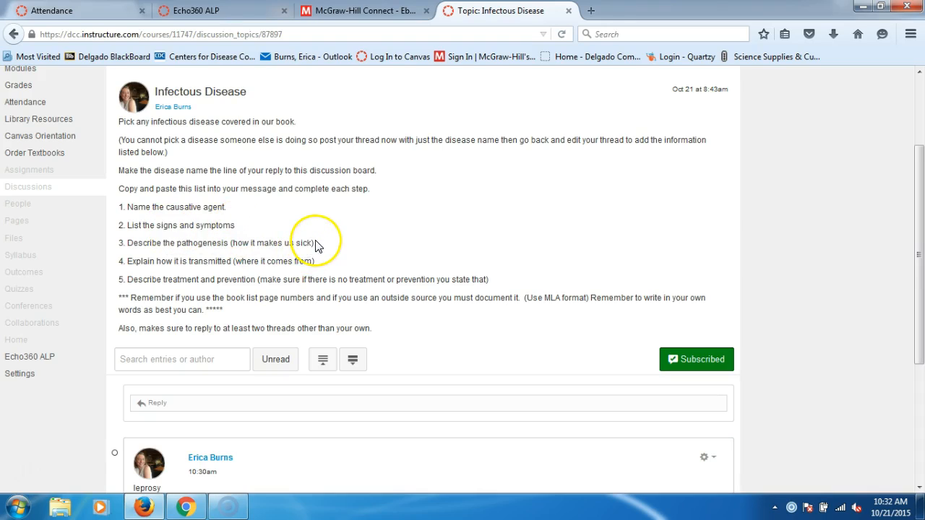
mouse_move(317, 252)
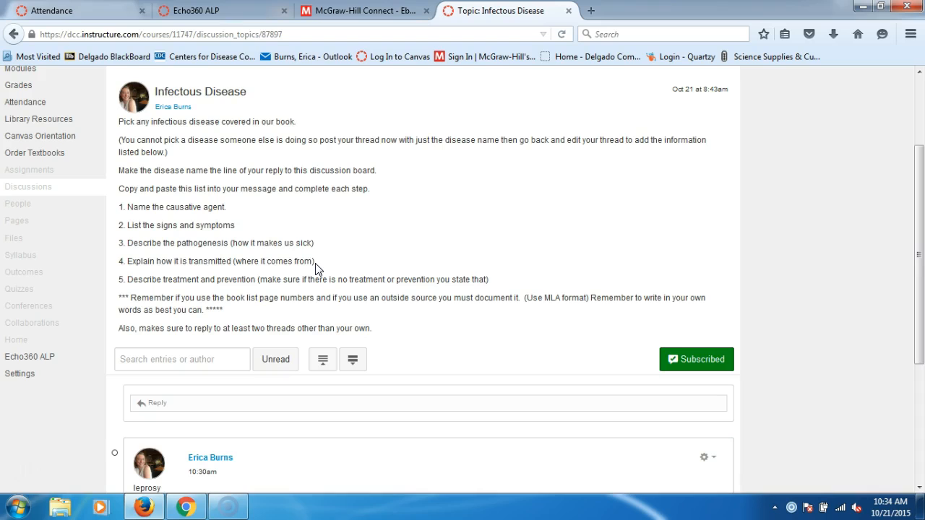
mouse_move(418, 153)
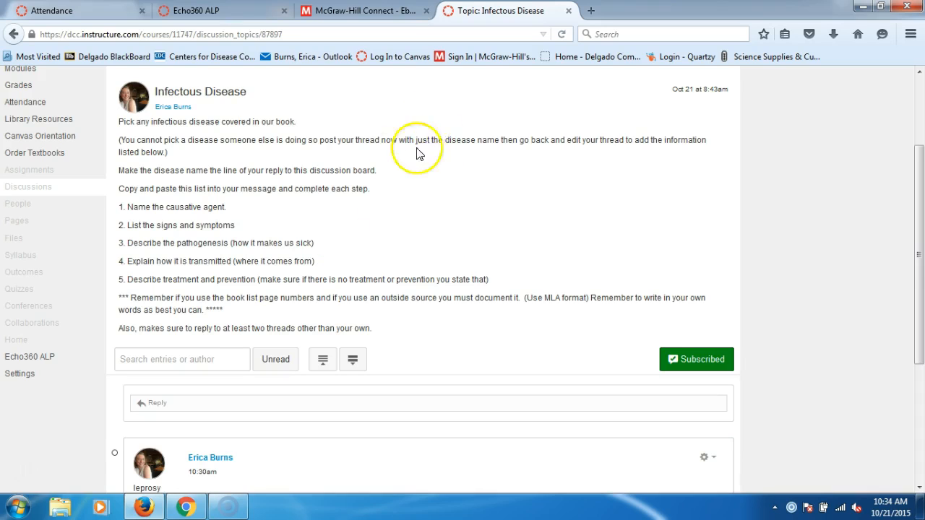
Step: Scroll the course navigation to reach the Echo360 ALP link
scroll("up", 3)
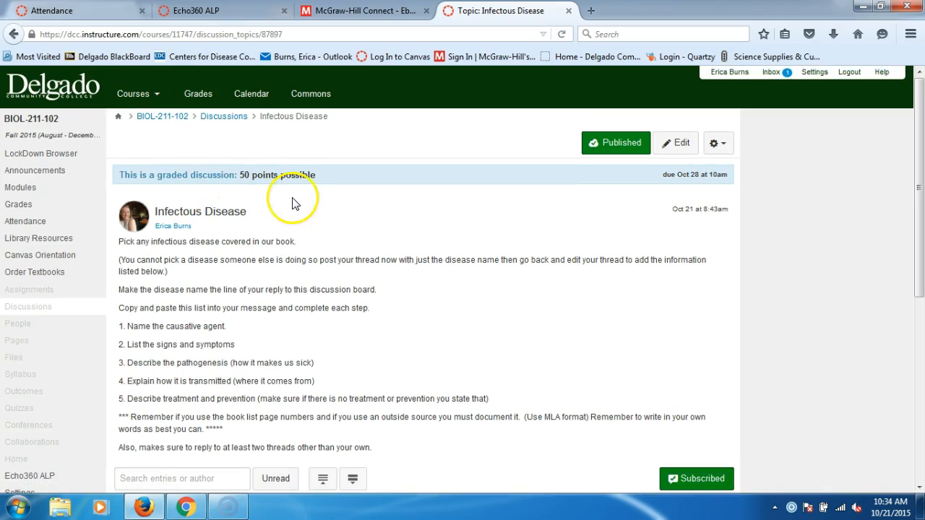
scroll("down", 3)
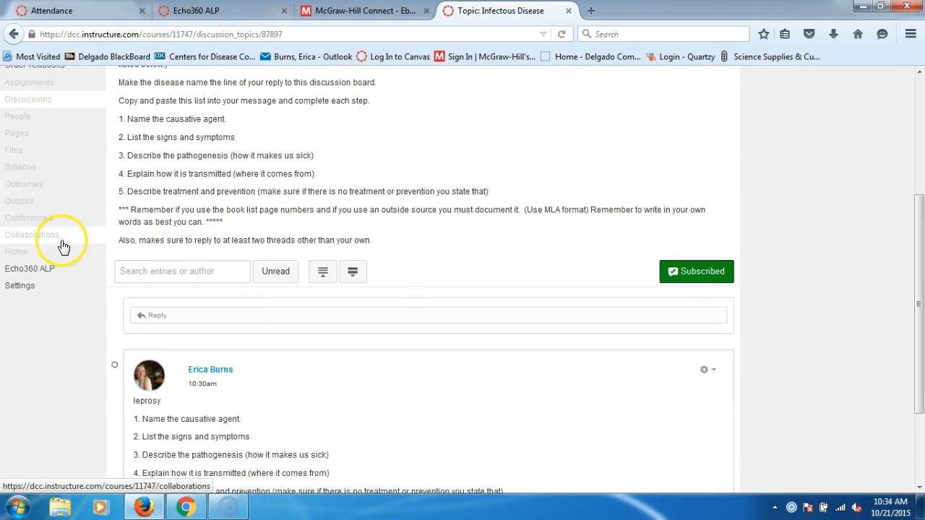
mouse_move(29, 267)
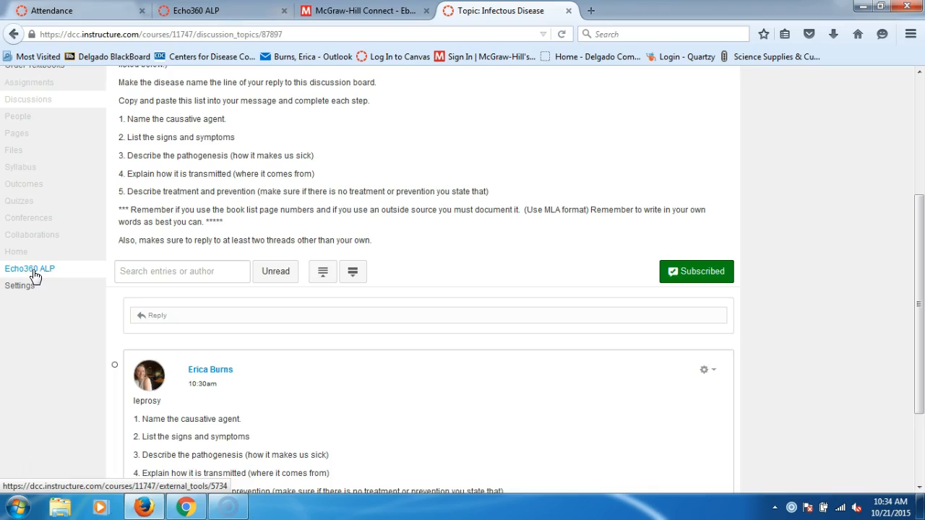
scroll("up", 3)
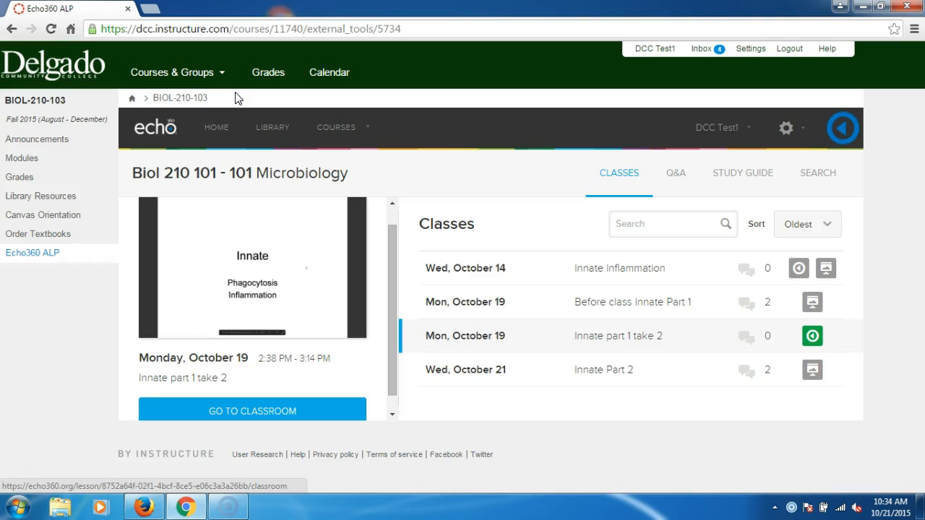
mouse_move(416, 365)
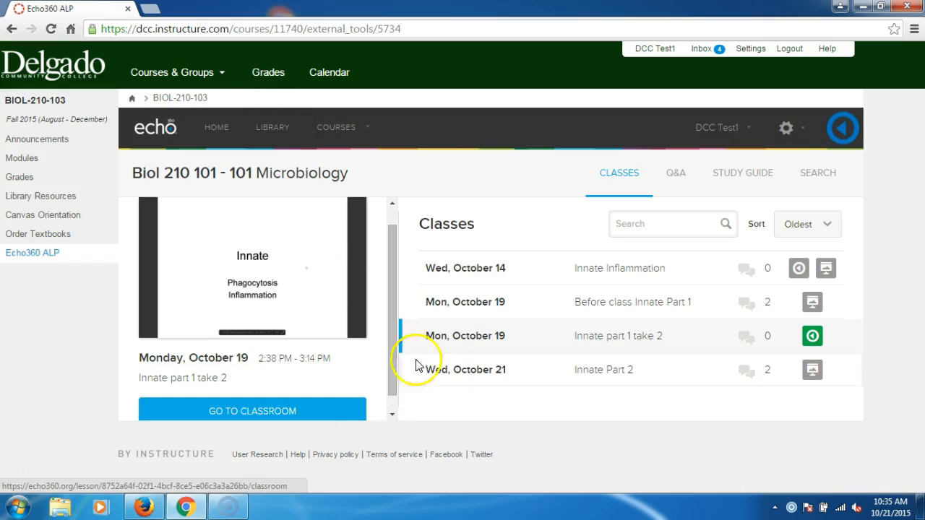
mouse_move(455, 383)
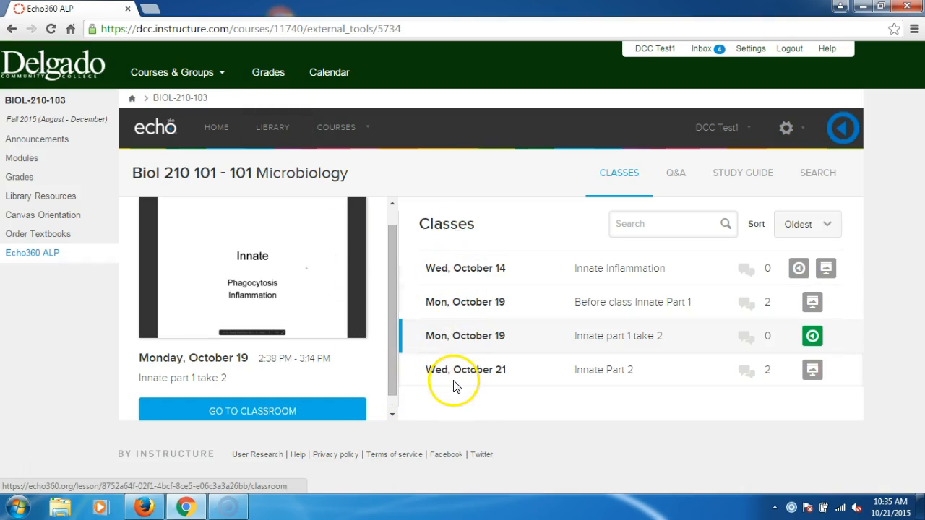
mouse_move(812, 370)
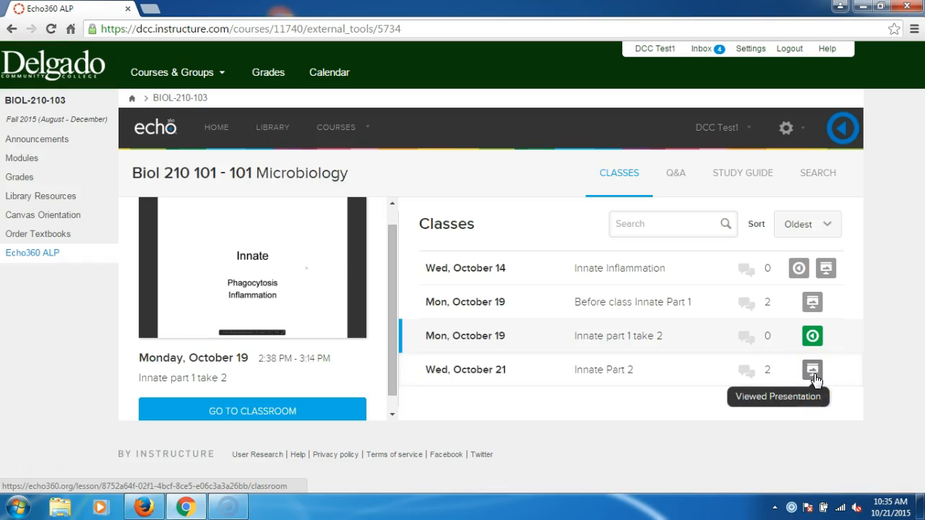
mouse_move(451, 376)
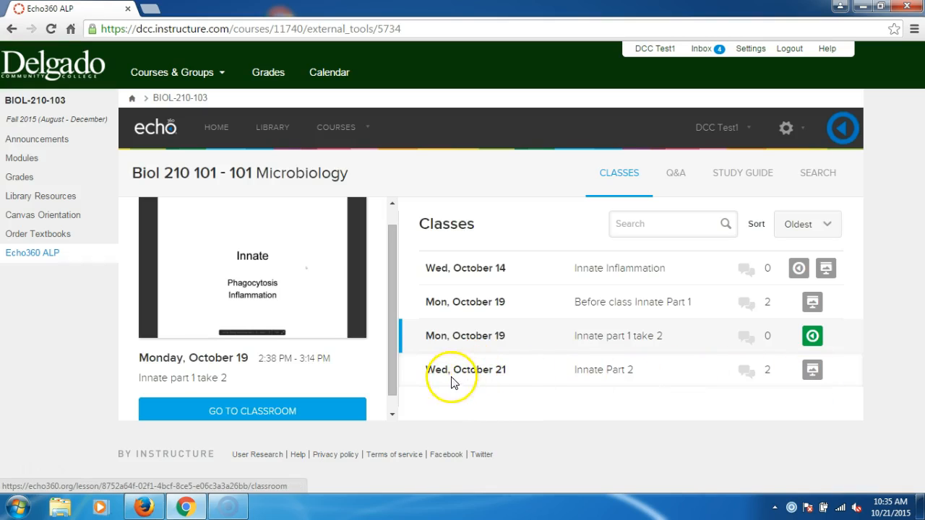
Step: Preview the Wed, October 21 Innate Part 2 class with its Download original option
left_click(466, 369)
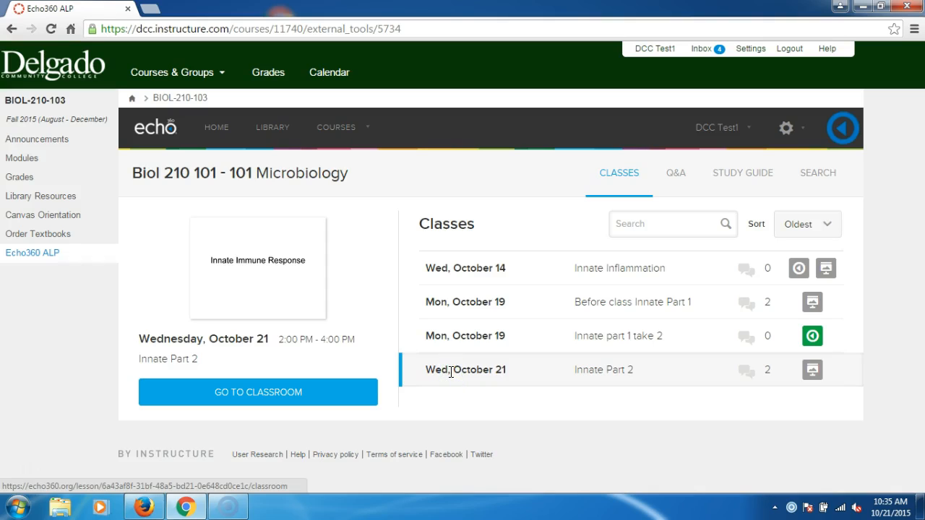
mouse_move(812, 370)
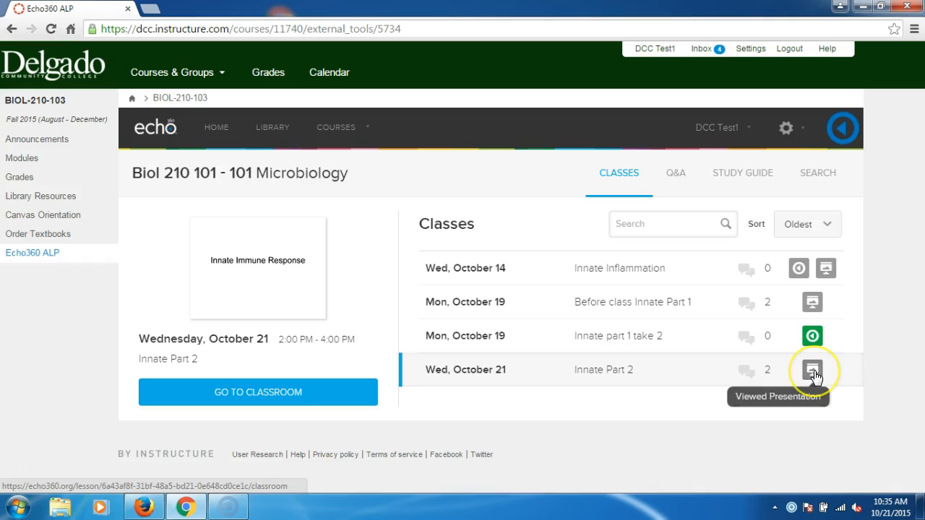
mouse_move(812, 378)
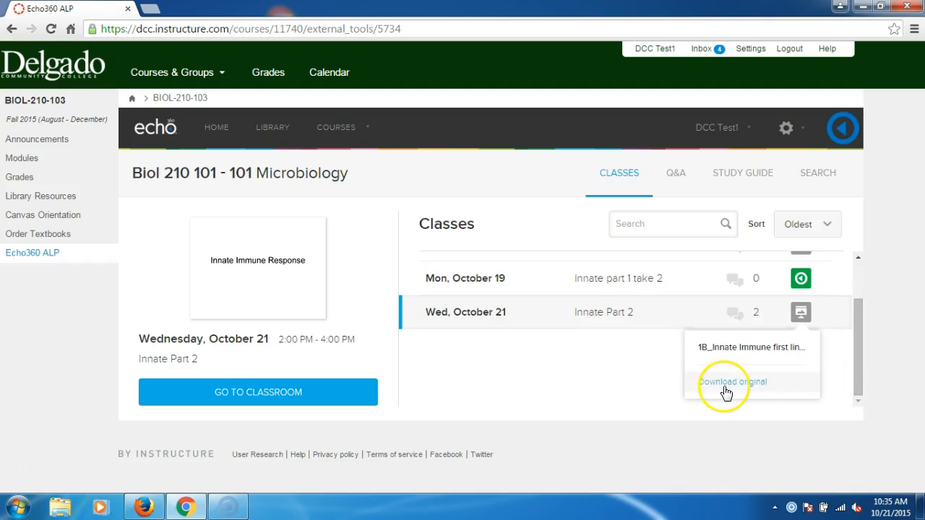
mouse_move(731, 381)
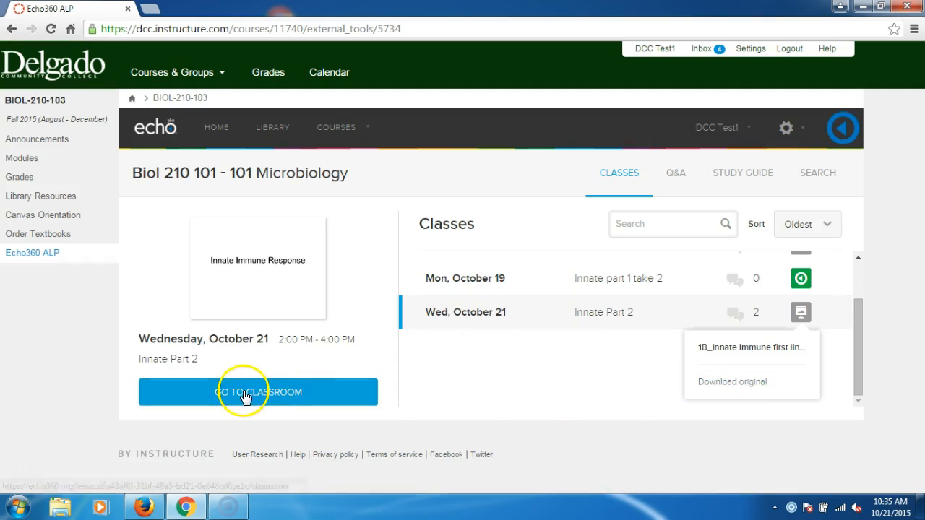
mouse_move(441, 306)
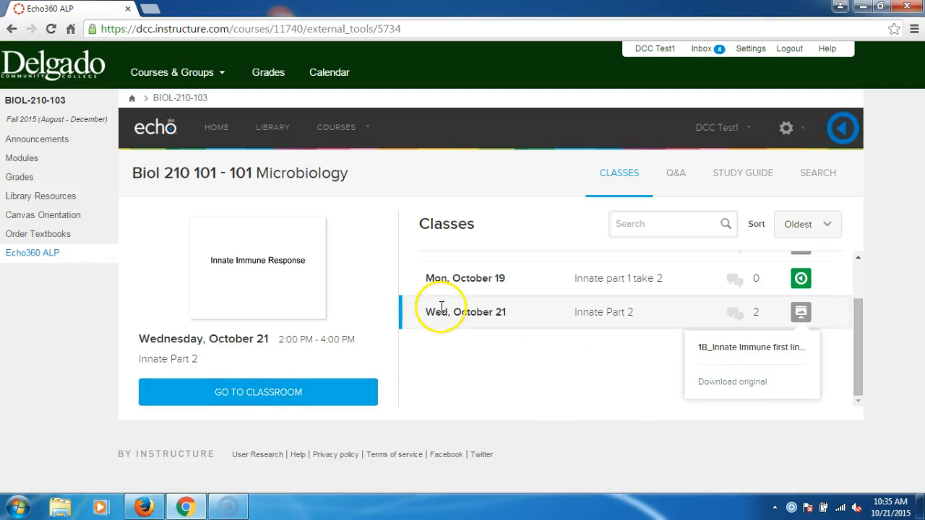
mouse_move(257, 393)
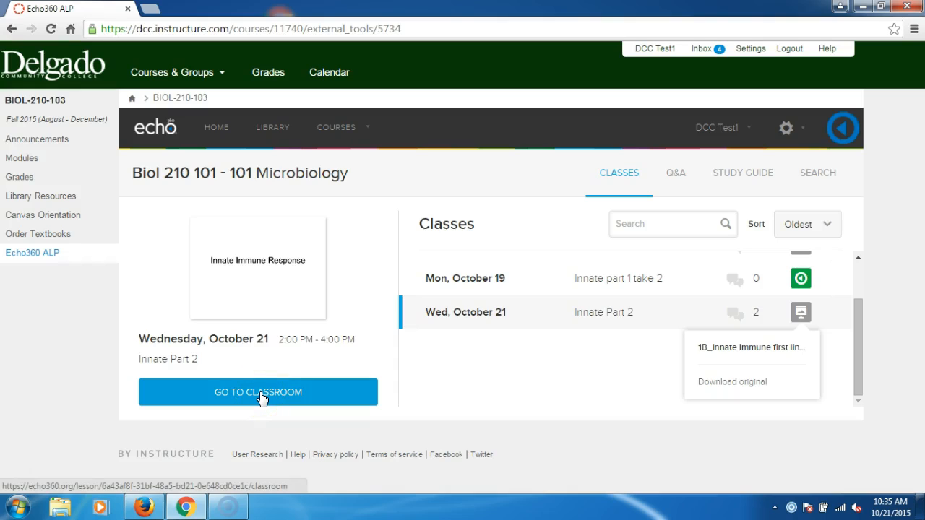
Step: Enter the Innate Part 2 classroom showing slide 1, Innate Immune Response, beside Notes
left_click(257, 391)
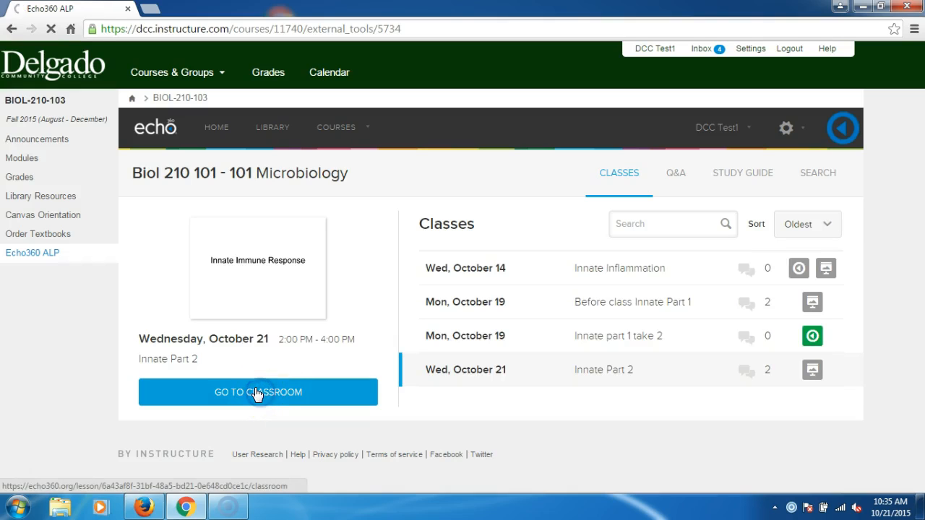
left_click(257, 391)
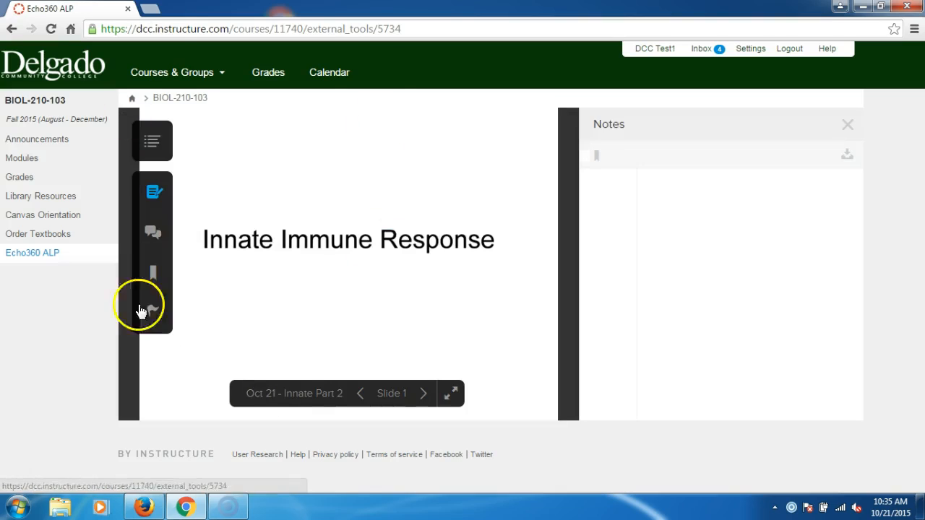
mouse_move(286, 195)
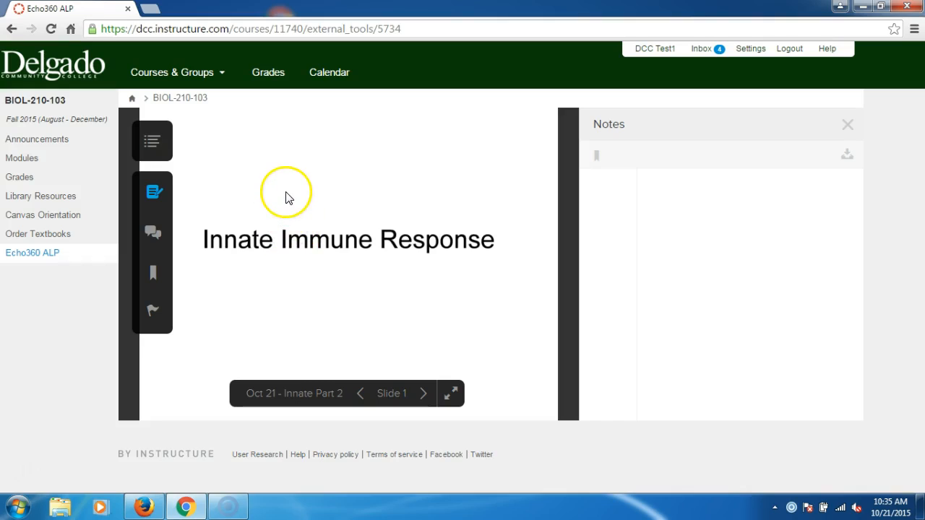
mouse_move(644, 162)
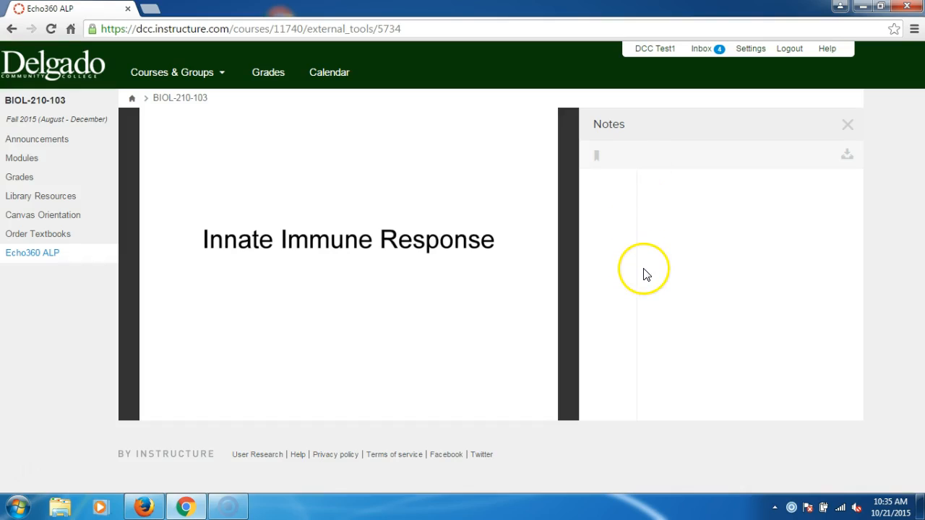
mouse_move(644, 276)
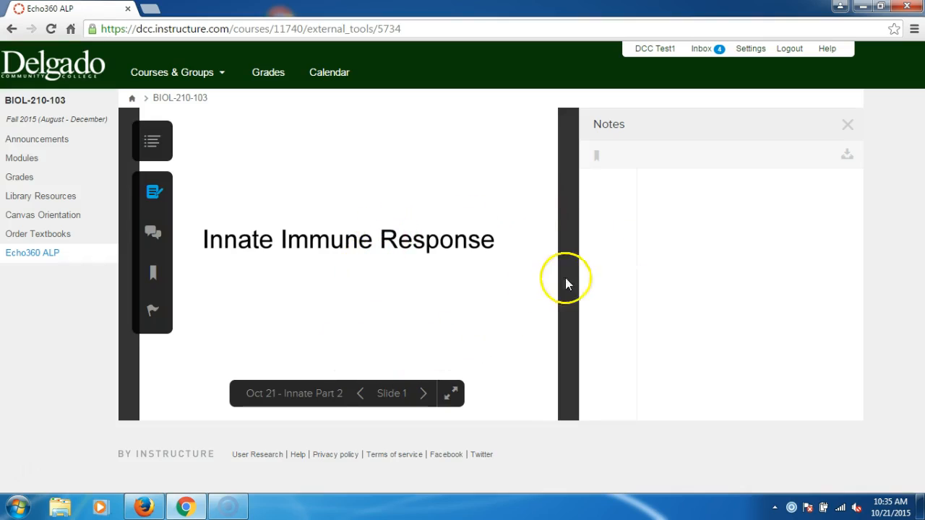
mouse_move(693, 249)
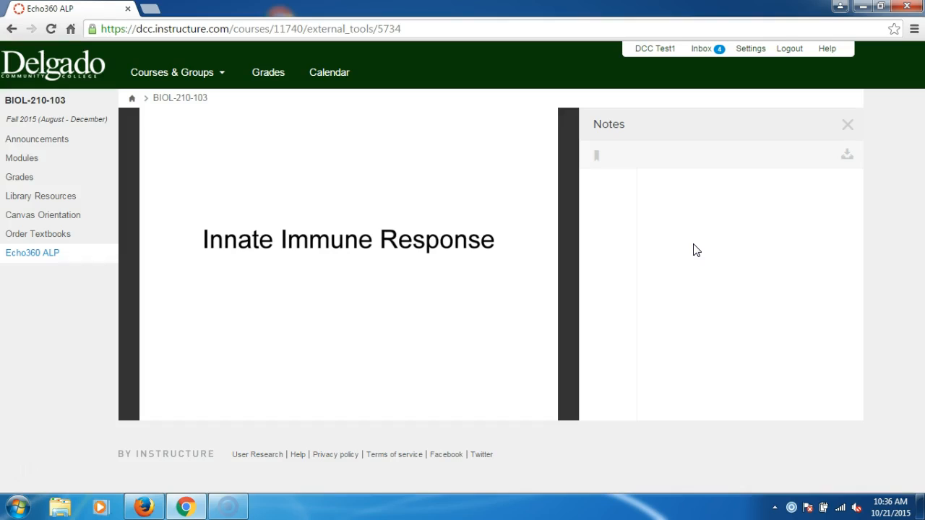
mouse_move(846, 75)
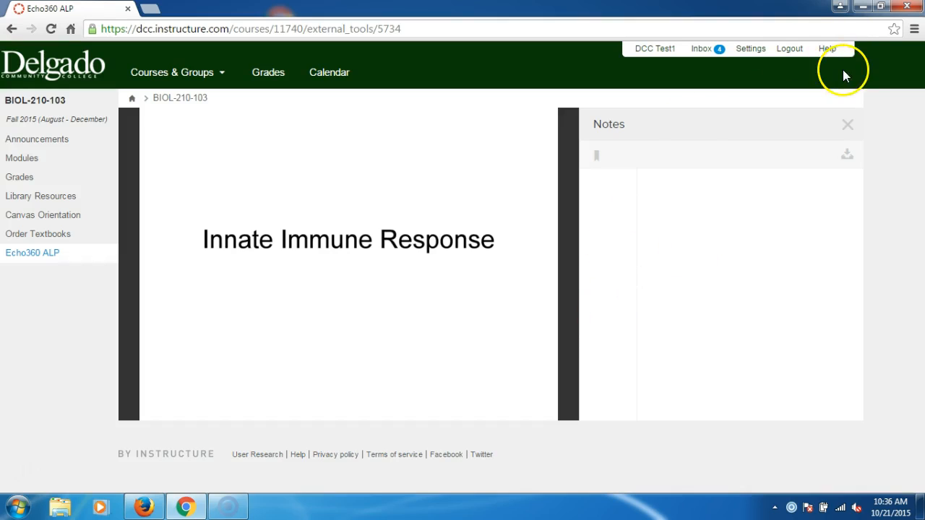
mouse_move(610, 158)
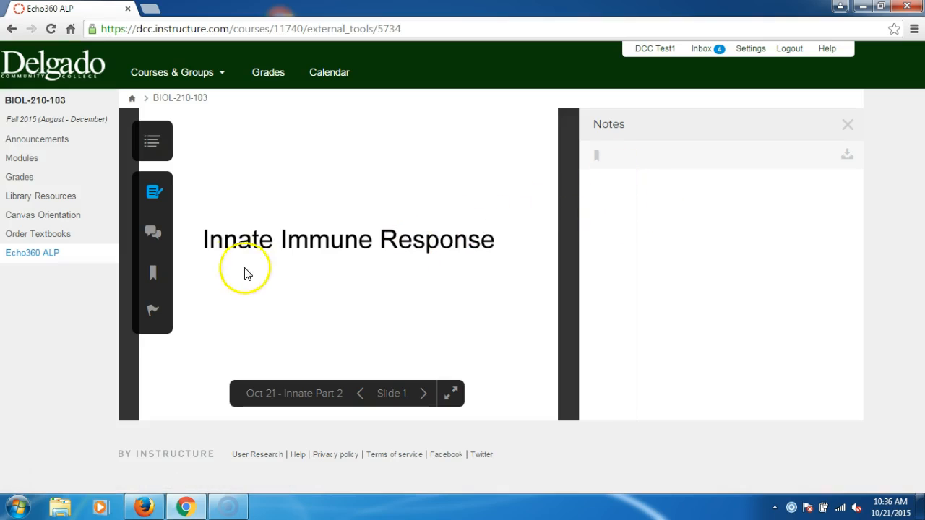
mouse_move(153, 191)
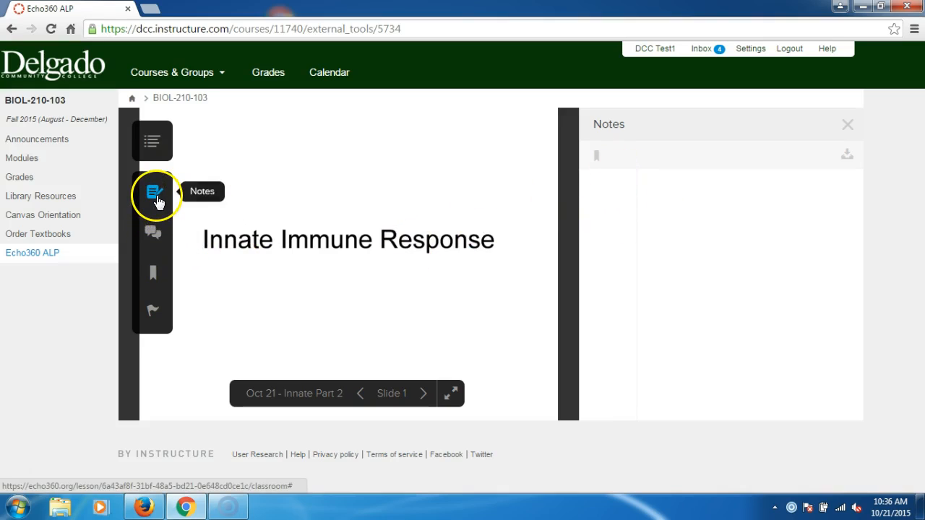
mouse_move(425, 422)
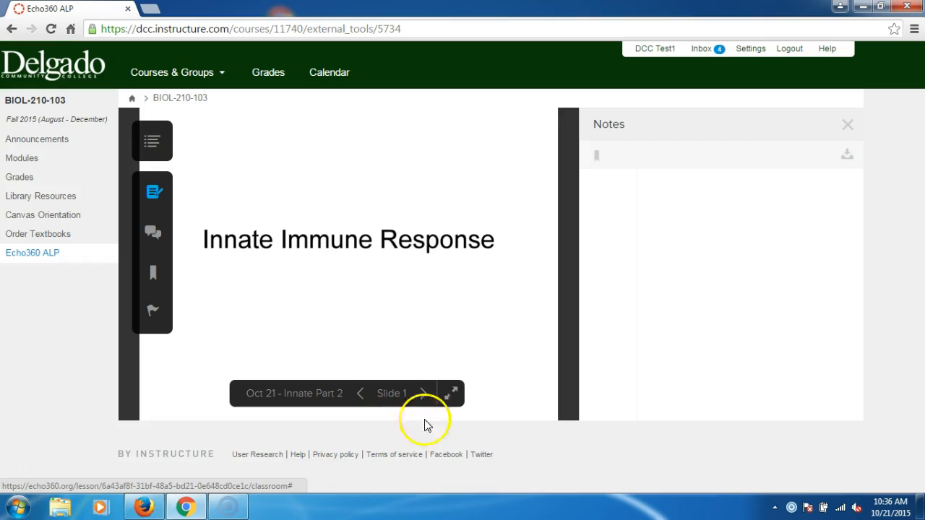
Step: Advance to slide 2, Key terms, bookmark it in Notes and start a note beneath
left_click(424, 393)
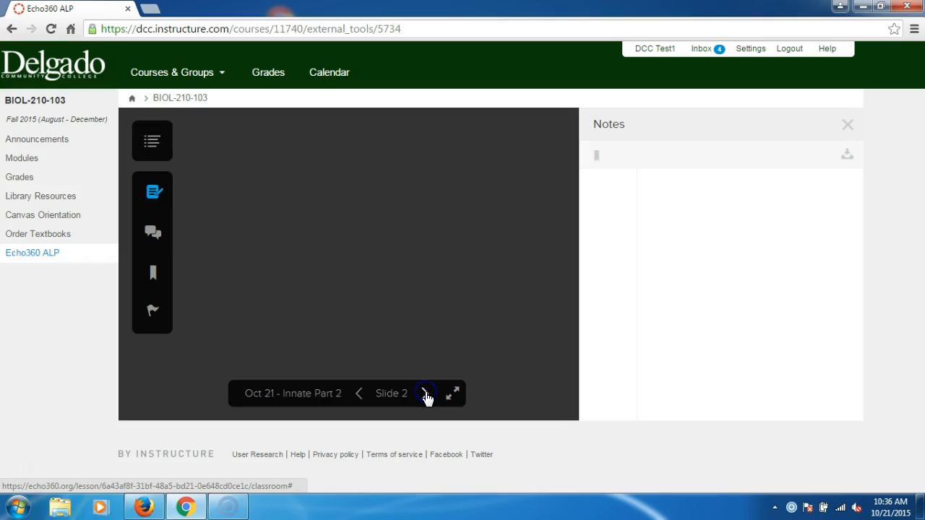
left_click(425, 393)
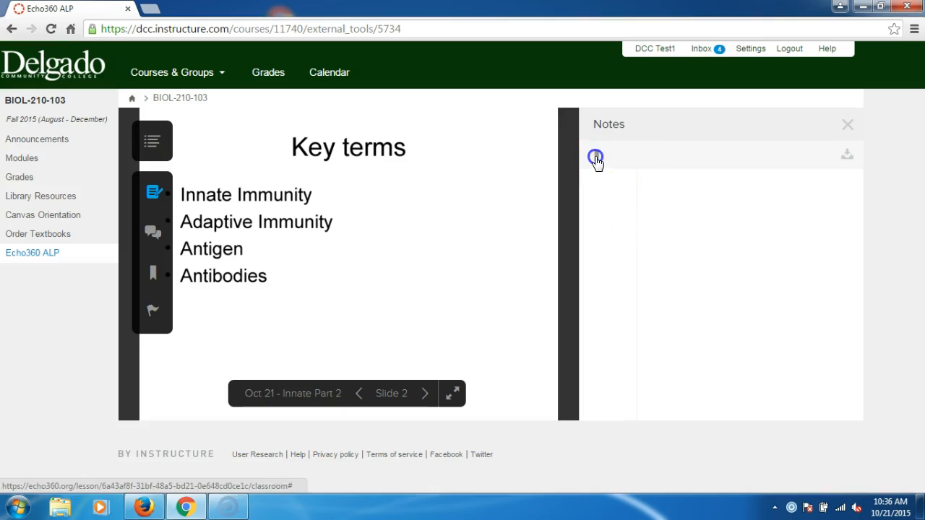
left_click(595, 157)
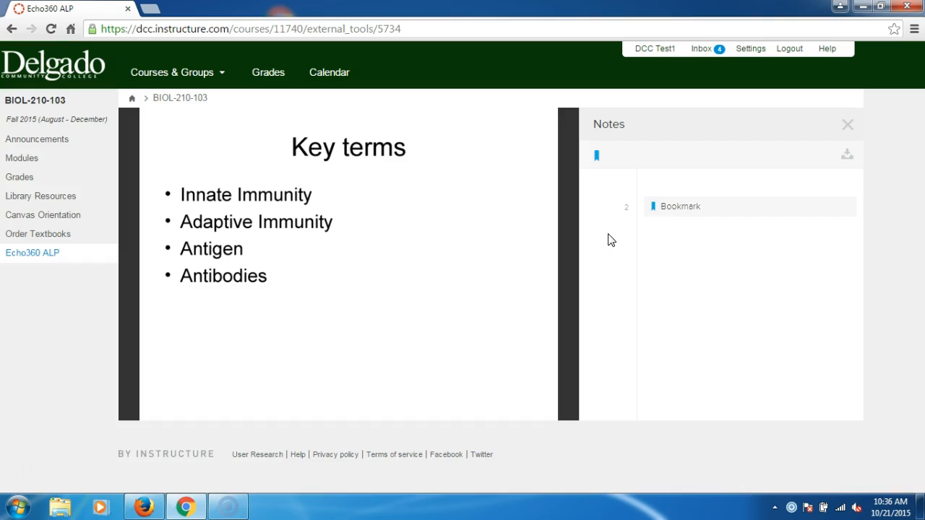
mouse_move(618, 205)
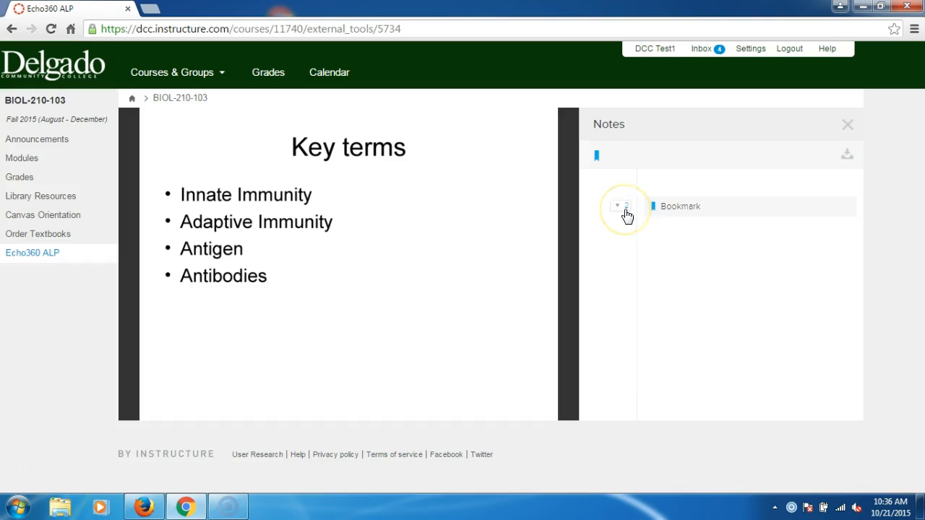
left_click(621, 205)
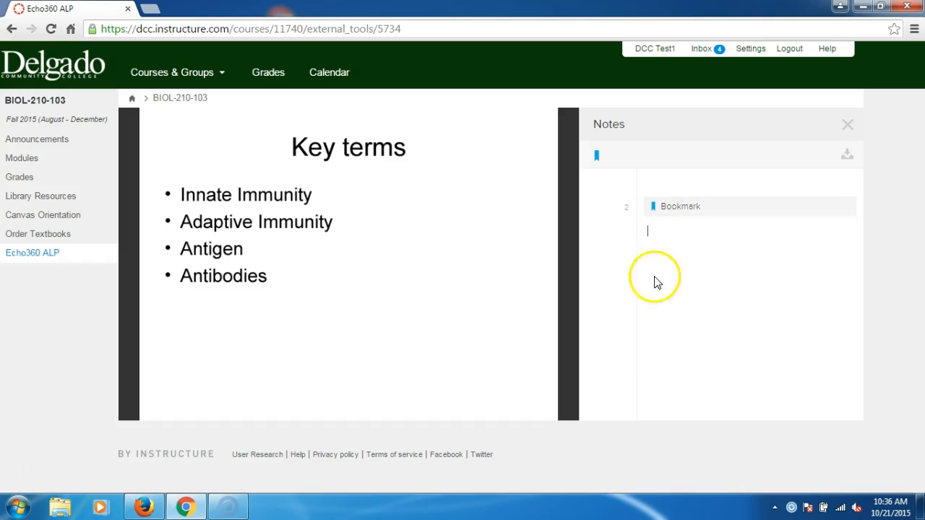
mouse_move(405, 188)
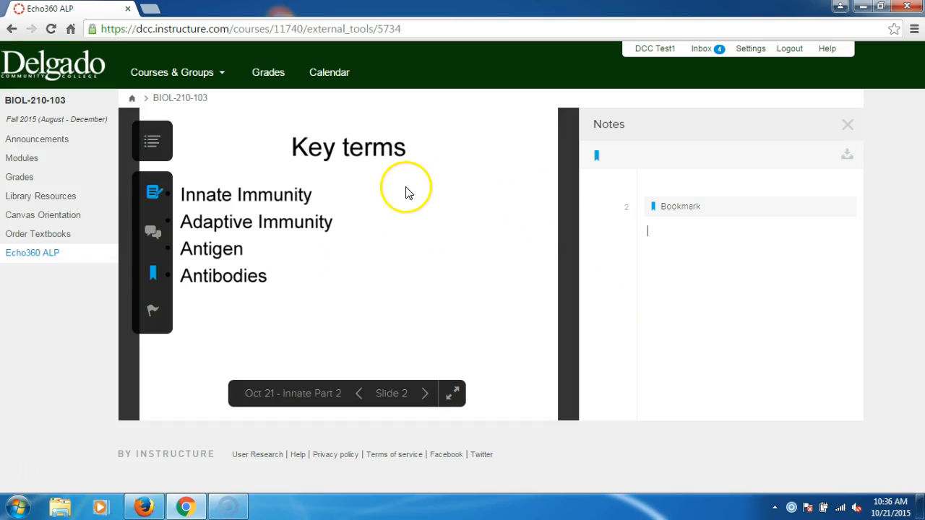
mouse_move(575, 253)
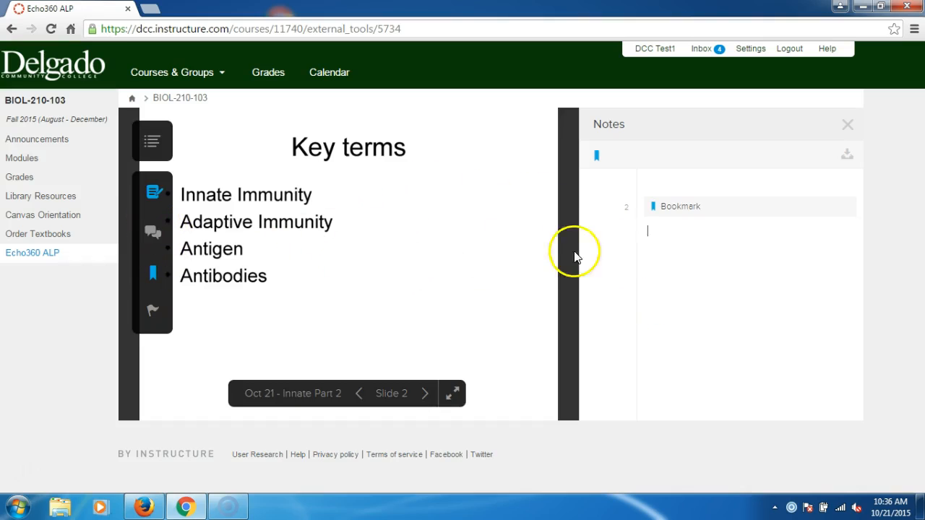
mouse_move(154, 235)
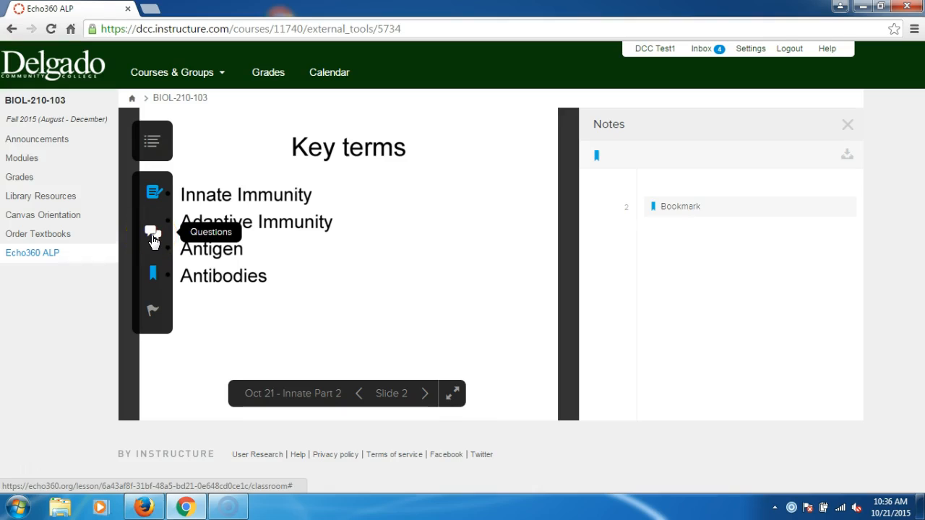
mouse_move(107, 224)
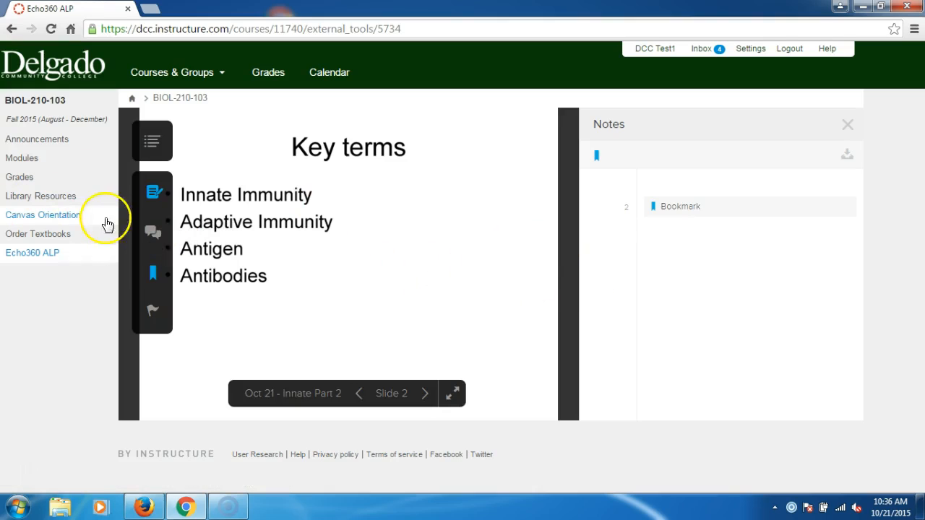
mouse_move(153, 233)
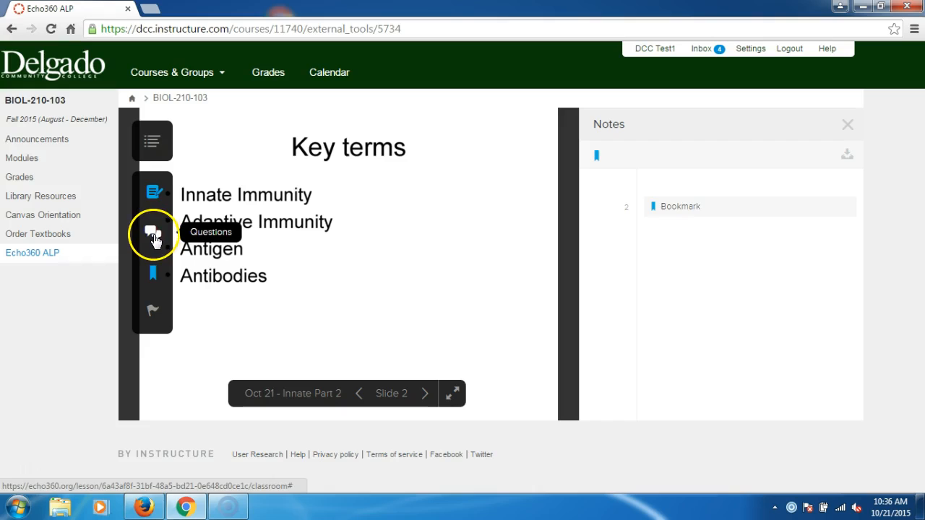
Step: Show the Questions panel listing the lysozyme body-fluid and antibody questions beside the Key terms slide
left_click(153, 234)
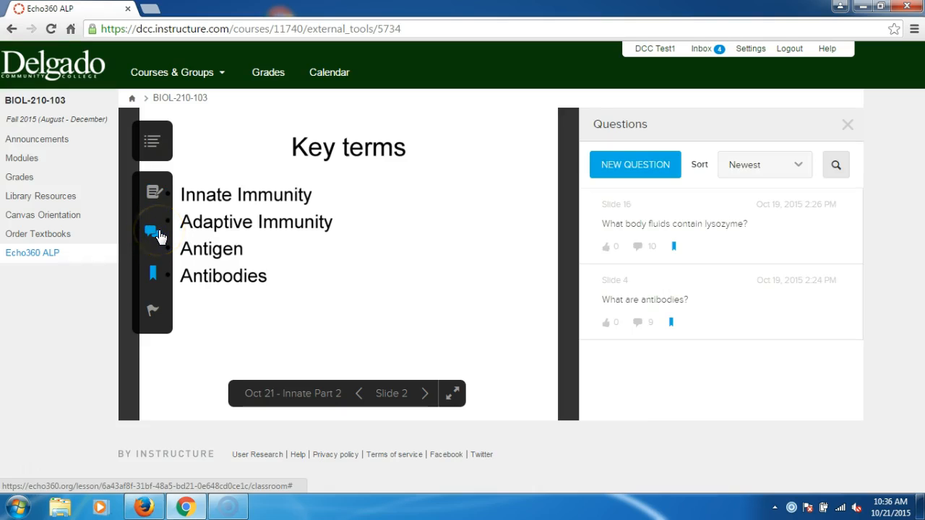
left_click(152, 231)
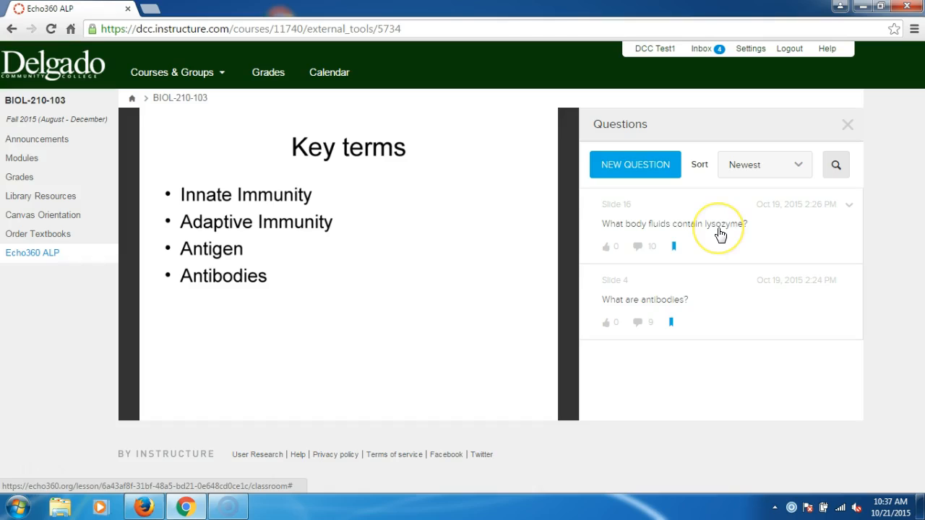
mouse_move(718, 237)
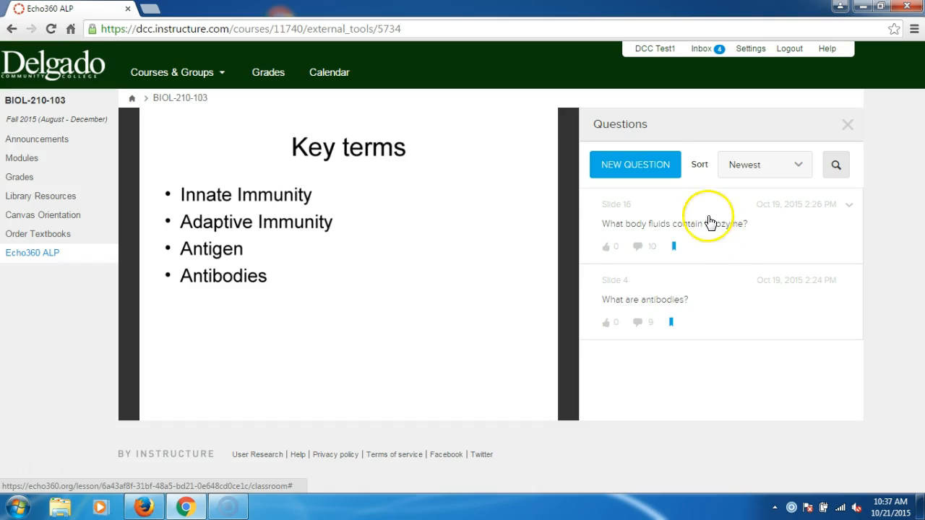
mouse_move(682, 259)
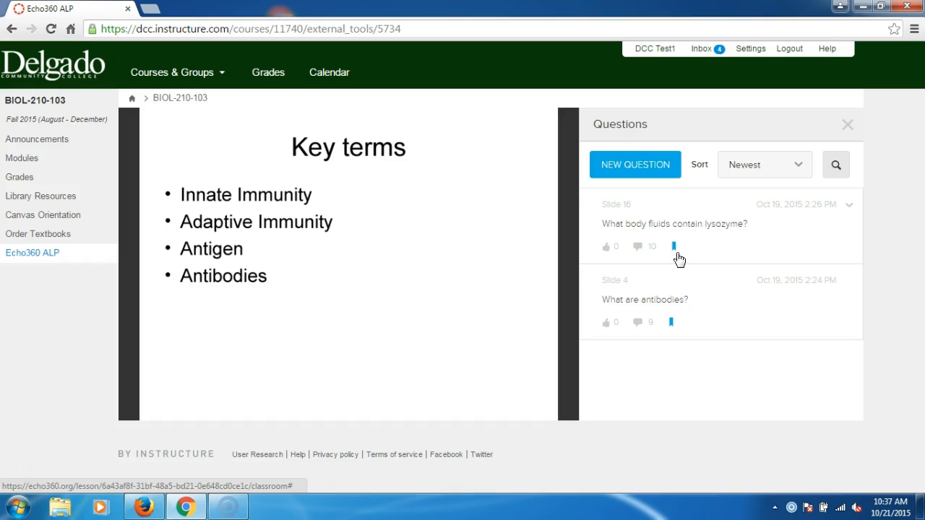
mouse_move(662, 303)
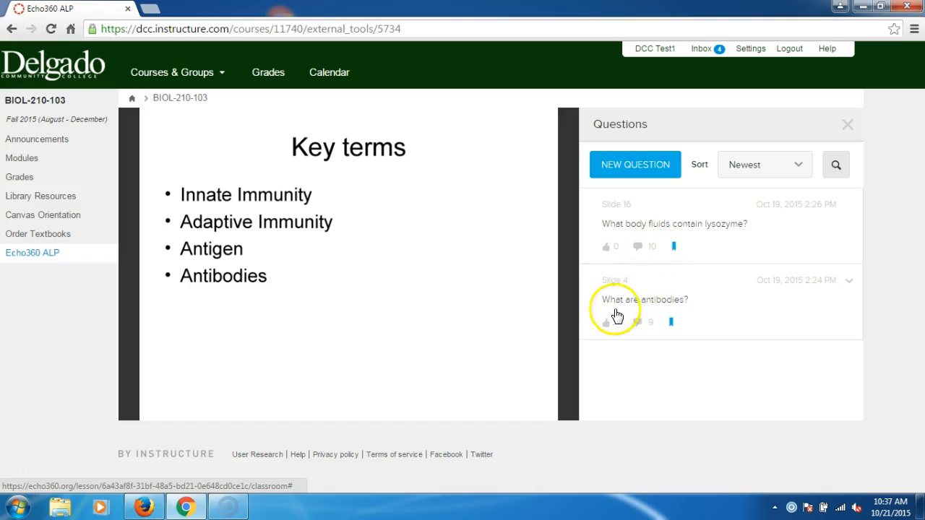
mouse_move(652, 331)
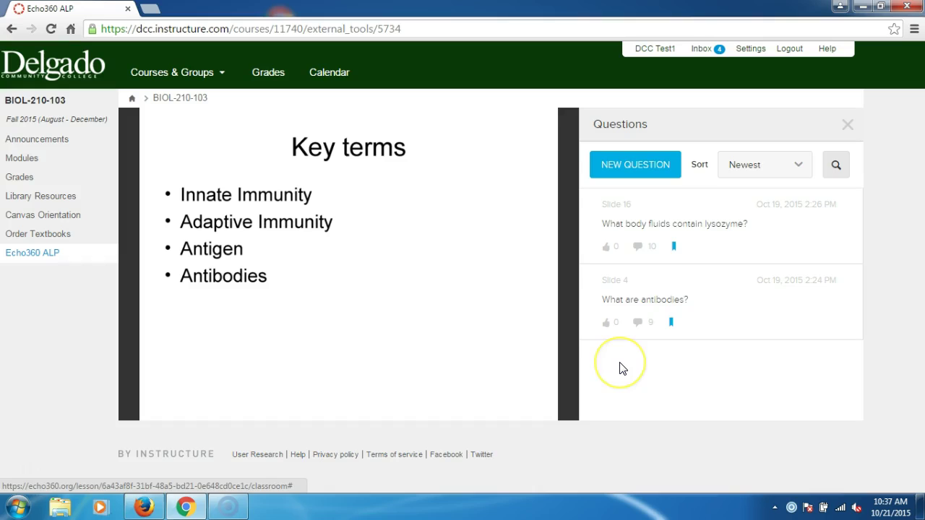
mouse_move(621, 367)
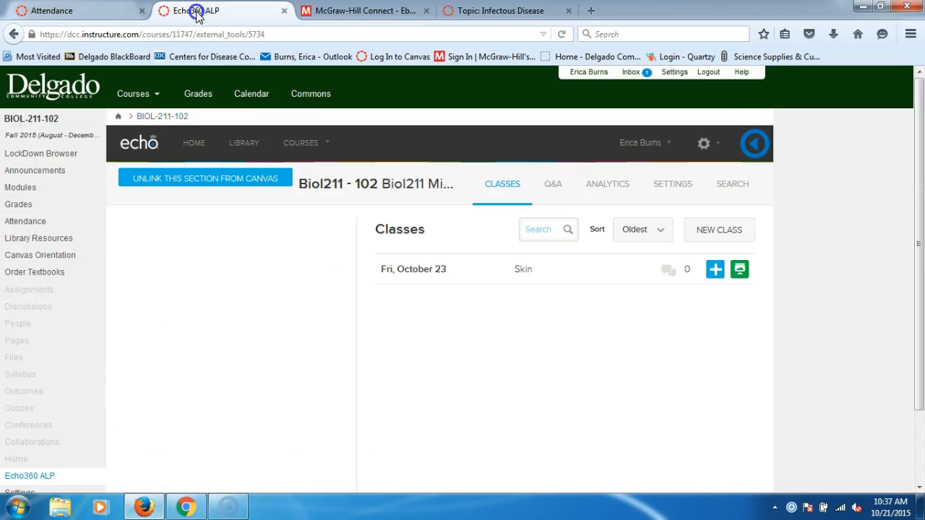
mouse_move(552, 220)
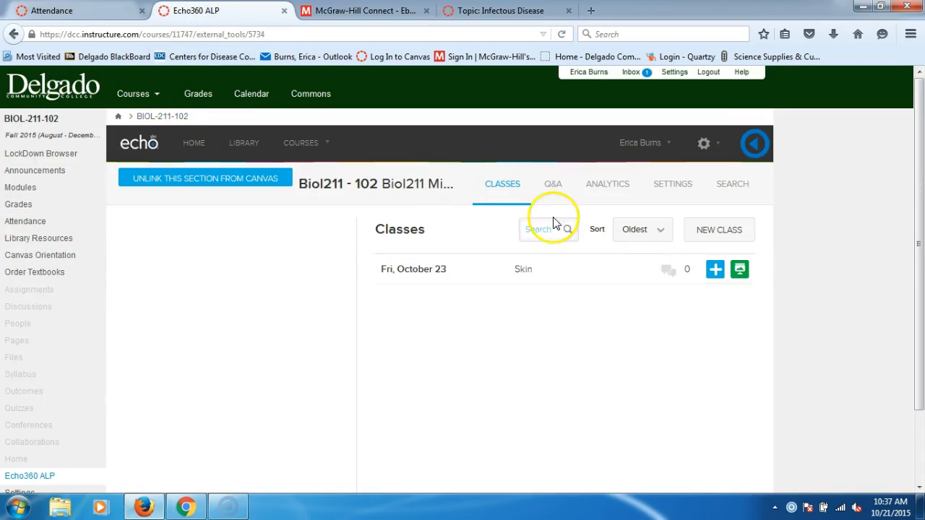
mouse_move(408, 269)
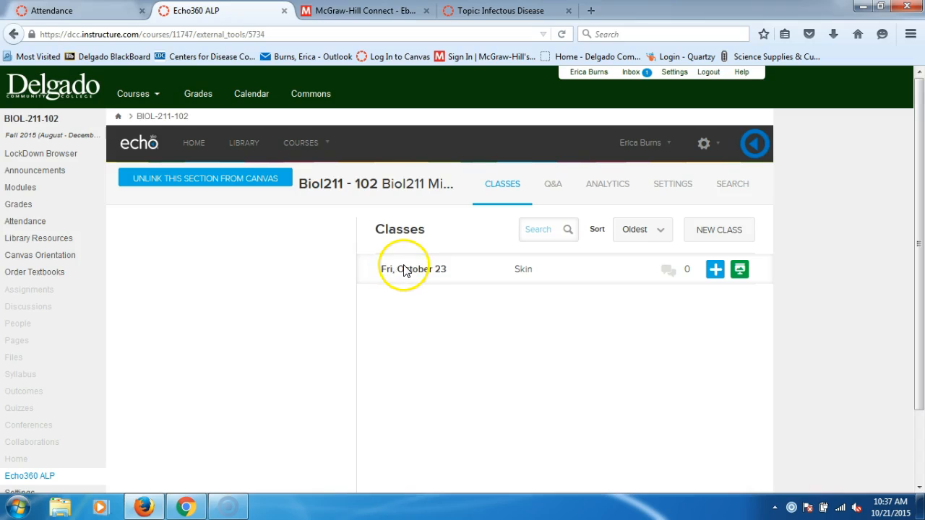
Step: Select the Fri, October 23 Skin class and enter its classroom at the Skin Infections title slide
left_click(413, 269)
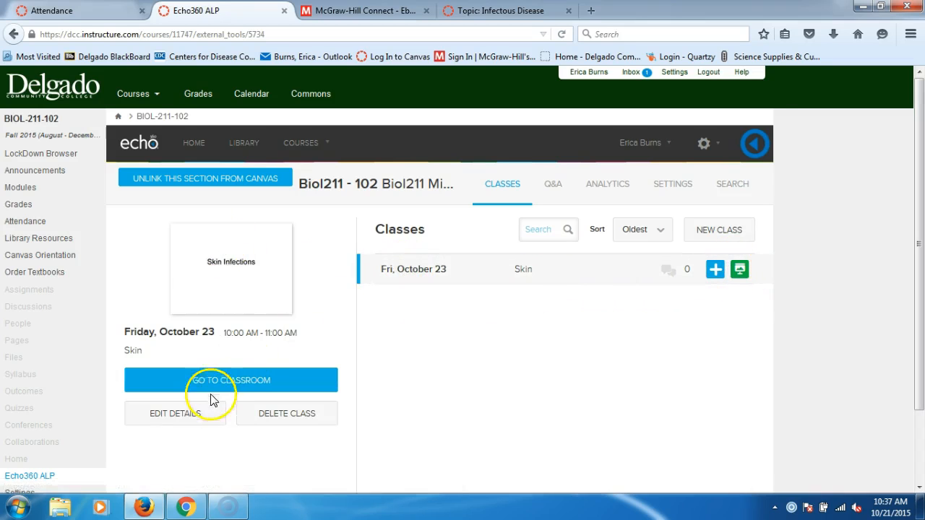
left_click(232, 380)
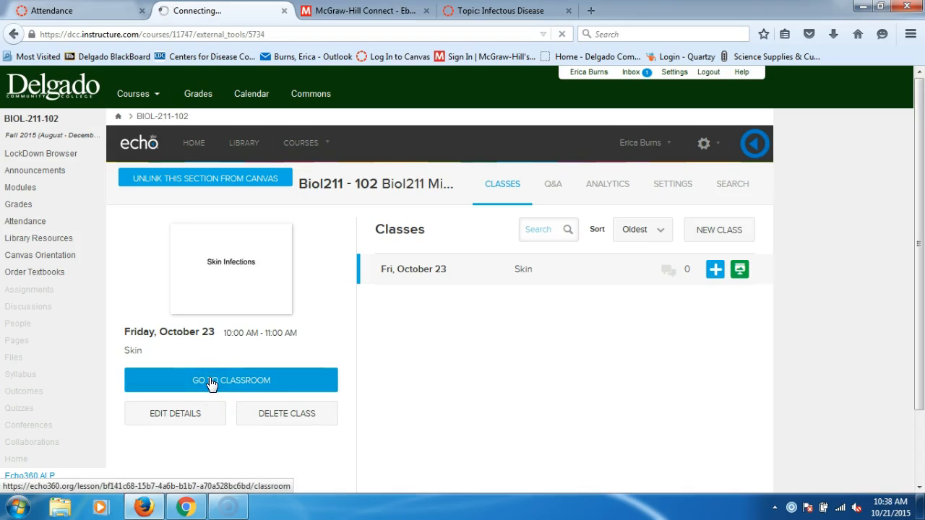
left_click(231, 380)
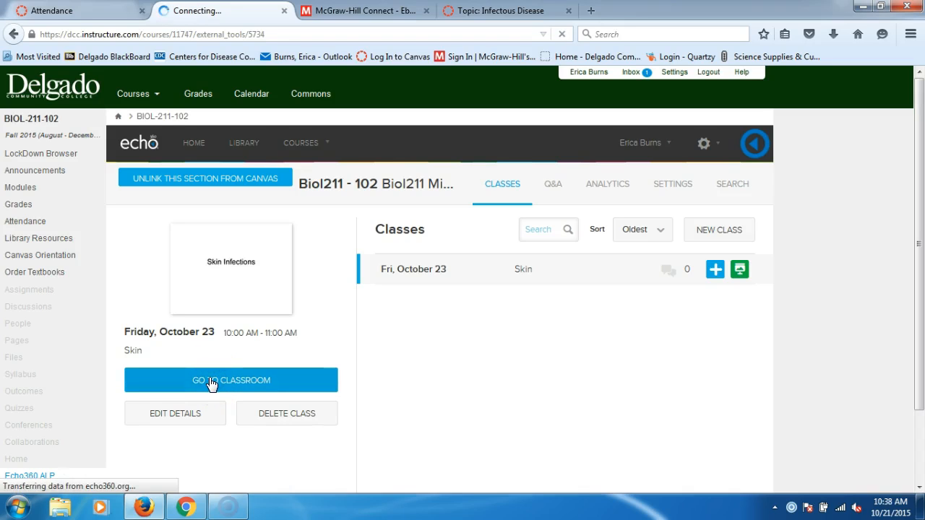
left_click(231, 380)
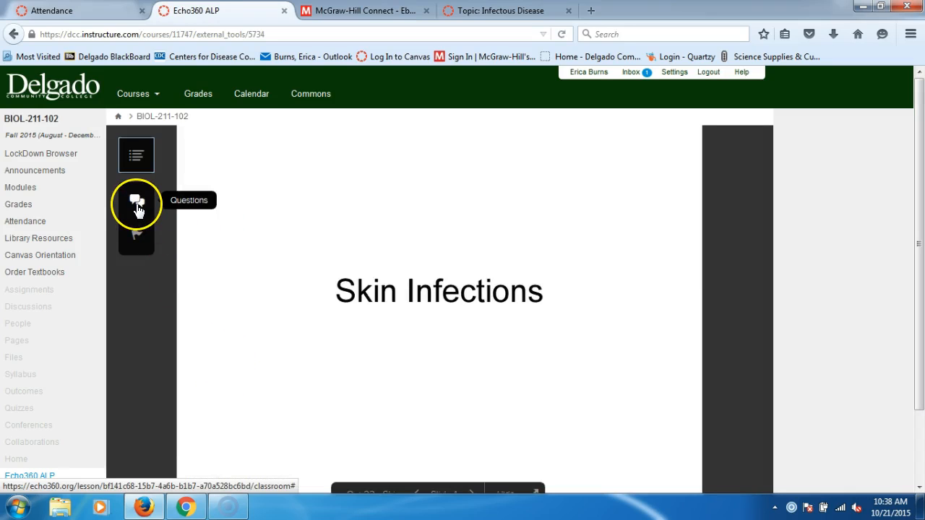
Step: Show the Questions panel for the Skin Infections lecture
left_click(136, 200)
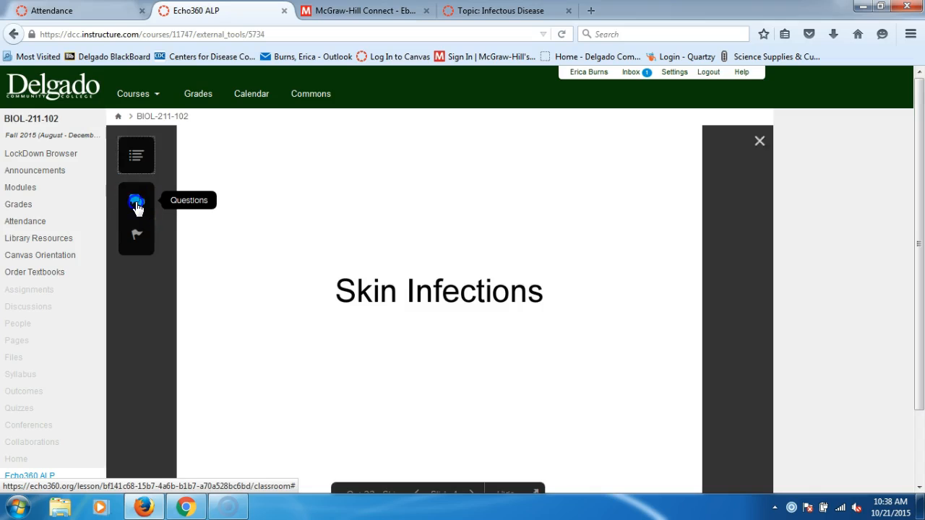
left_click(136, 200)
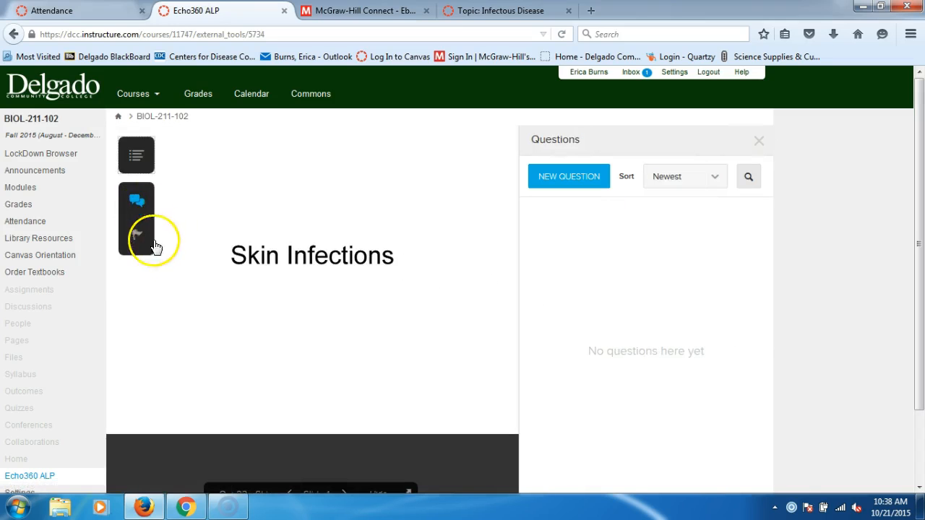
mouse_move(159, 298)
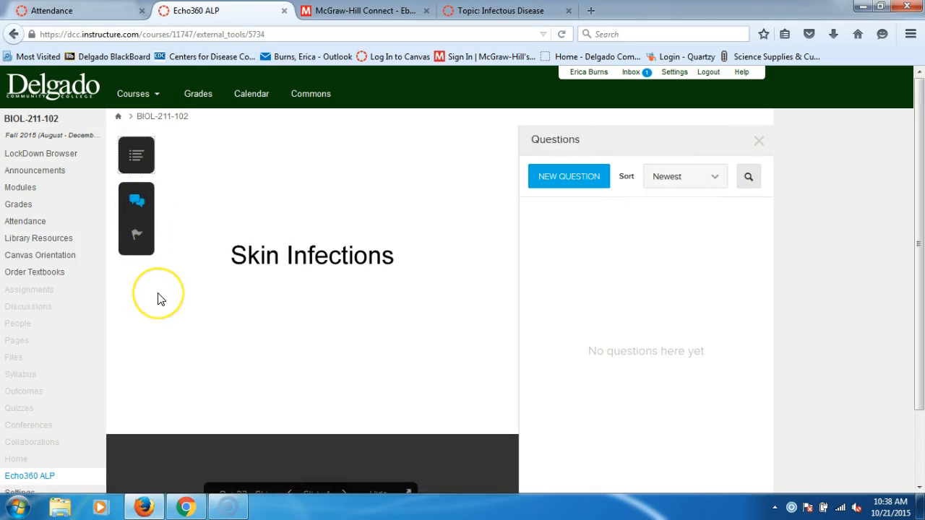
mouse_move(691, 346)
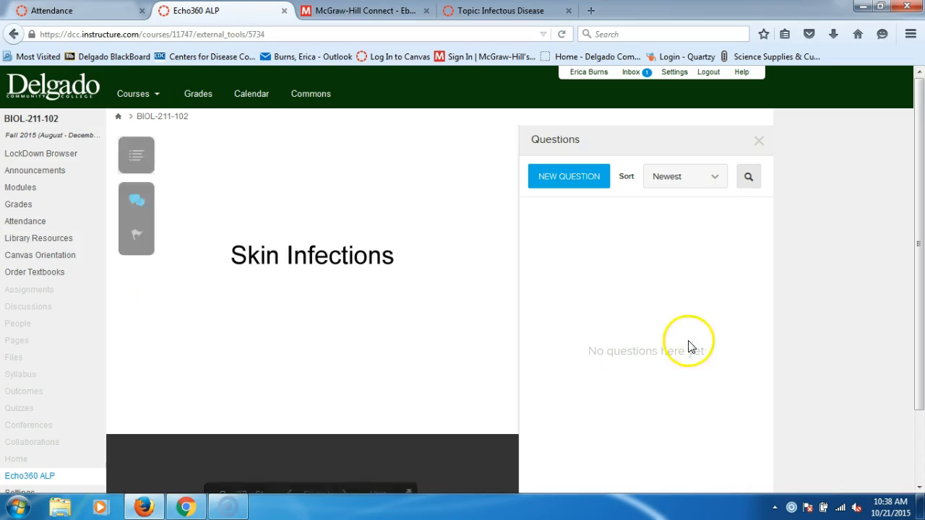
mouse_move(569, 176)
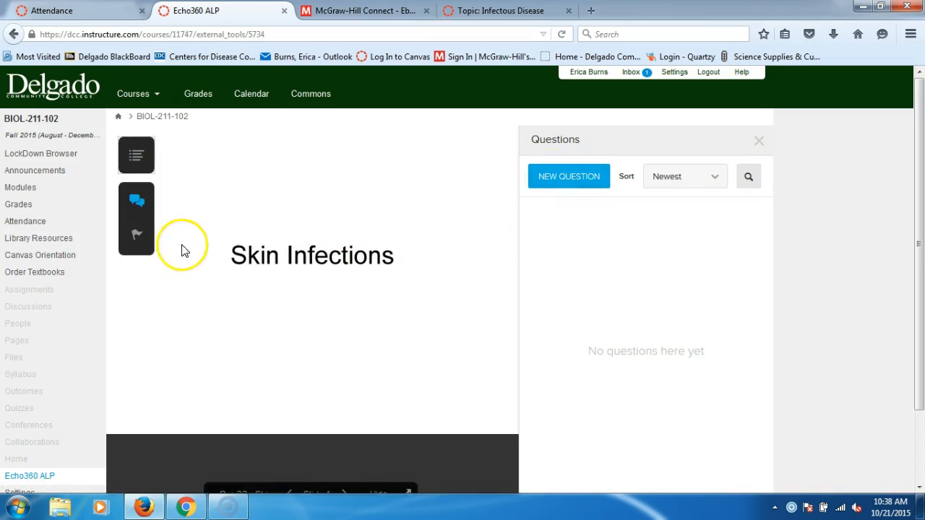
scroll("down", 3)
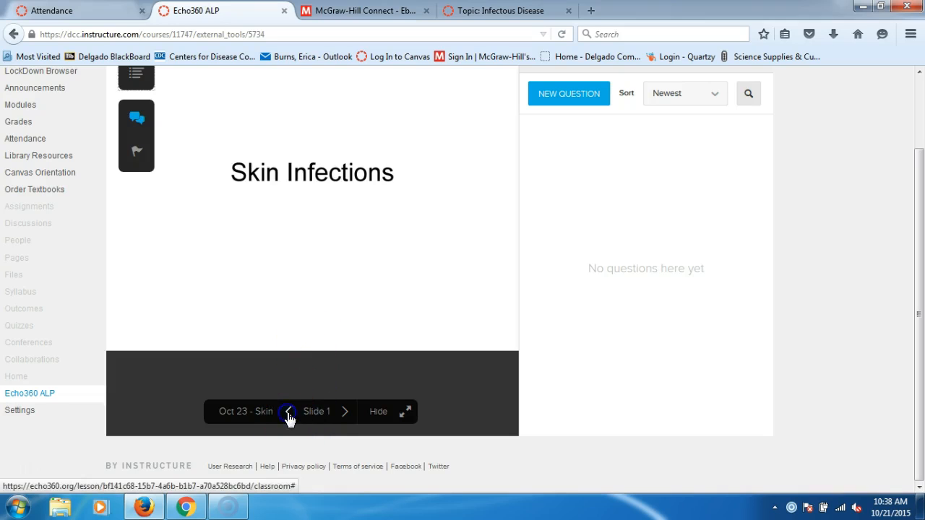
Step: Advance the lecture to slide 2, Anatomy and Physiology, listing the functions of skin
left_click(345, 411)
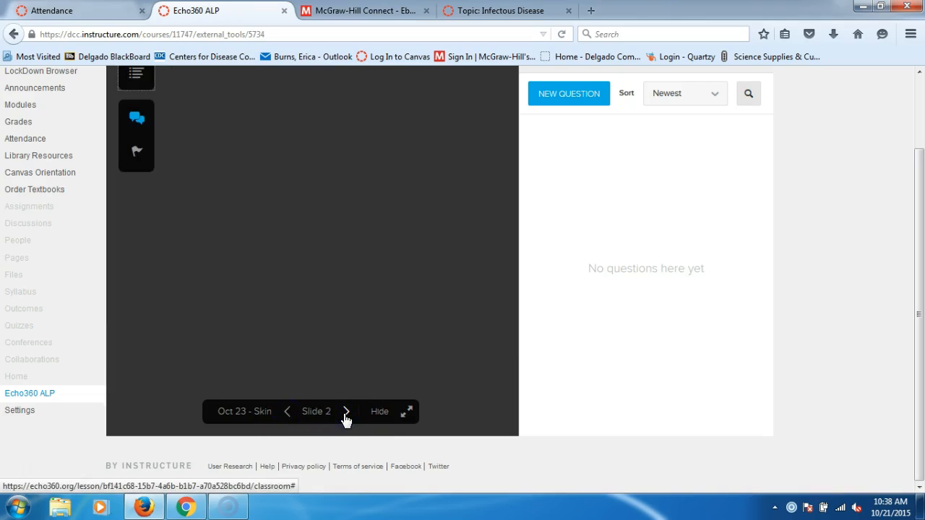
scroll("up", 3)
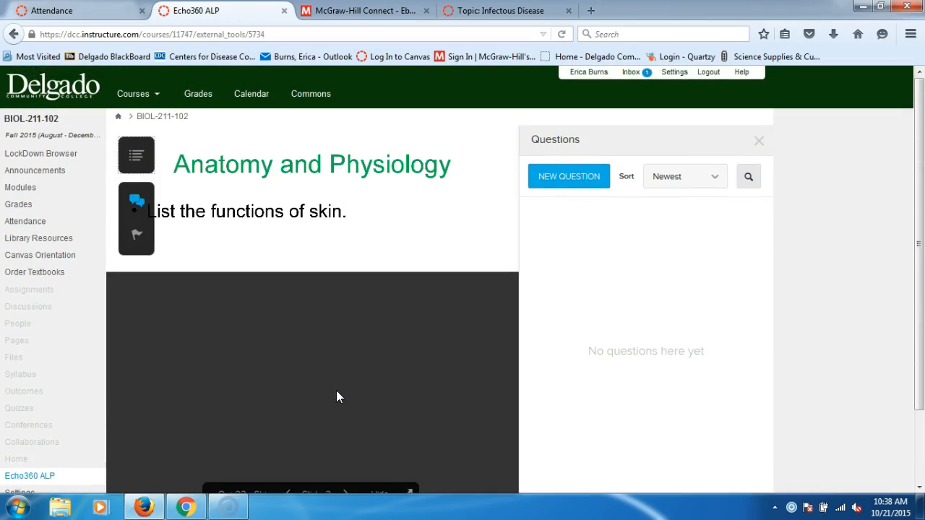
scroll("down", 3)
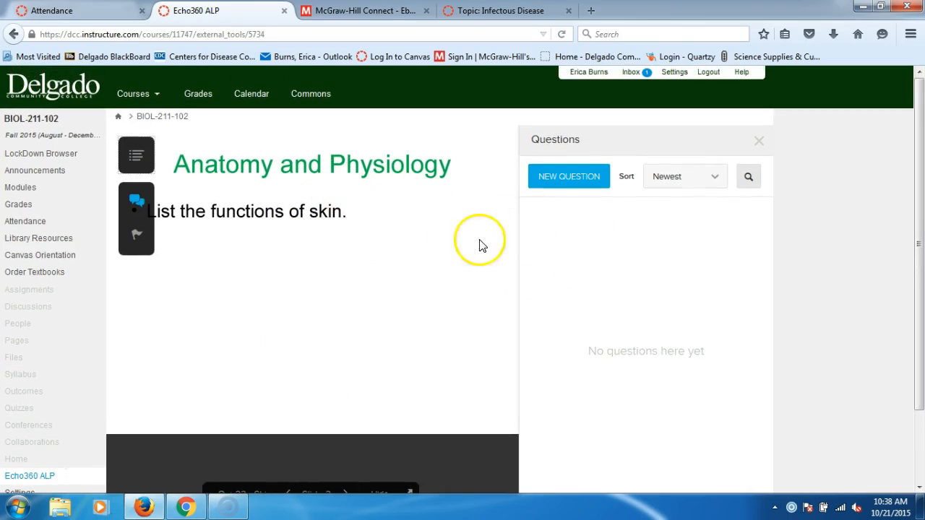
Step: Start a new class question asking to list the function of skin
left_click(568, 176)
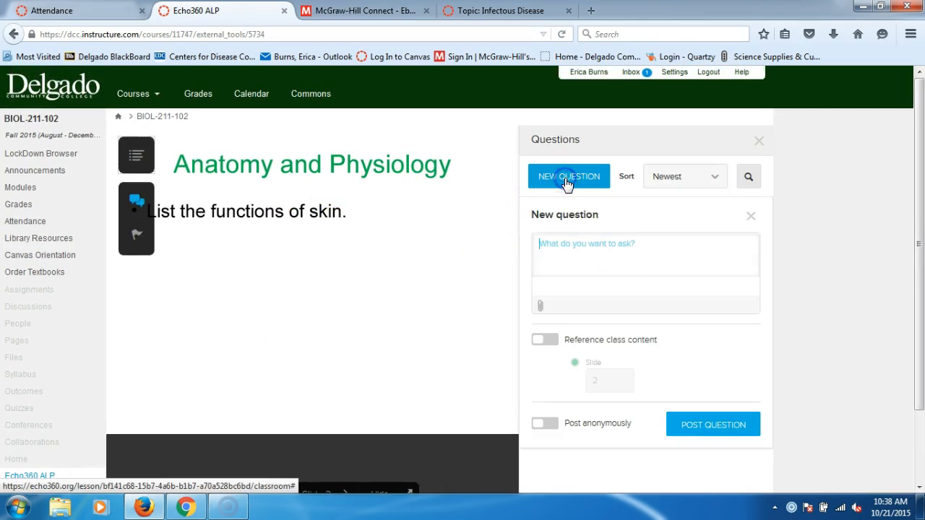
type("L")
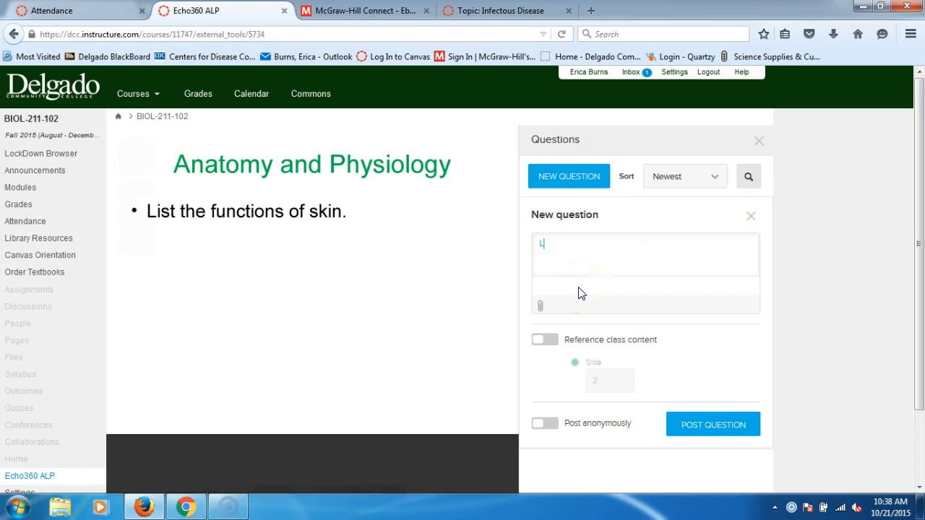
type("List the fu")
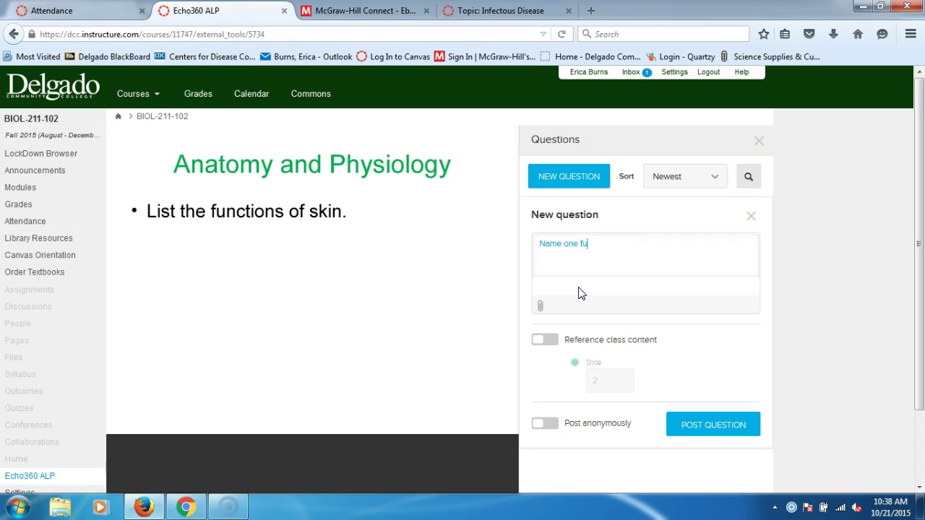
type("nction")
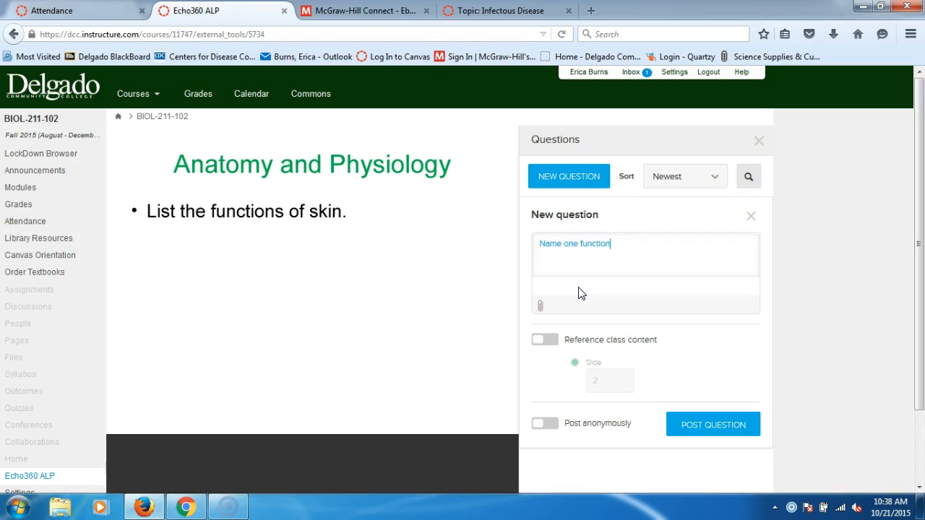
type("of skie")
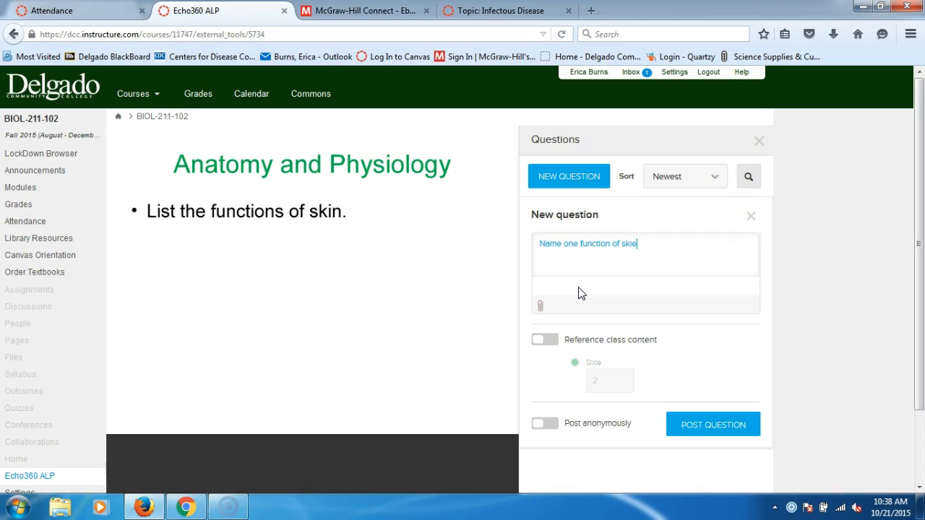
type("n.")
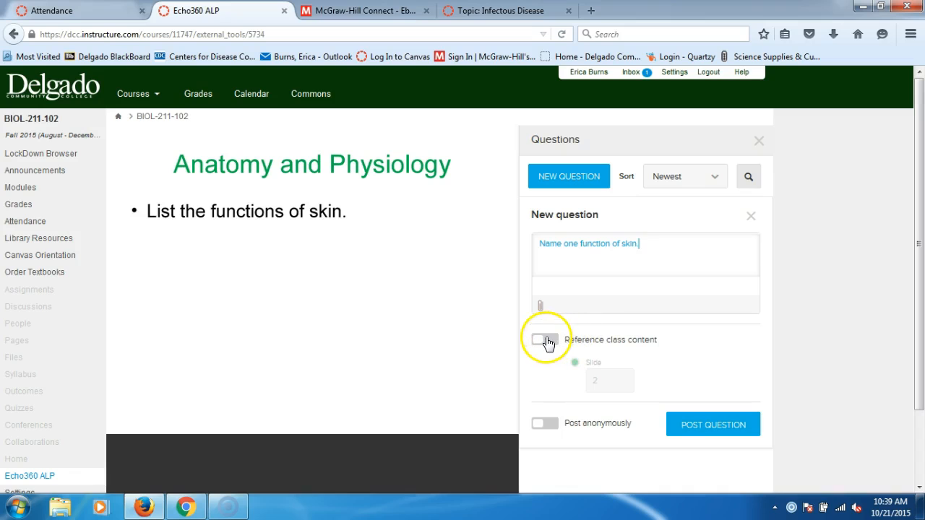
Step: Reference slide 2 as class content and post the question to the class
left_click(544, 339)
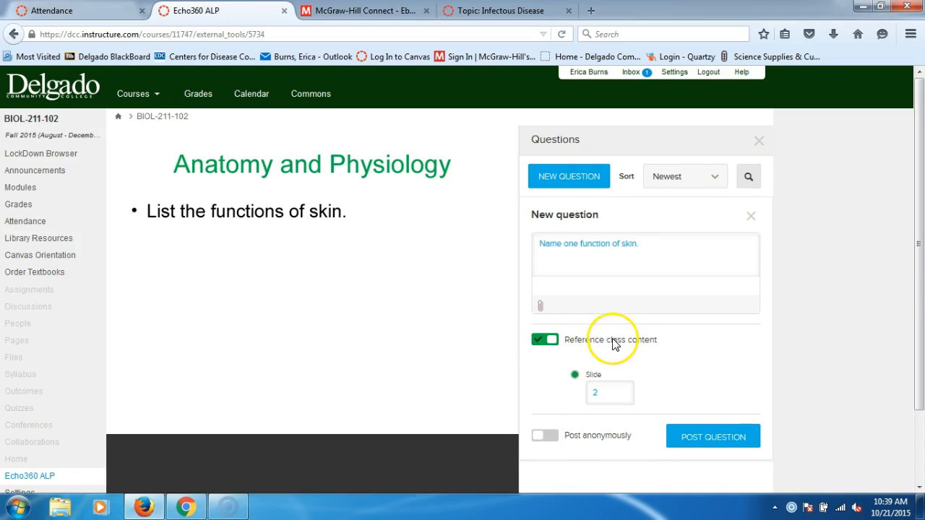
scroll("down", 3)
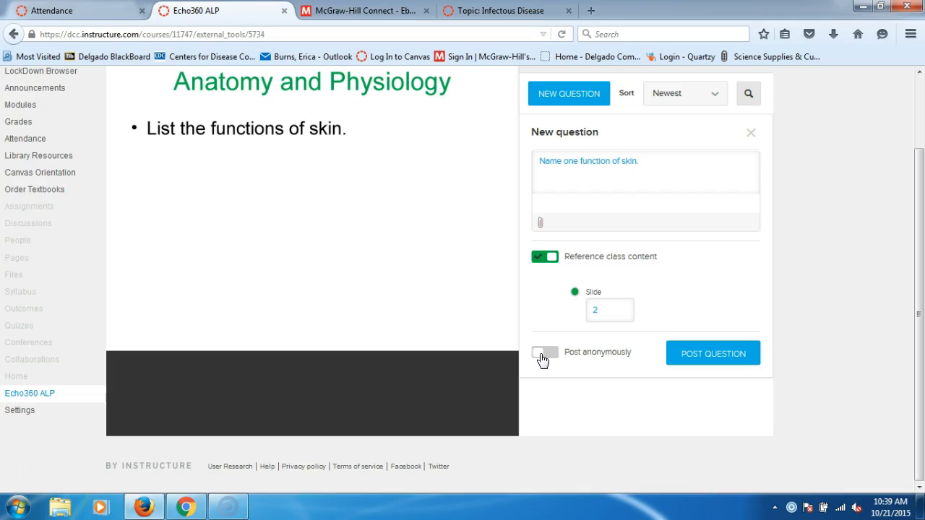
left_click(712, 353)
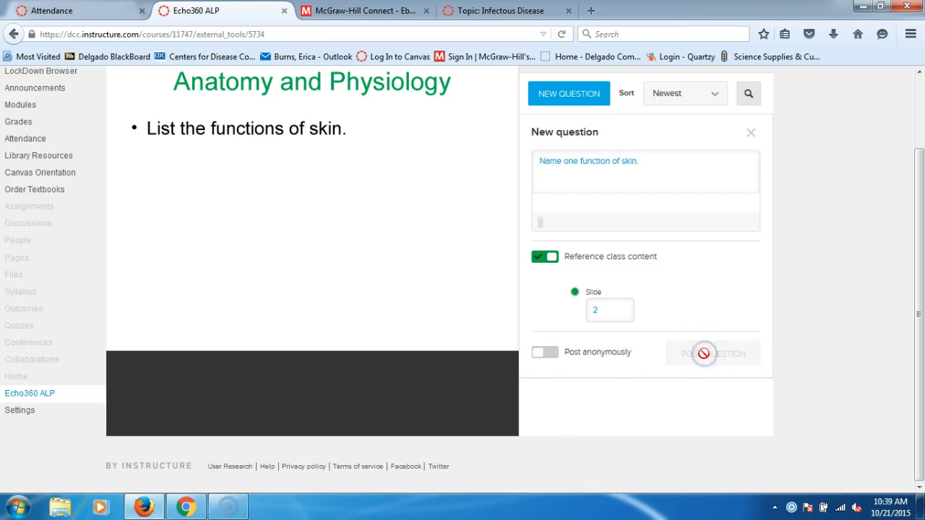
left_click(711, 353)
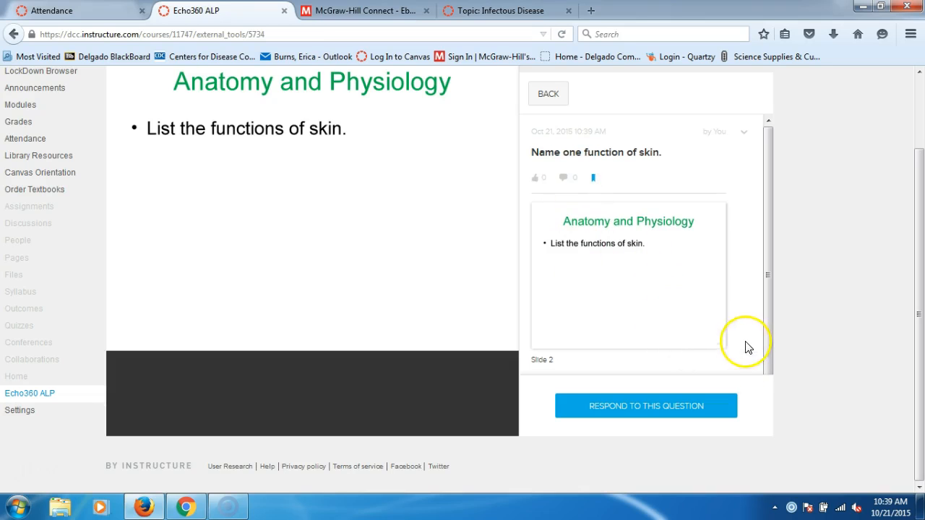
mouse_move(765, 361)
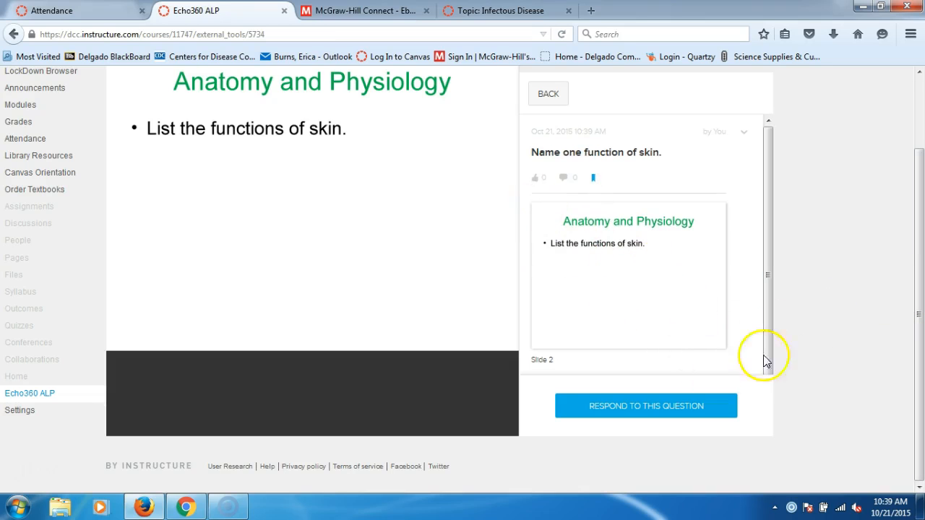
Step: Start a reply to the posted skin-function question with its slide 2 preview
left_click(644, 404)
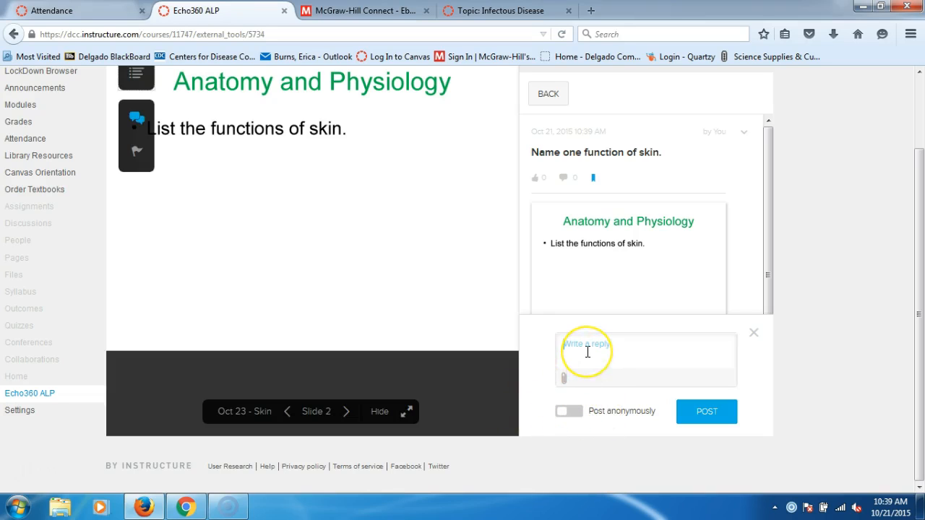
Step: Post the anonymous reply 'To make you look pretty' to the skin-function question
type("to")
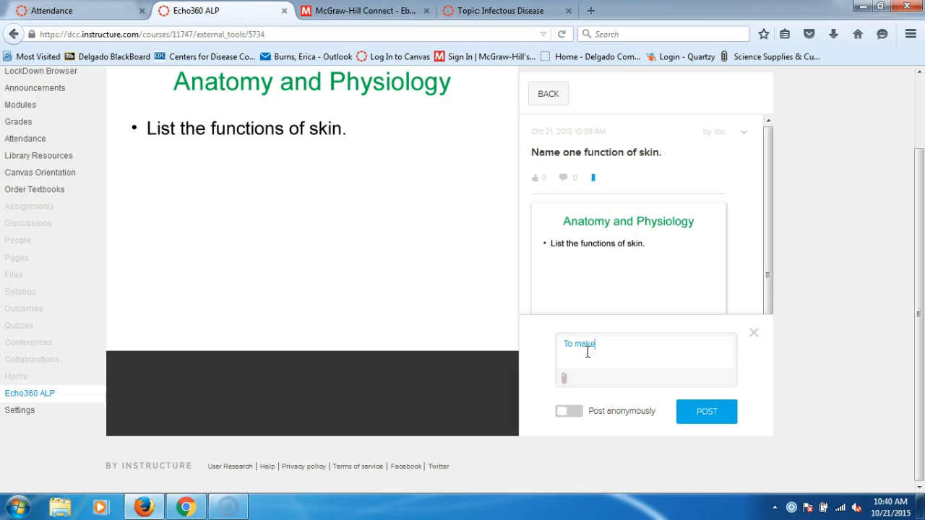
type("you look")
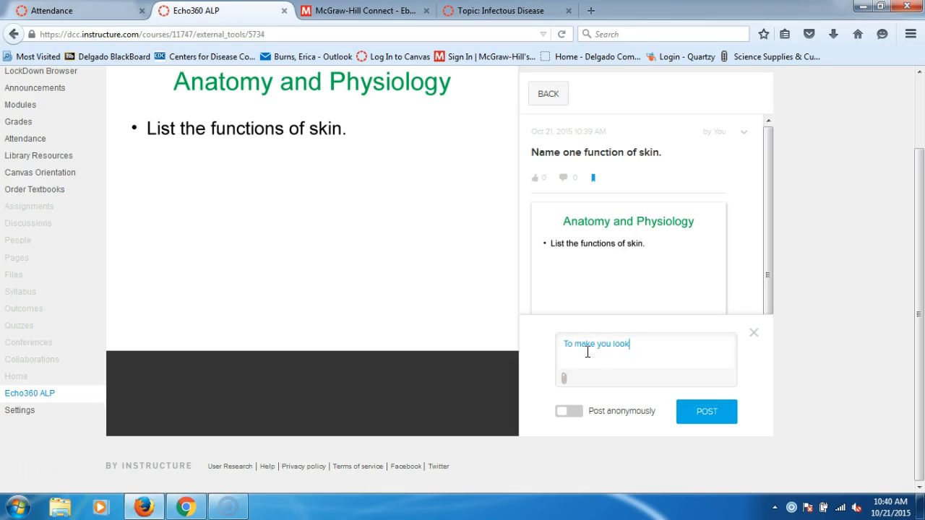
type("pre")
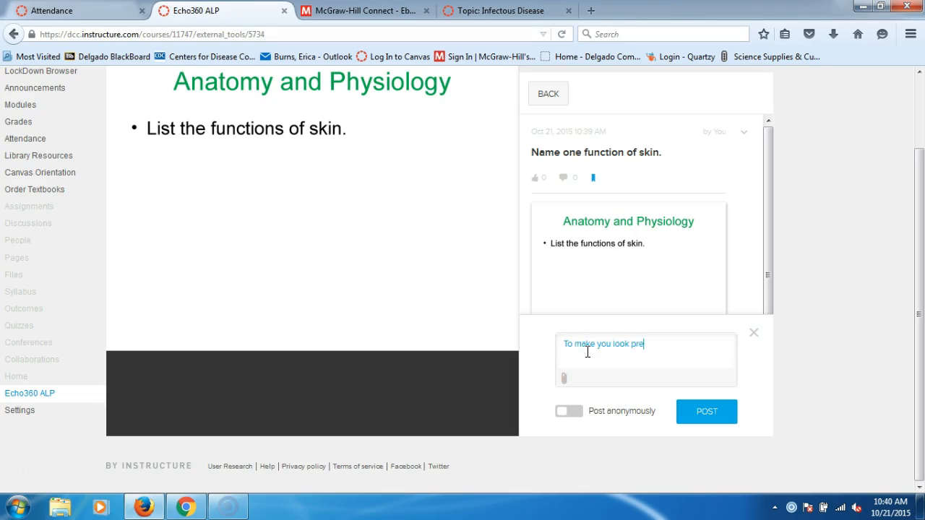
type("tty")
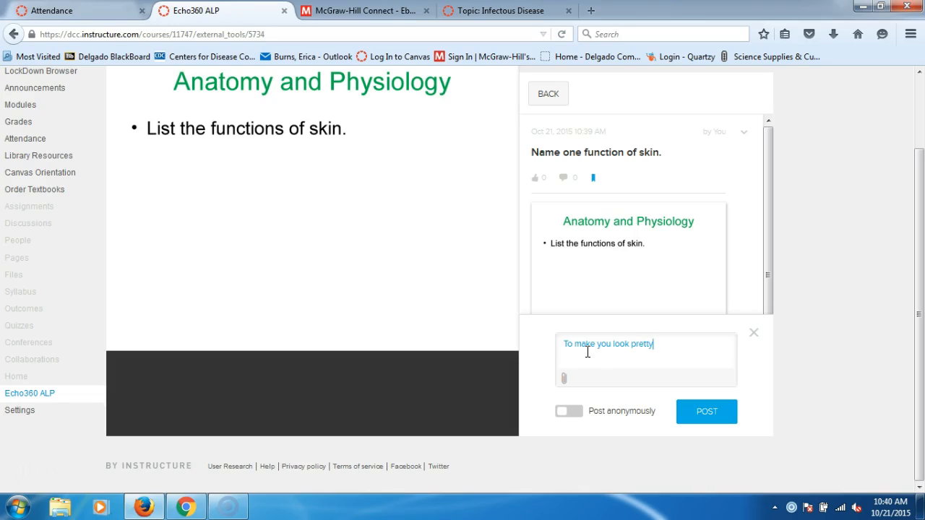
left_click(569, 410)
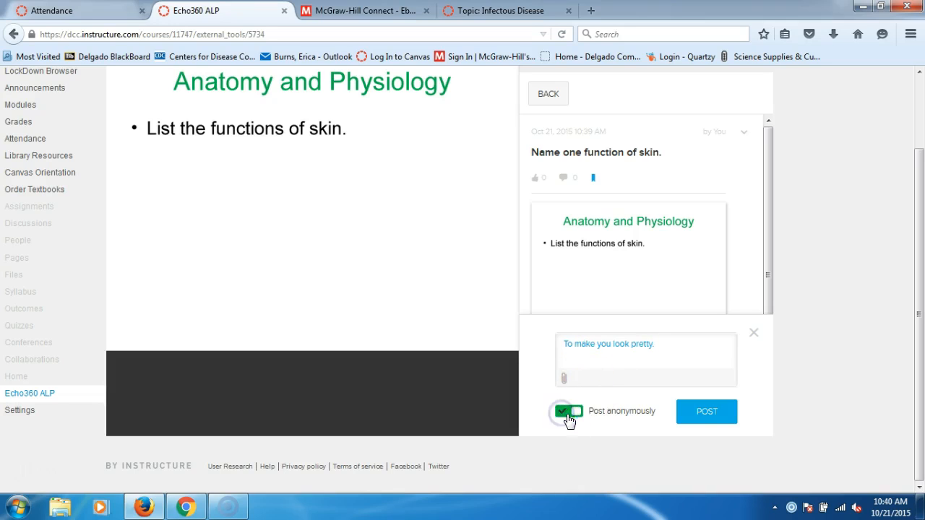
left_click(705, 411)
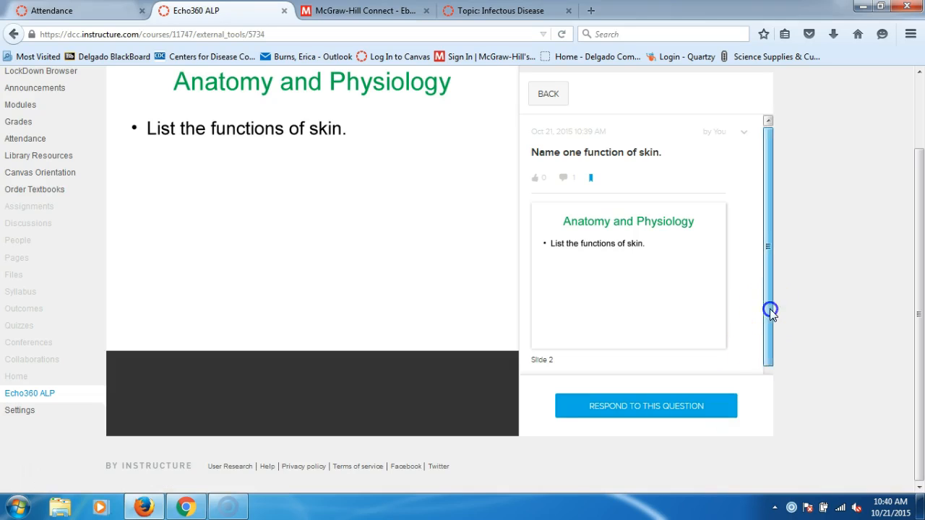
Step: Check the anonymous reply under the question, reopening it once, then return to the Questions list
scroll("down", 3)
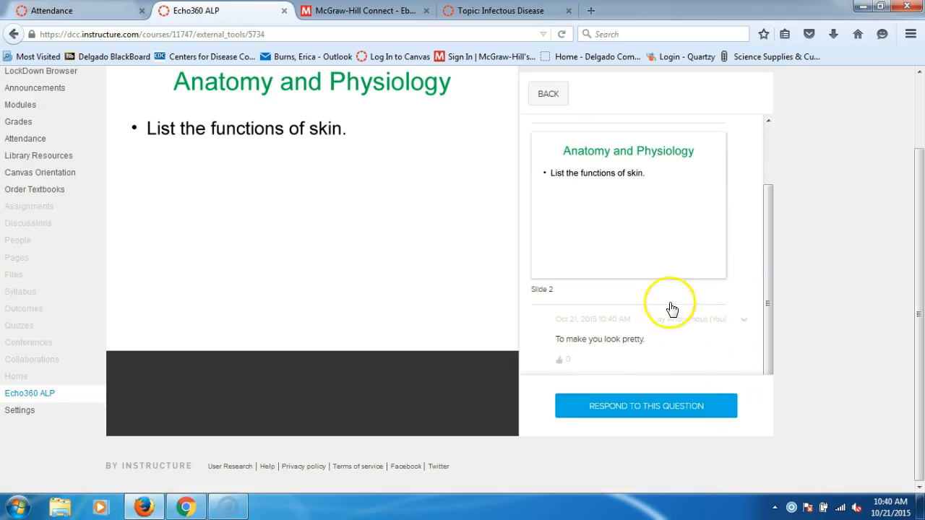
mouse_move(643, 325)
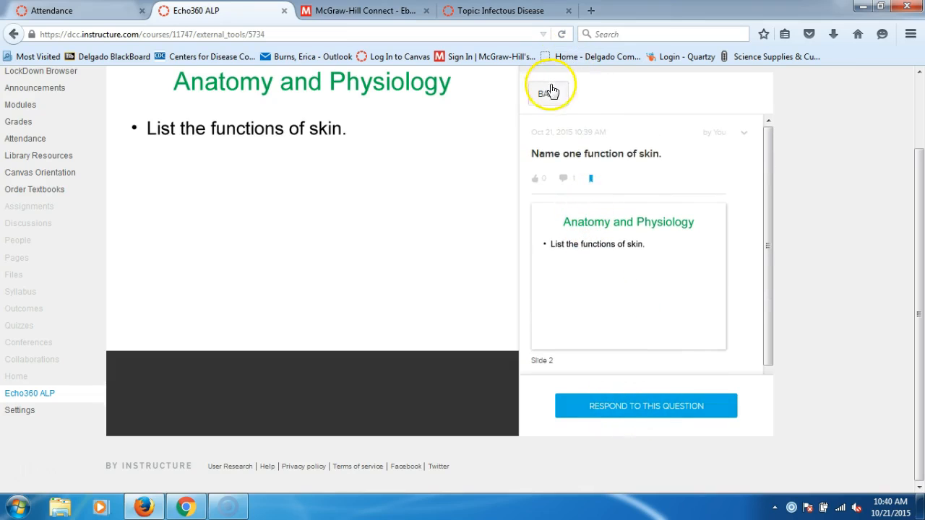
left_click(543, 92)
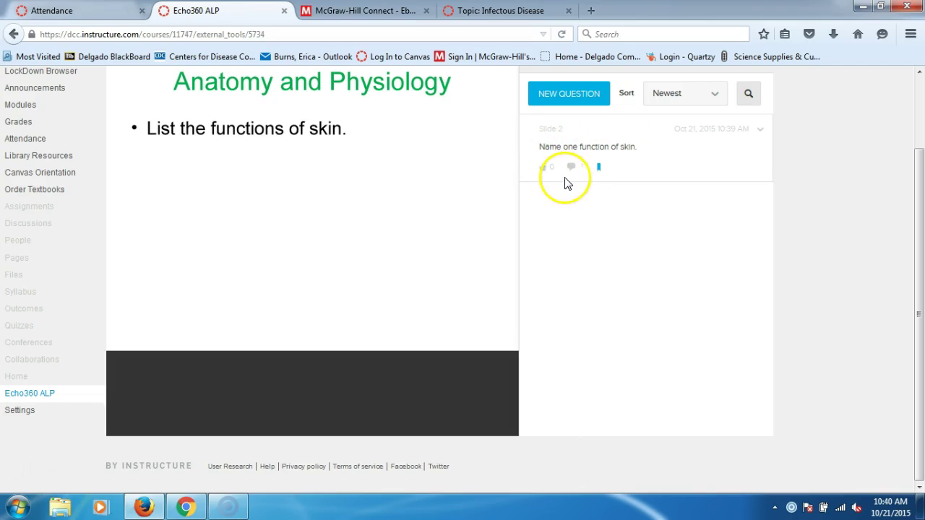
left_click(586, 147)
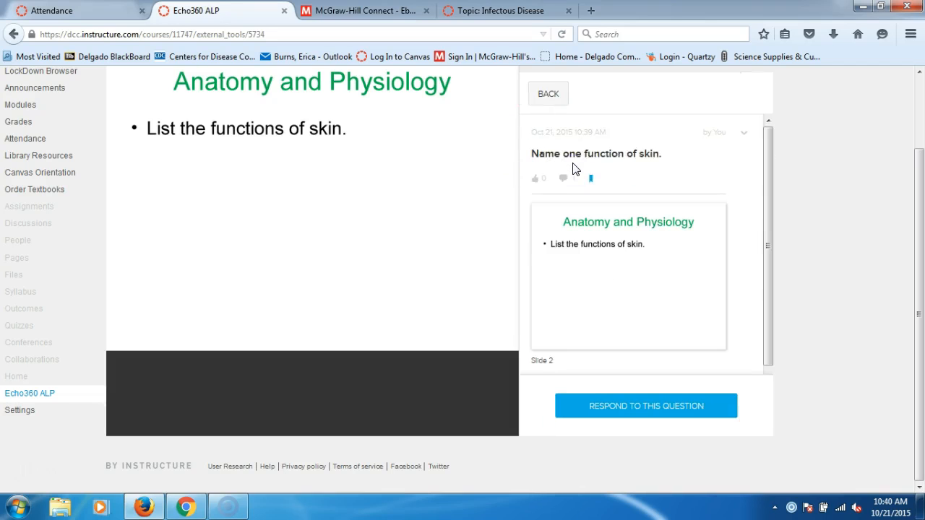
scroll("down", 3)
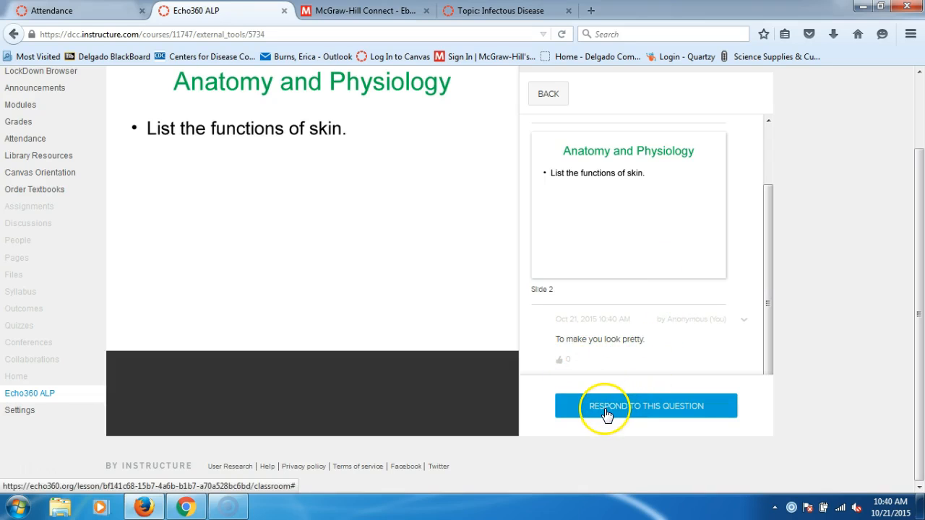
scroll("up", 3)
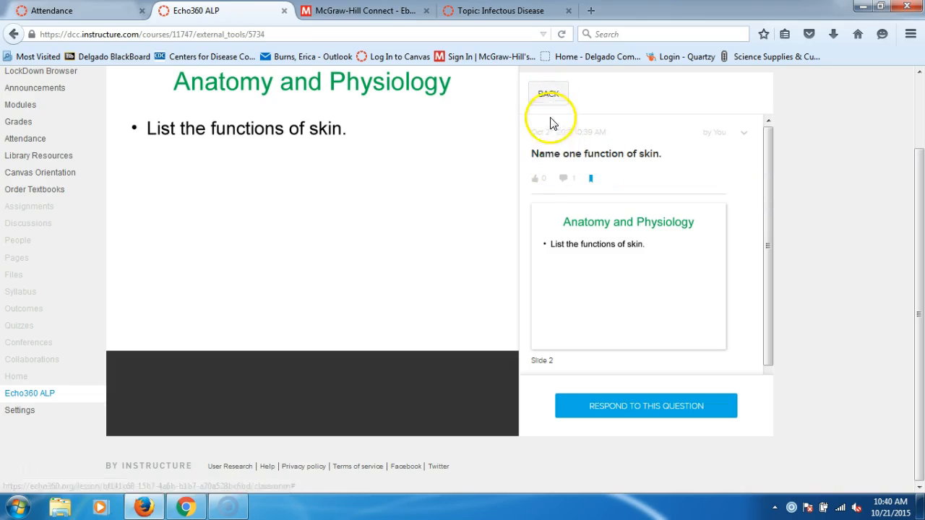
left_click(548, 92)
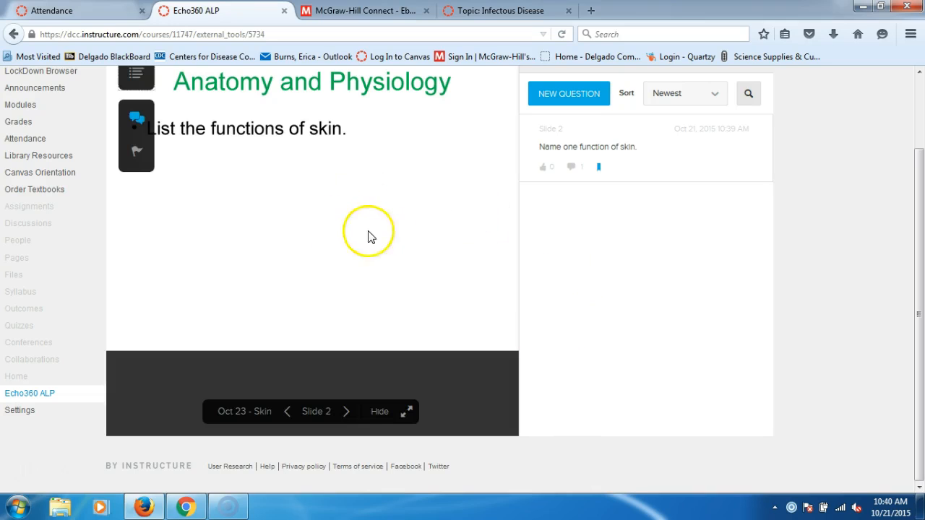
mouse_move(286, 170)
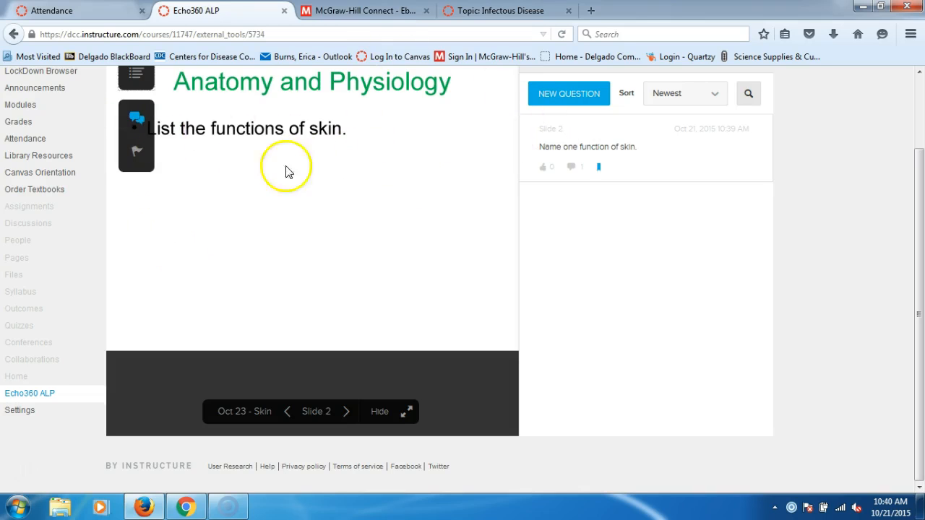
mouse_move(575, 174)
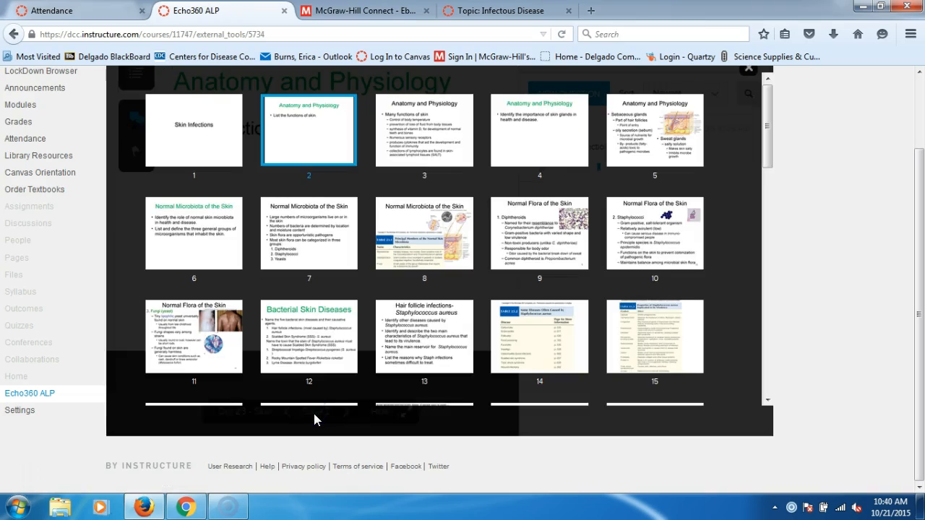
mouse_move(324, 421)
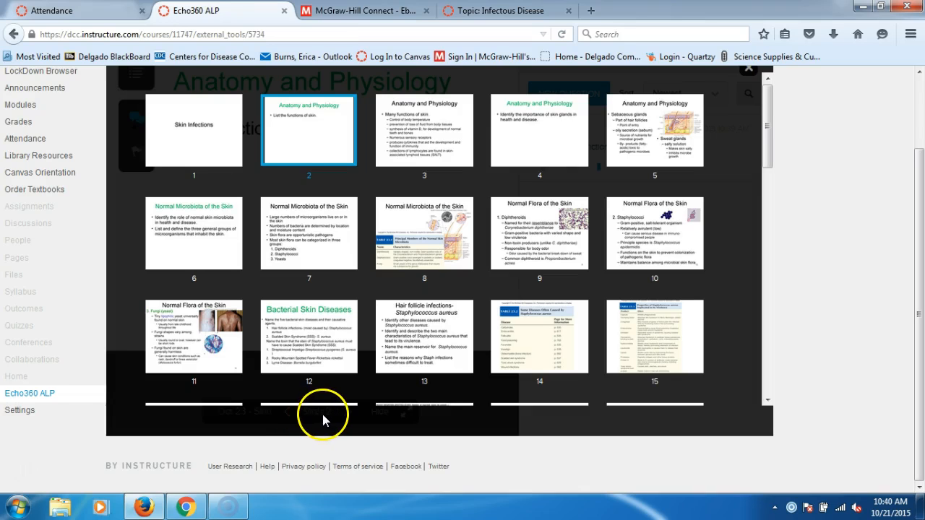
Step: Browse the slide thumbnail grid, then close the overview back to slide 2 with the Questions list
scroll("down", 3)
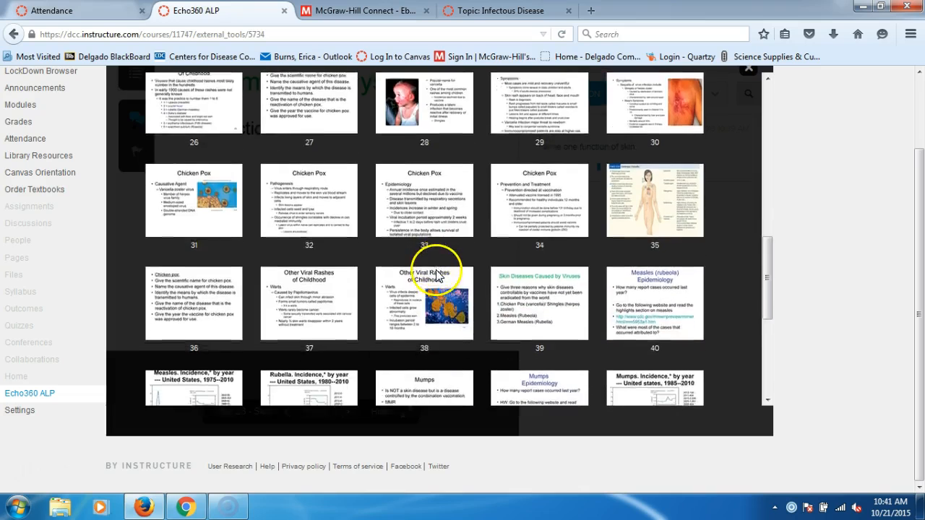
scroll("down", 3)
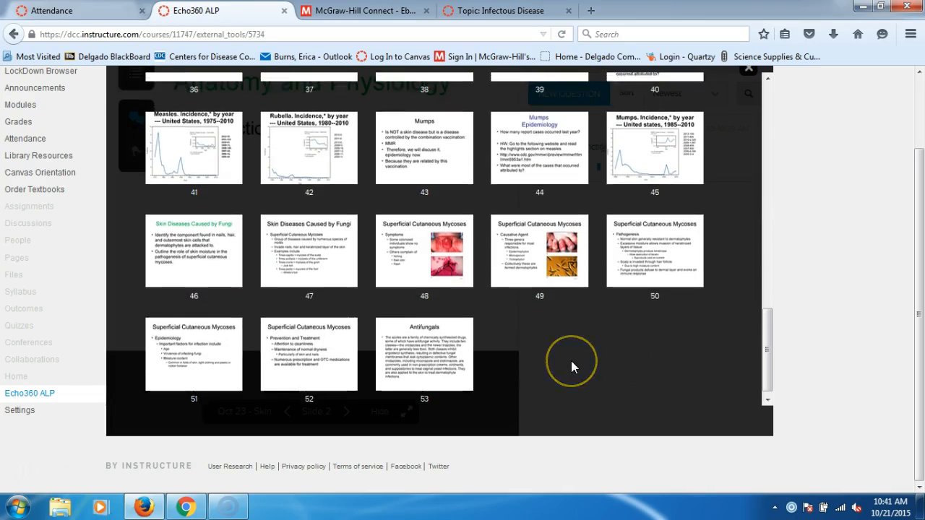
scroll("up", 3)
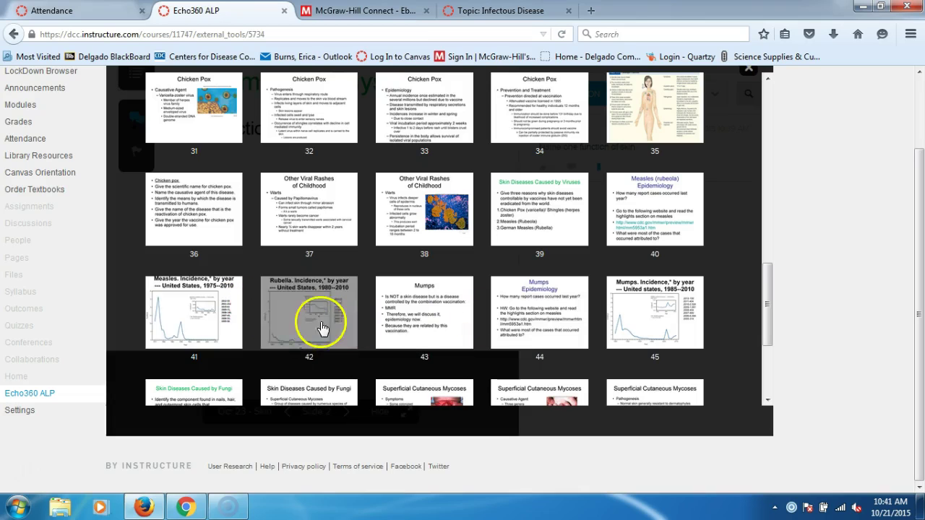
scroll("up", 3)
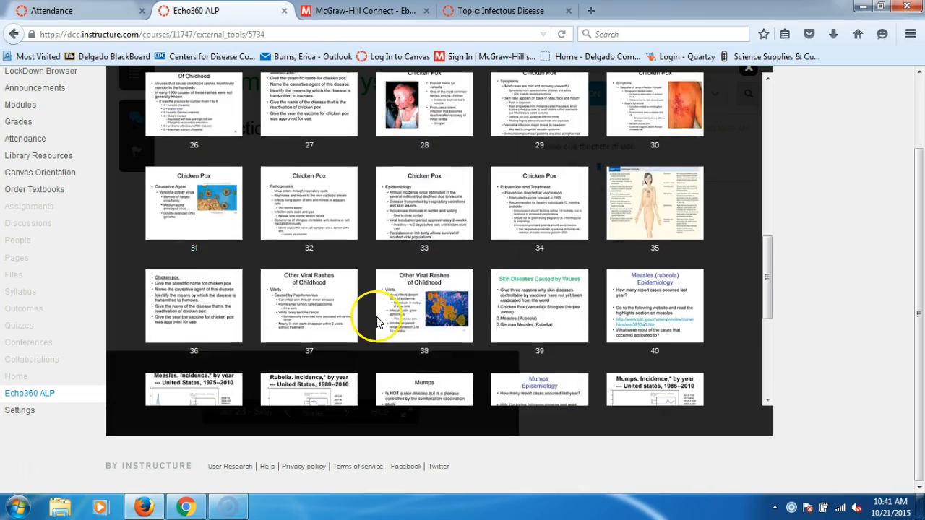
scroll("up", 3)
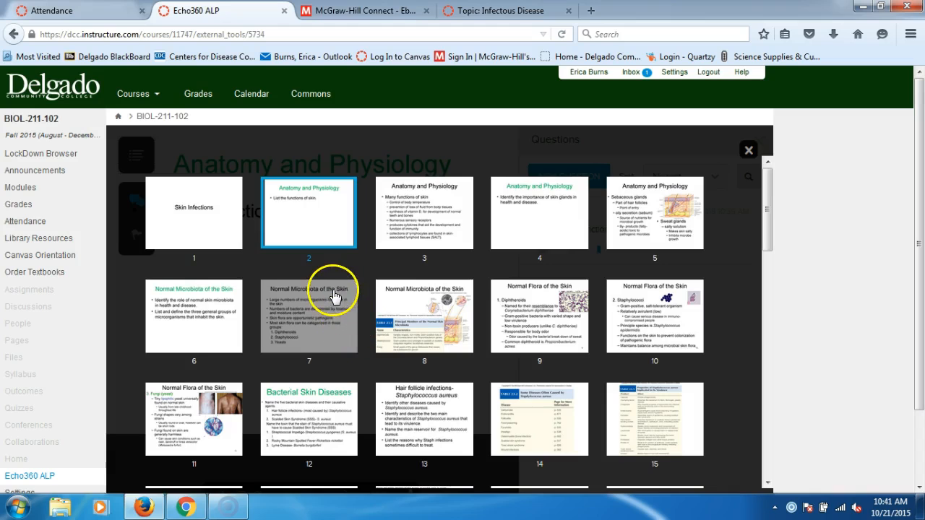
scroll("down", 3)
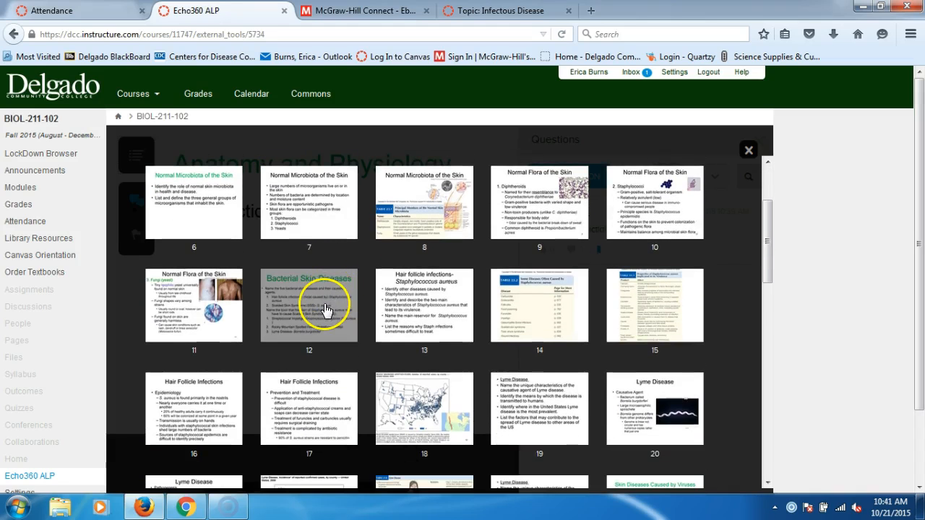
mouse_move(326, 309)
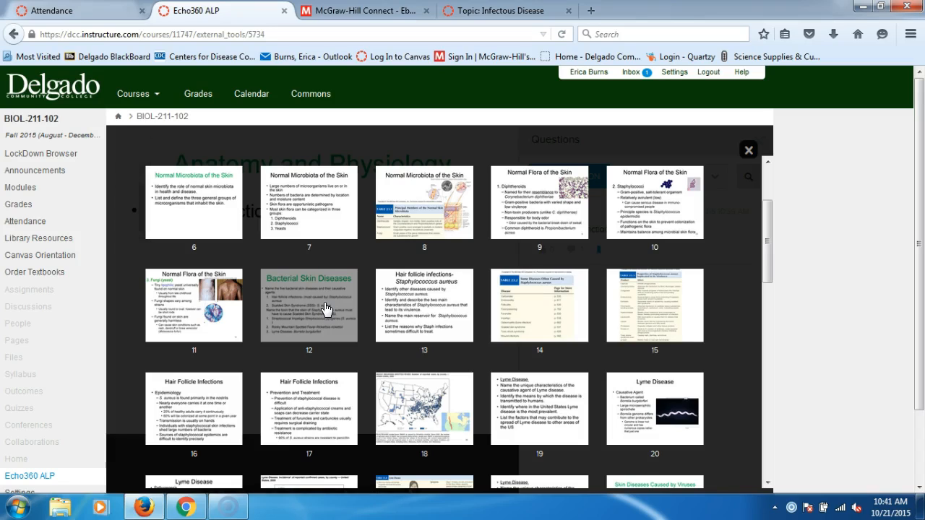
left_click(324, 315)
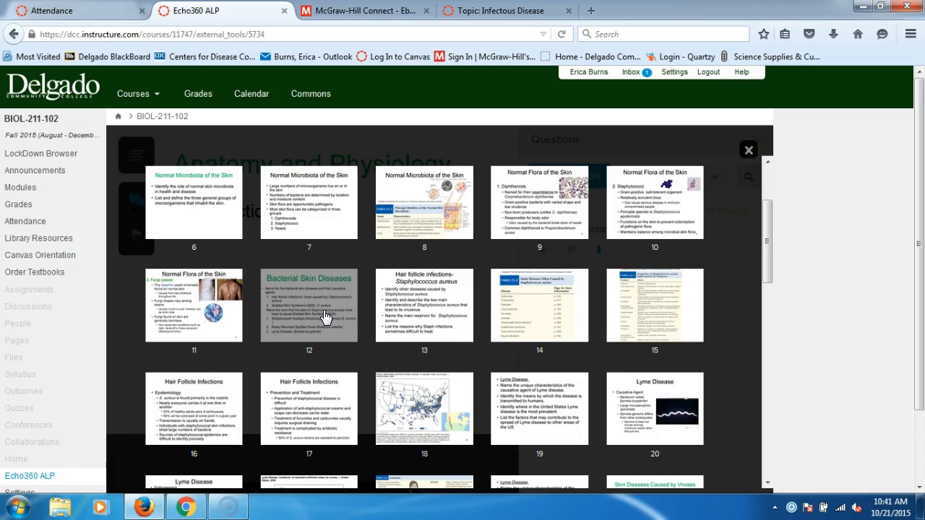
scroll("up", 3)
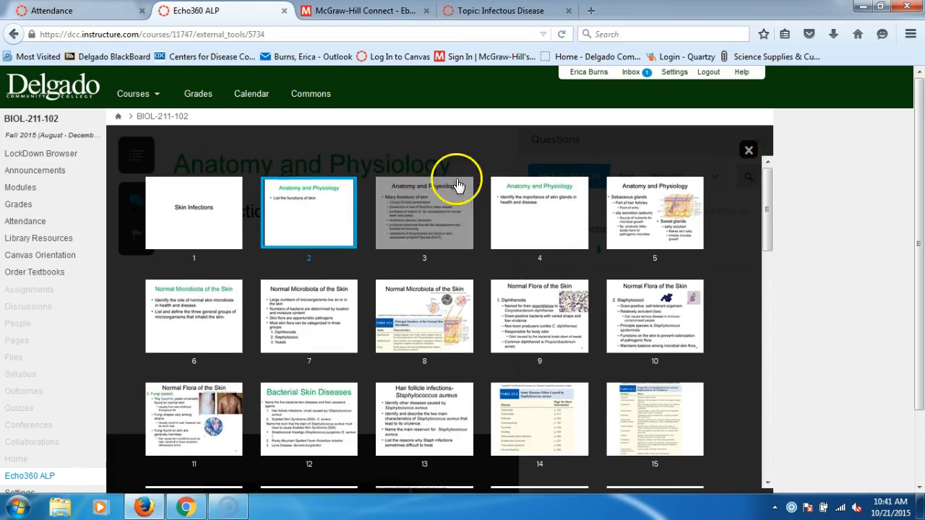
left_click(310, 211)
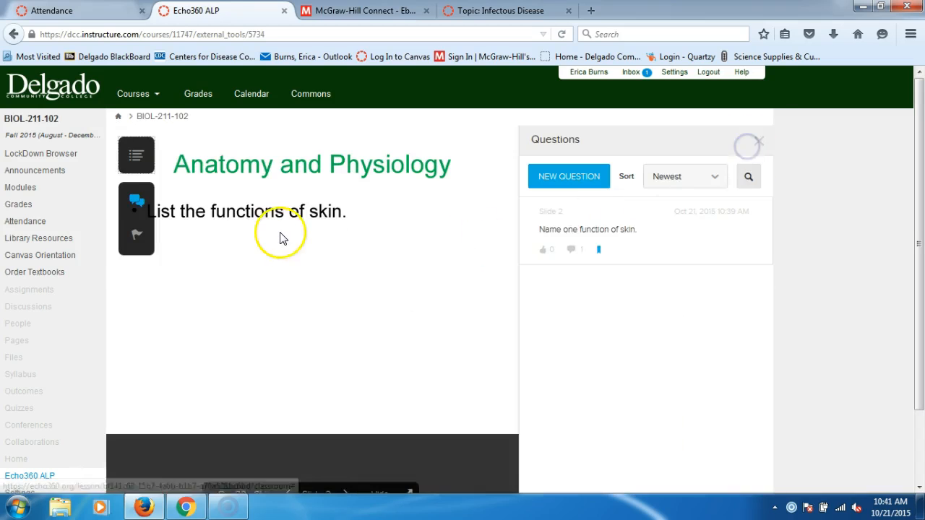
scroll("down", 3)
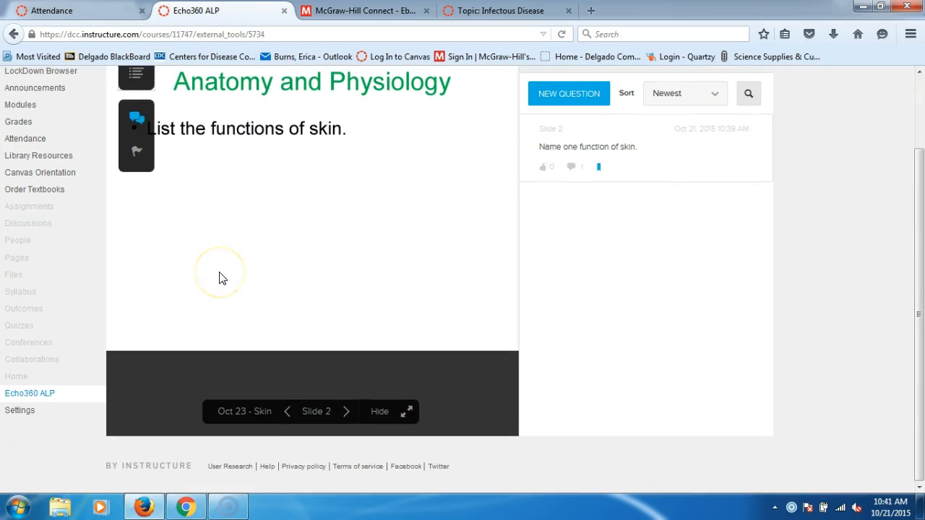
left_click(379, 410)
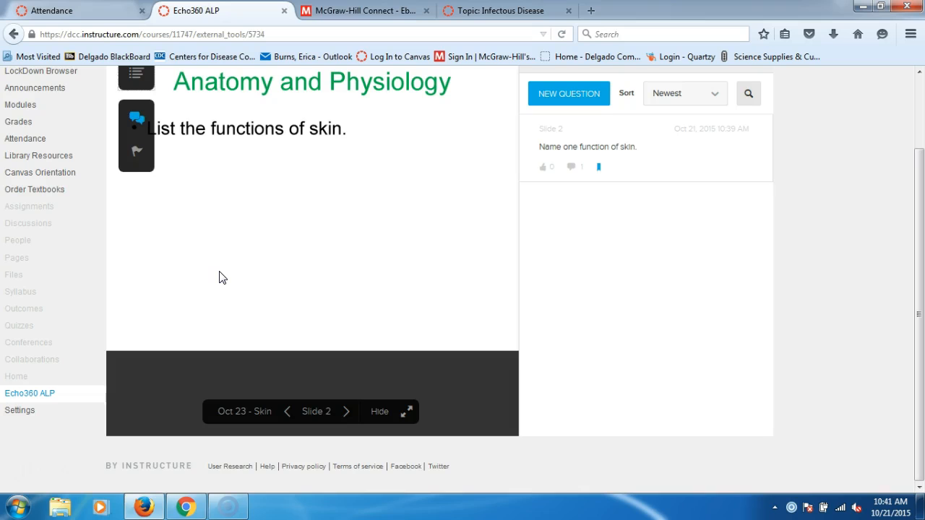
scroll("up", 3)
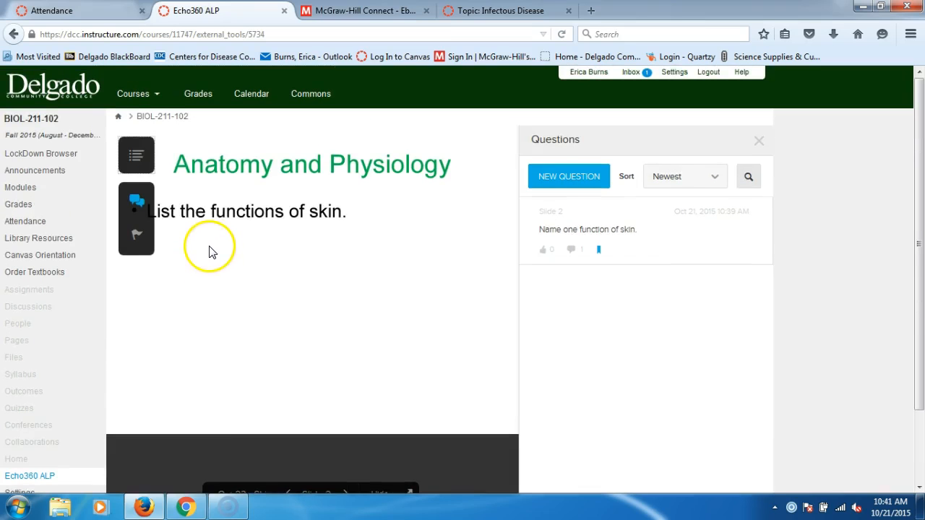
mouse_move(162, 115)
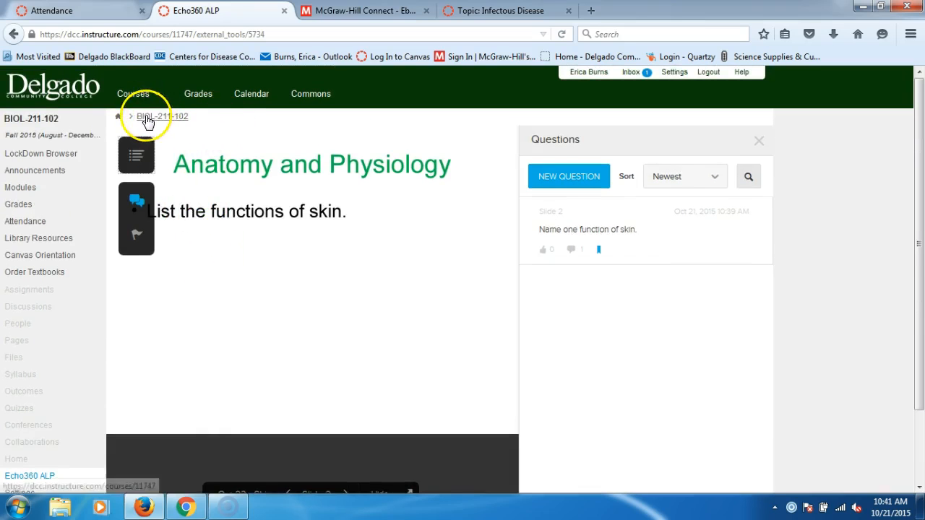
mouse_move(185, 99)
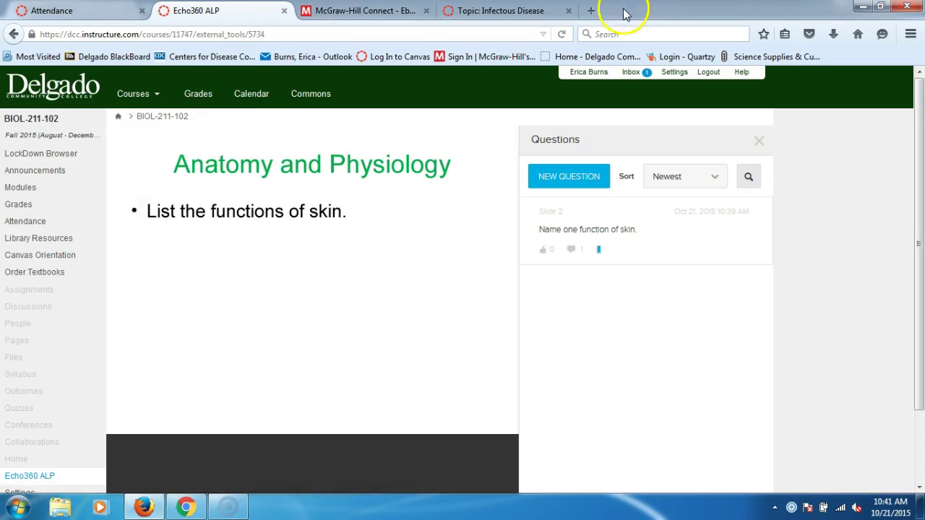
Step: Load cdc.gov in a new browser tab
left_click(590, 10)
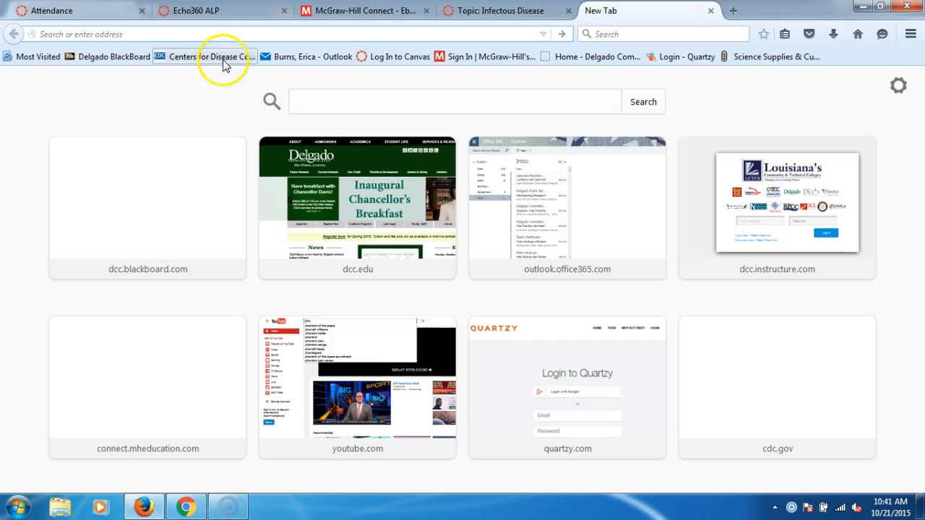
mouse_move(214, 56)
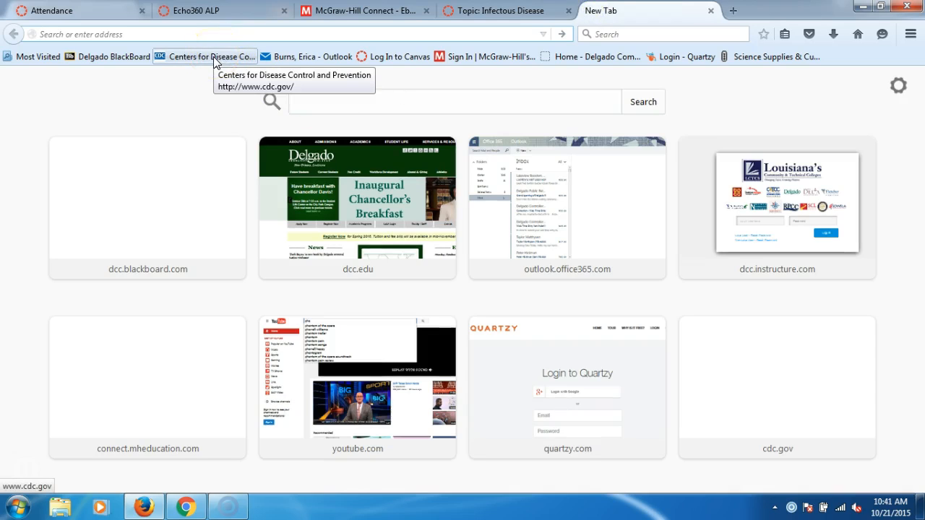
left_click(209, 56)
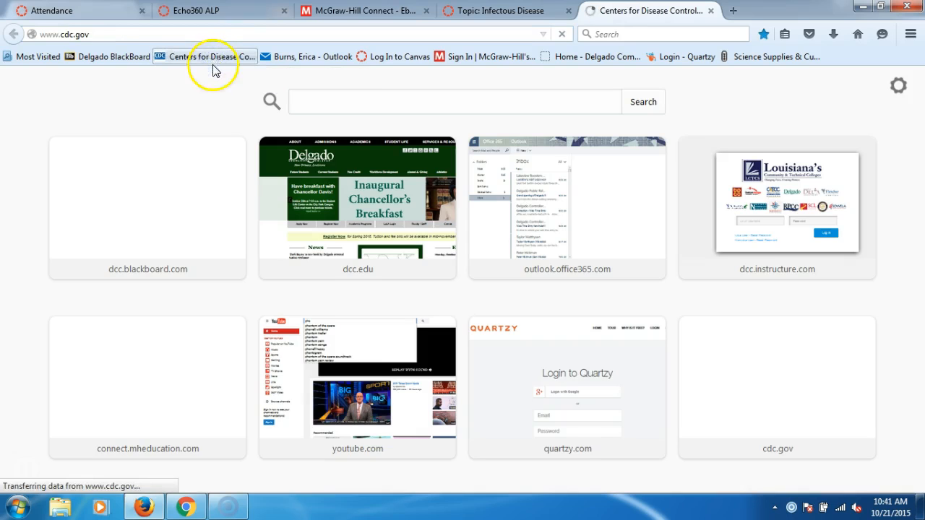
left_click(211, 57)
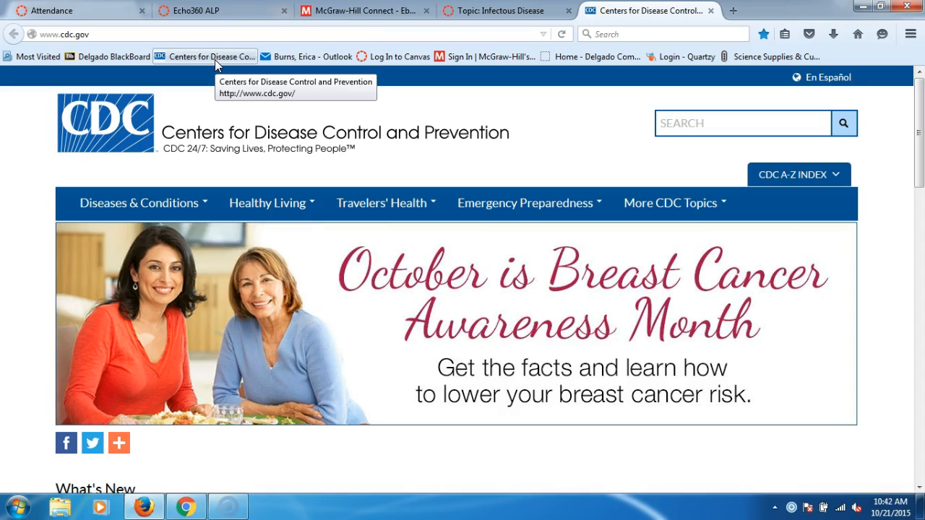
mouse_move(292, 315)
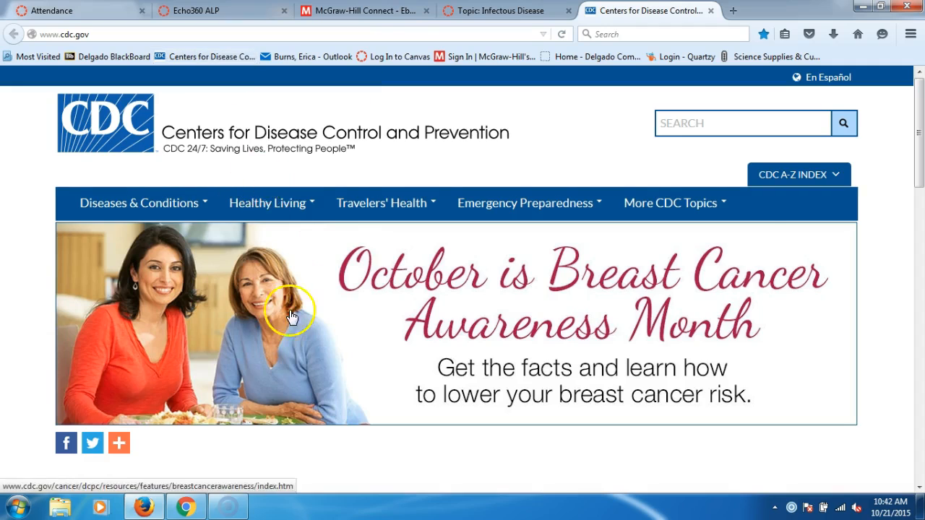
Step: Scroll the CDC homepage down to the About CDC science links in the footer
scroll("down", 3)
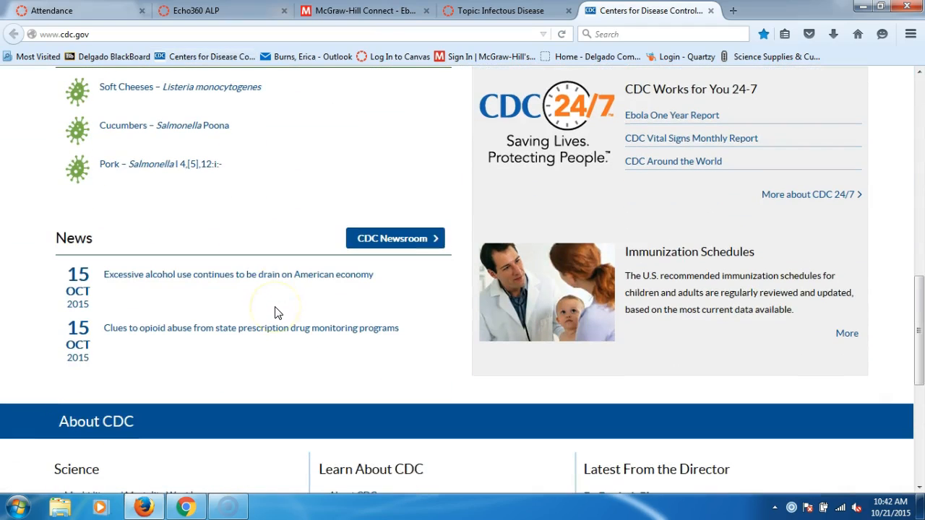
scroll("down", 3)
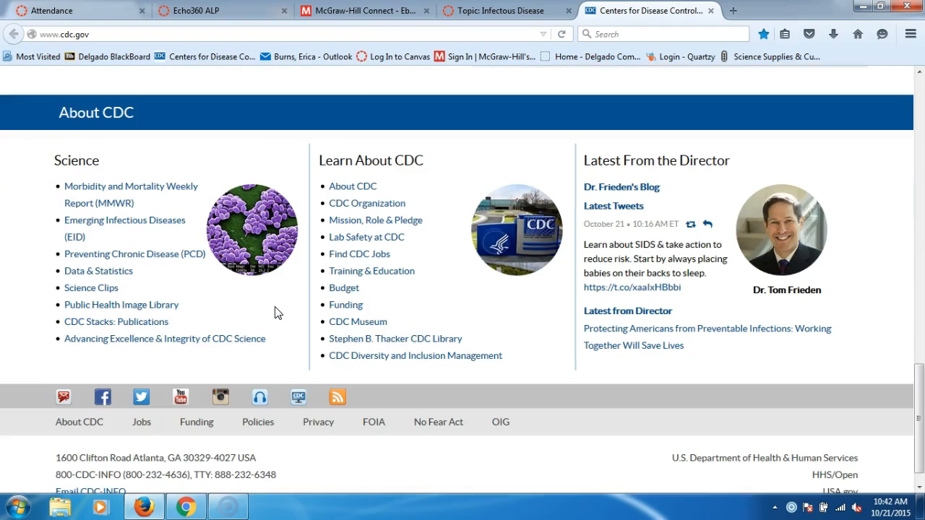
scroll("up", 3)
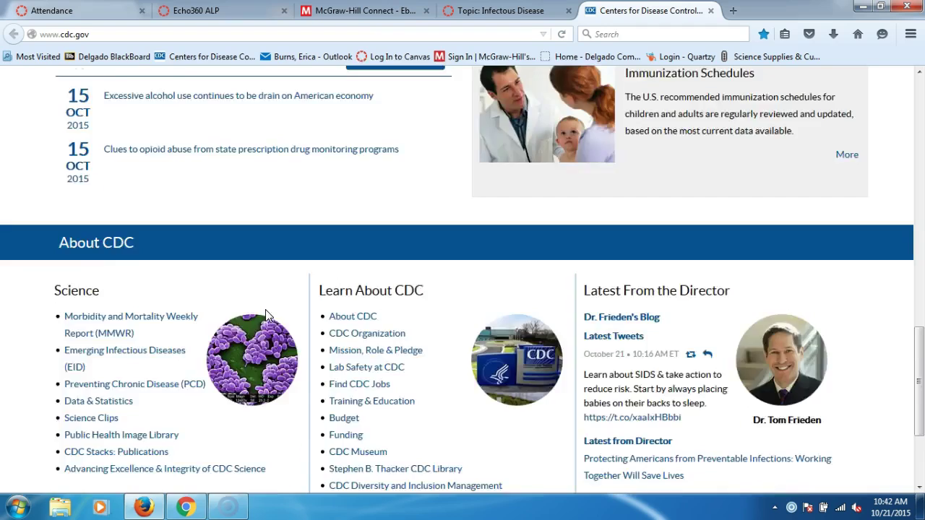
scroll("up", 3)
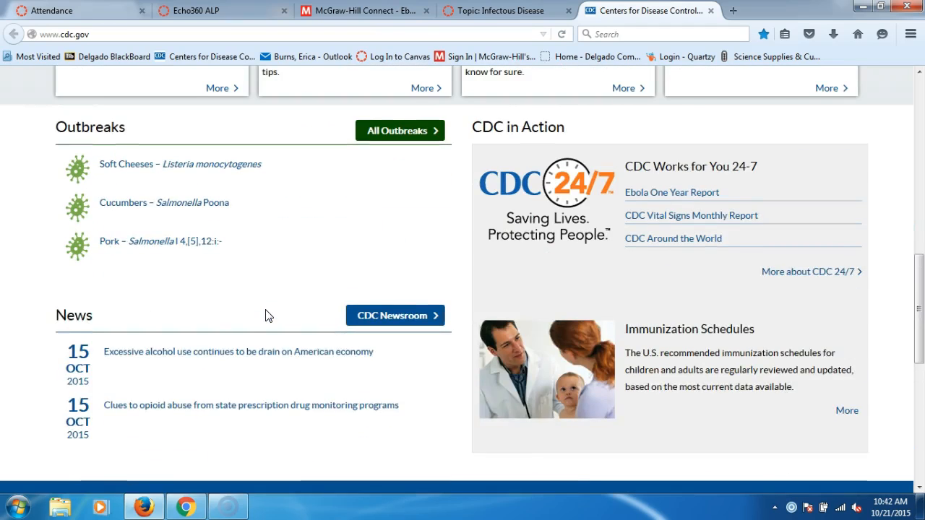
scroll("up", 3)
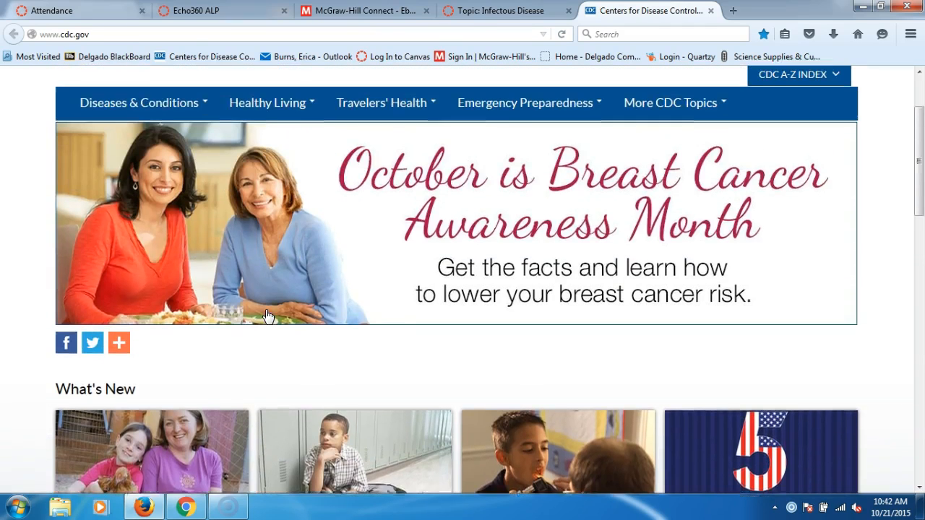
scroll("down", 3)
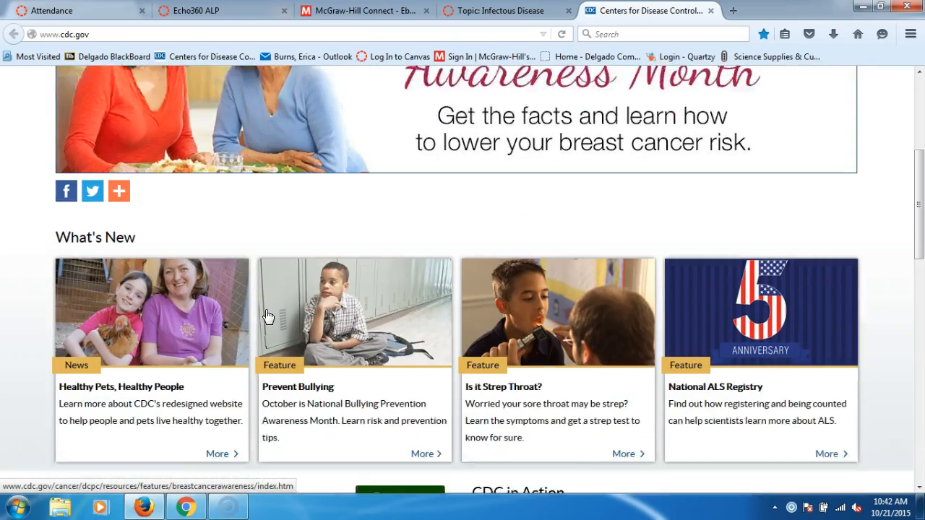
scroll("down", 3)
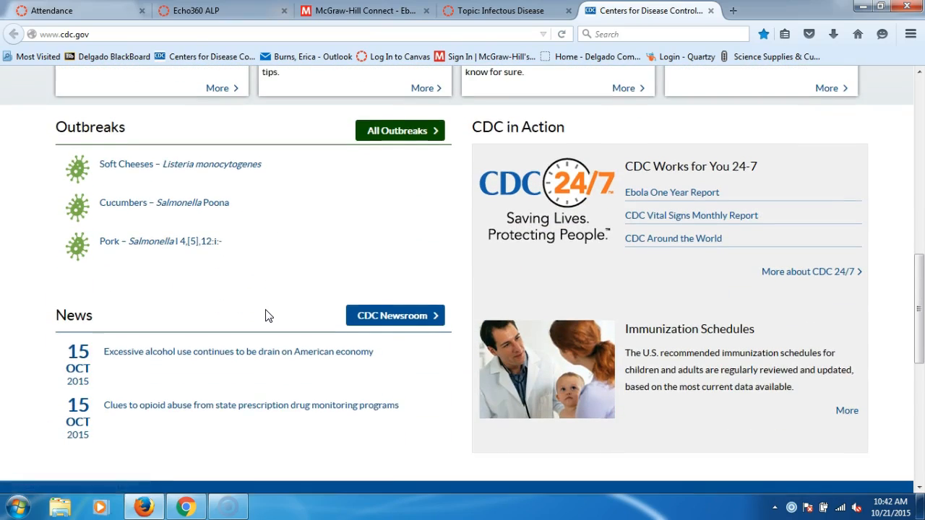
scroll("down", 3)
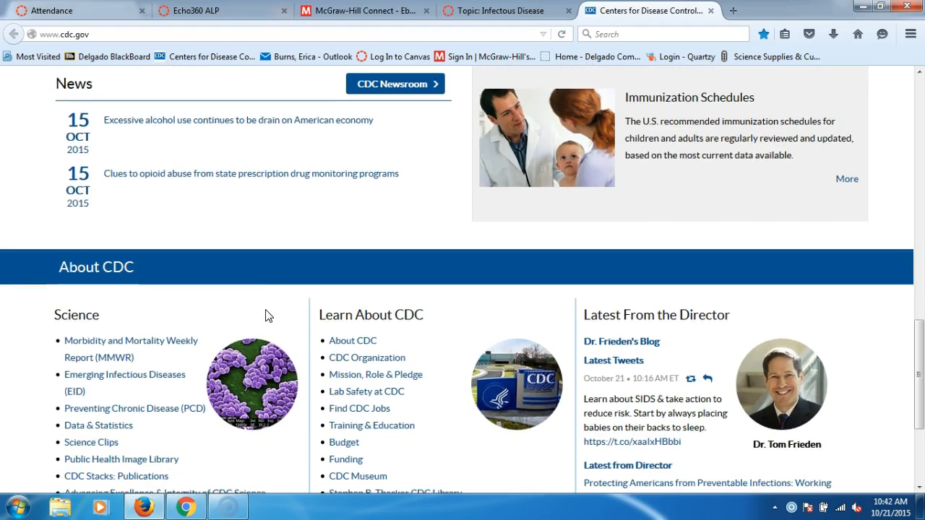
scroll("down", 3)
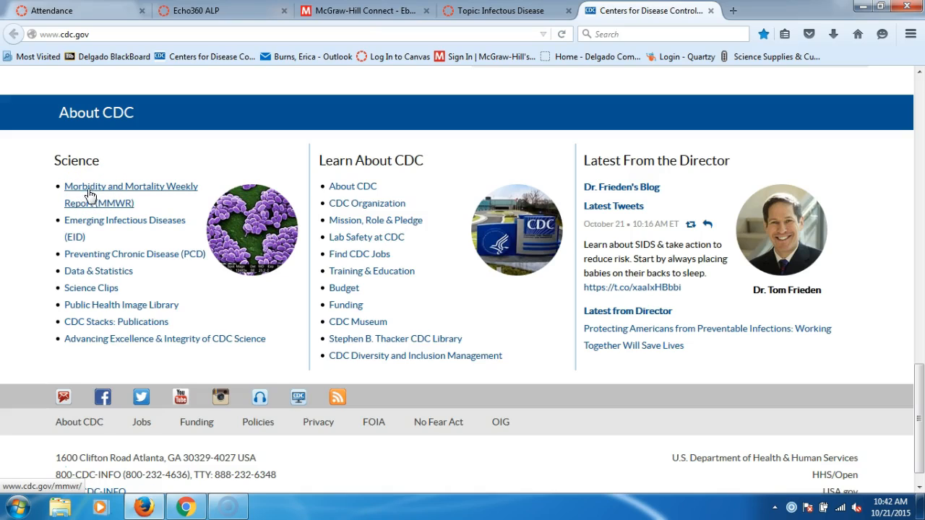
Step: Follow the Morbidity and Mortality Weekly Report link and scroll its current weekly tobacco-use reports
left_click(130, 185)
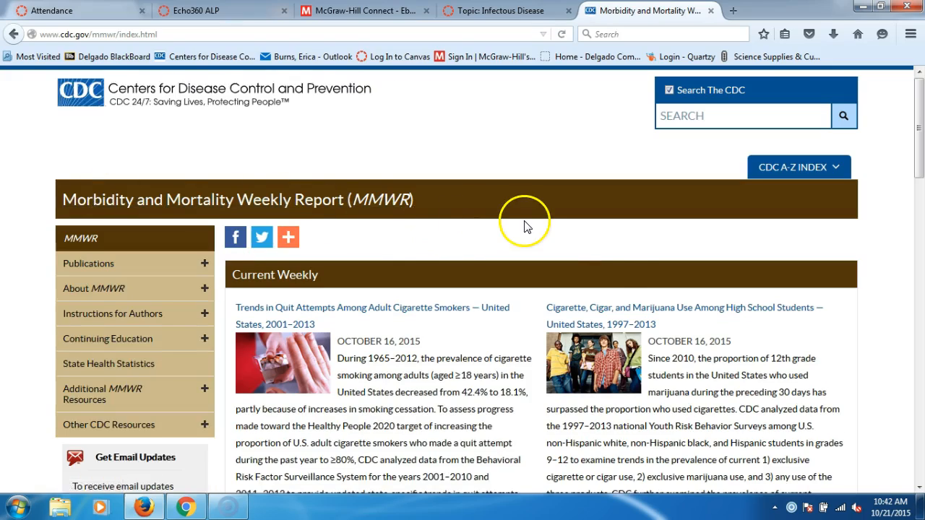
scroll("down", 3)
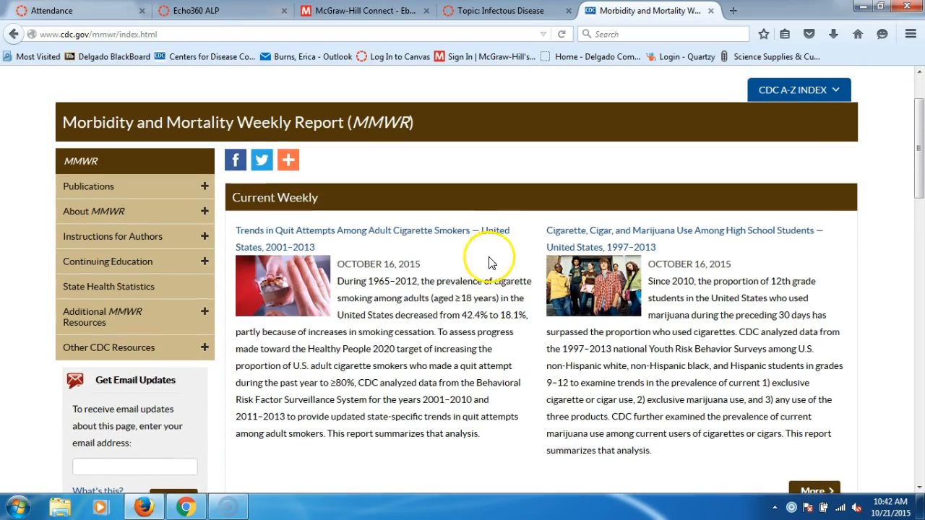
mouse_move(426, 295)
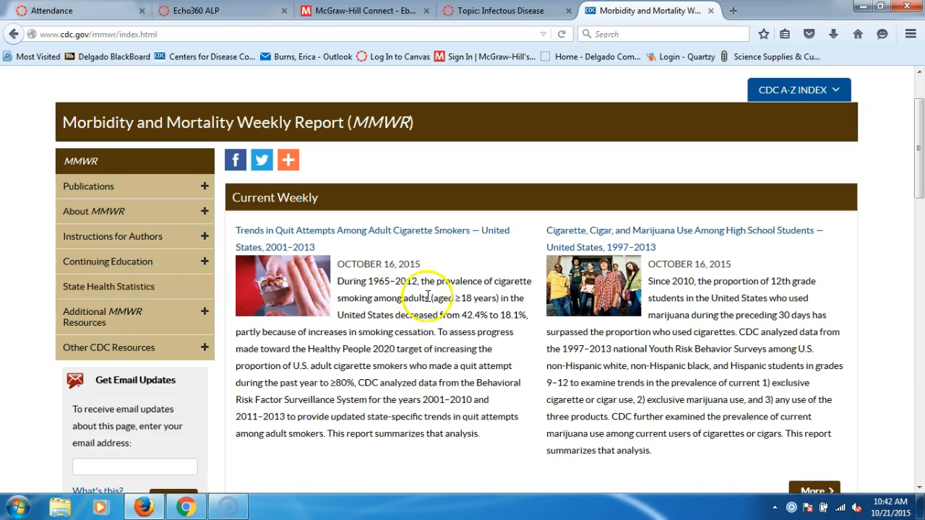
mouse_move(282, 243)
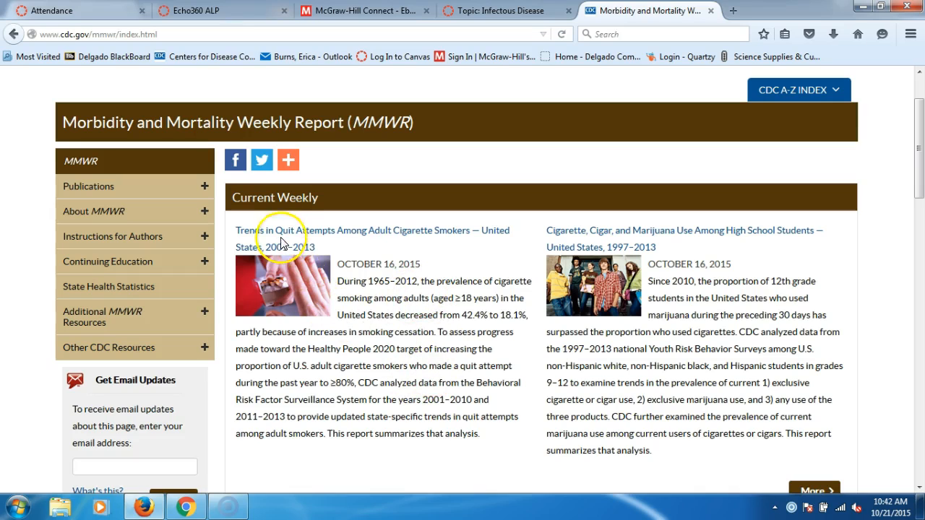
mouse_move(663, 334)
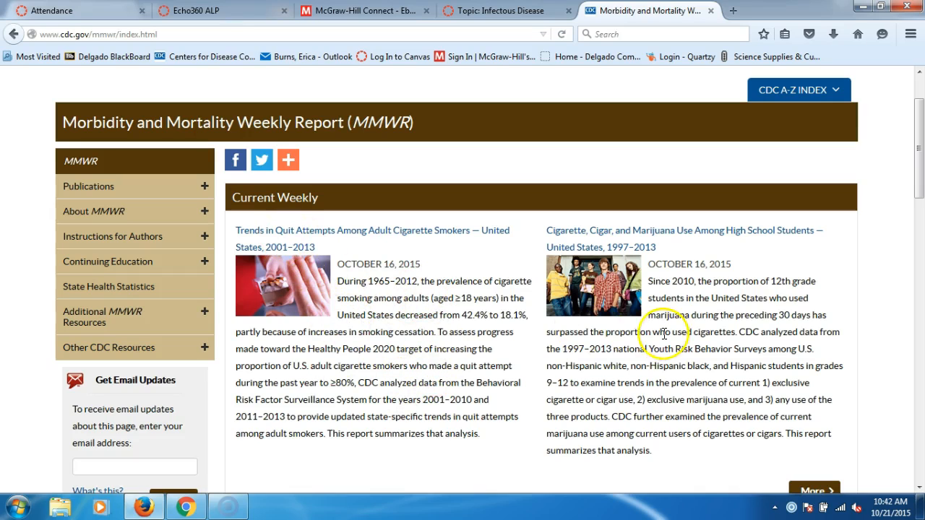
mouse_move(569, 248)
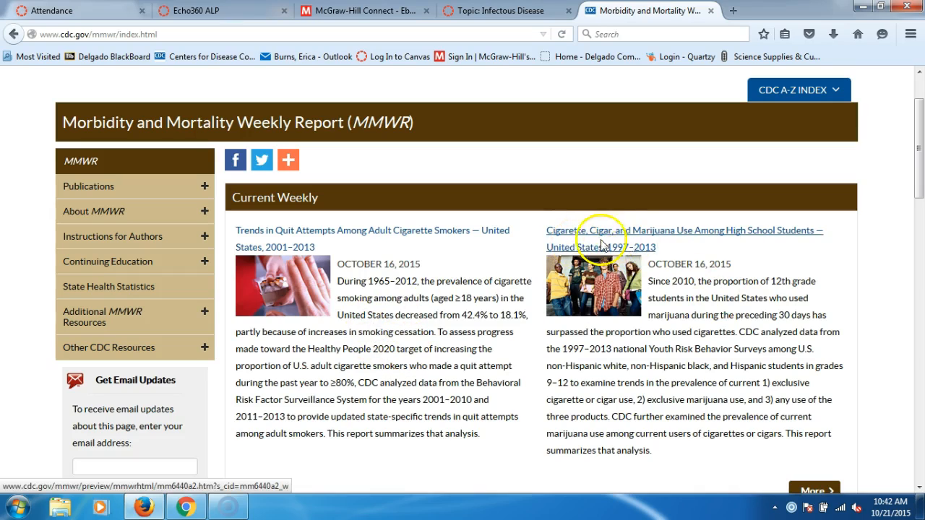
mouse_move(672, 253)
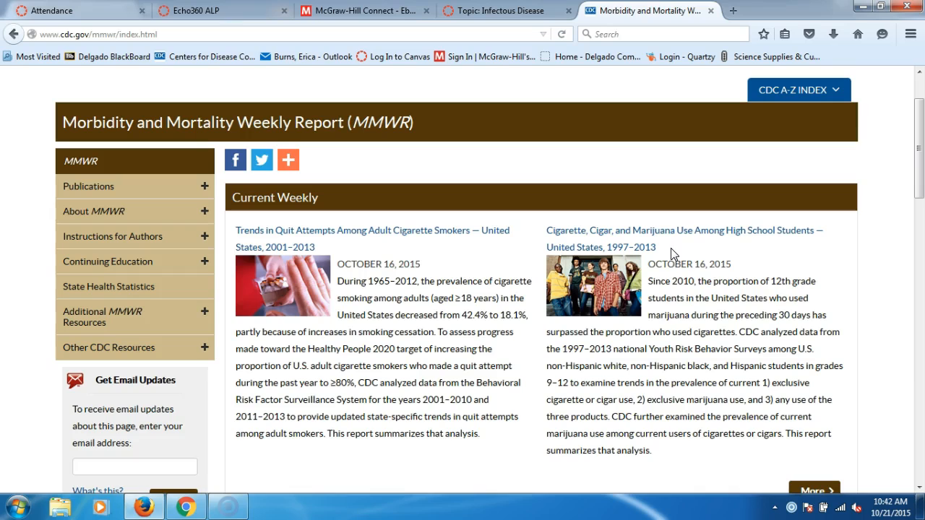
mouse_move(618, 253)
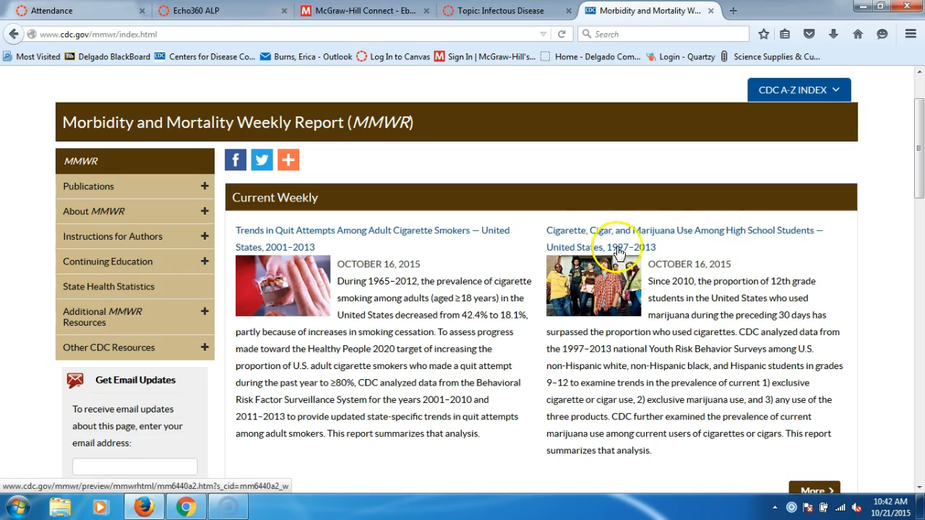
scroll("down", 3)
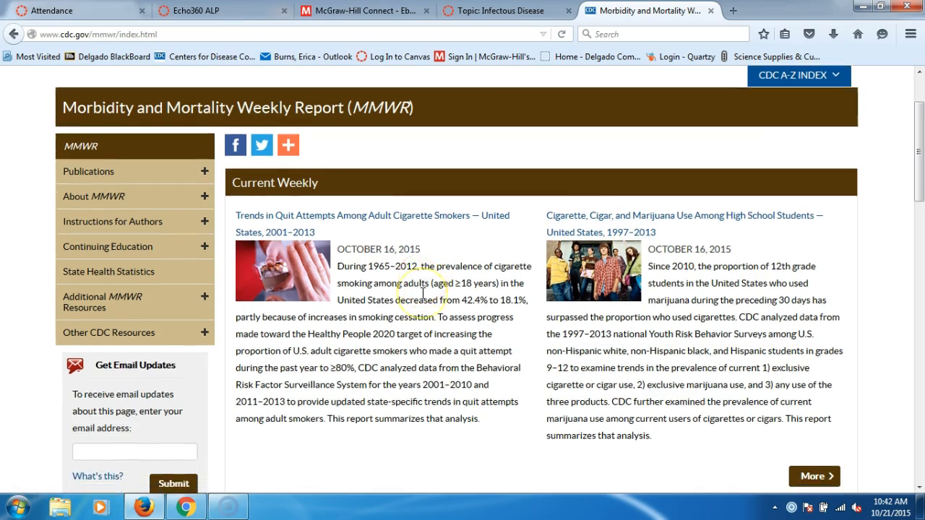
scroll("down", 3)
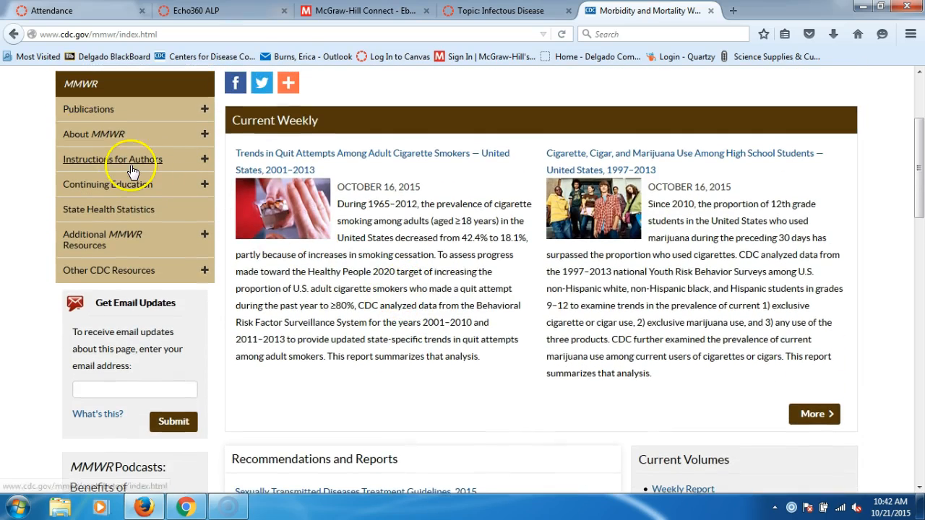
mouse_move(109, 209)
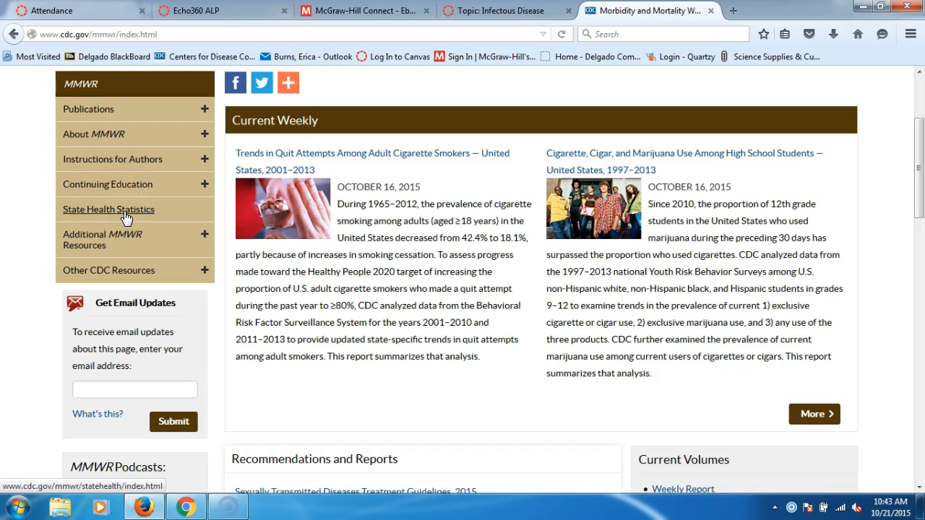
Step: Go to the MMWR State Health Statistics page and scroll to the NNDSS Tables section
left_click(108, 208)
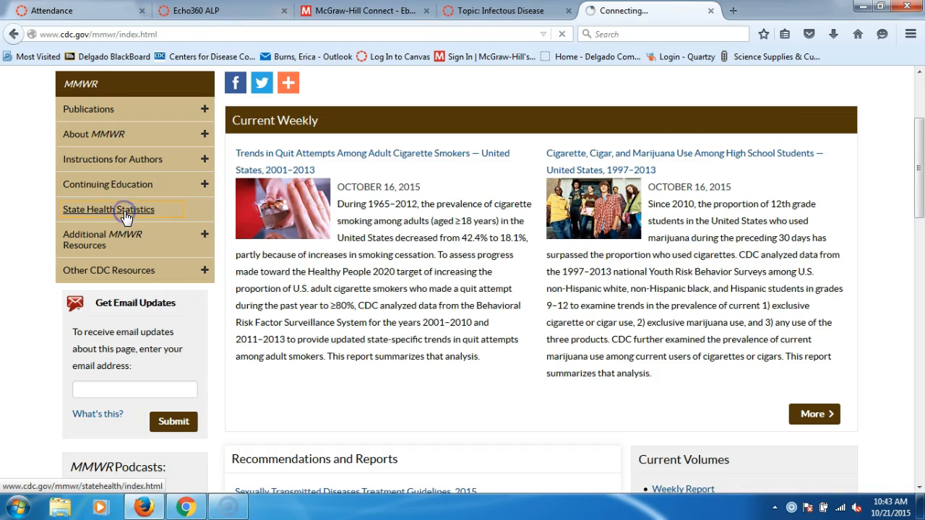
left_click(108, 208)
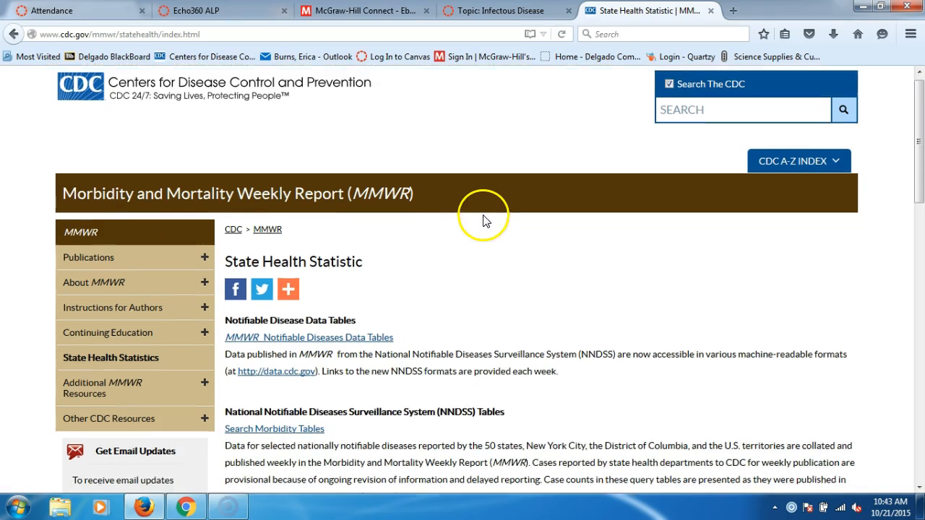
scroll("down", 3)
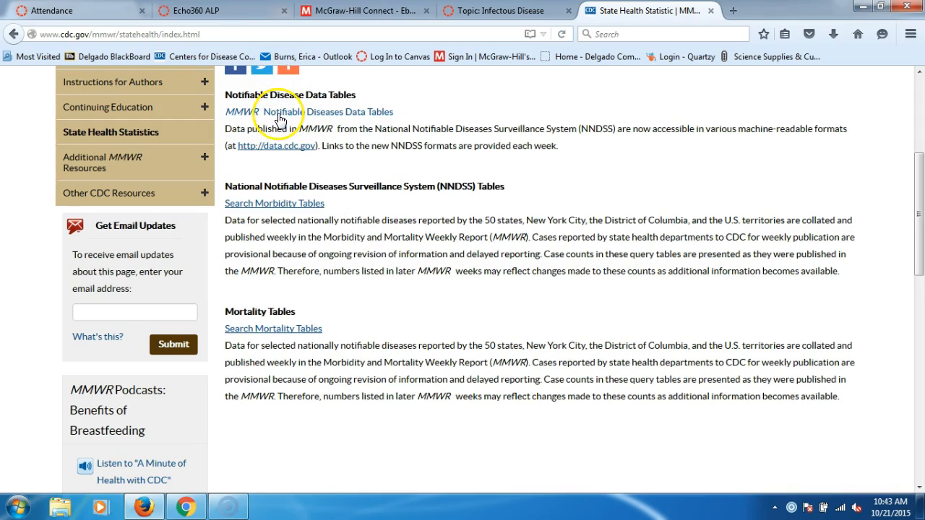
mouse_move(280, 112)
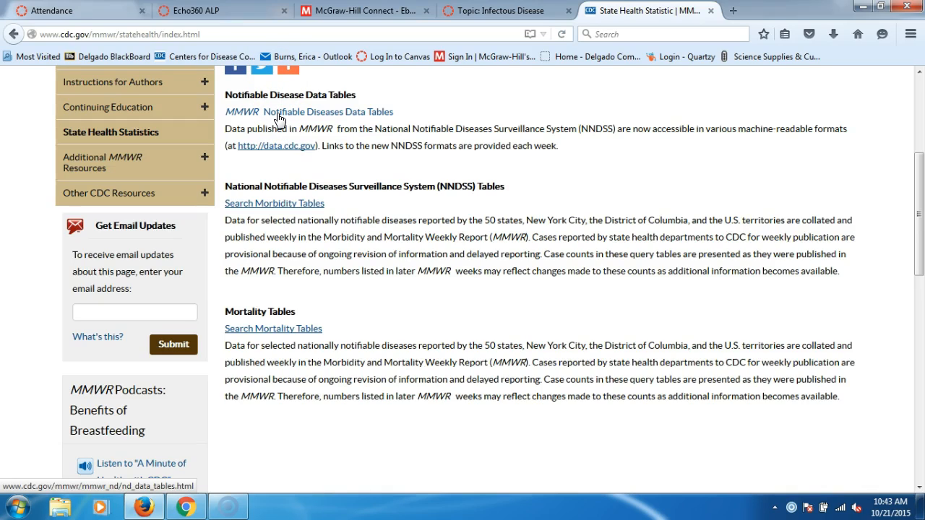
mouse_move(273, 328)
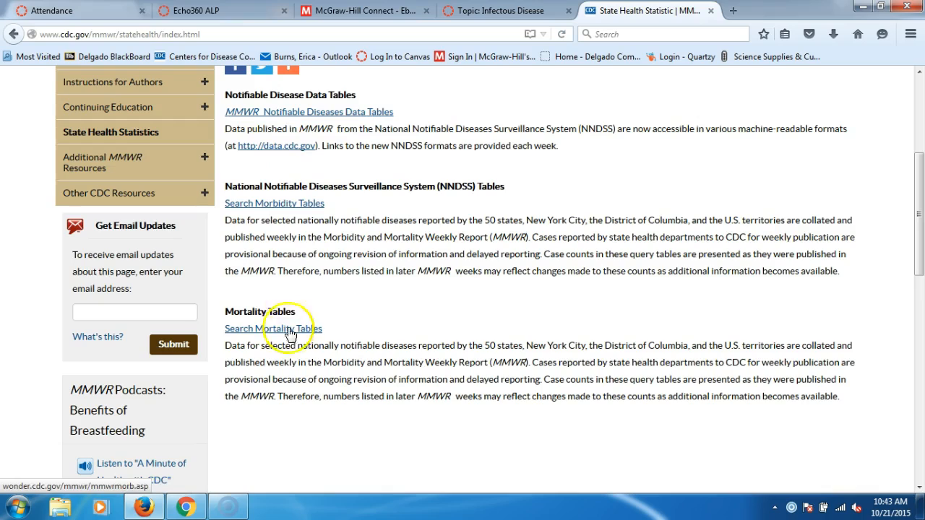
mouse_move(286, 330)
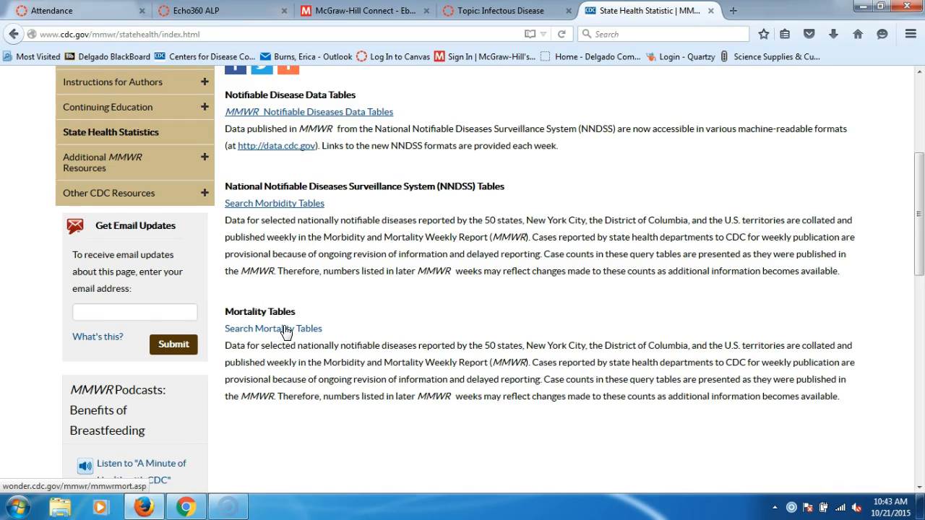
mouse_move(283, 326)
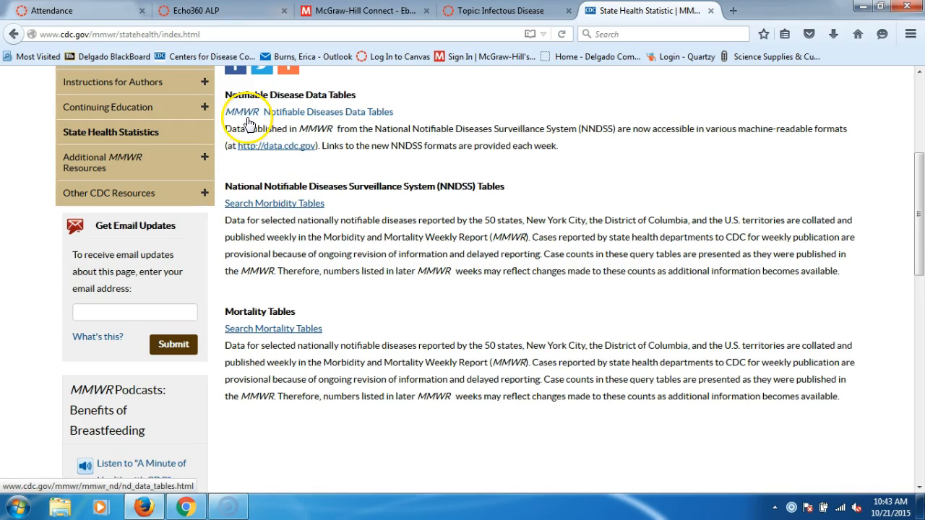
mouse_move(255, 239)
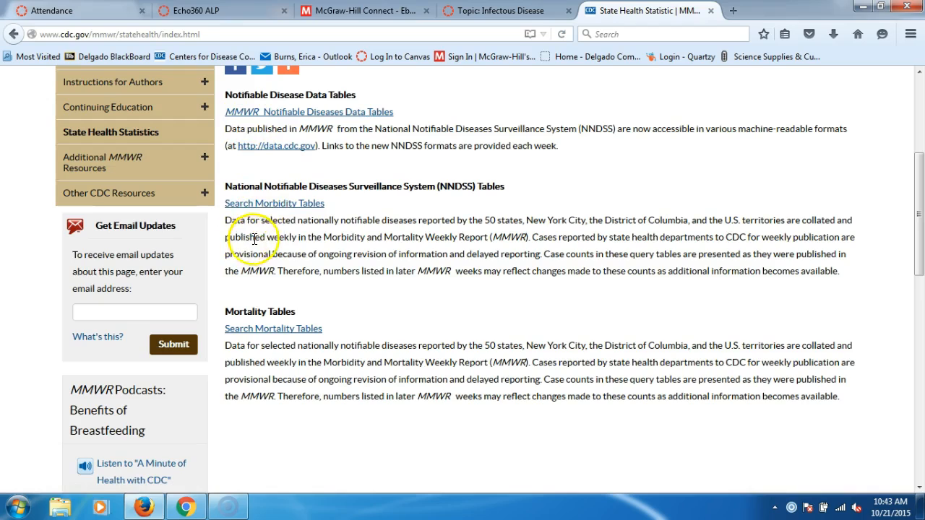
mouse_move(274, 202)
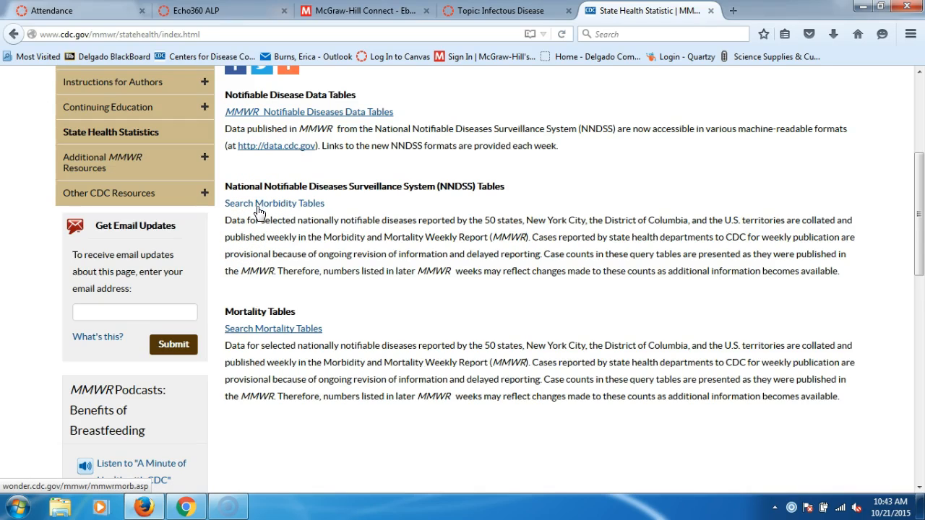
mouse_move(258, 146)
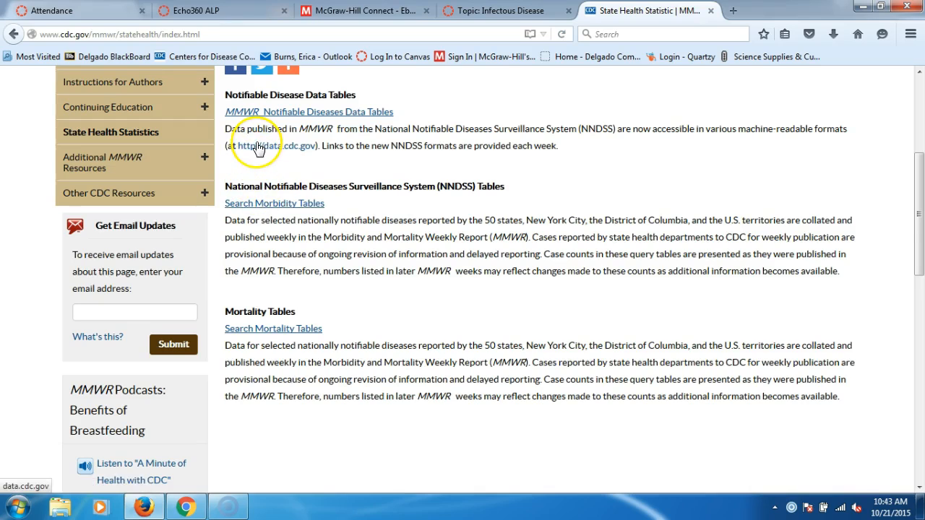
mouse_move(253, 205)
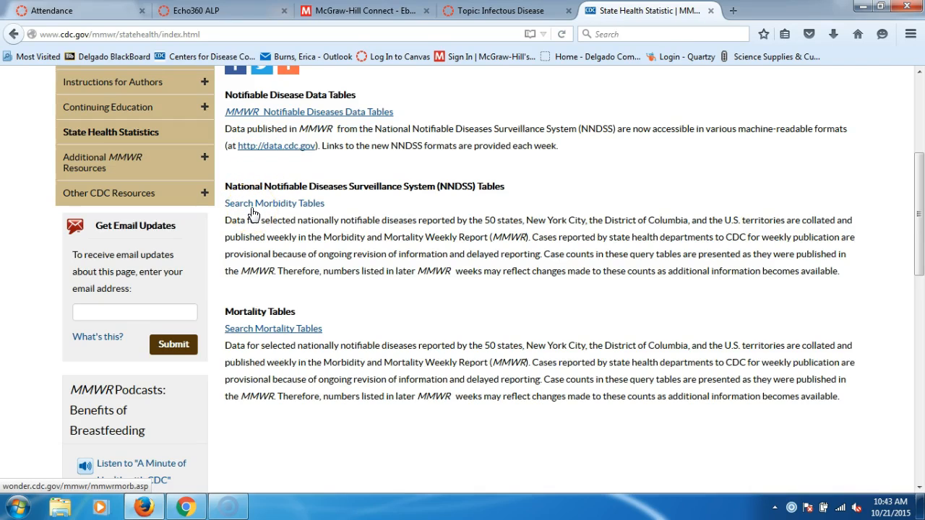
Step: Search the NNDSS morbidity tables for year 2015, week 40
left_click(274, 203)
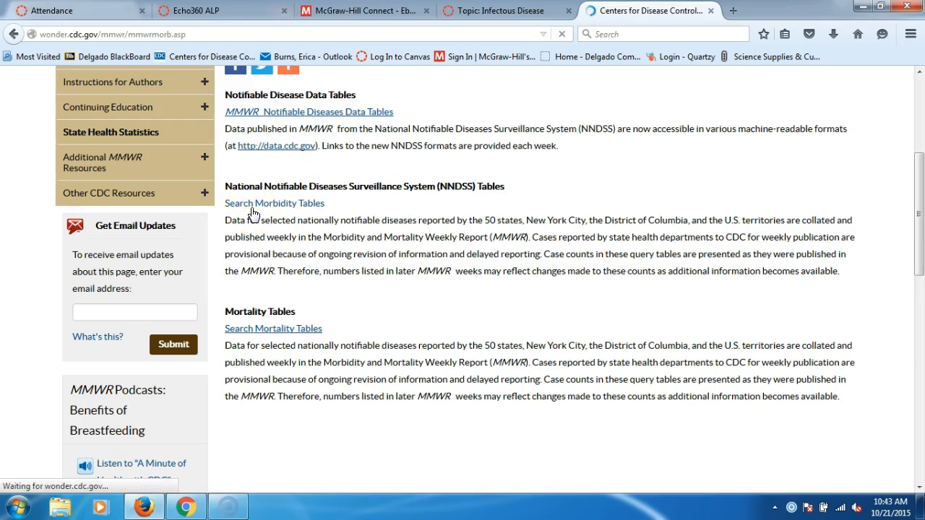
left_click(274, 203)
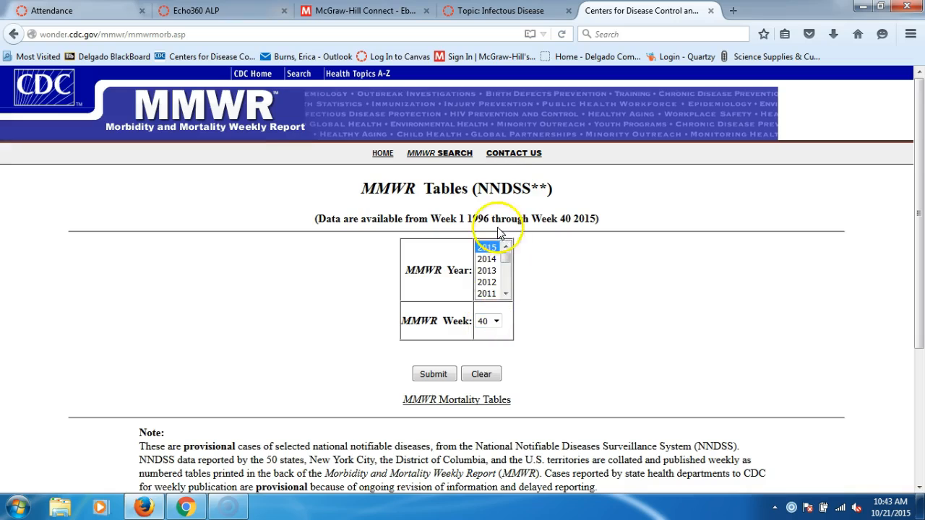
mouse_move(433, 372)
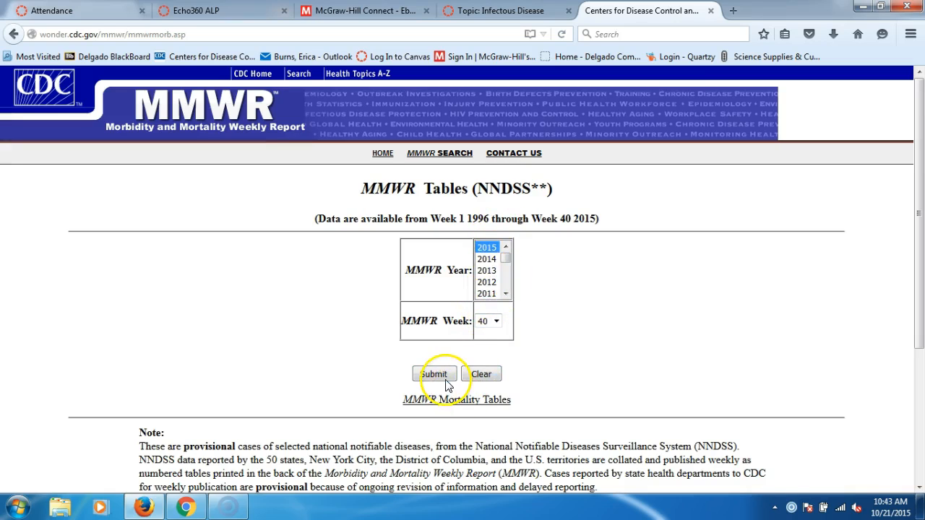
left_click(433, 372)
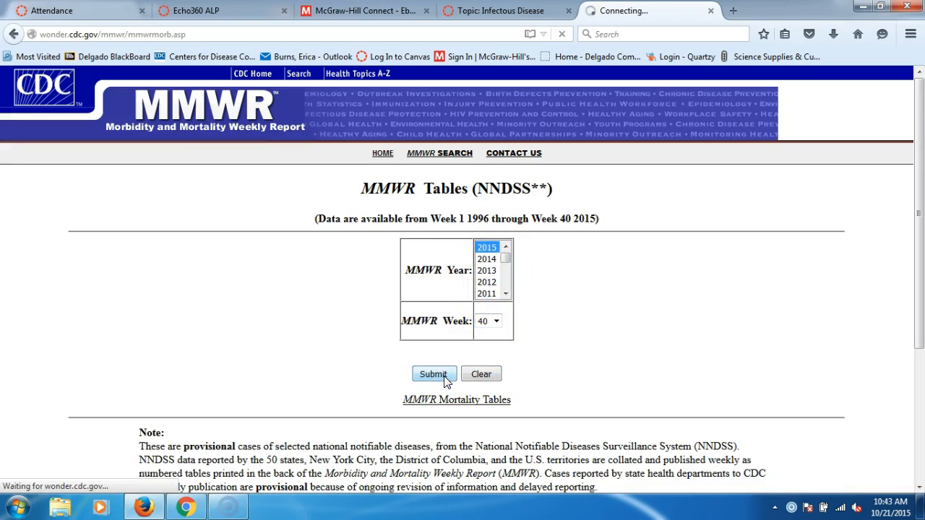
left_click(433, 373)
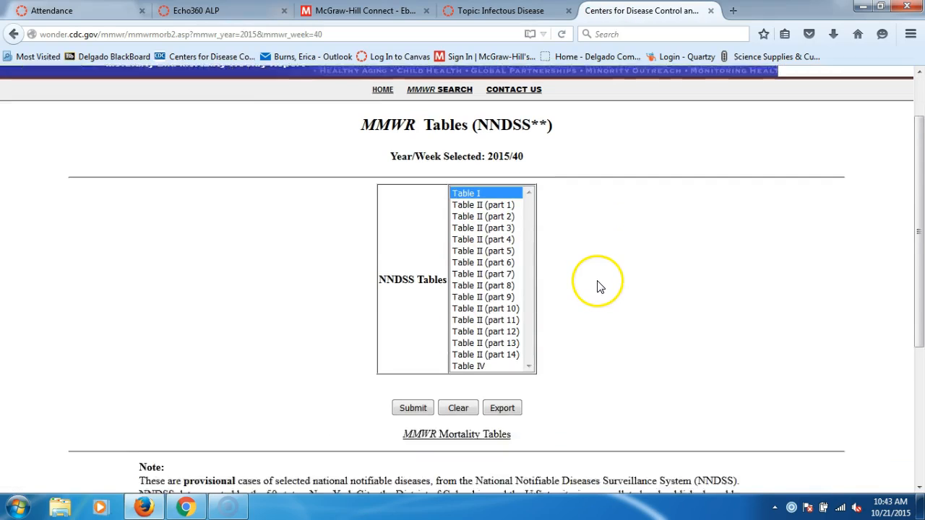
Step: Submit the chosen table from the Table I–IV list for 2015/40
scroll("up", 3)
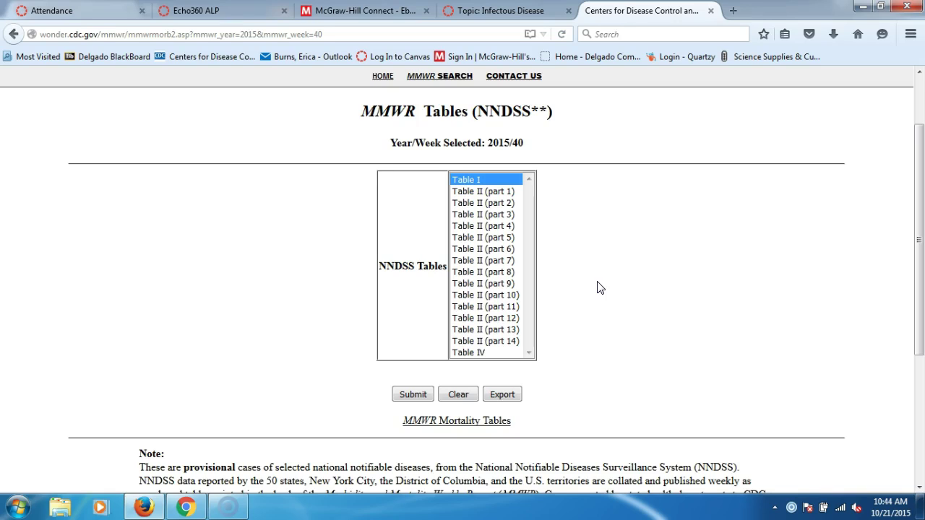
left_click(411, 393)
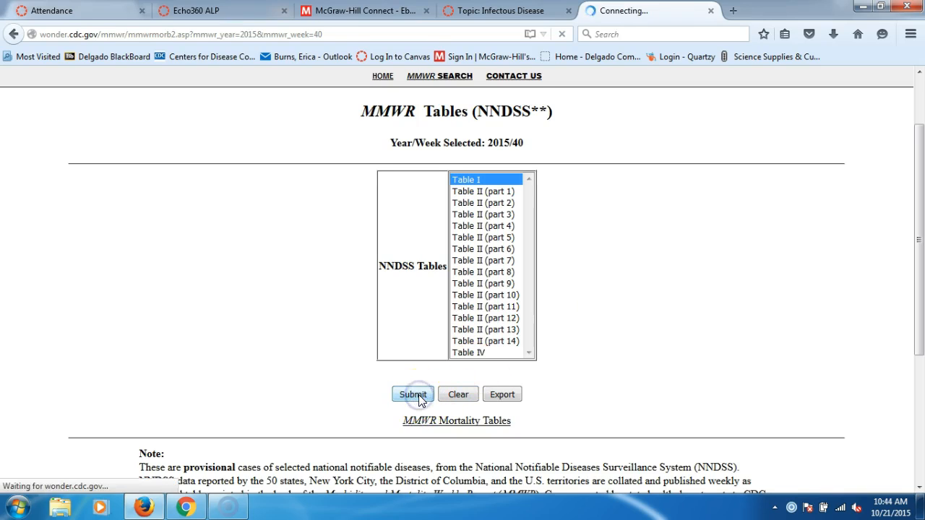
Step: Load Table I for 2015 week 40 and scroll through the case counts from anthrax to measles
left_click(412, 393)
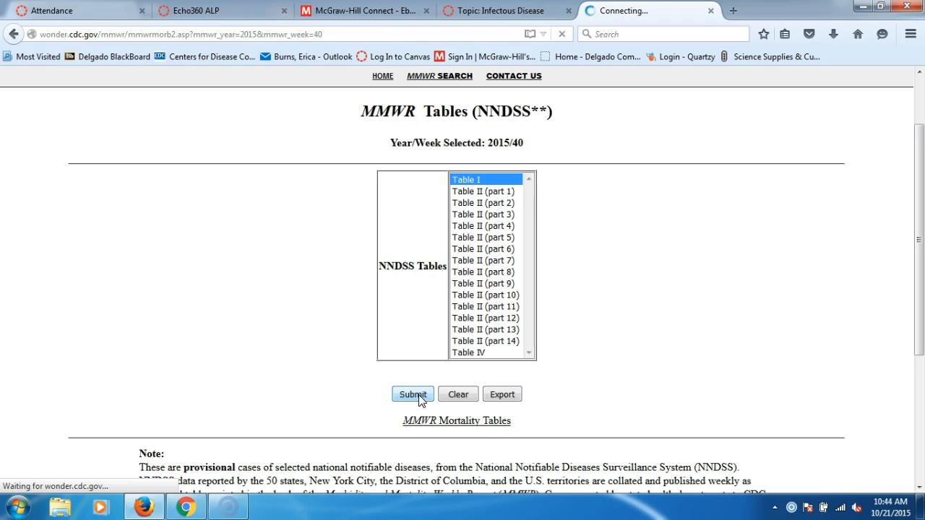
left_click(413, 393)
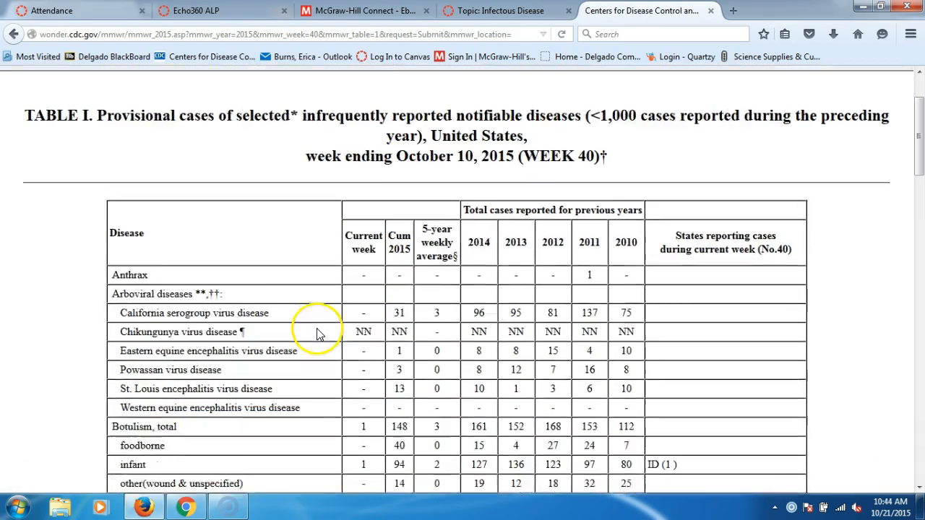
scroll("down", 3)
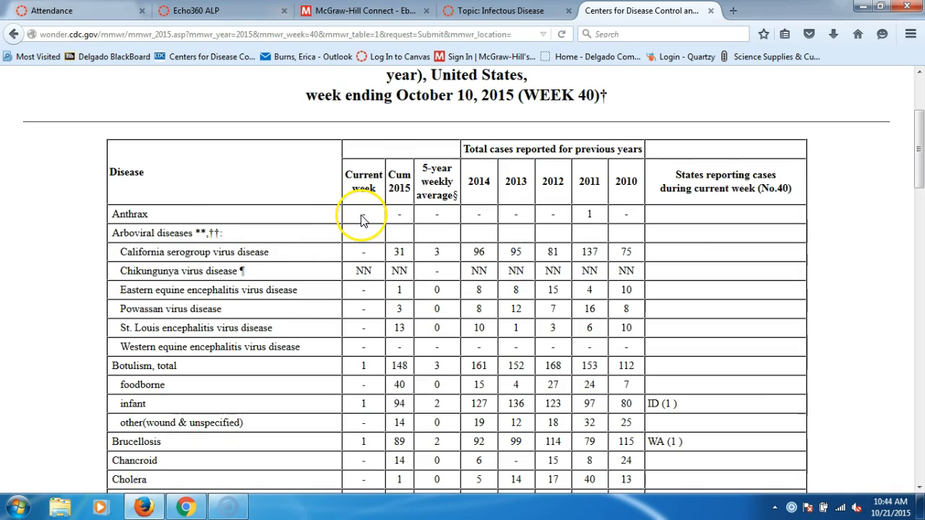
mouse_move(398, 218)
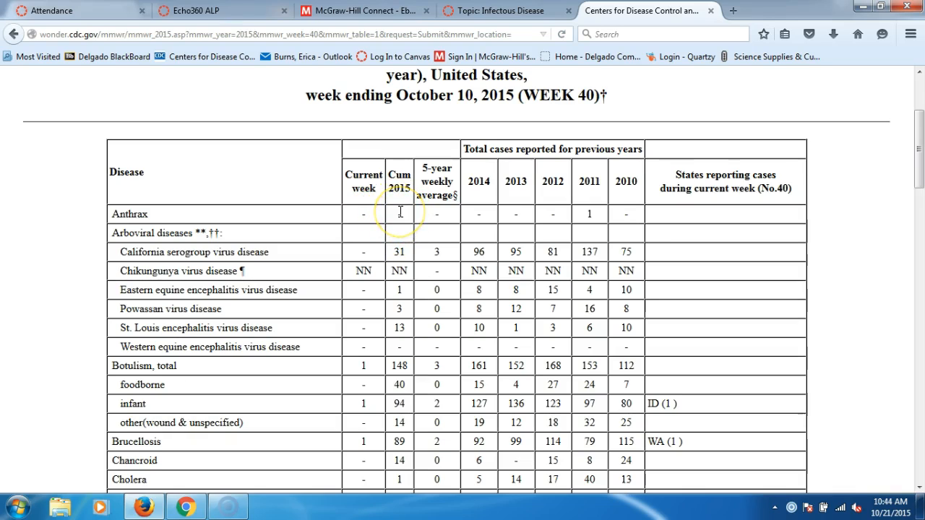
mouse_move(634, 258)
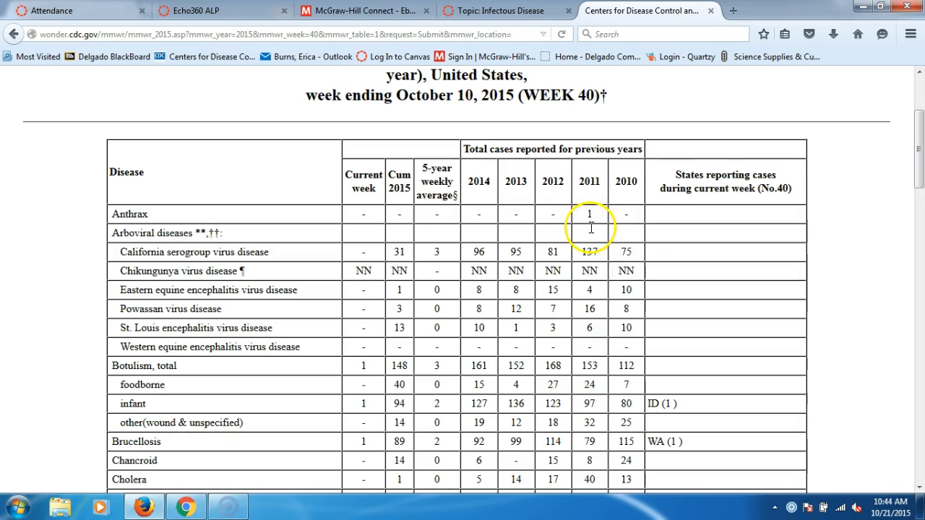
mouse_move(591, 230)
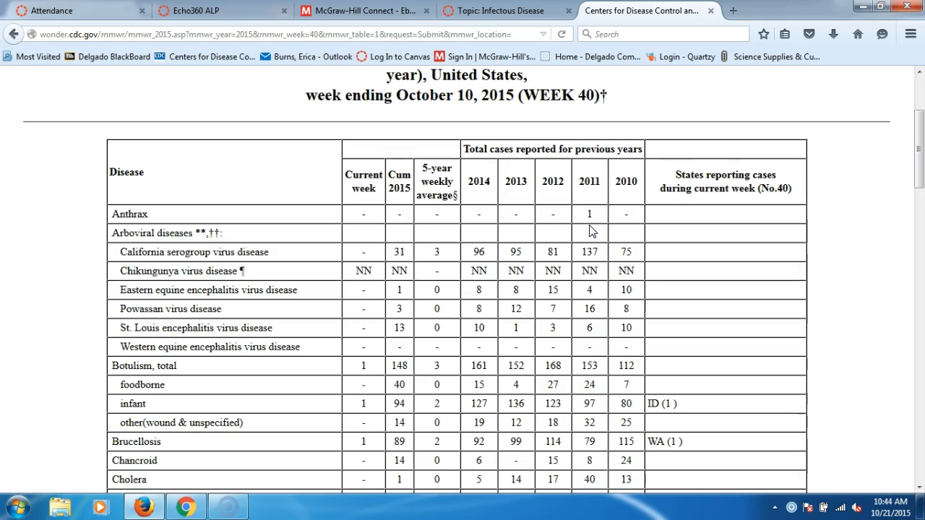
scroll("down", 3)
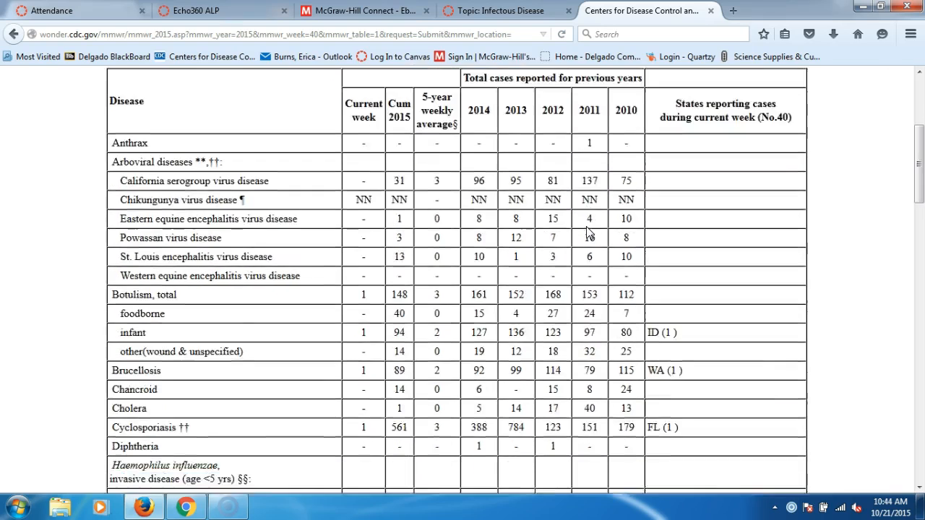
scroll("down", 3)
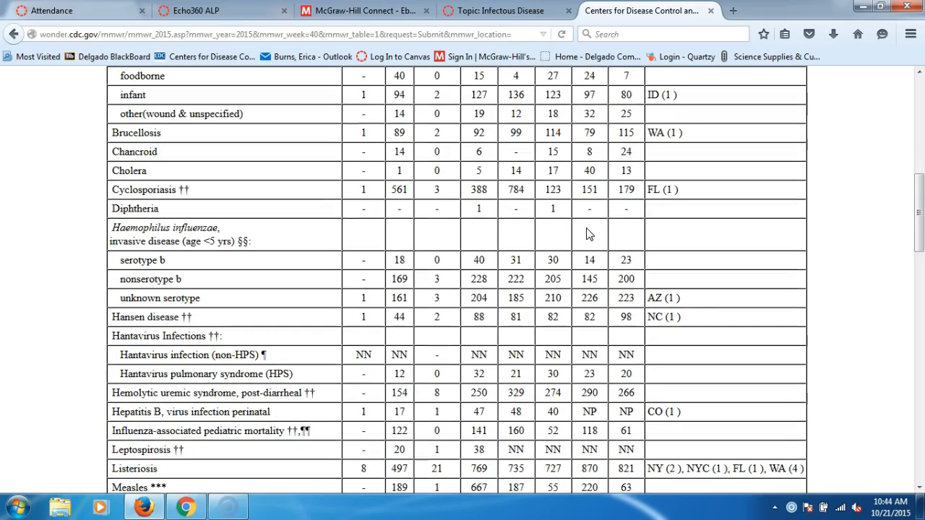
scroll("up", 3)
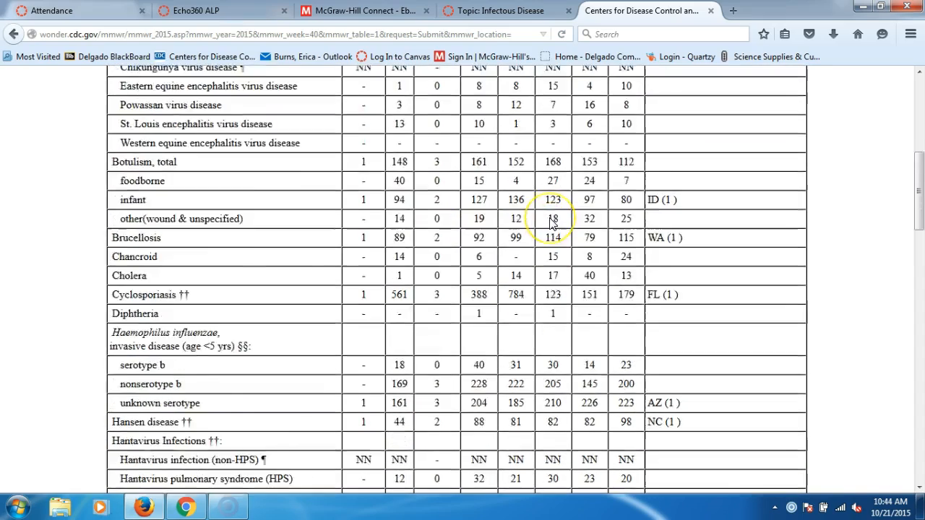
scroll("down", 3)
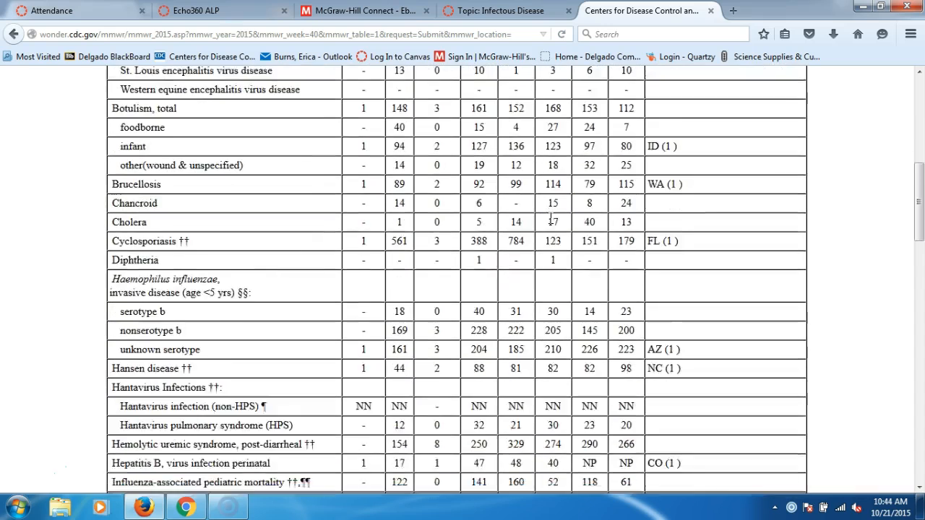
scroll("down", 3)
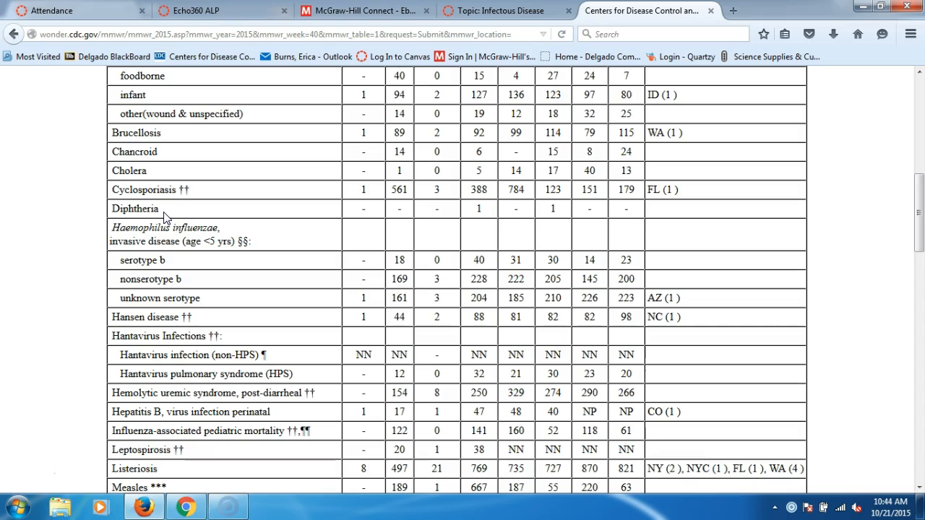
scroll("down", 3)
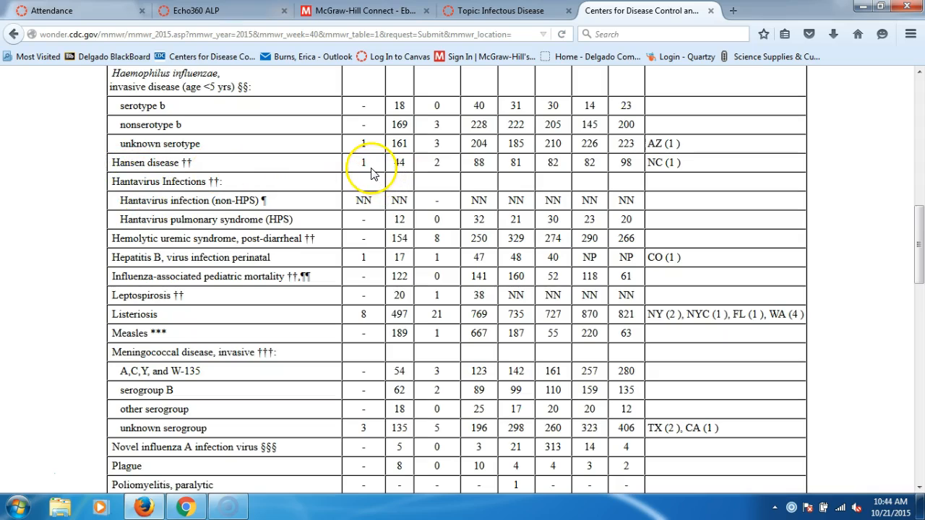
mouse_move(396, 174)
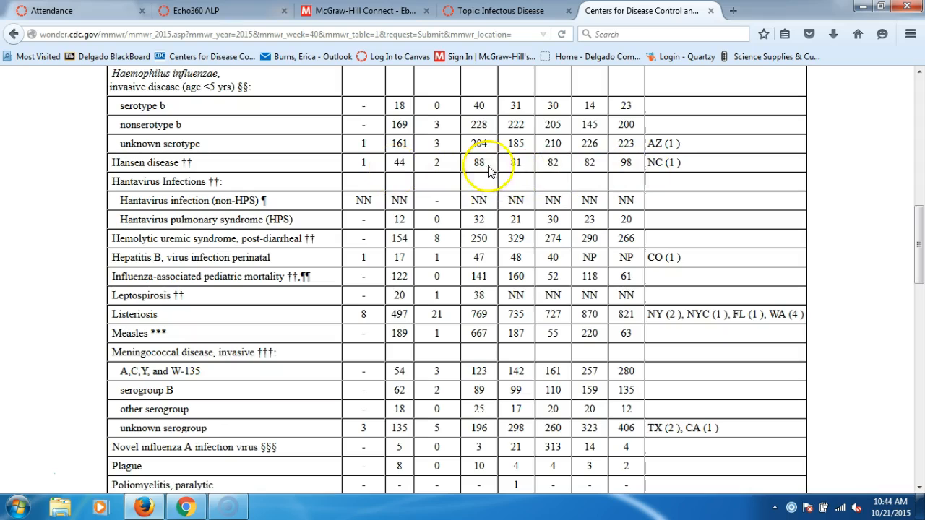
mouse_move(512, 176)
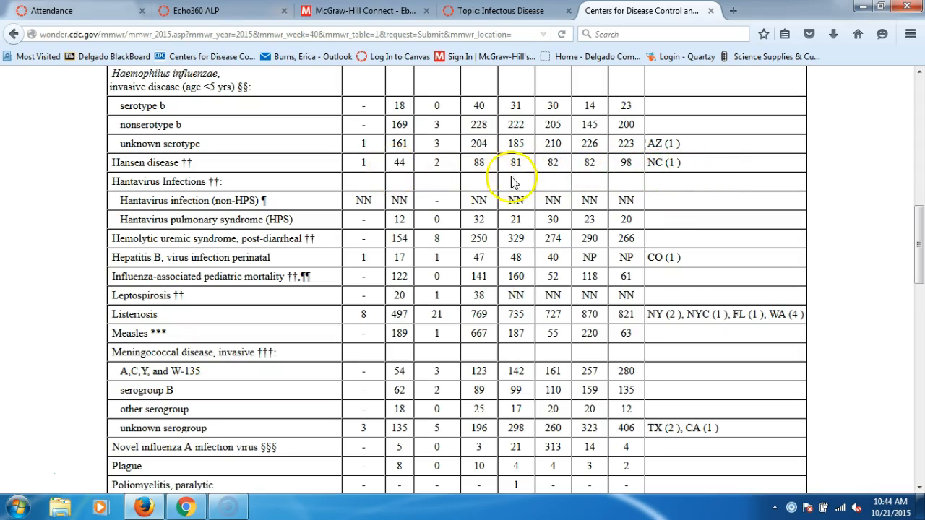
mouse_move(665, 162)
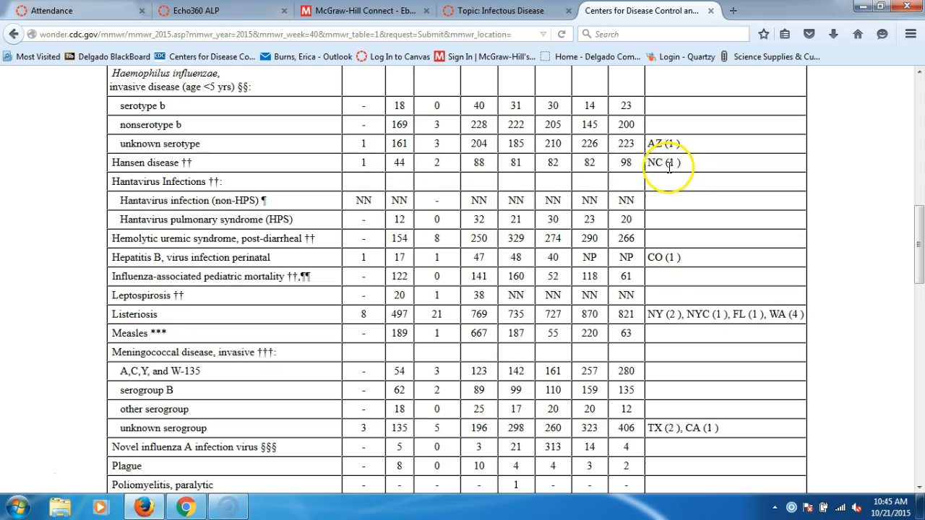
mouse_move(224, 276)
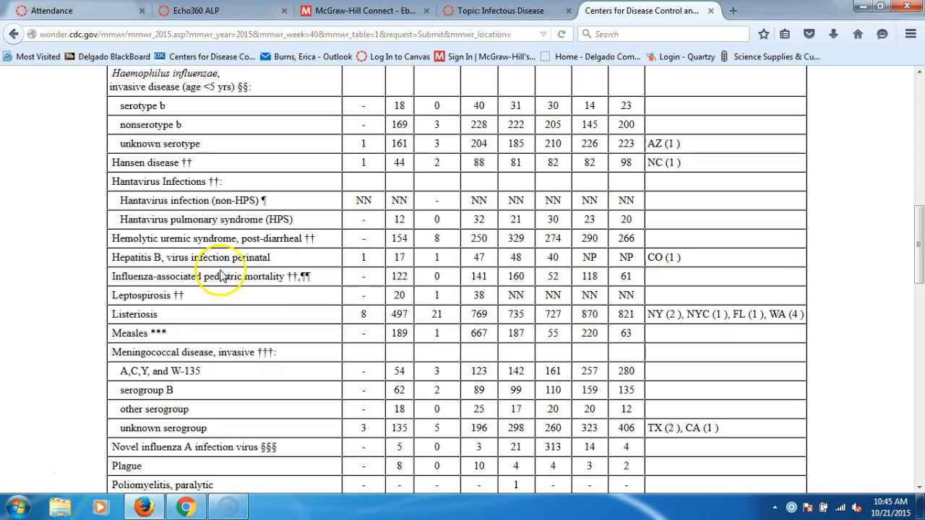
scroll("down", 3)
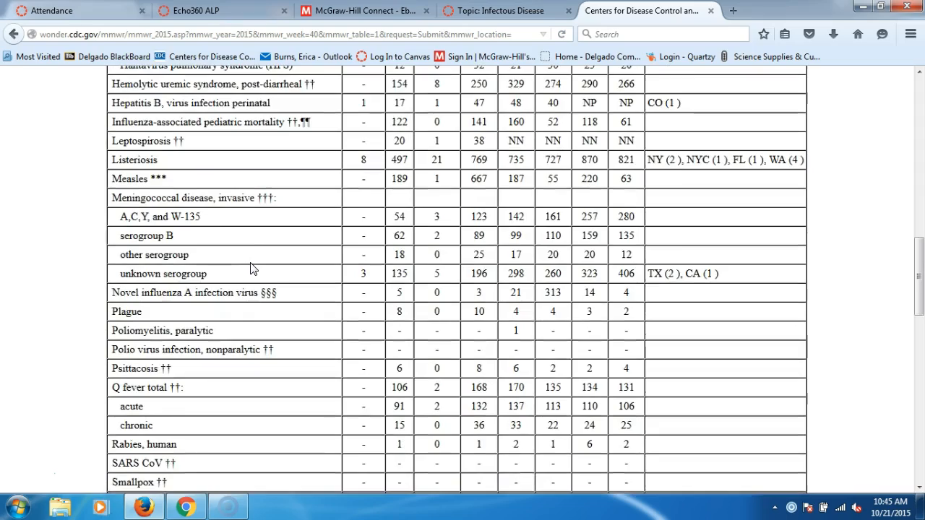
scroll("down", 3)
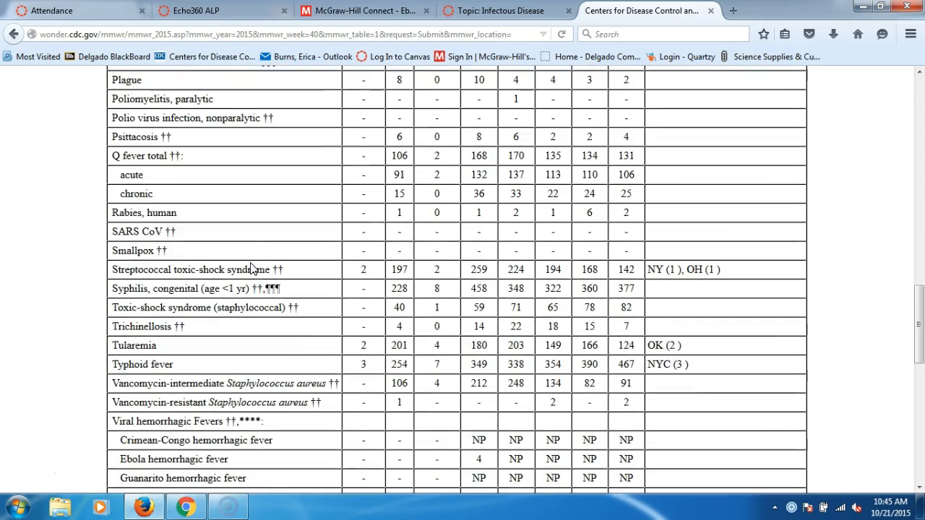
scroll("down", 3)
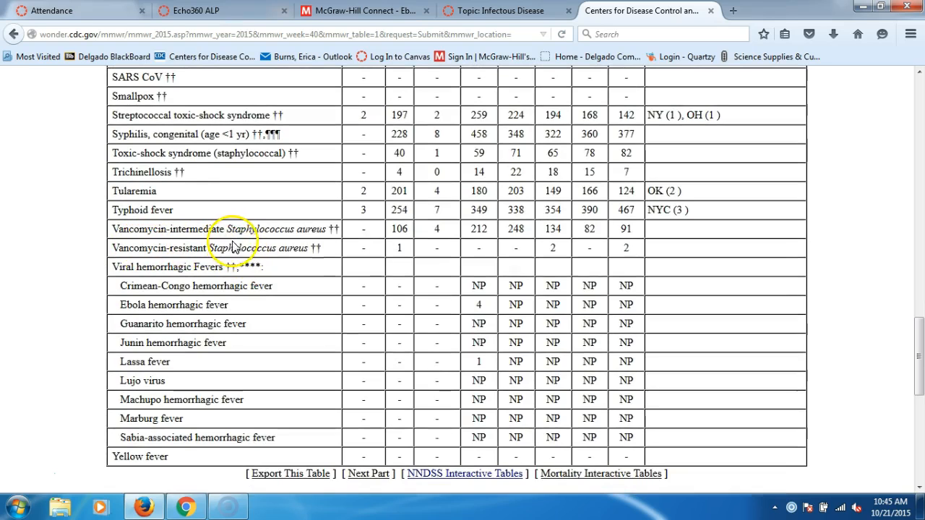
mouse_move(283, 249)
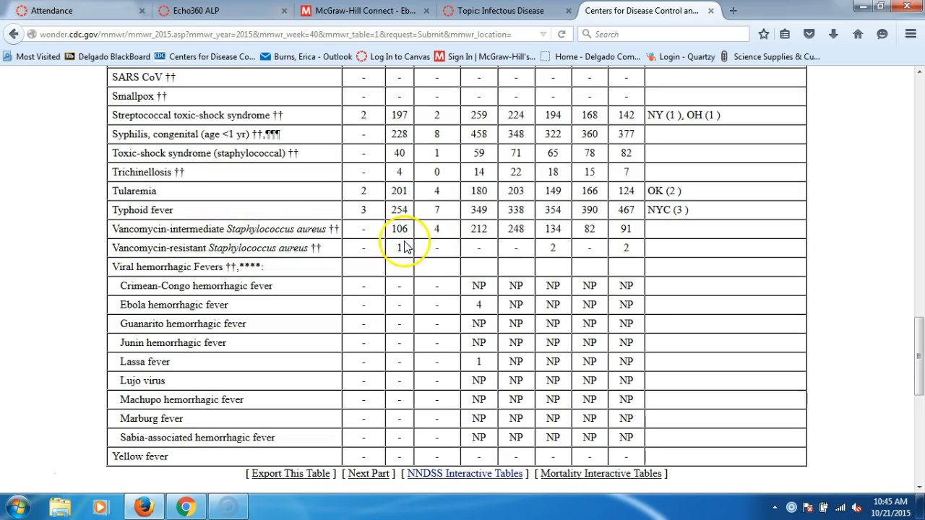
scroll("down", 3)
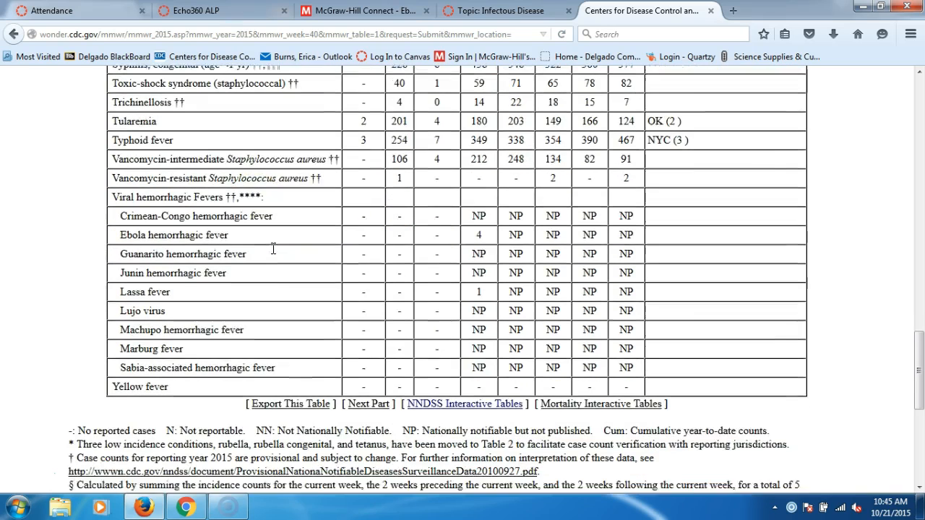
scroll("down", 3)
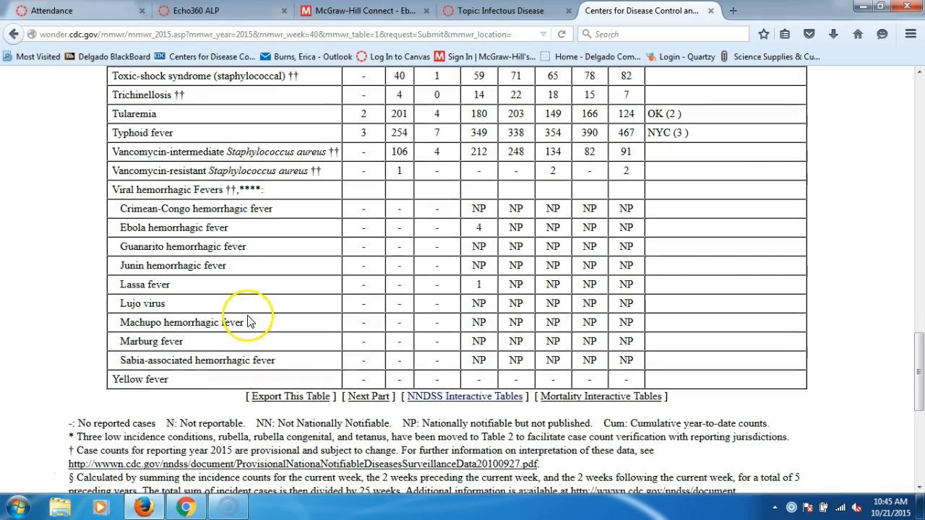
scroll("up", 3)
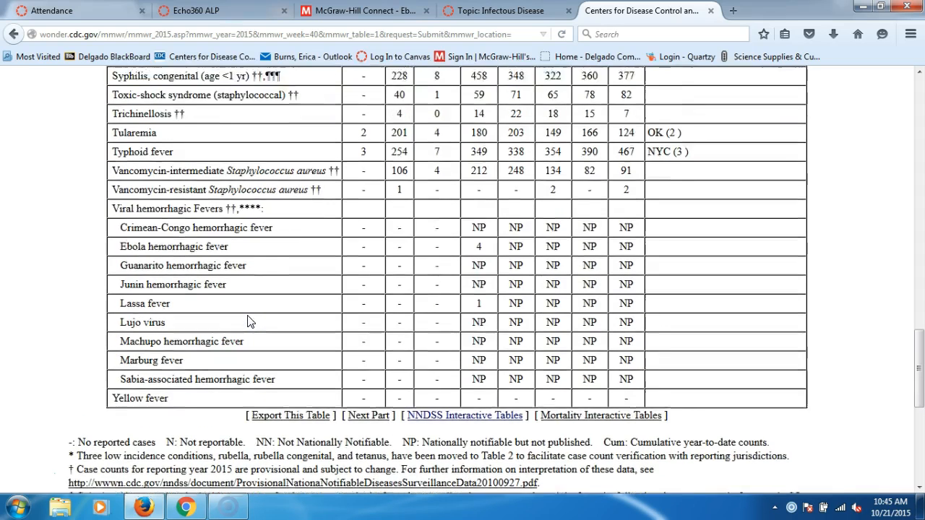
scroll("up", 3)
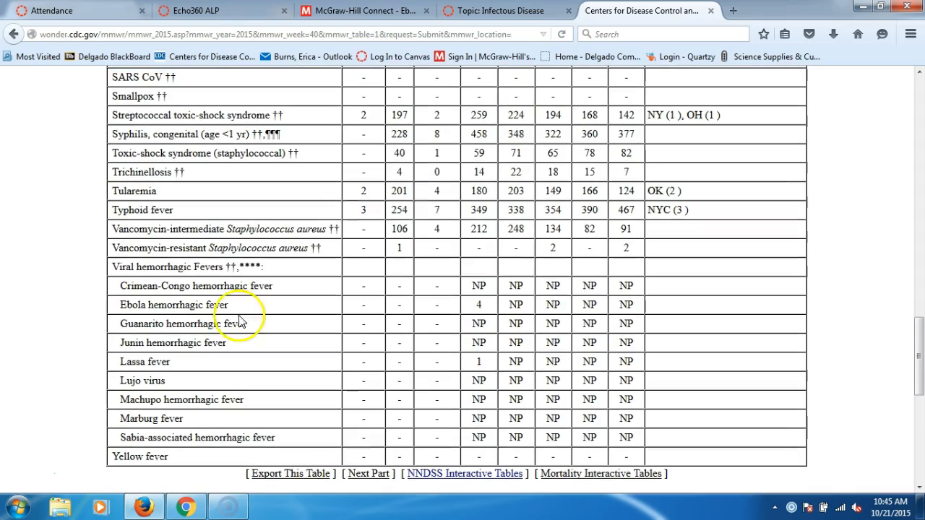
mouse_move(137, 303)
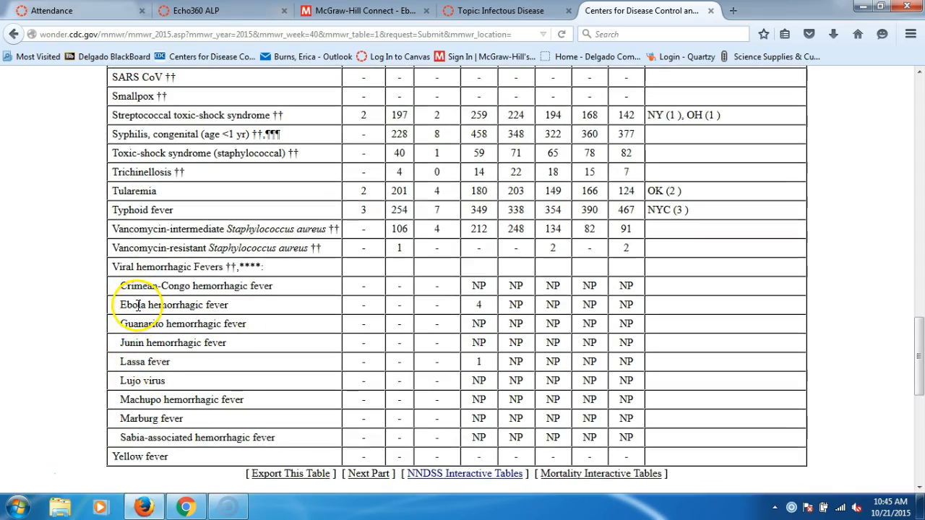
scroll("up", 3)
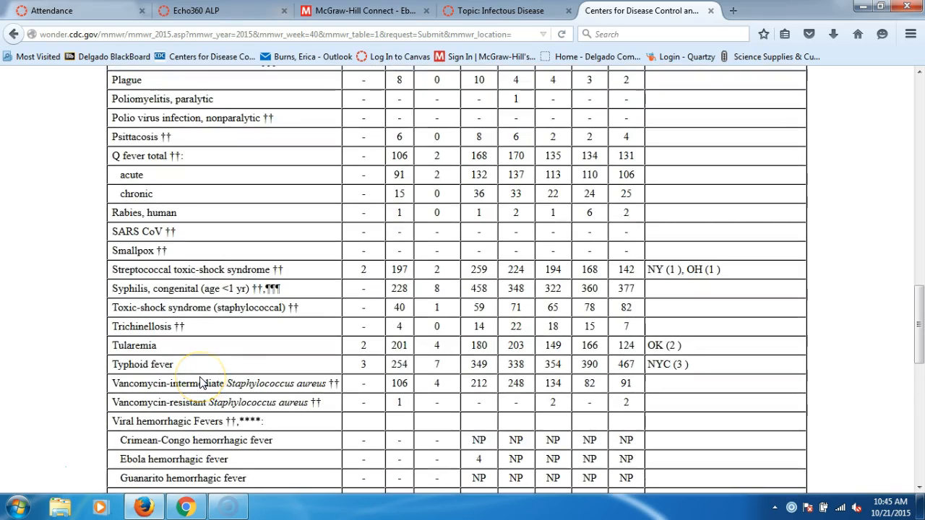
scroll("up", 3)
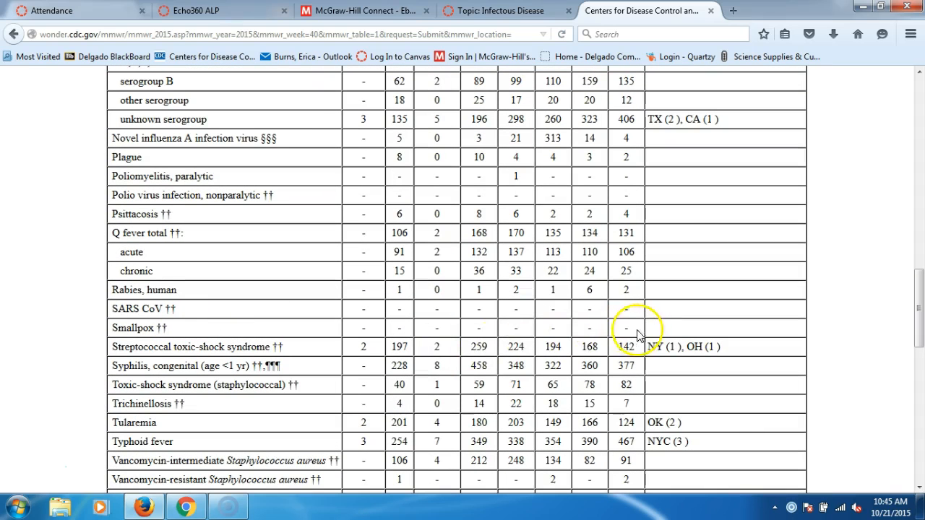
mouse_move(248, 329)
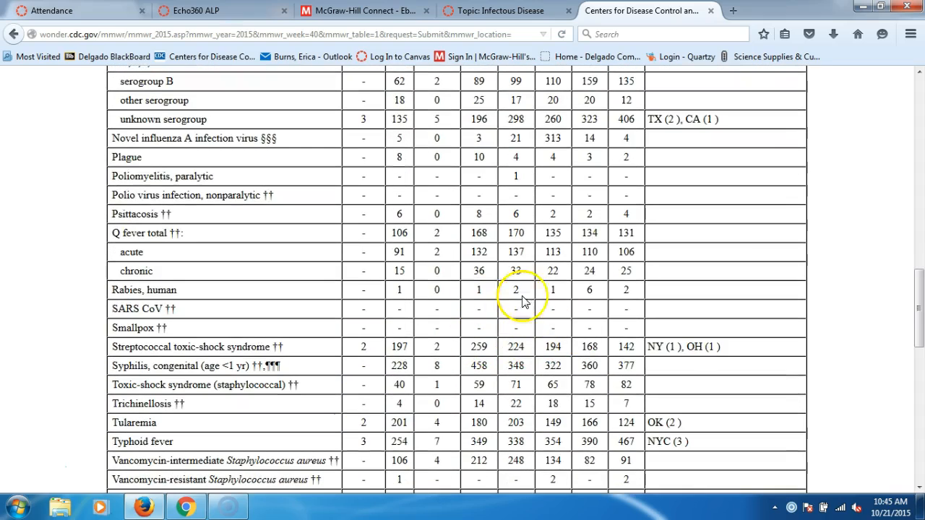
scroll("up", 3)
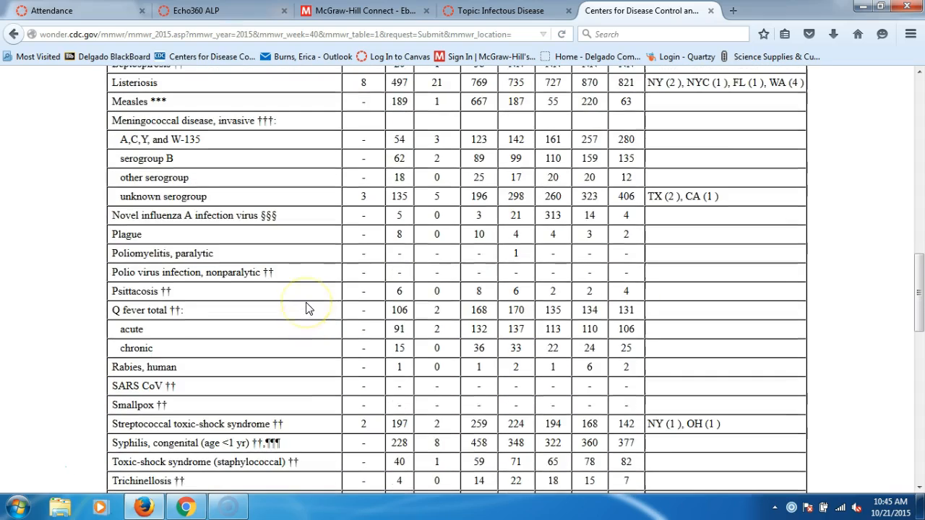
mouse_move(306, 309)
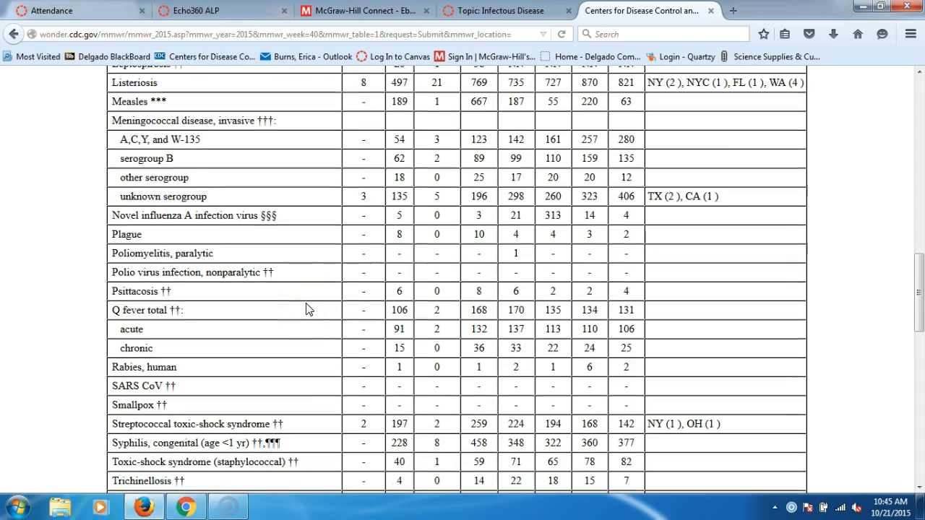
scroll("up", 3)
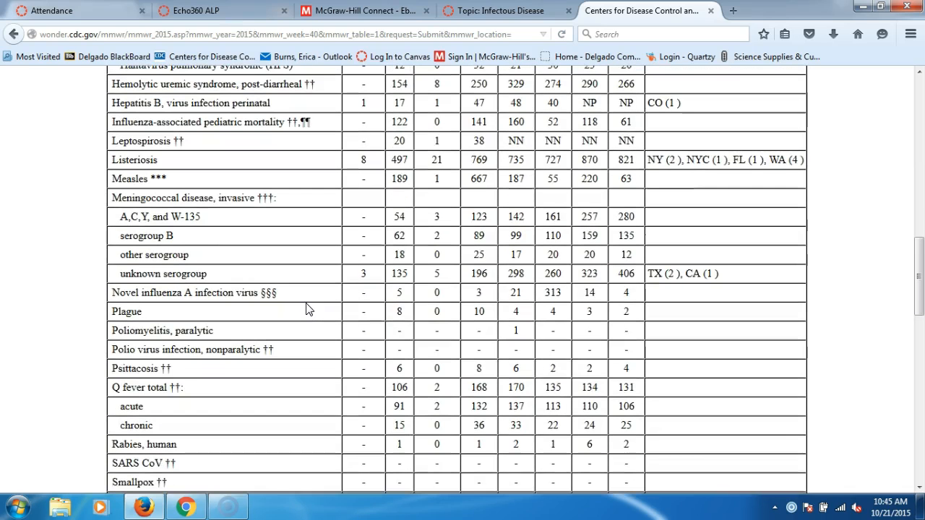
scroll("up", 3)
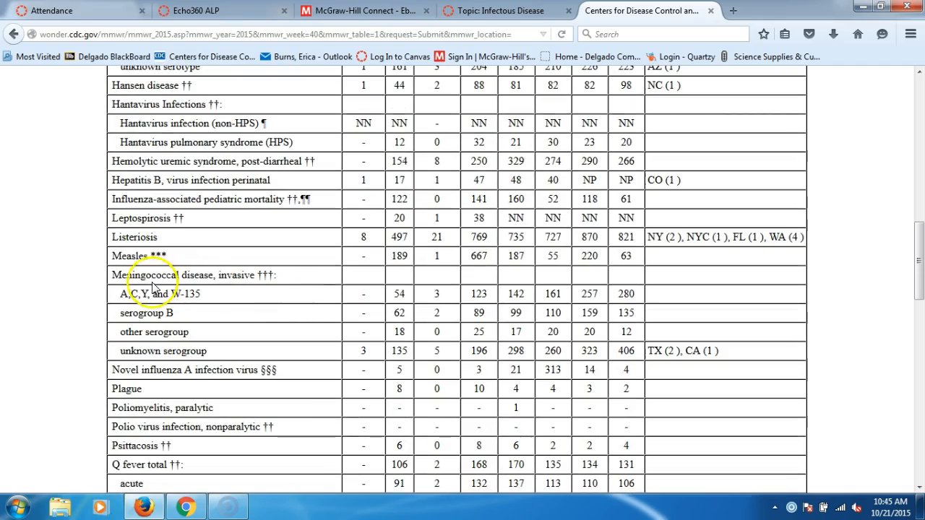
mouse_move(201, 276)
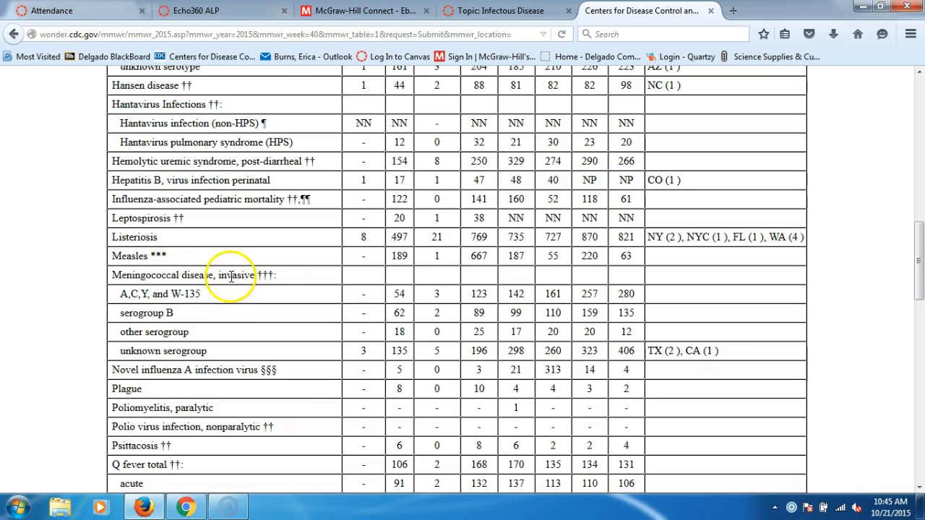
mouse_move(177, 274)
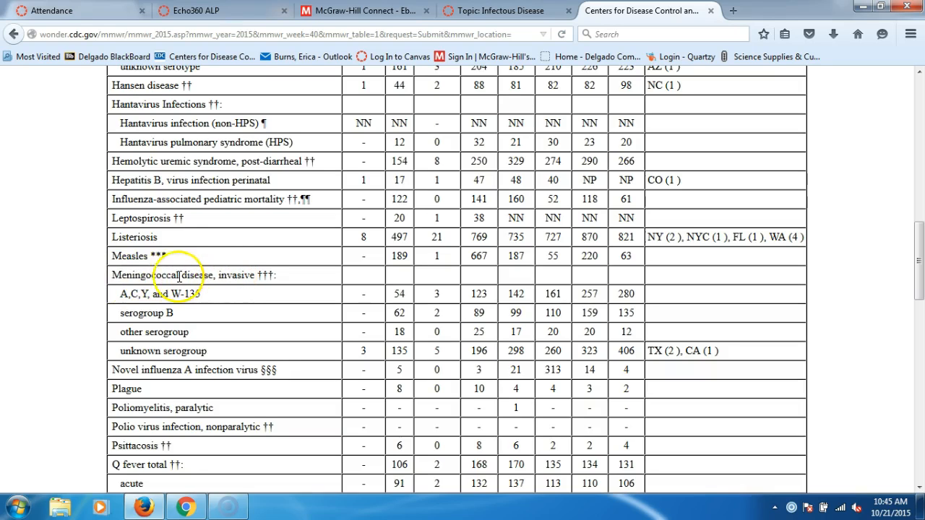
mouse_move(186, 287)
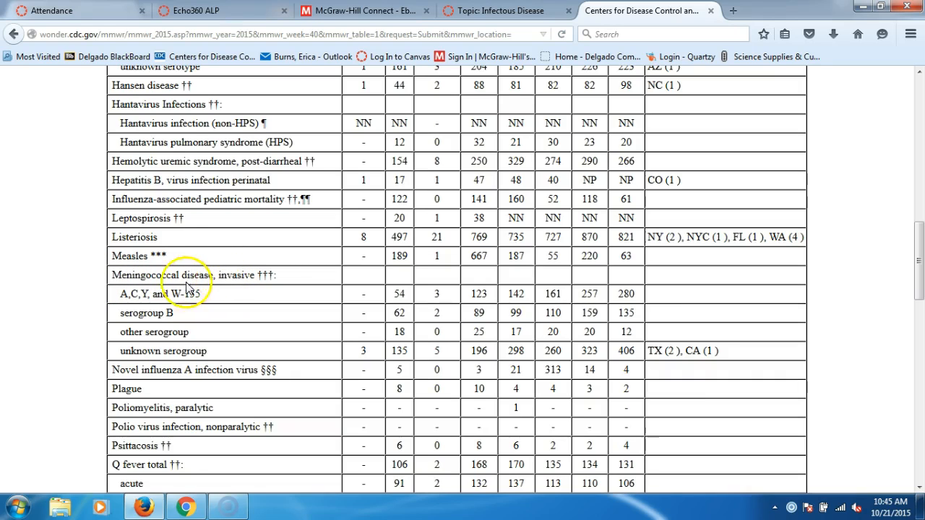
mouse_move(206, 332)
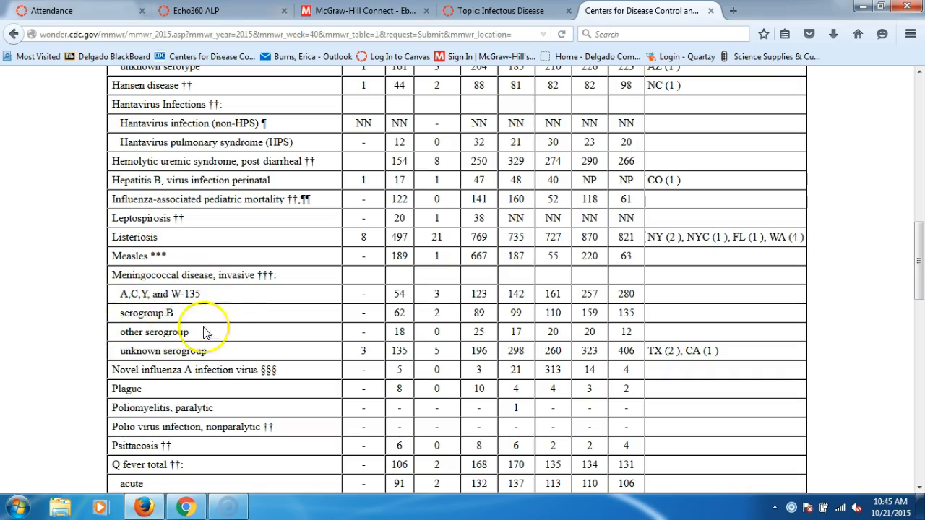
mouse_move(246, 330)
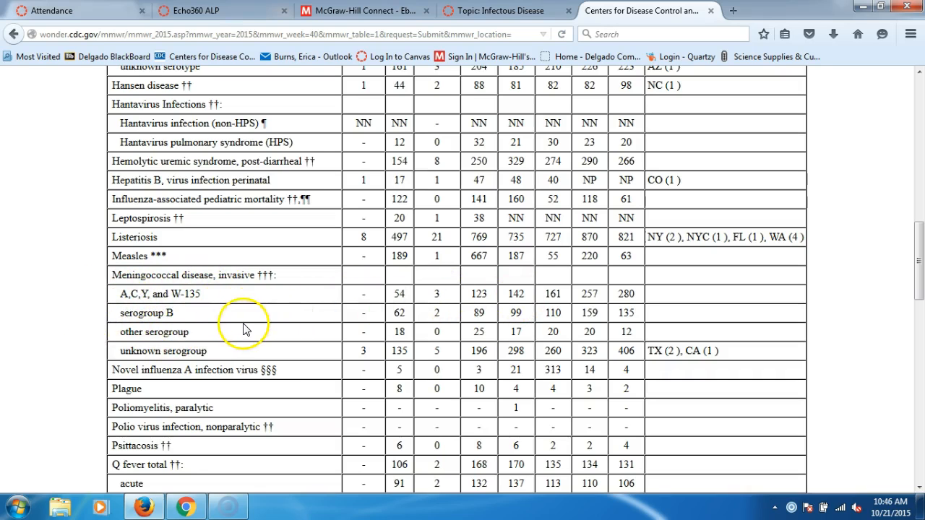
scroll("up", 3)
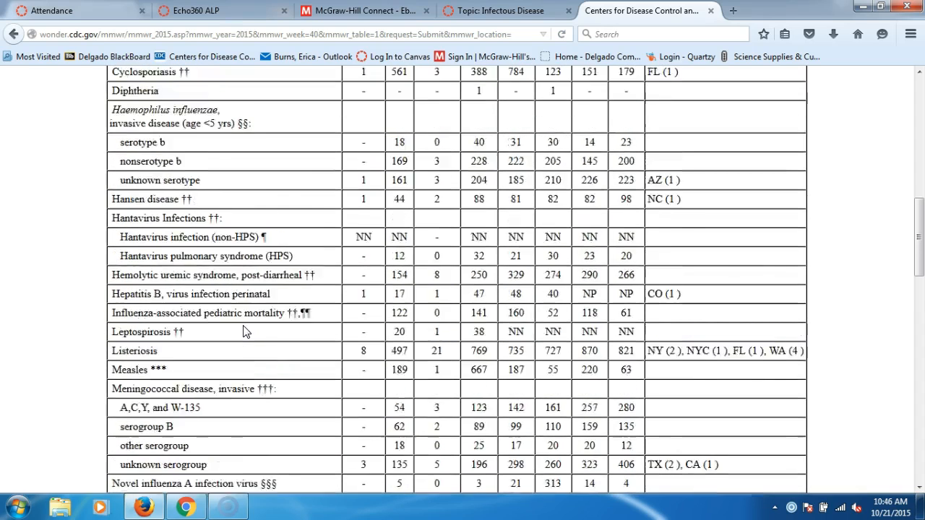
scroll("up", 3)
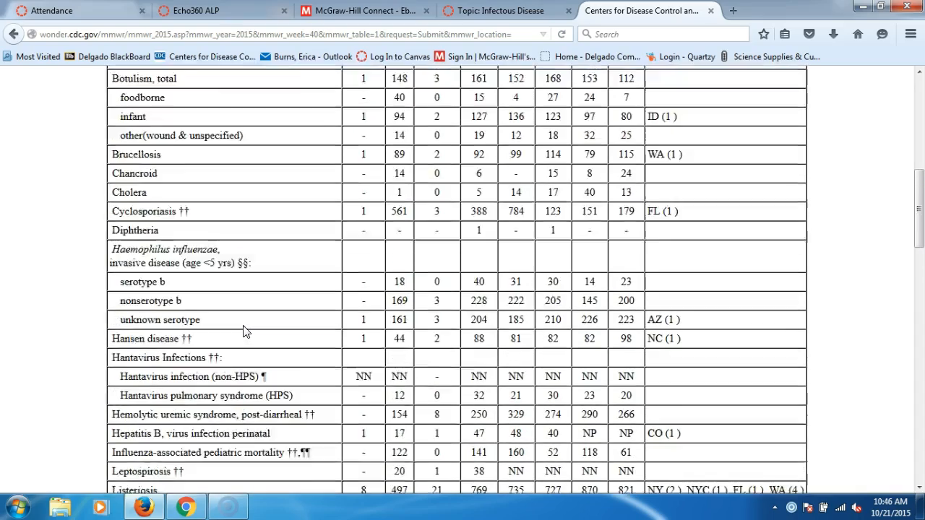
scroll("up", 3)
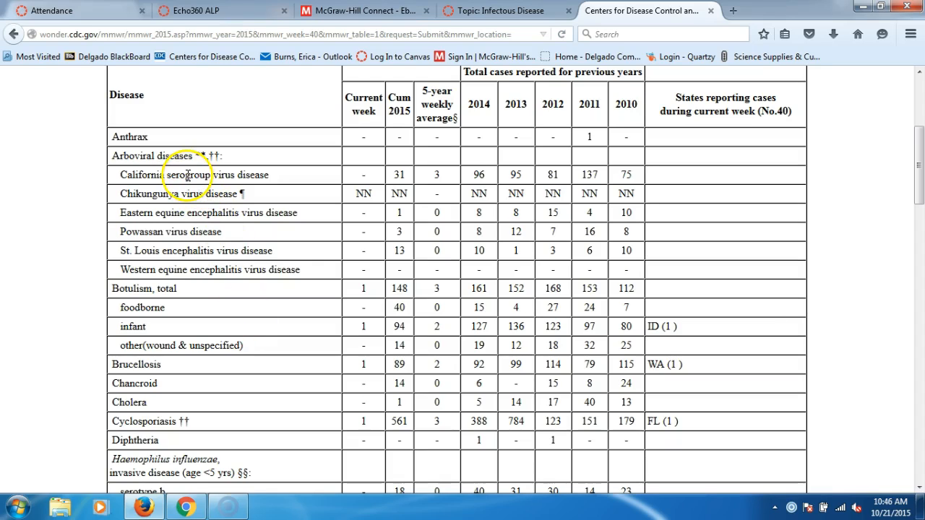
mouse_move(179, 214)
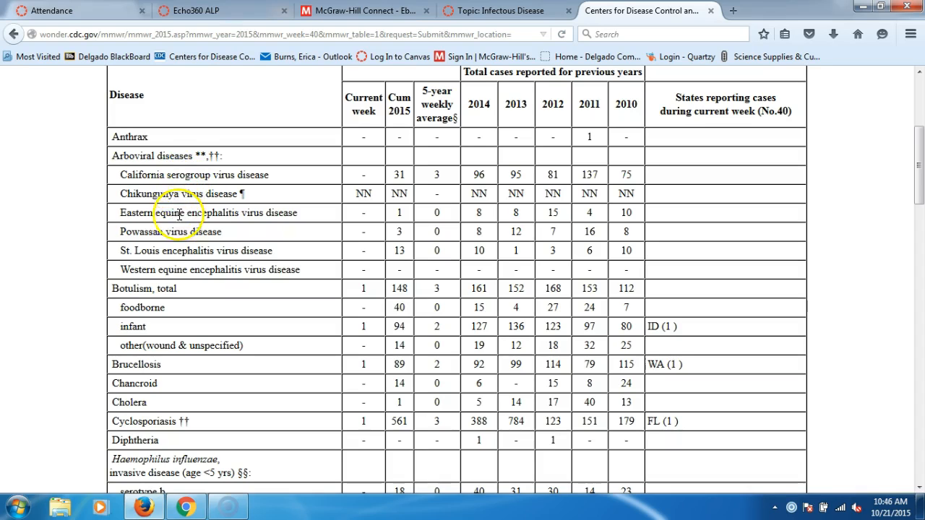
mouse_move(209, 219)
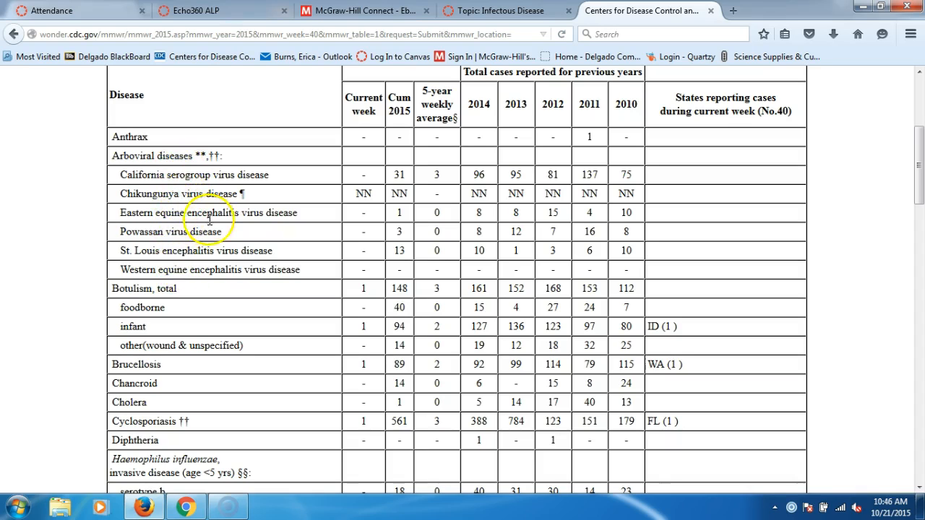
scroll("up", 3)
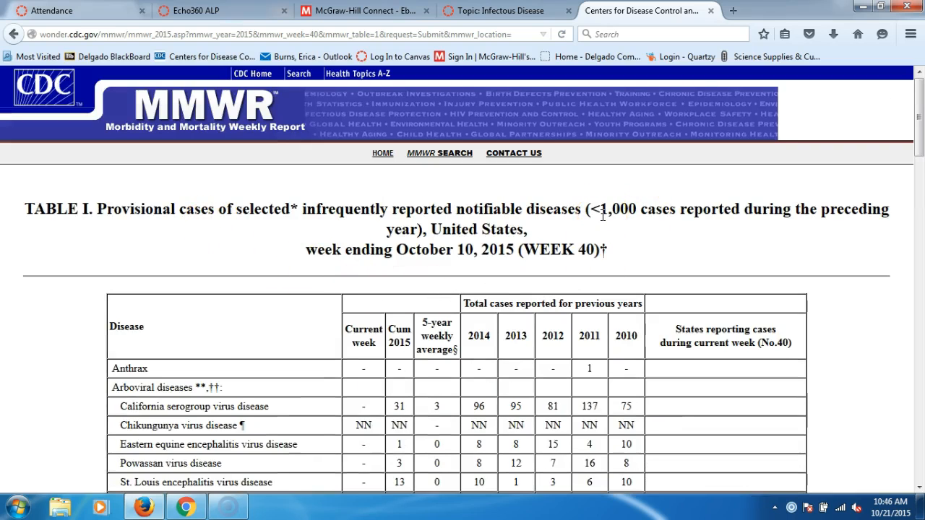
scroll("down", 3)
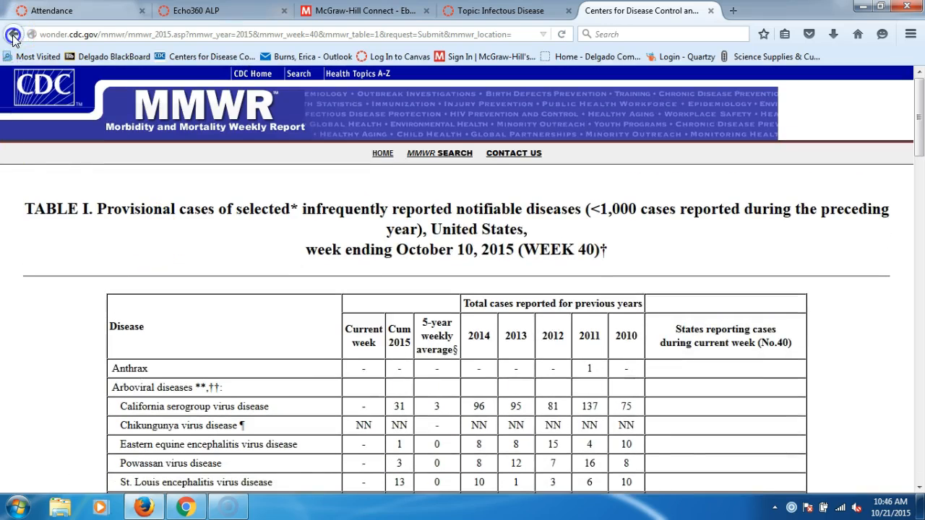
Step: Return to the table list and load Table II (part 1), viewing babesiosis and campylobacteriosis counts
left_click(13, 35)
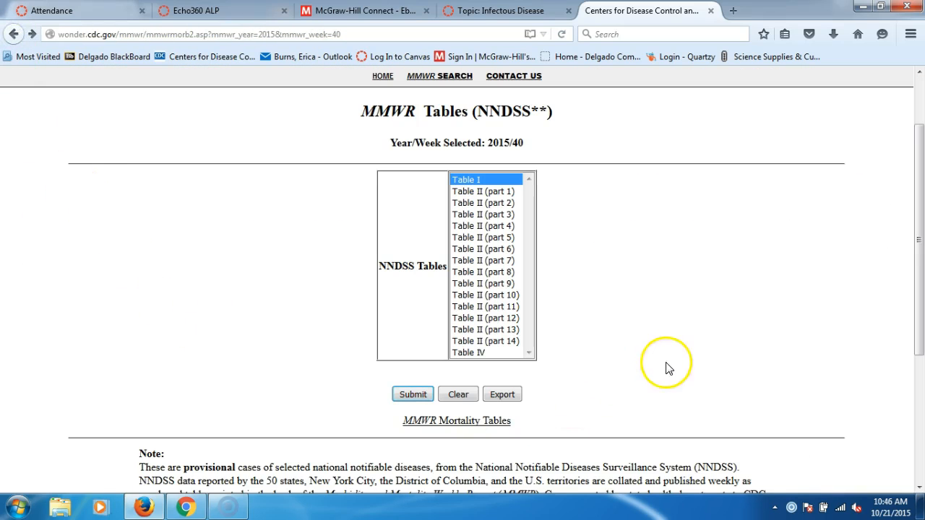
left_click(482, 191)
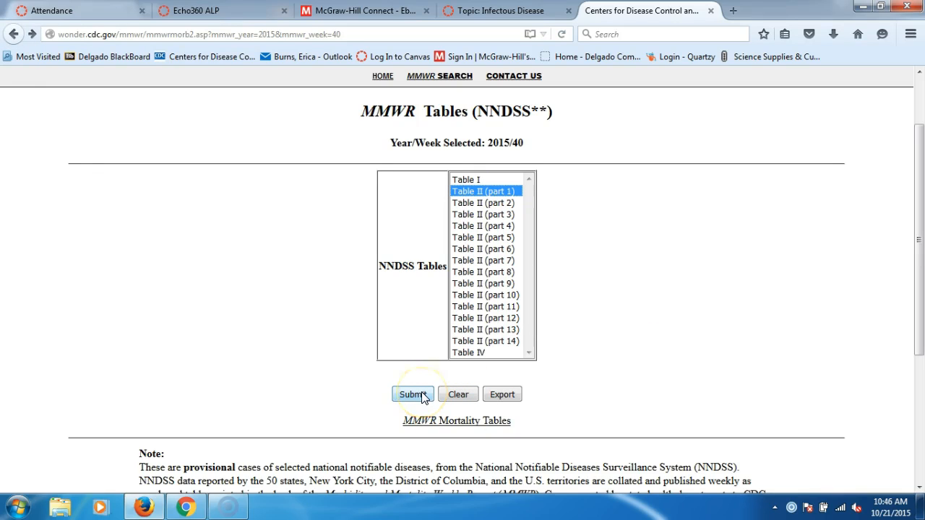
mouse_move(477, 286)
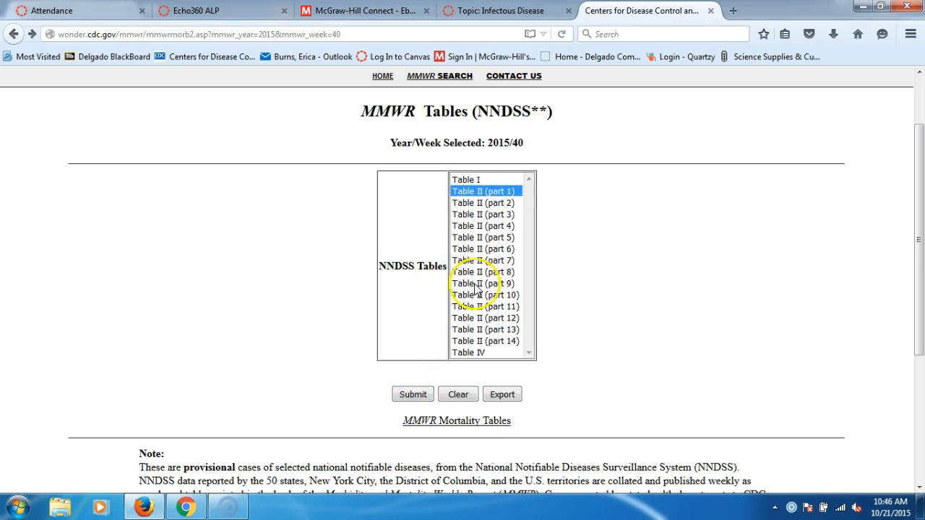
left_click(412, 393)
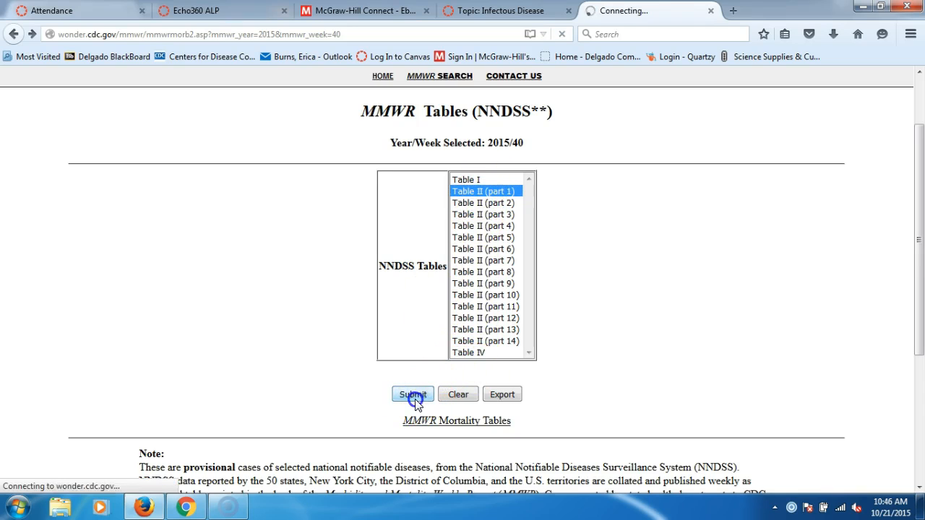
left_click(413, 393)
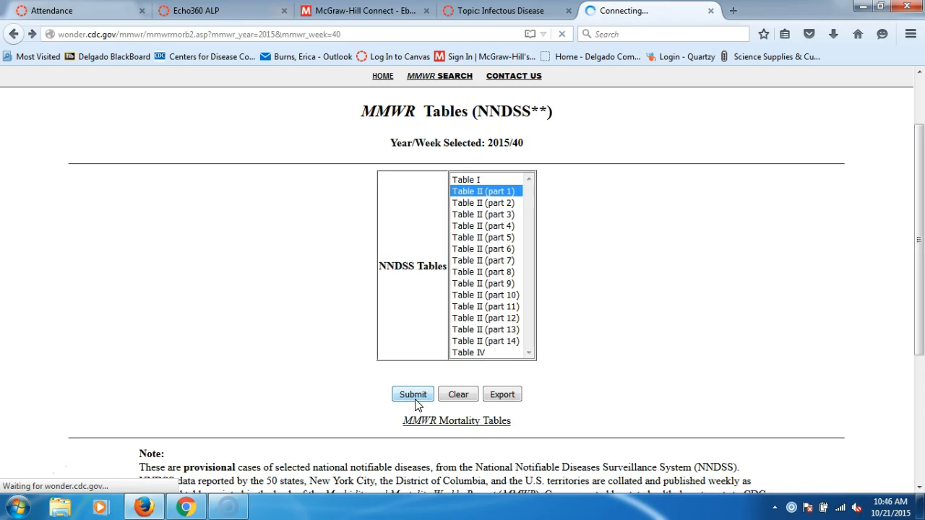
left_click(412, 393)
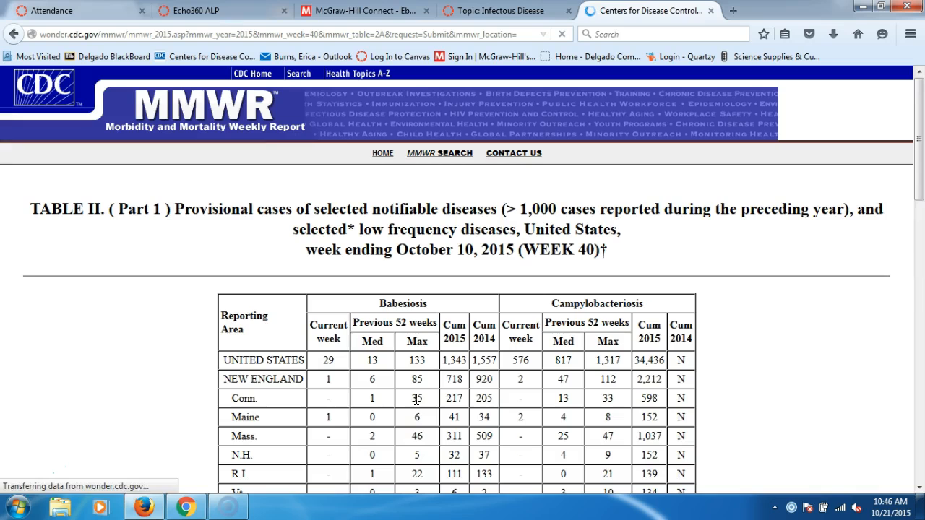
scroll("down", 3)
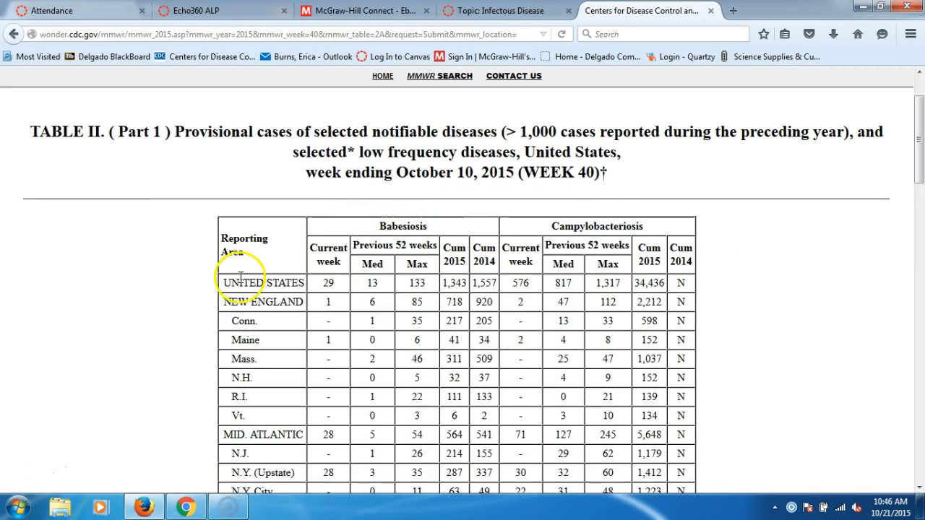
Step: Go back and request Table II (part 2) for 2015 week 40
left_click(14, 34)
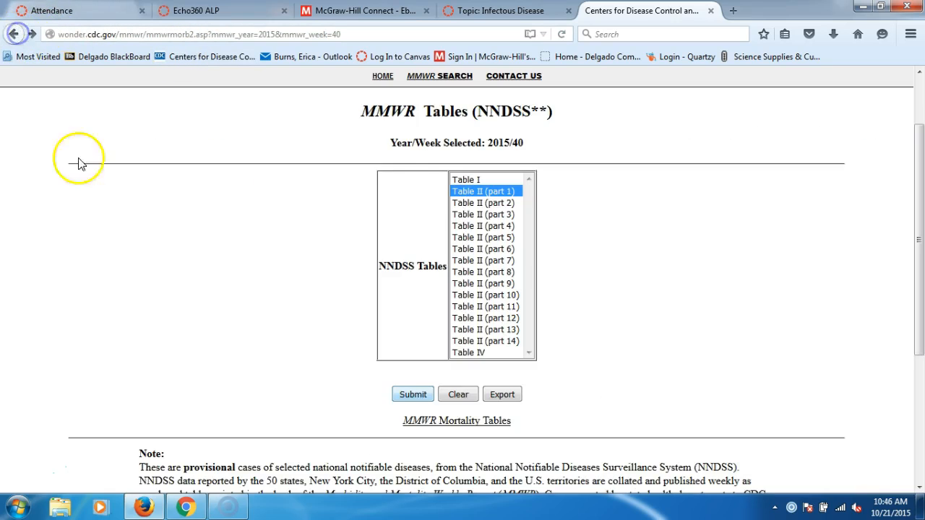
left_click(483, 202)
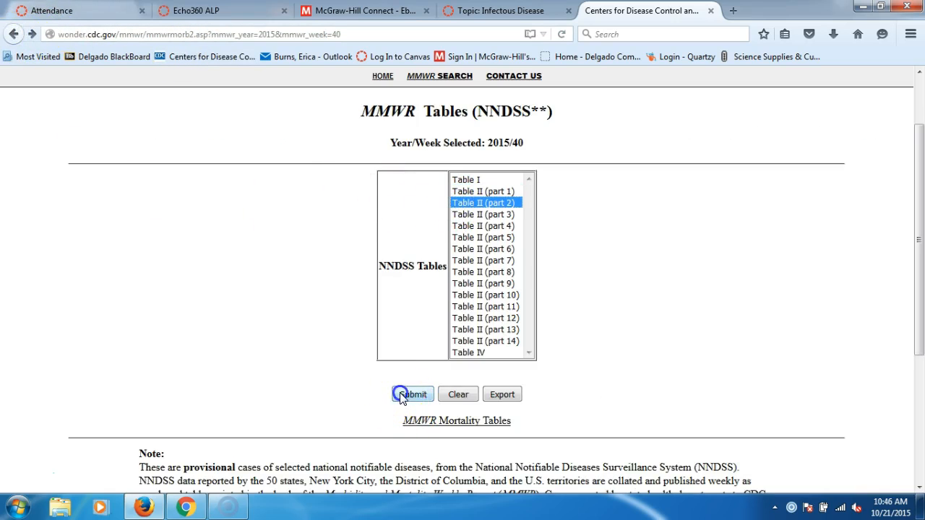
left_click(411, 393)
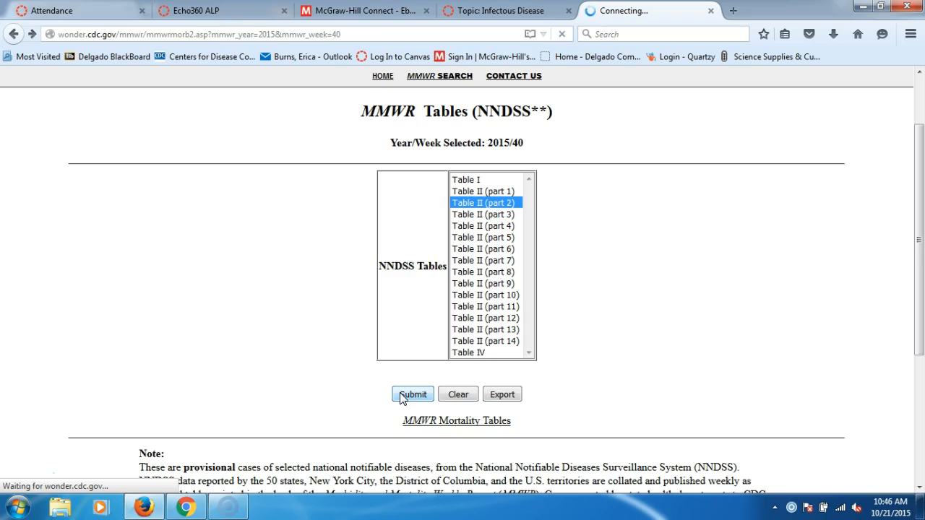
left_click(412, 393)
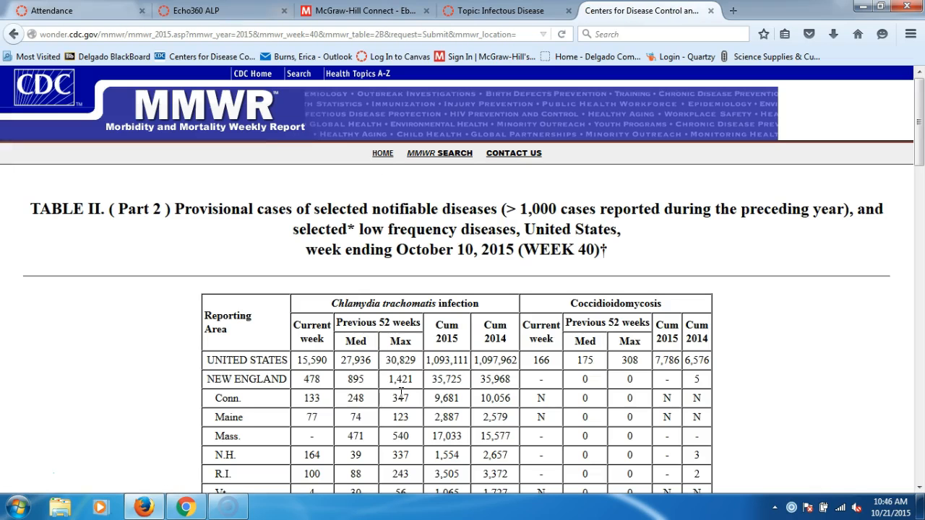
scroll("down", 3)
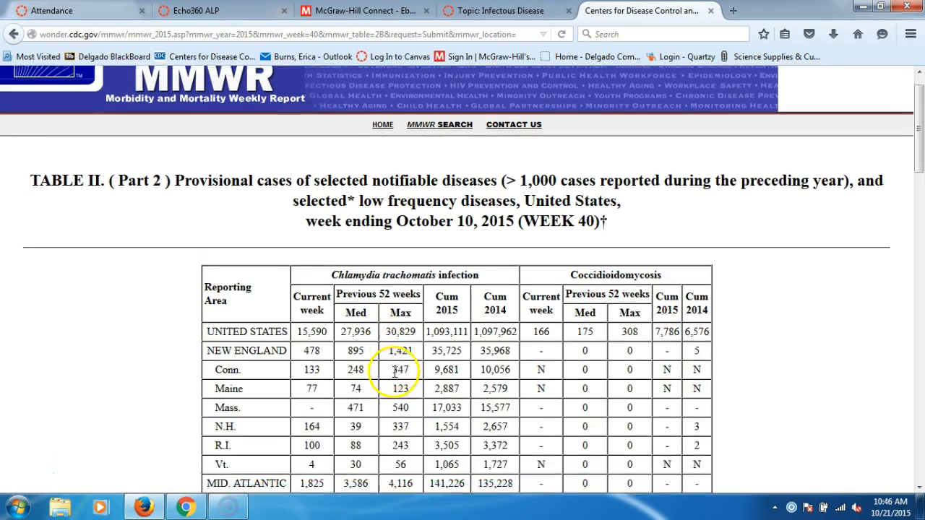
scroll("down", 3)
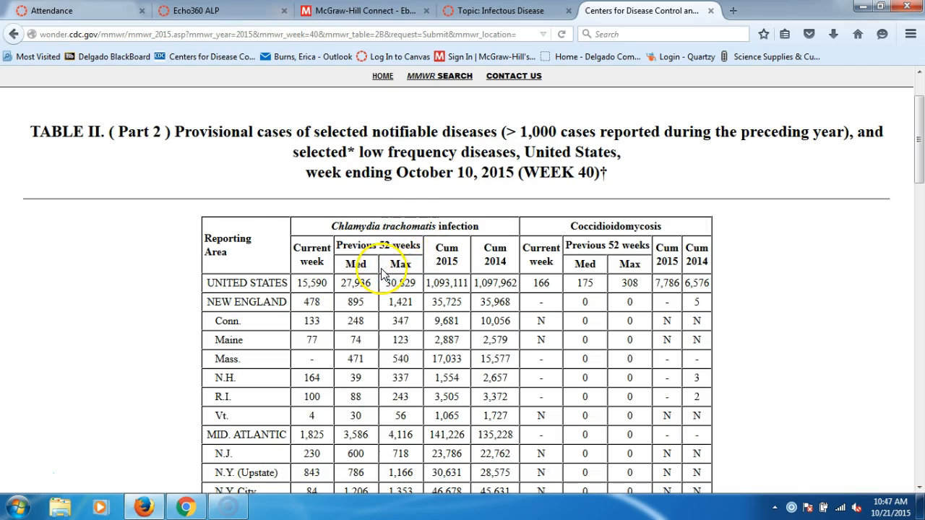
scroll("down", 3)
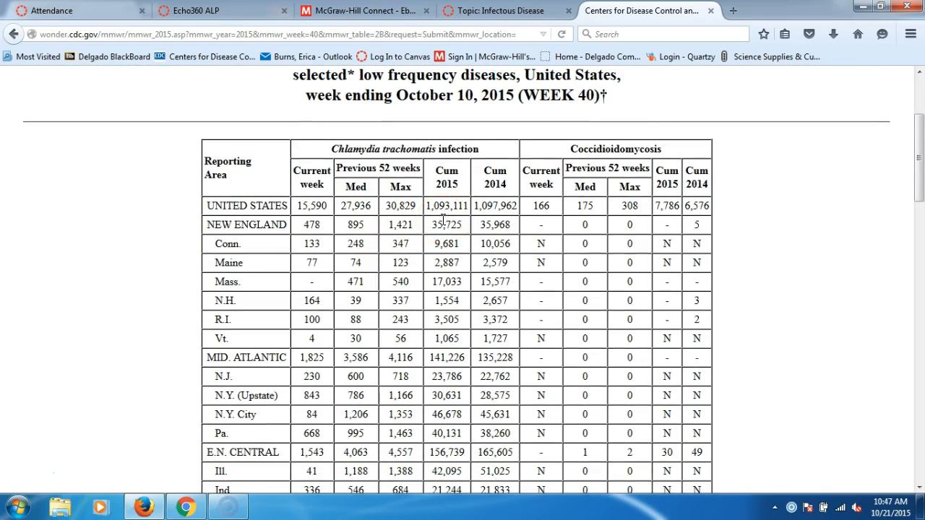
scroll("down", 3)
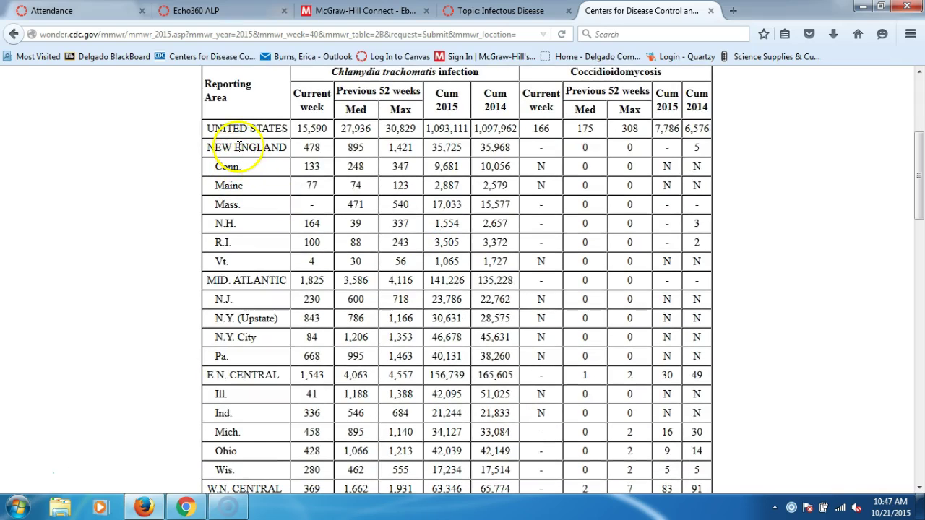
mouse_move(244, 243)
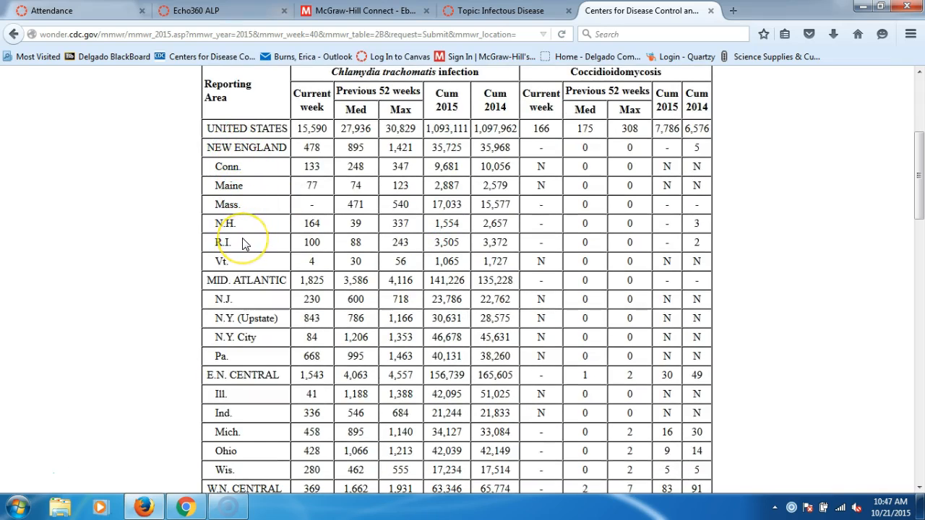
scroll("down", 3)
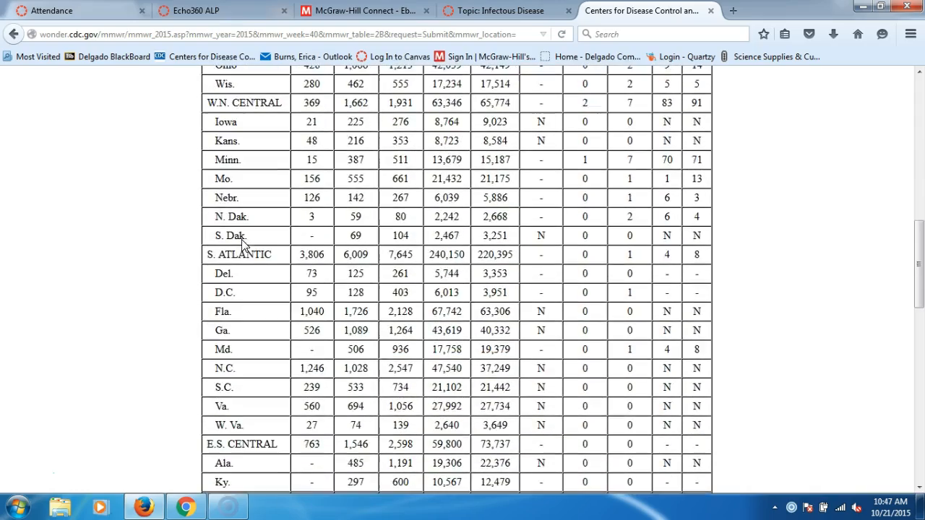
scroll("down", 3)
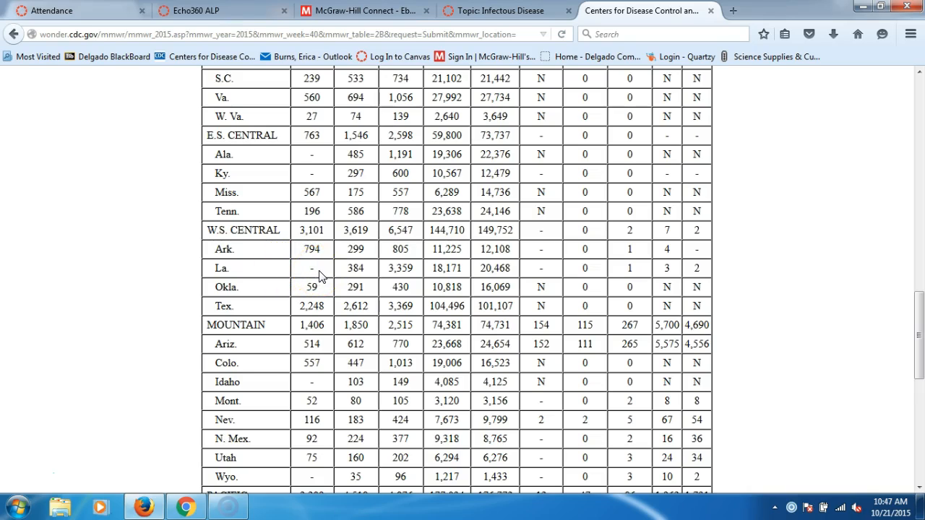
mouse_move(354, 280)
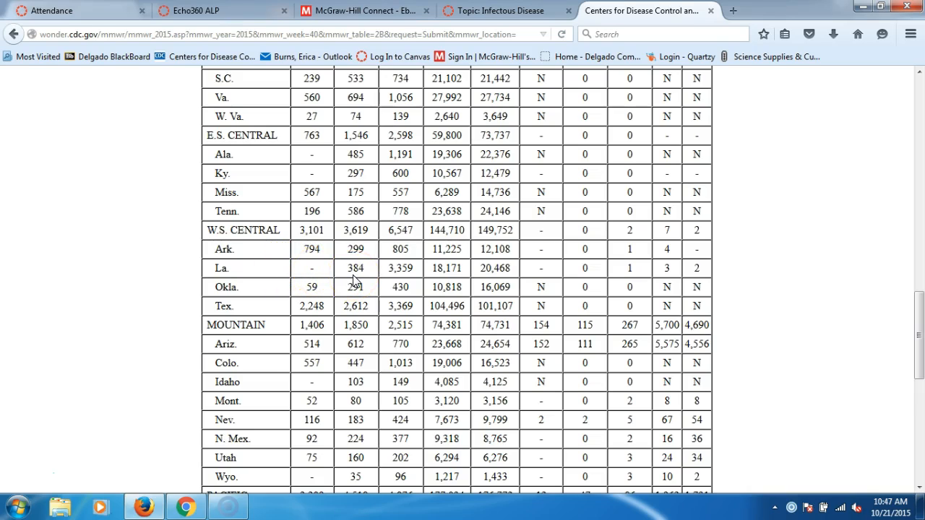
mouse_move(465, 277)
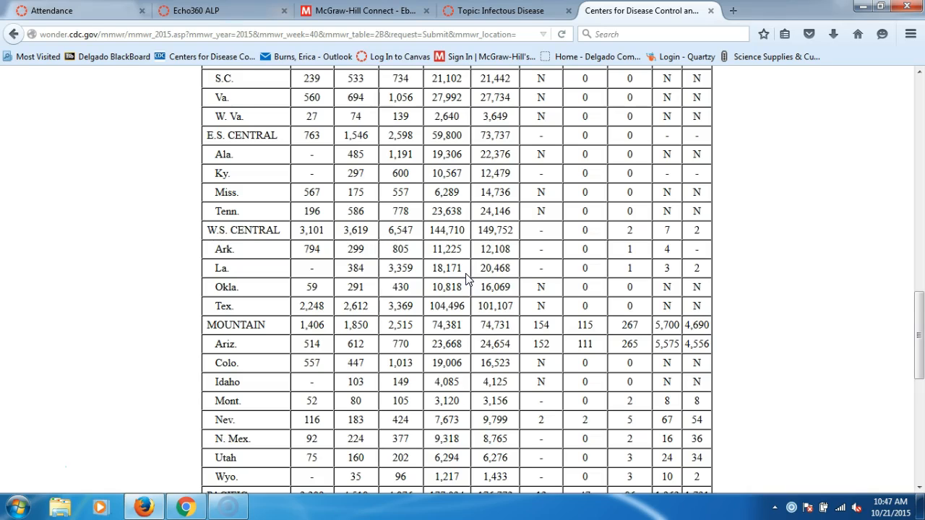
scroll("up", 3)
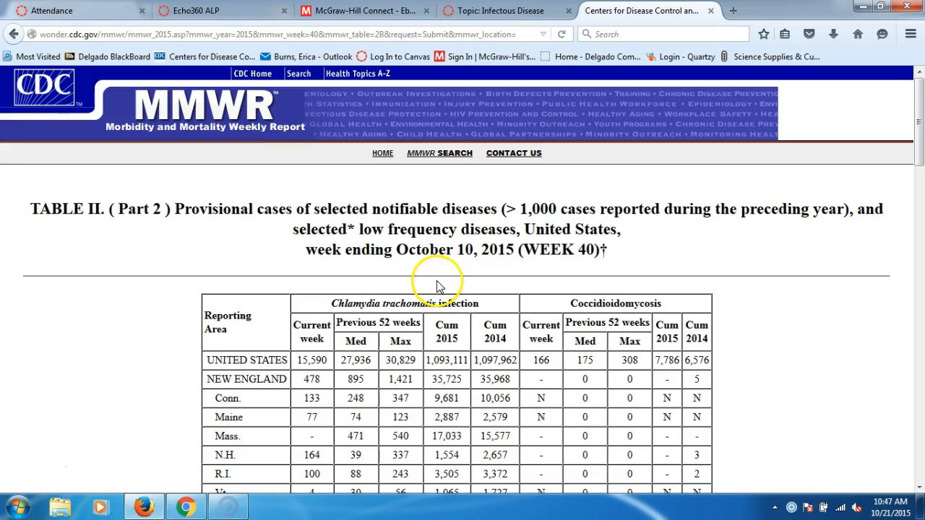
Step: Return to the selection form and submit year 2014, week 52
left_click(15, 35)
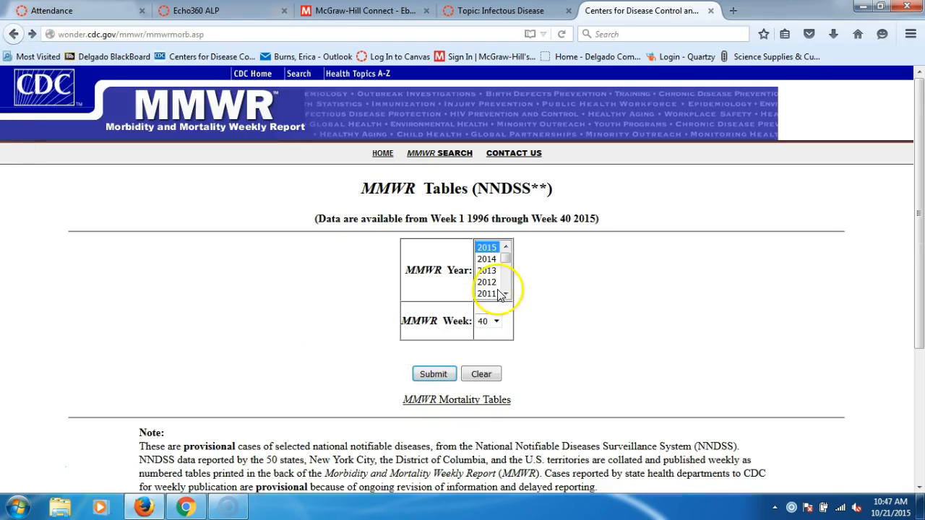
left_click(485, 259)
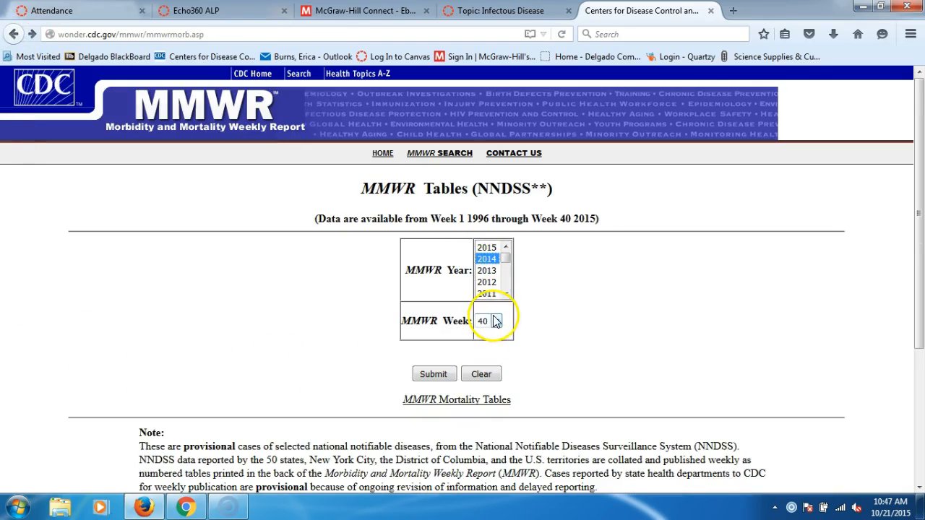
left_click(497, 321)
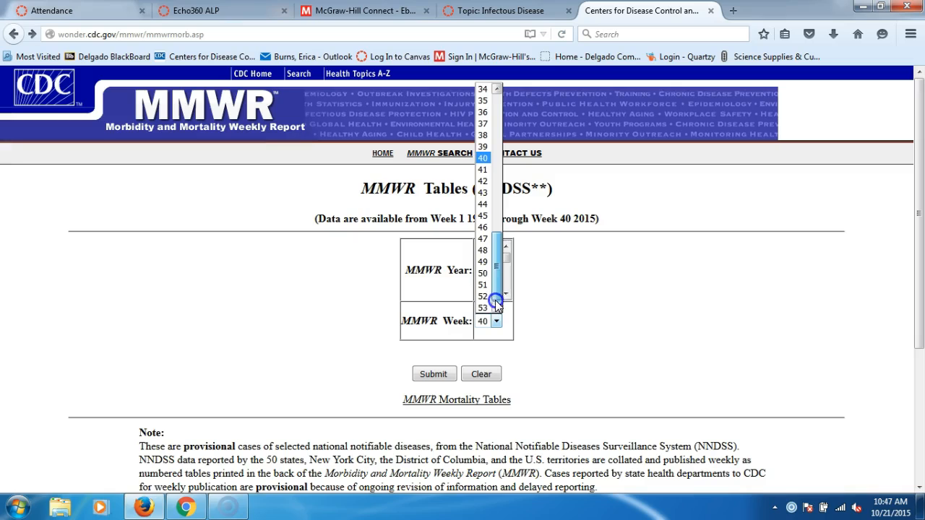
left_click(483, 296)
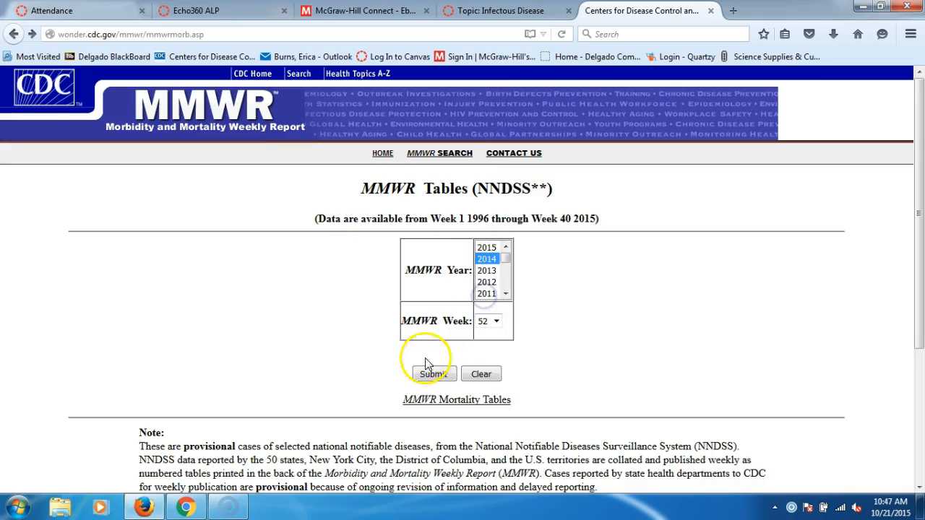
left_click(433, 373)
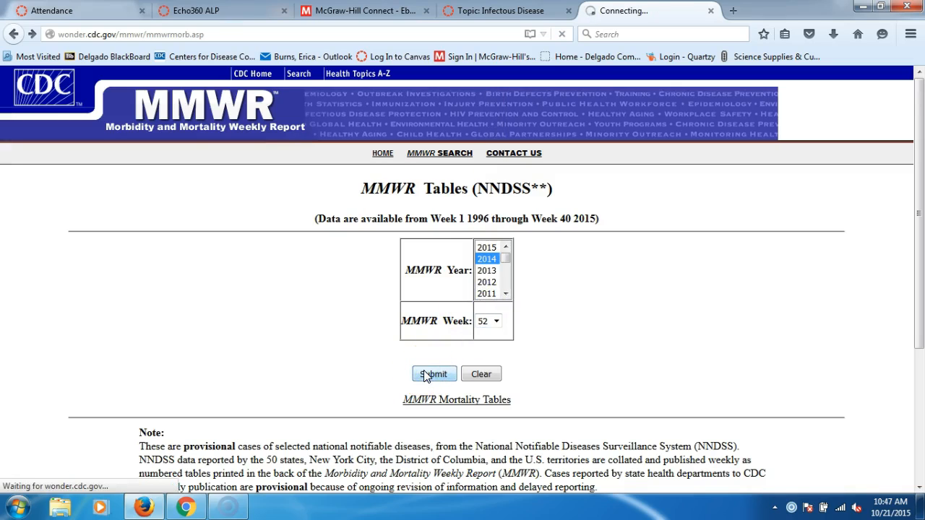
left_click(433, 373)
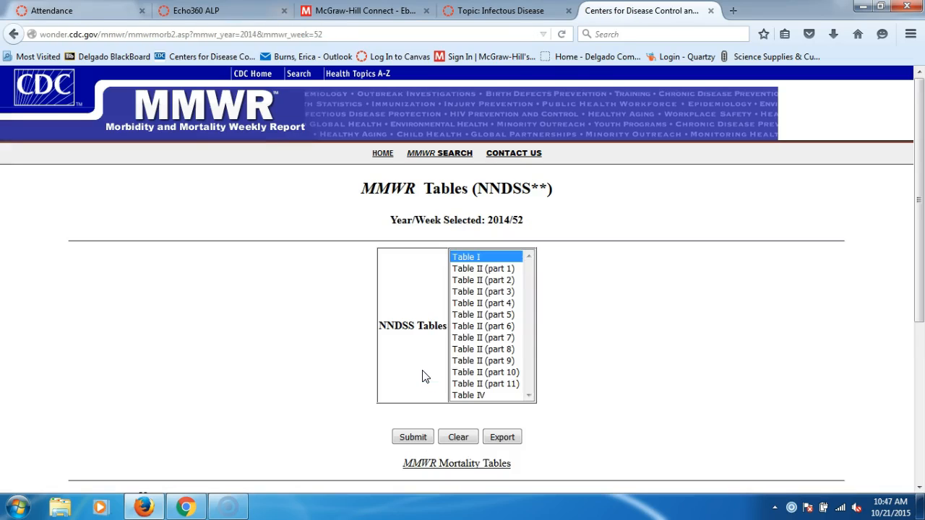
Step: Load Table II (part 2) and view the cryptosporidiosis and dengue counts
left_click(483, 281)
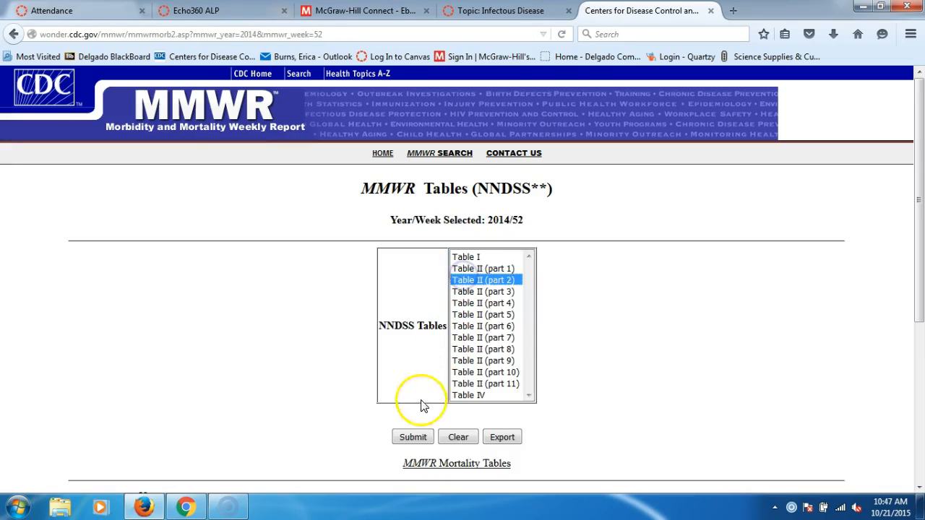
left_click(412, 436)
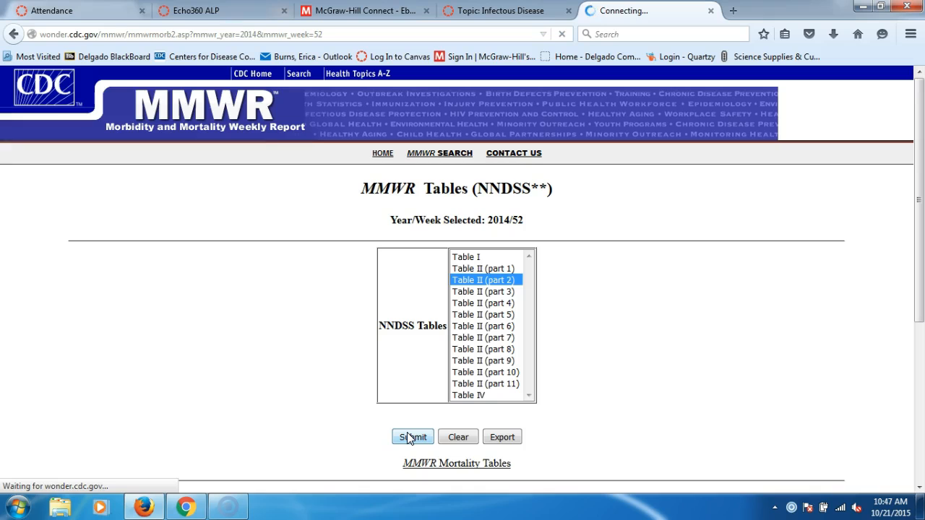
left_click(412, 436)
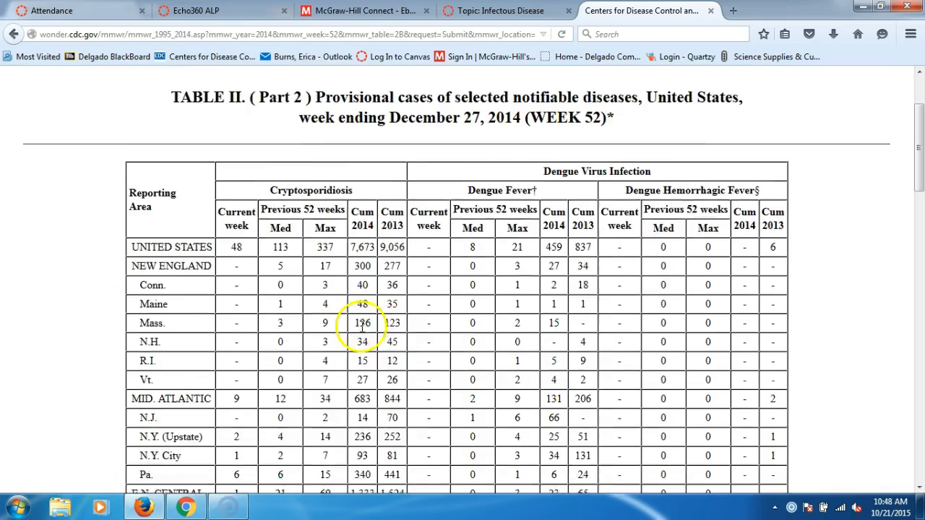
scroll("down", 3)
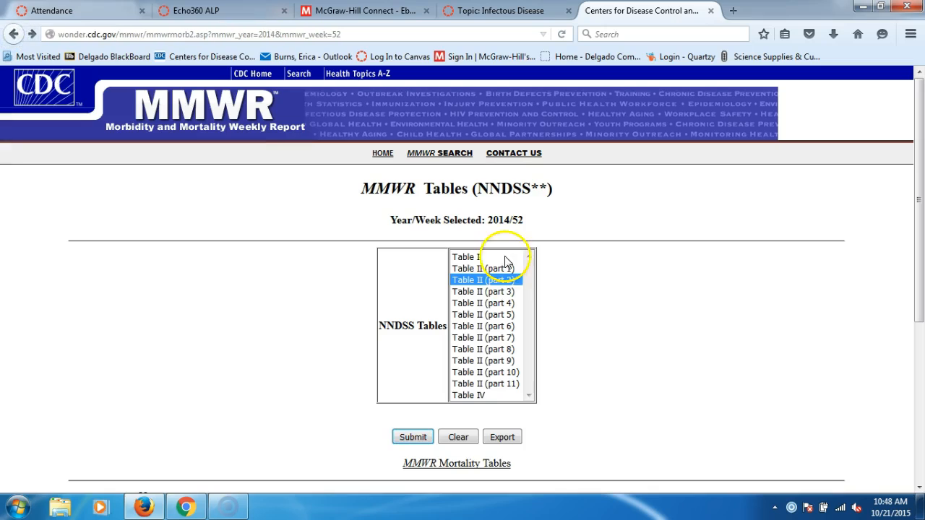
Step: Request Table II (part 1) for 2014 week 52 instead
left_click(482, 267)
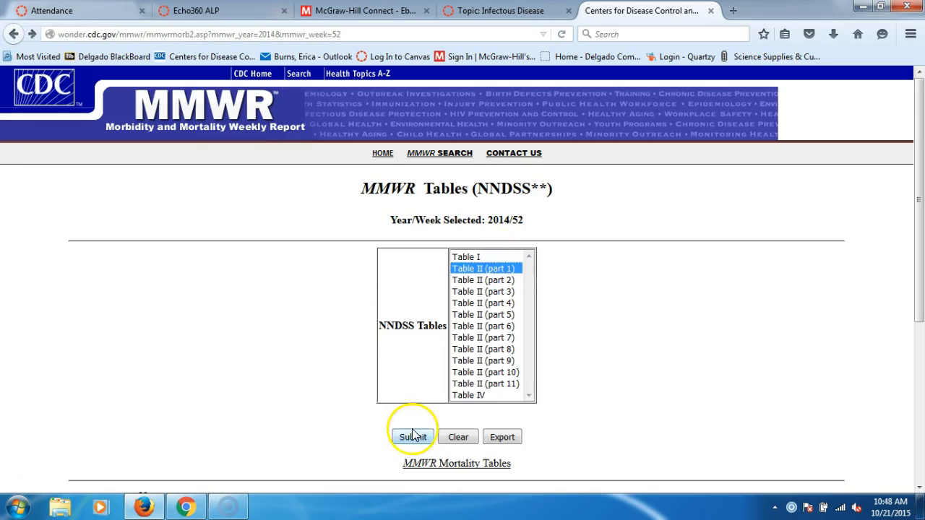
left_click(411, 436)
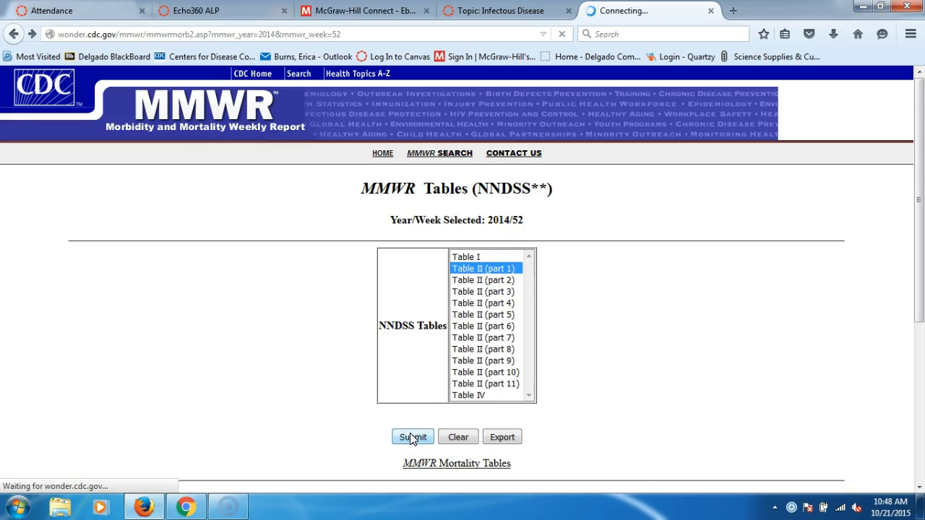
Step: Scroll through the week ending December 27, 2014 chlamydia counts down to the Mountain region rows
left_click(413, 437)
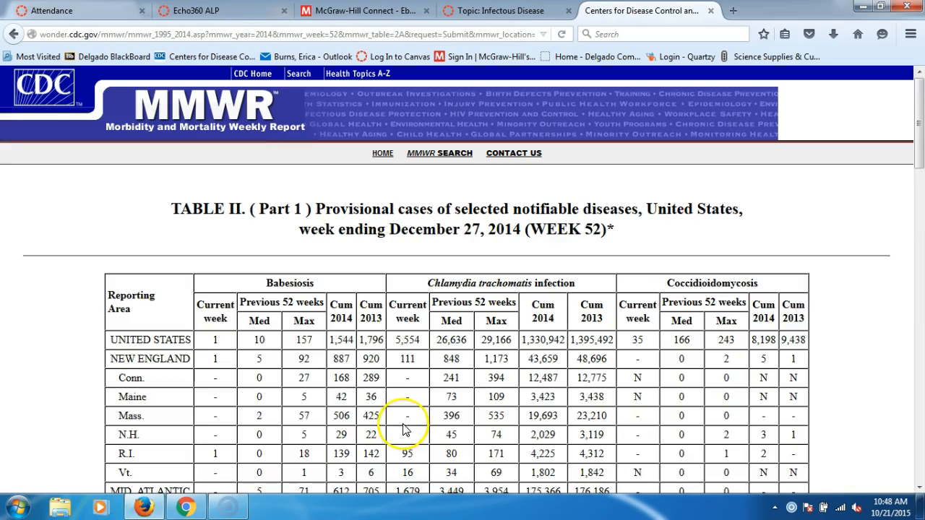
scroll("down", 3)
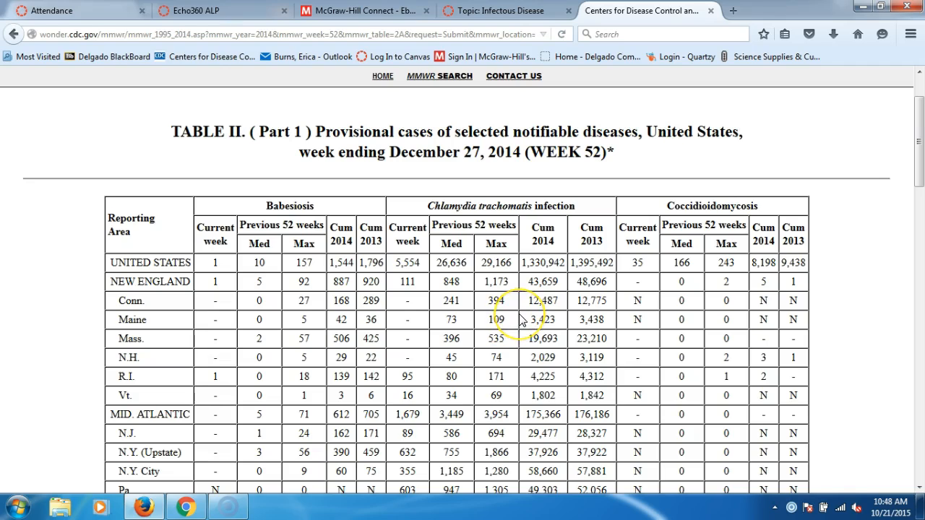
scroll("down", 3)
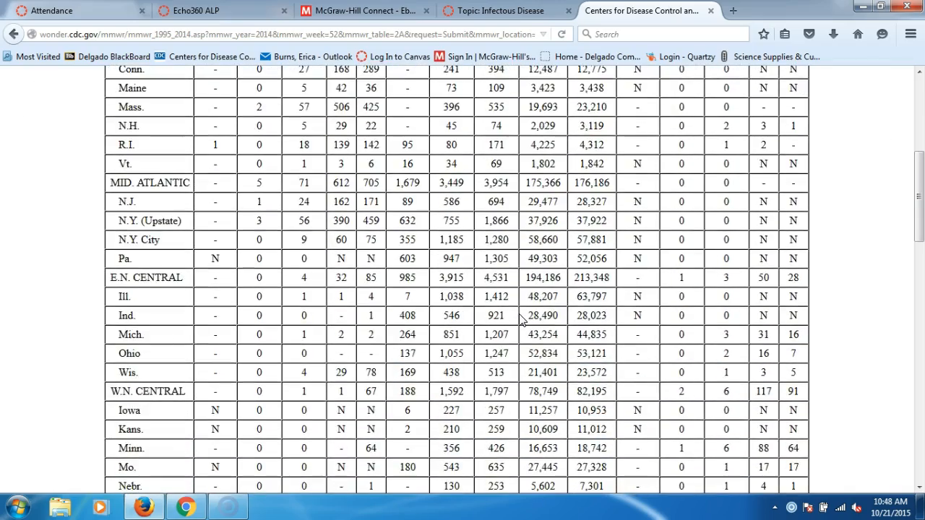
scroll("down", 3)
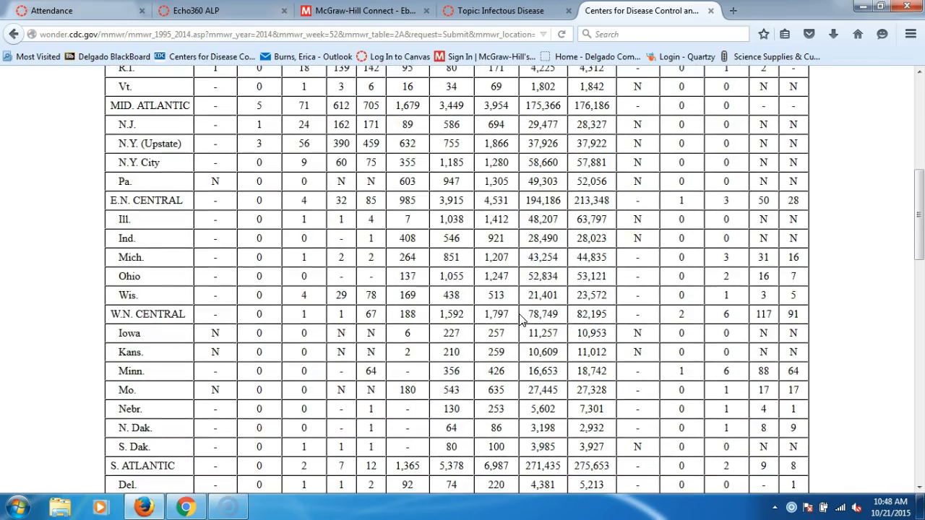
scroll("down", 3)
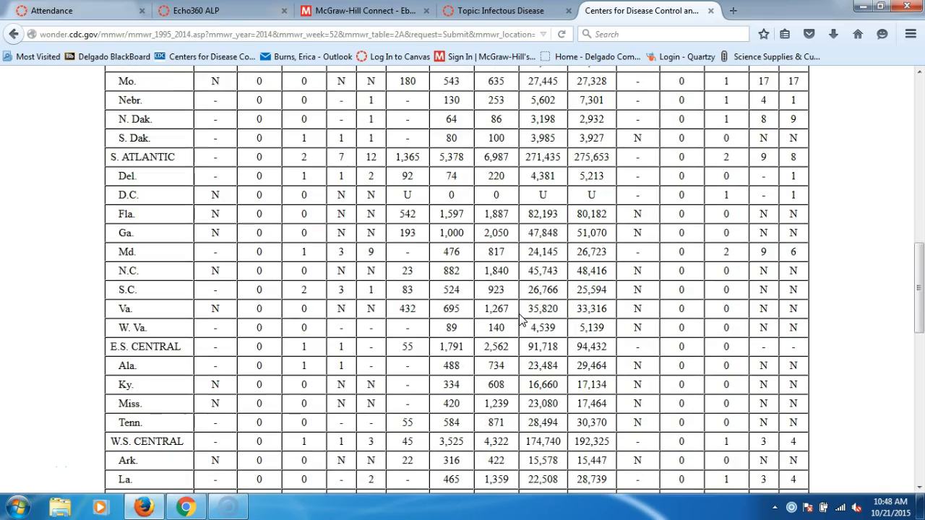
scroll("down", 3)
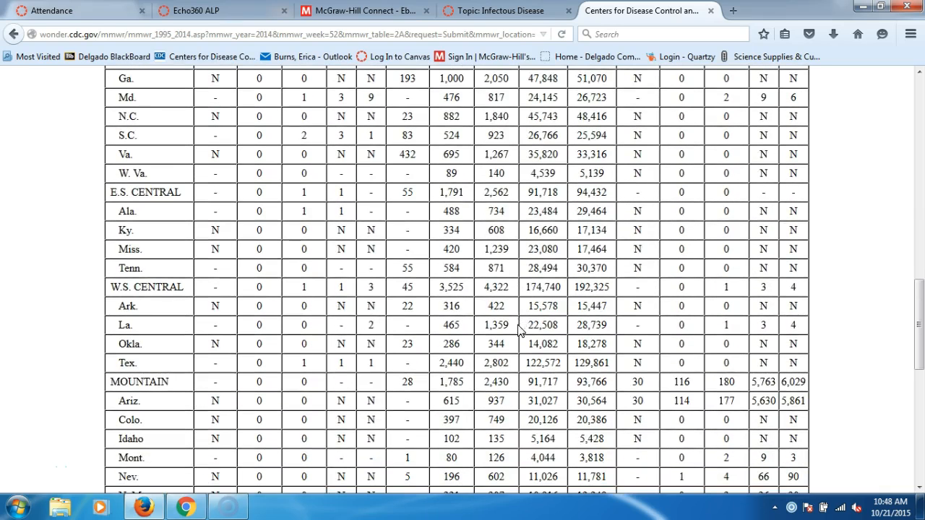